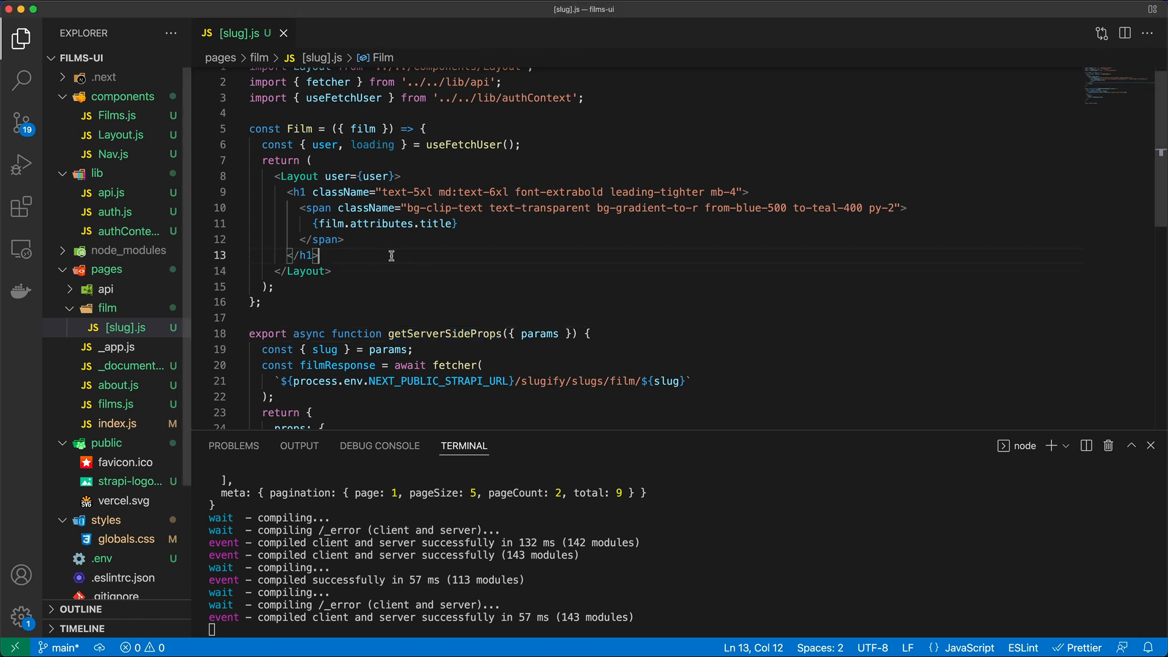
Paste the user-only review form and review list JSX under the film title and check the markup
key("Enter")
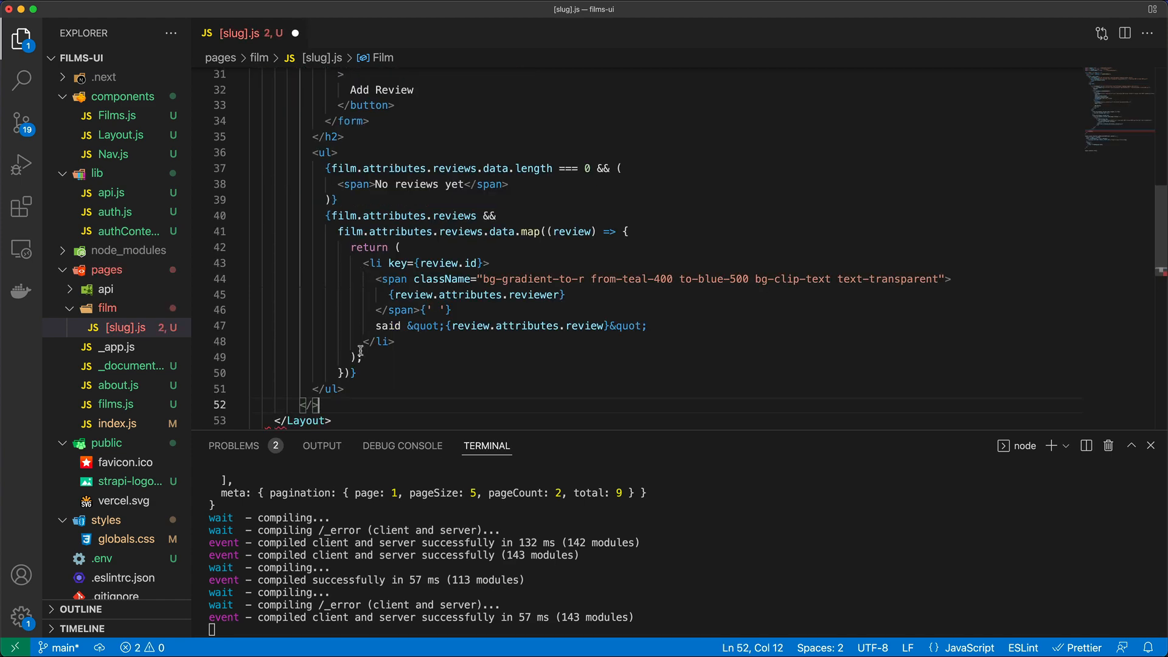
scroll("up", 3)
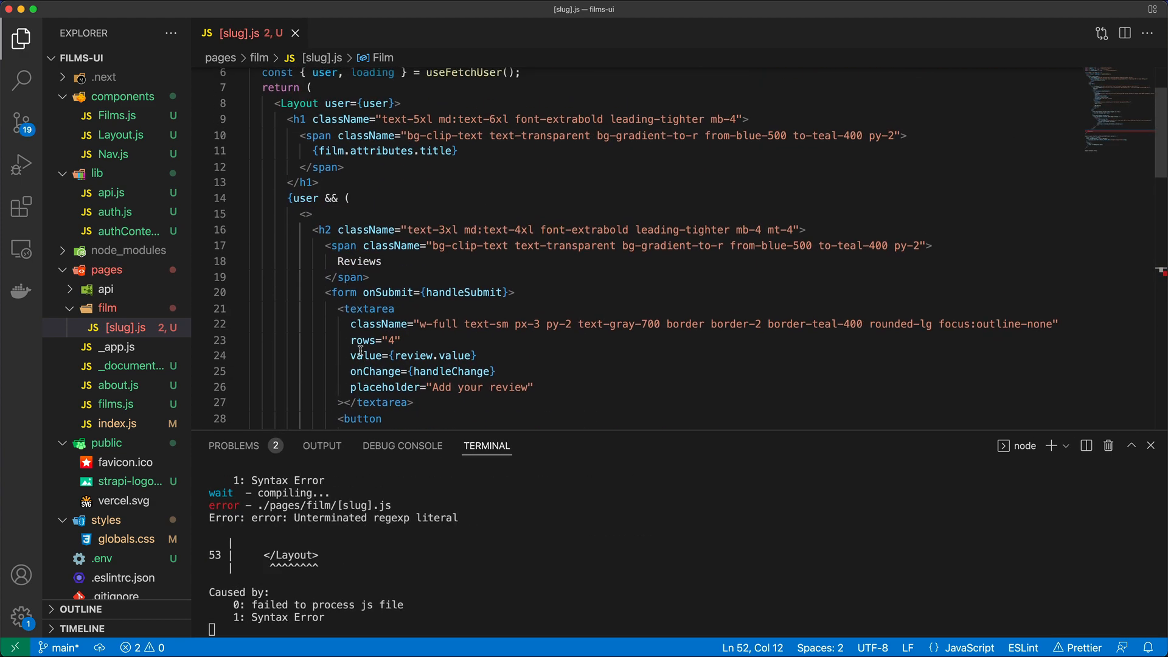
scroll("down", 3)
type("}")
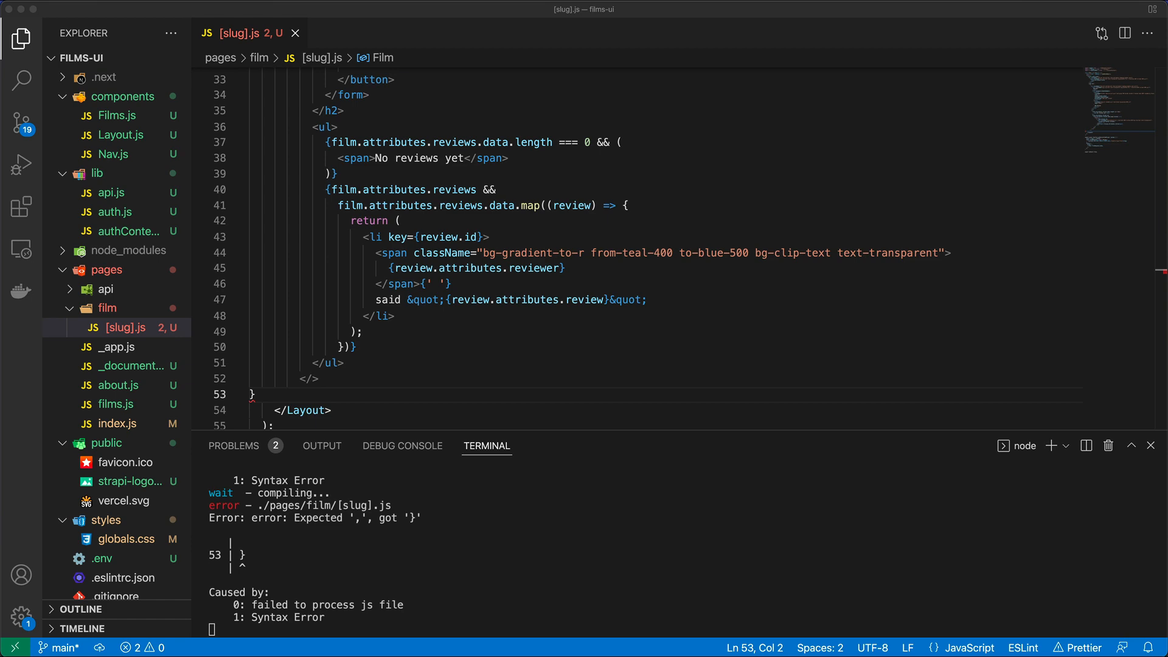
scroll("up", 3)
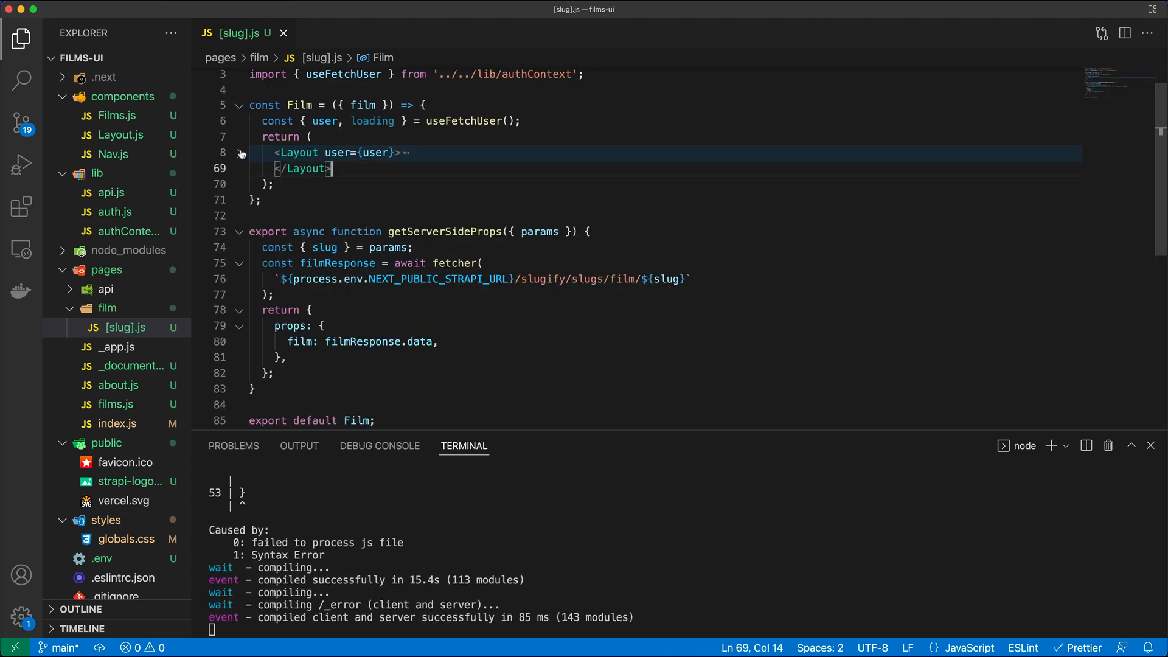
scroll("up", 3)
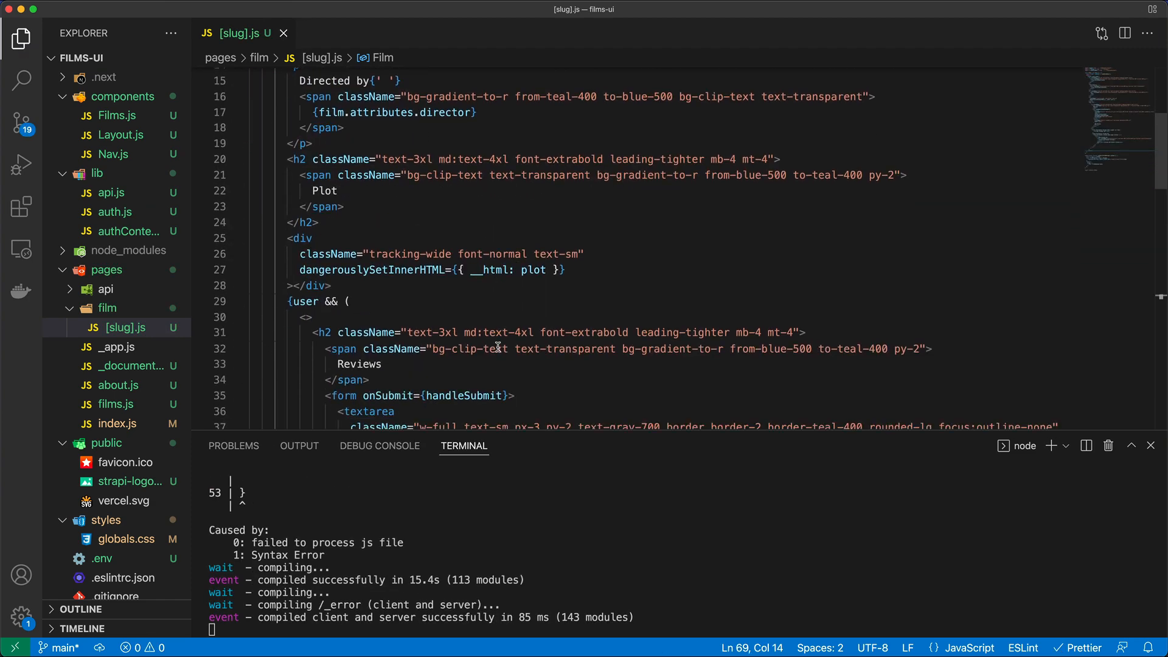
double_click(302, 176)
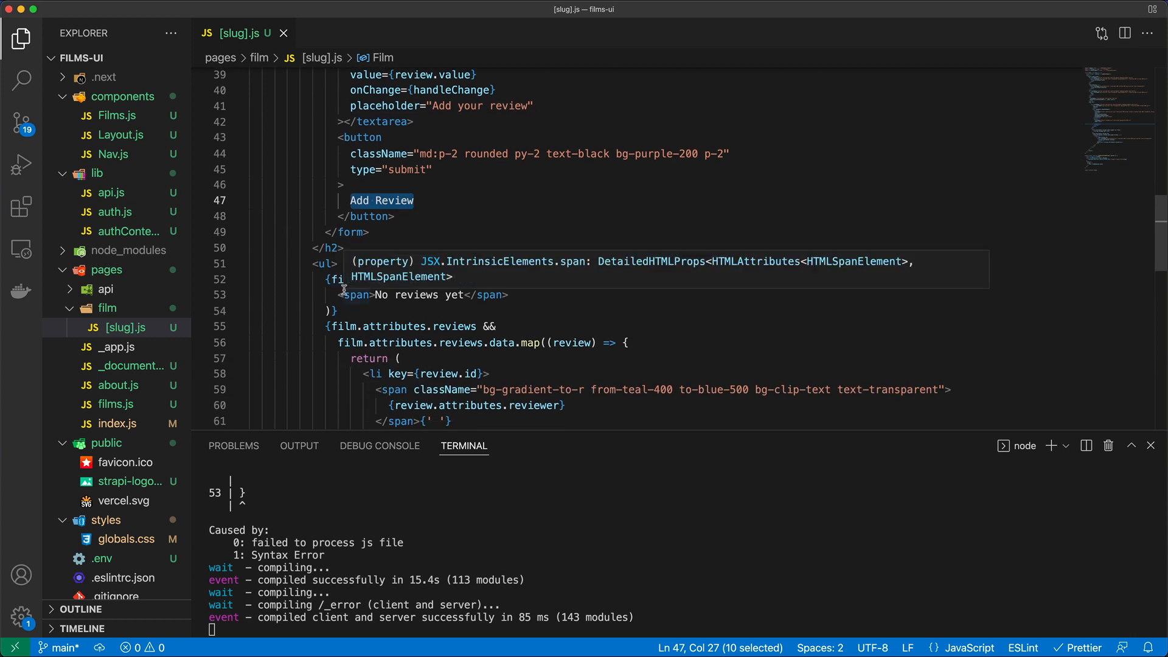
scroll("down", 3)
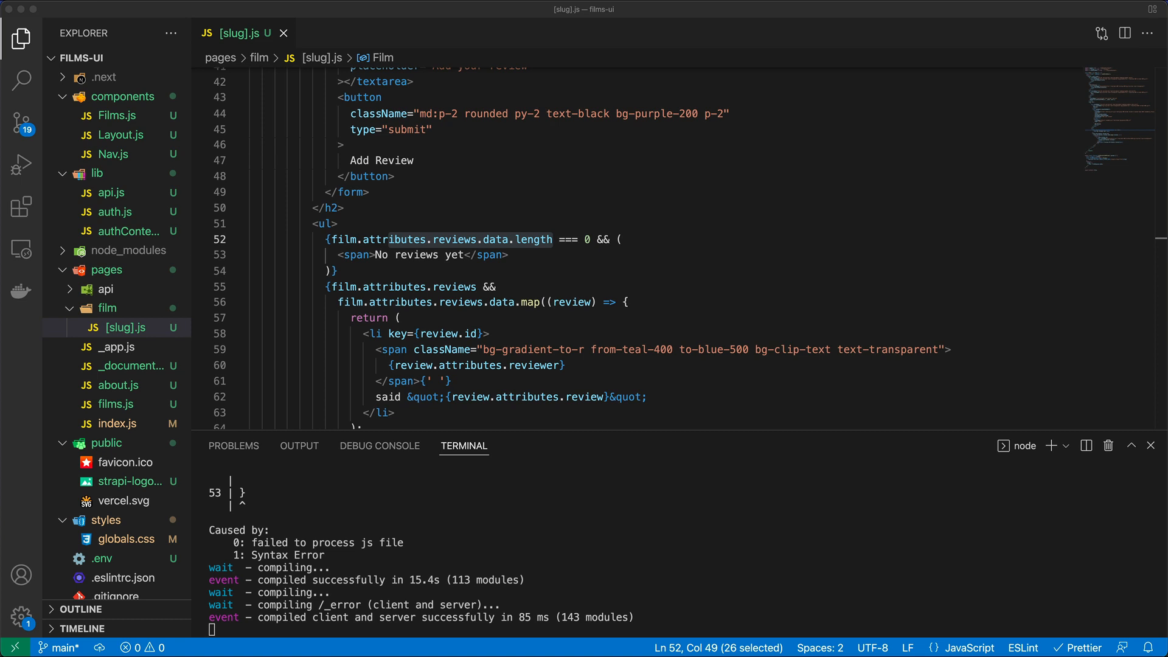
scroll("down", 3)
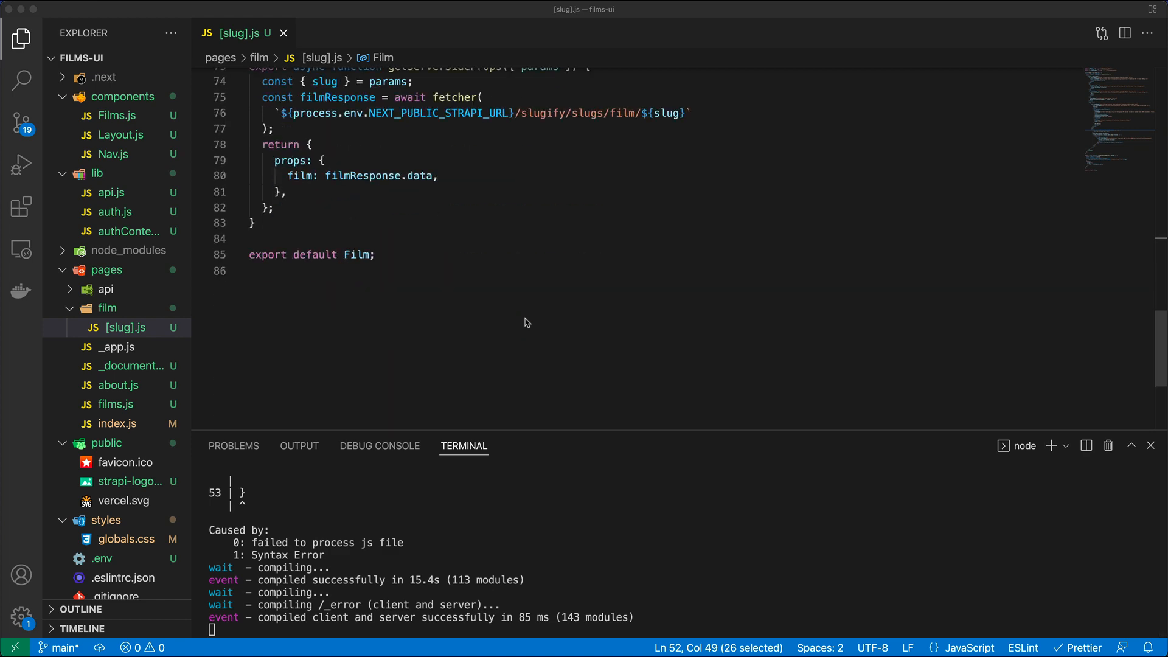
scroll("up", 3)
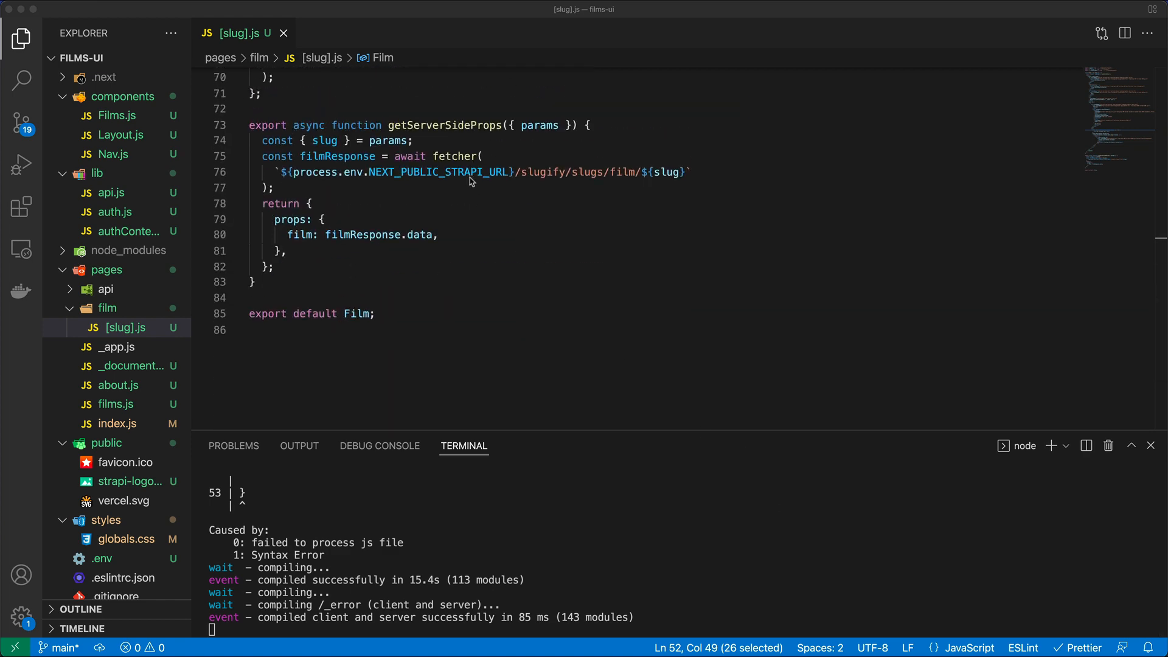
Add const jwt = typeof window !== 'undefined' ? getTokenFromLocalCookie : getTokenFromServerCookie(req), with req as a parameter
left_click(415, 140)
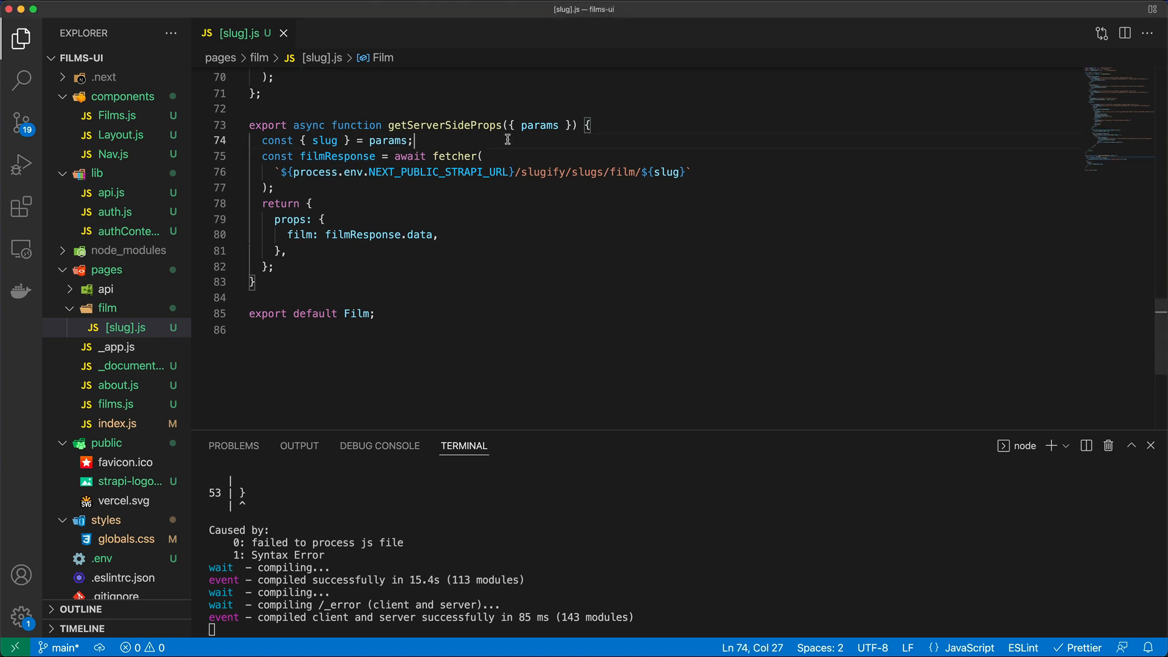
type("const j")
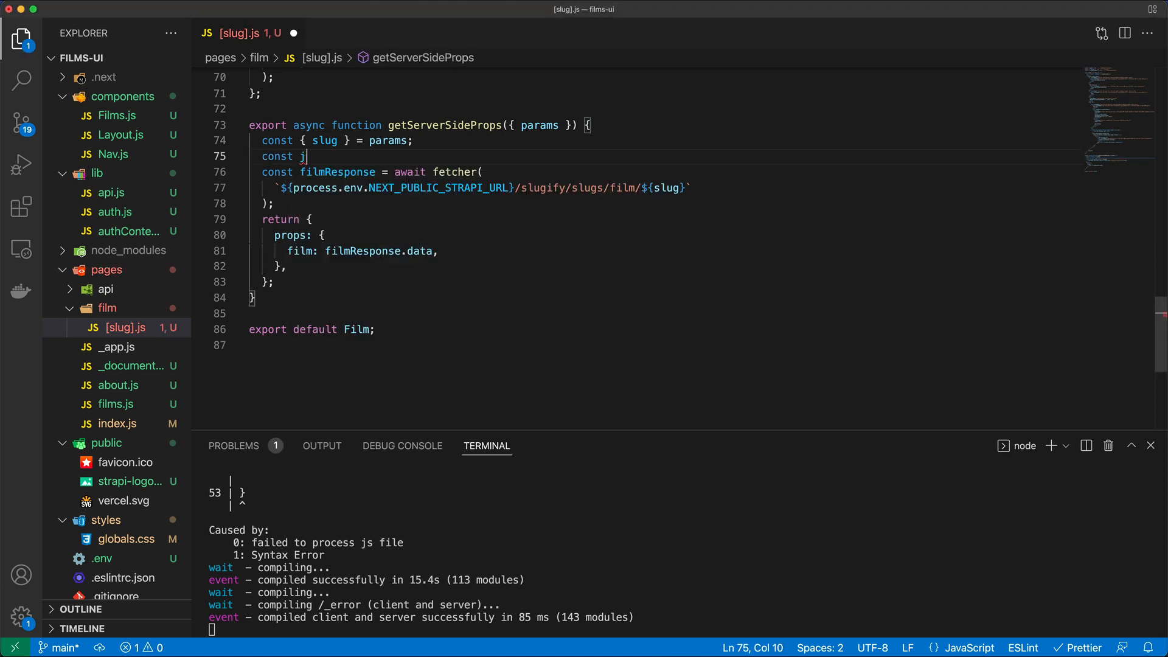
type("wt =")
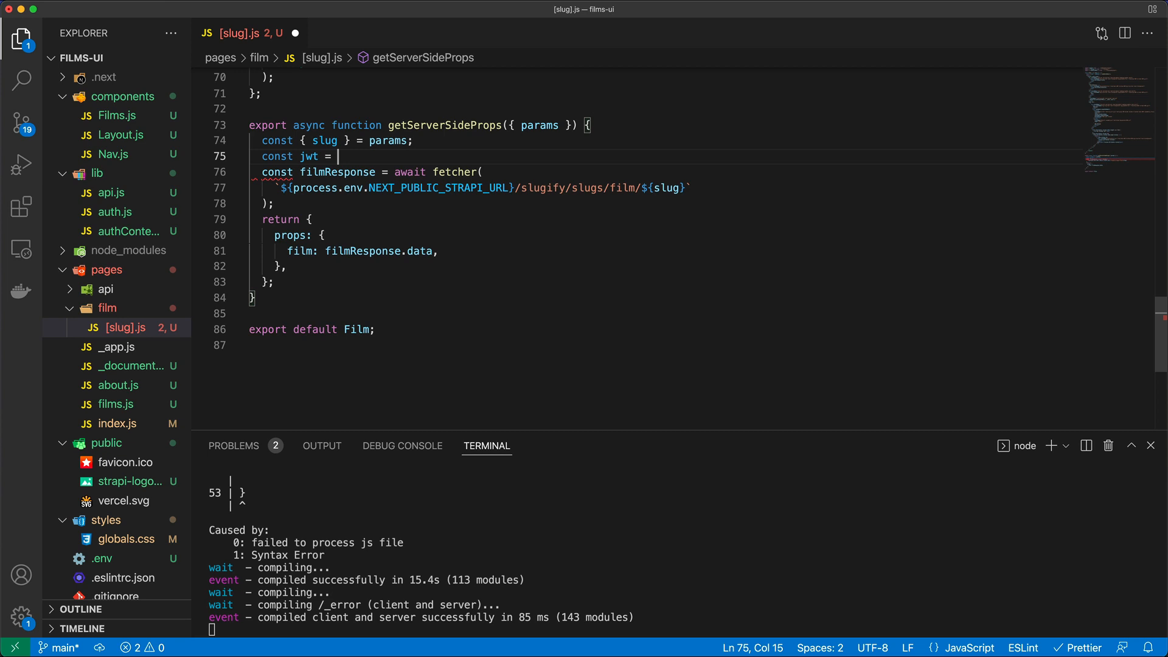
type("typeof")
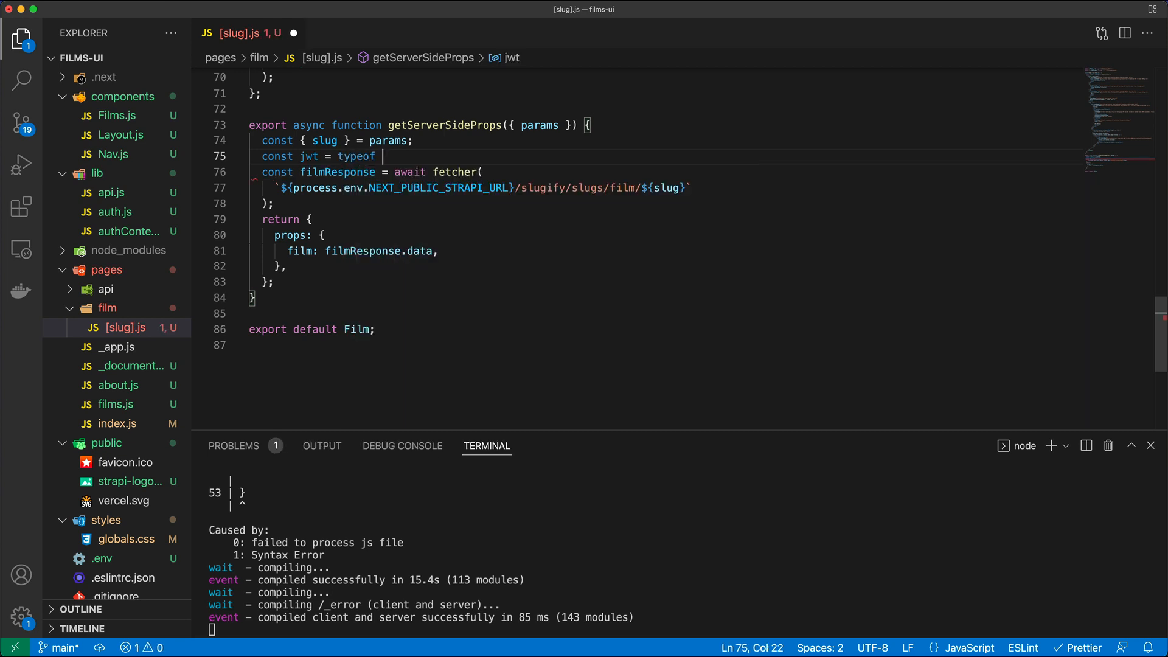
type("window")
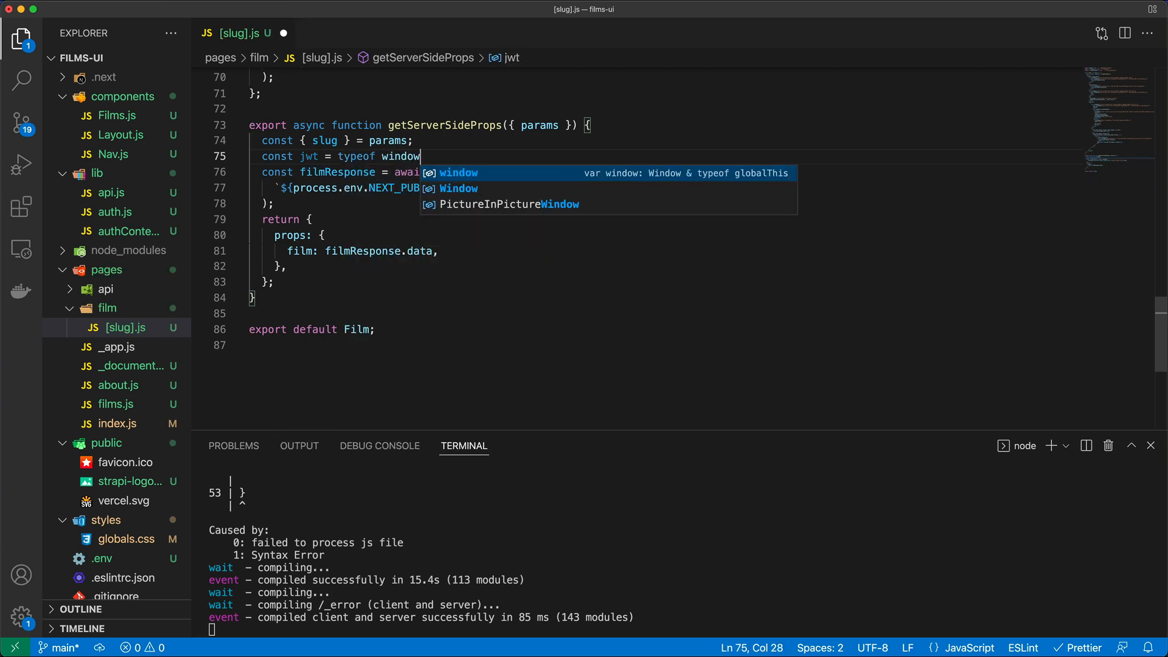
type("!== 'undefined' ?")
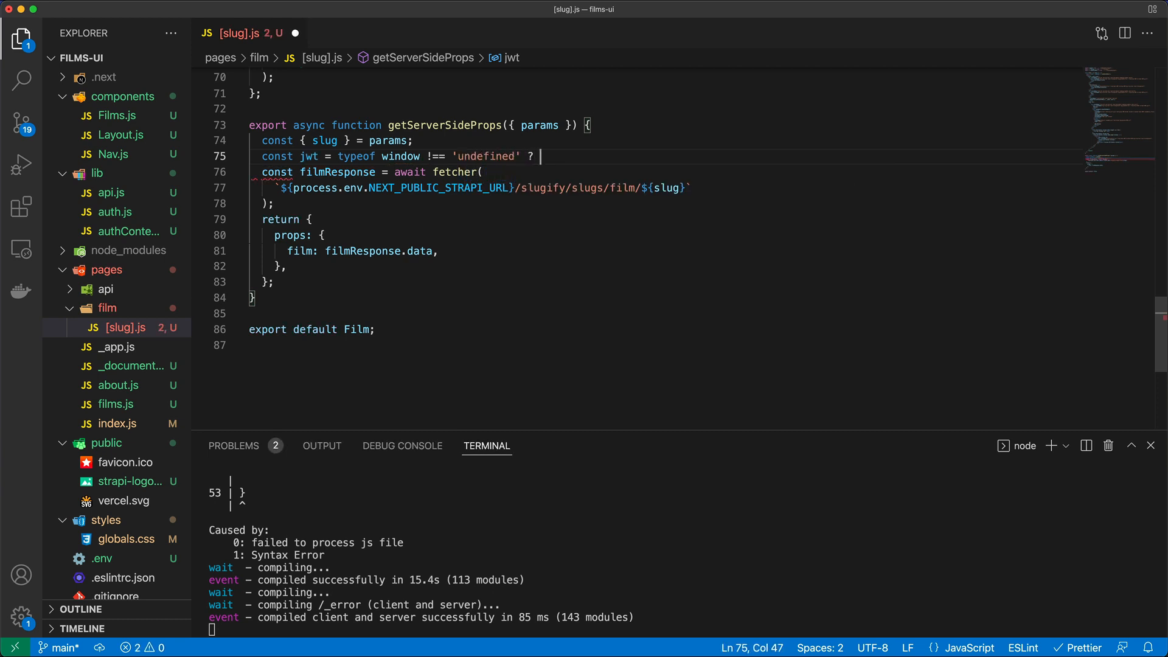
type("getTokenFromLocalCookie :")
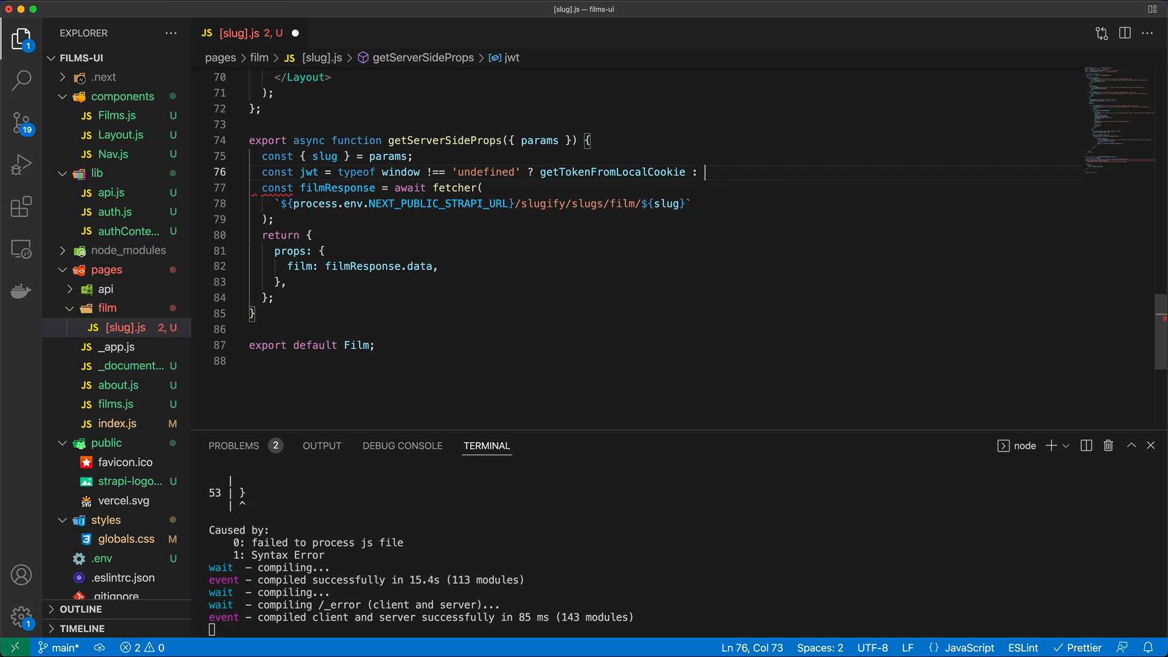
type("getTokenFromServer")
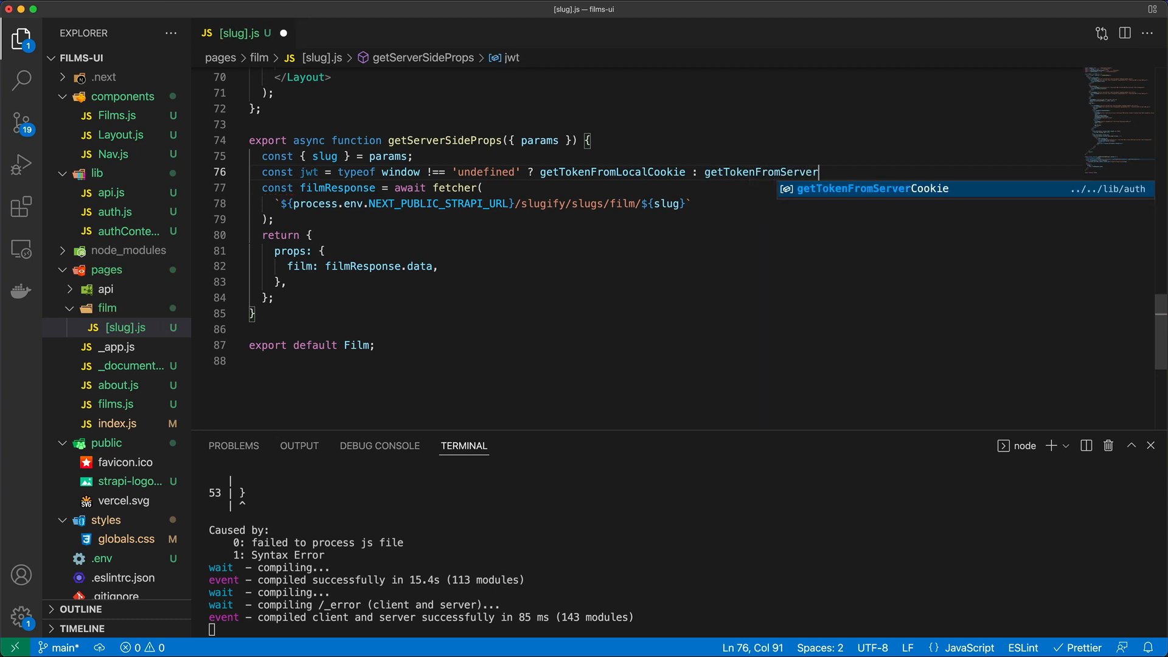
key("Escape")
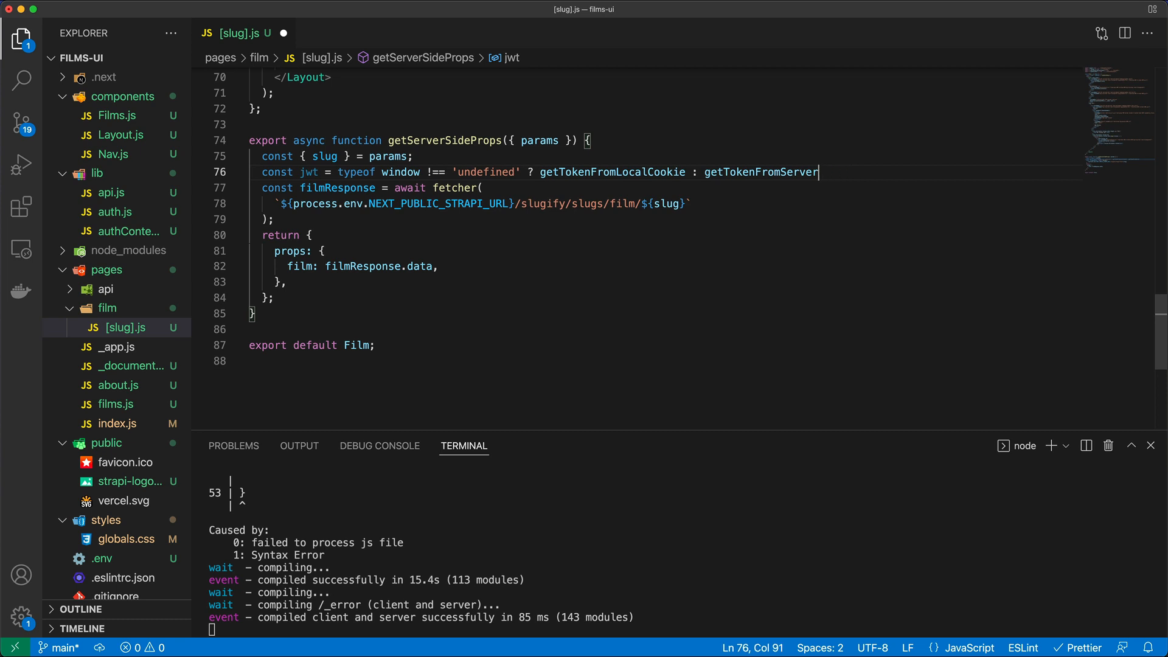
type("Cookie(req")
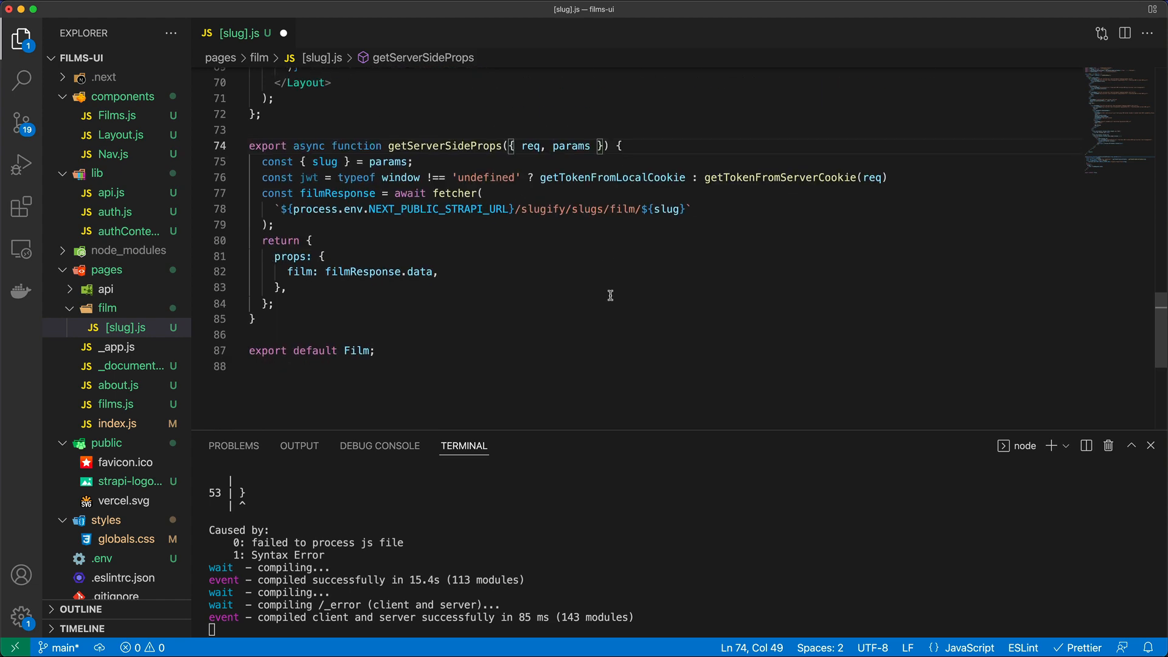
double_click(530, 146)
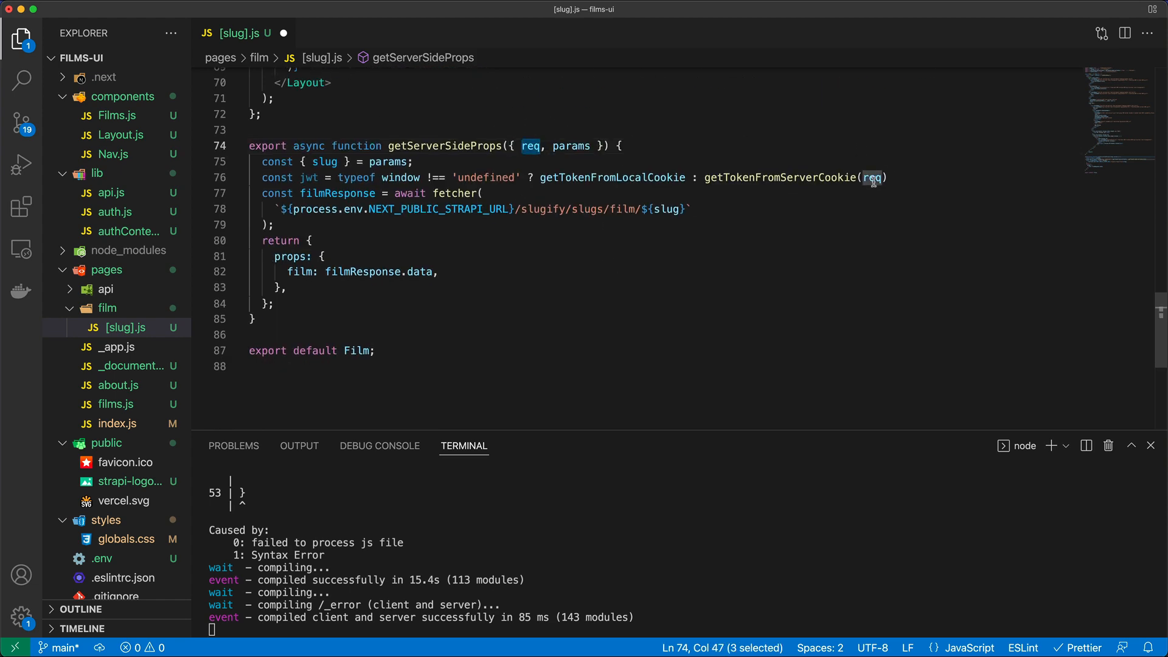
left_click(873, 177)
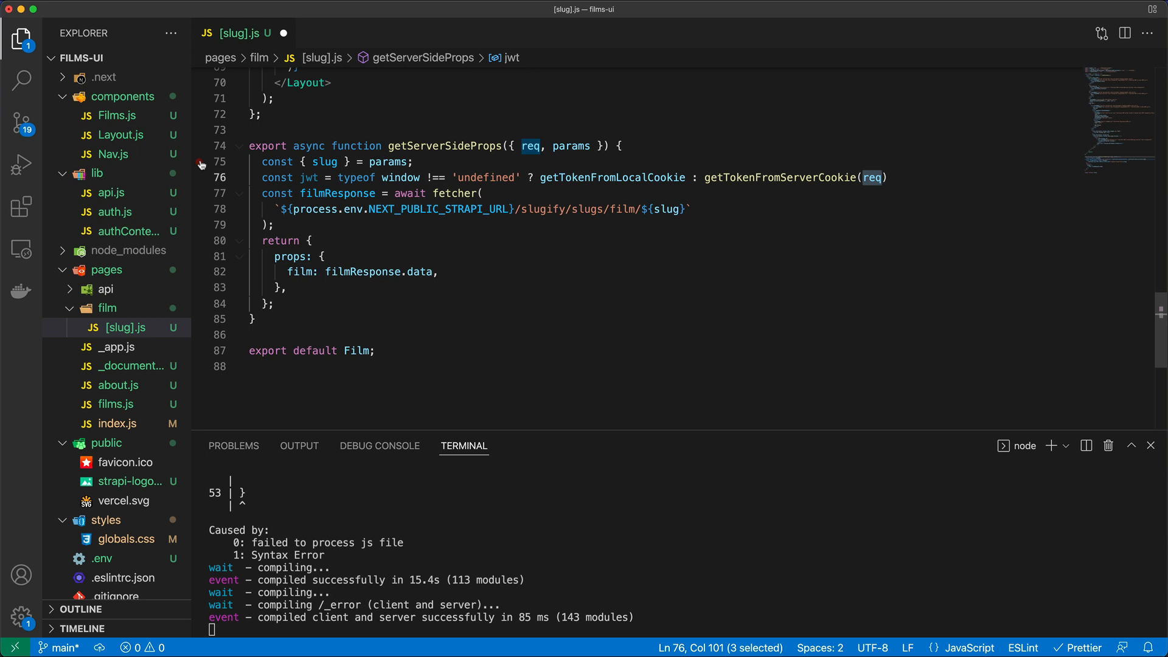
Open lib/api.js and lib/auth.js and inspect the jwt returned by getTokenFromServerCookie
left_click(111, 192)
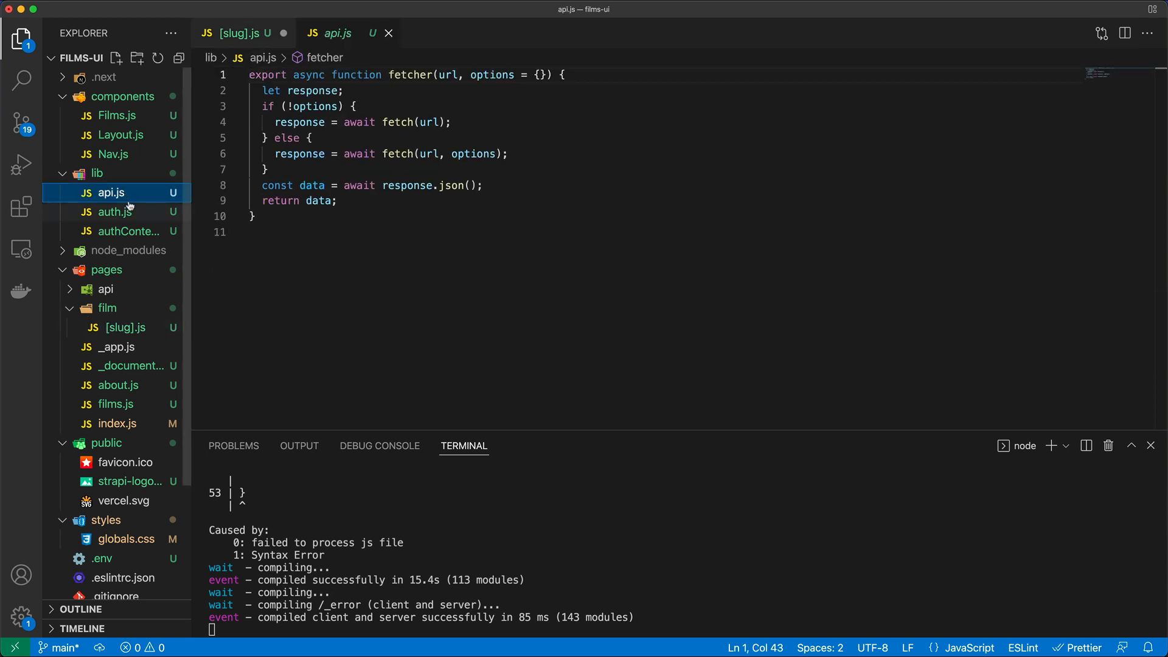
left_click(110, 212)
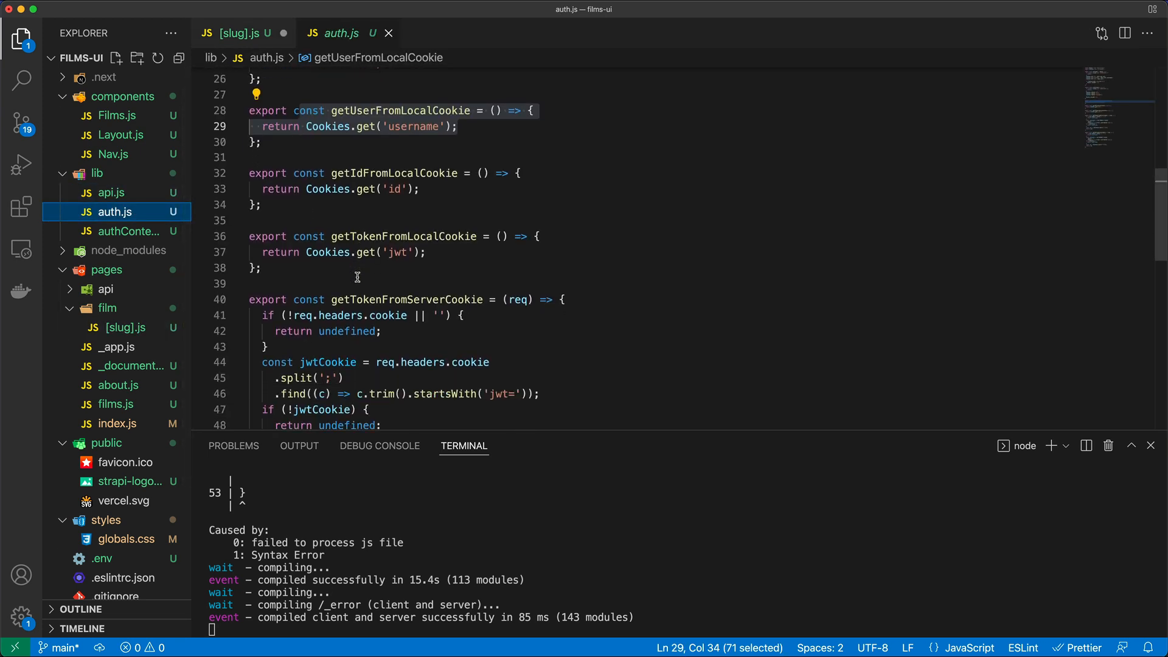
scroll("down", 3)
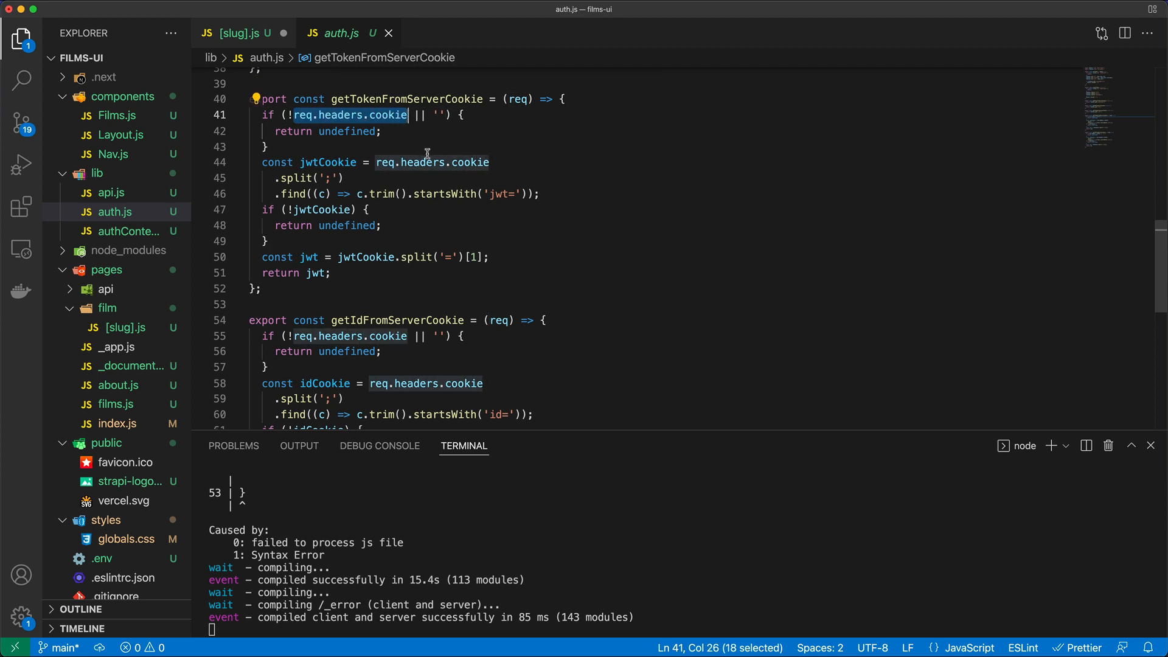
mouse_move(351, 132)
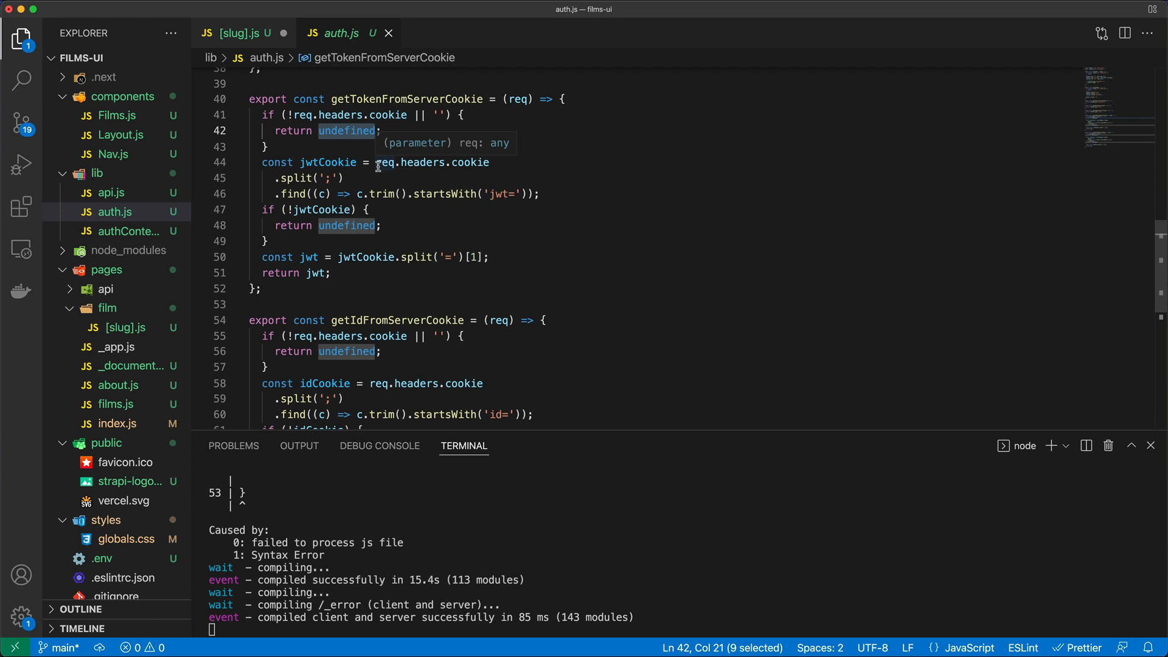
mouse_move(543, 176)
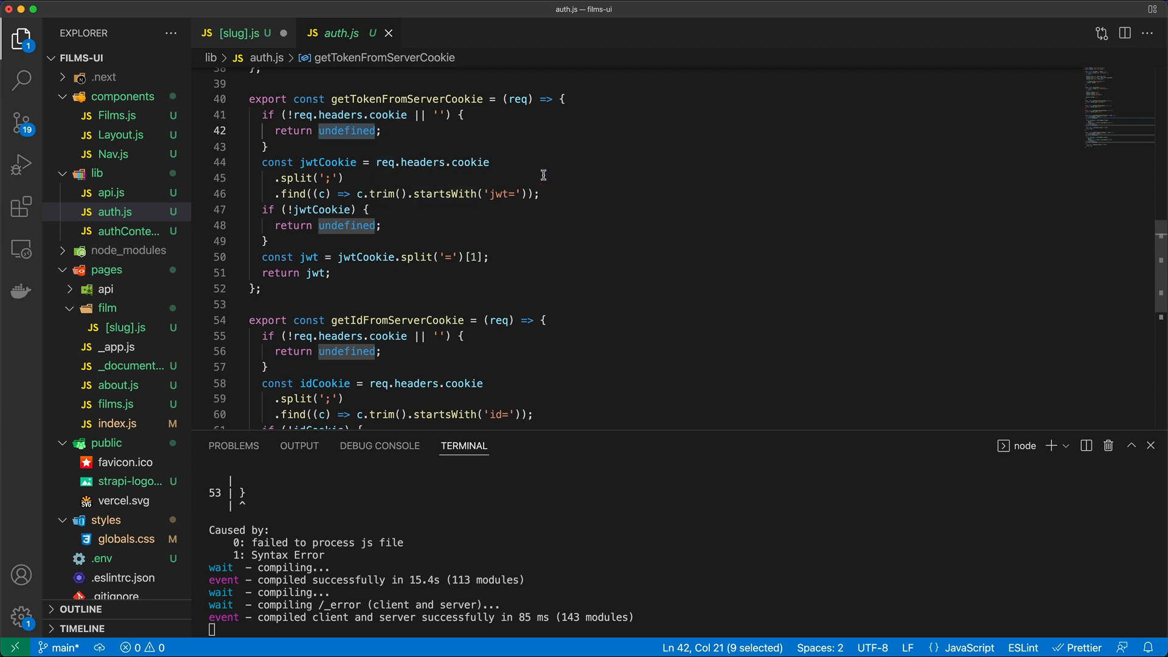
mouse_move(378, 199)
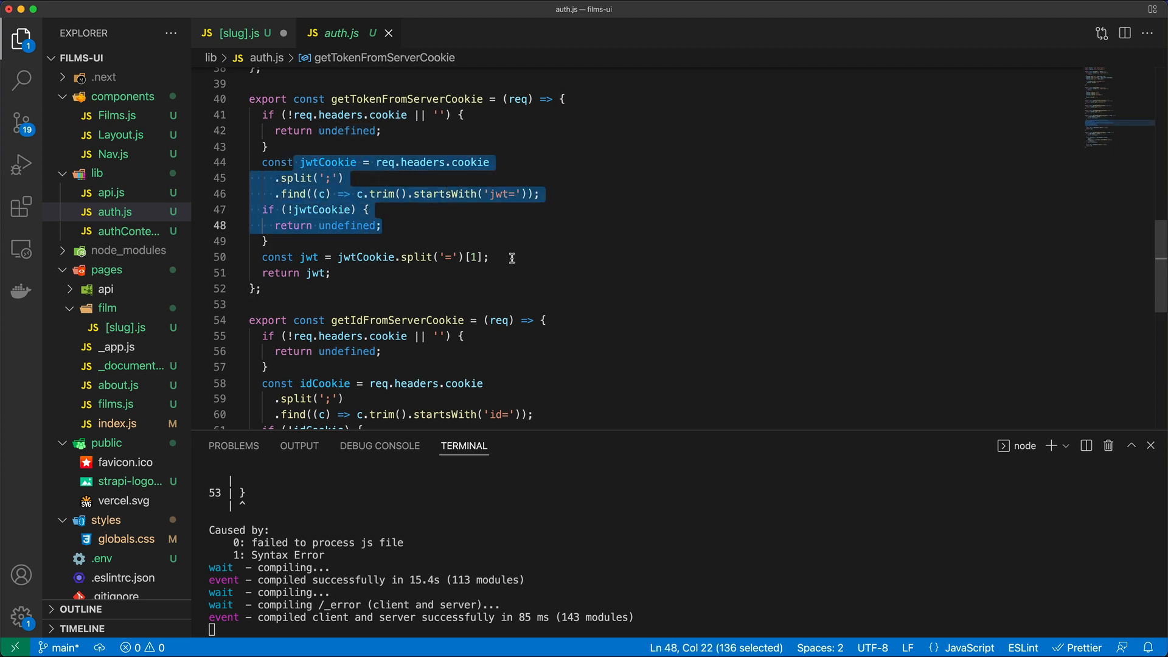
double_click(316, 273)
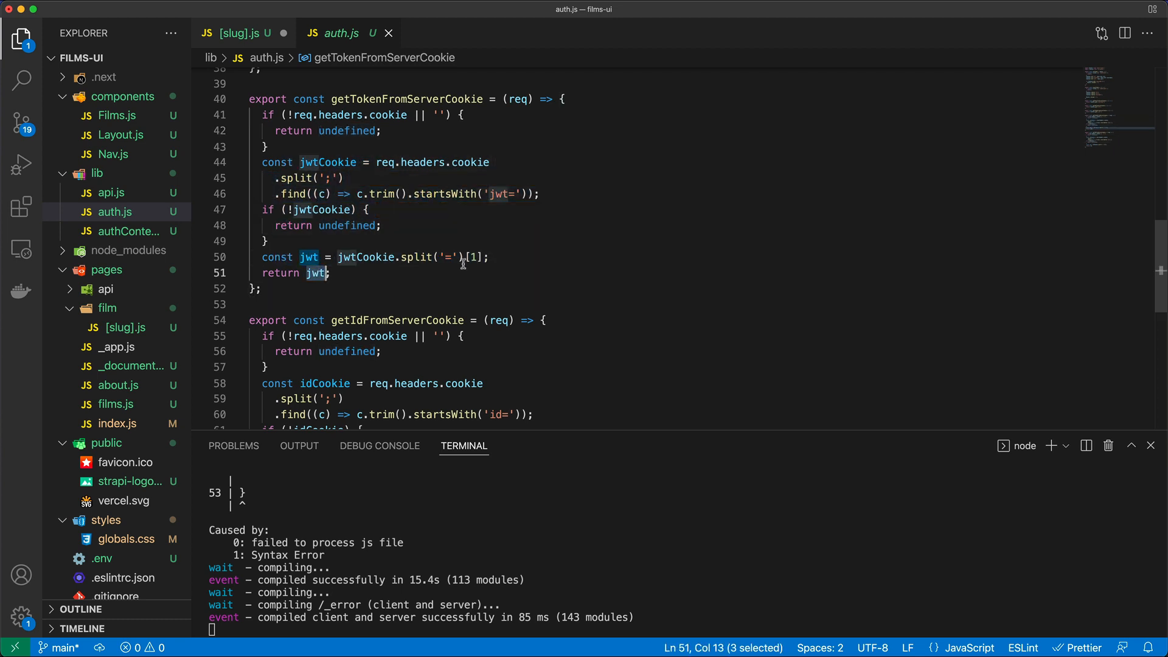
left_click(240, 32)
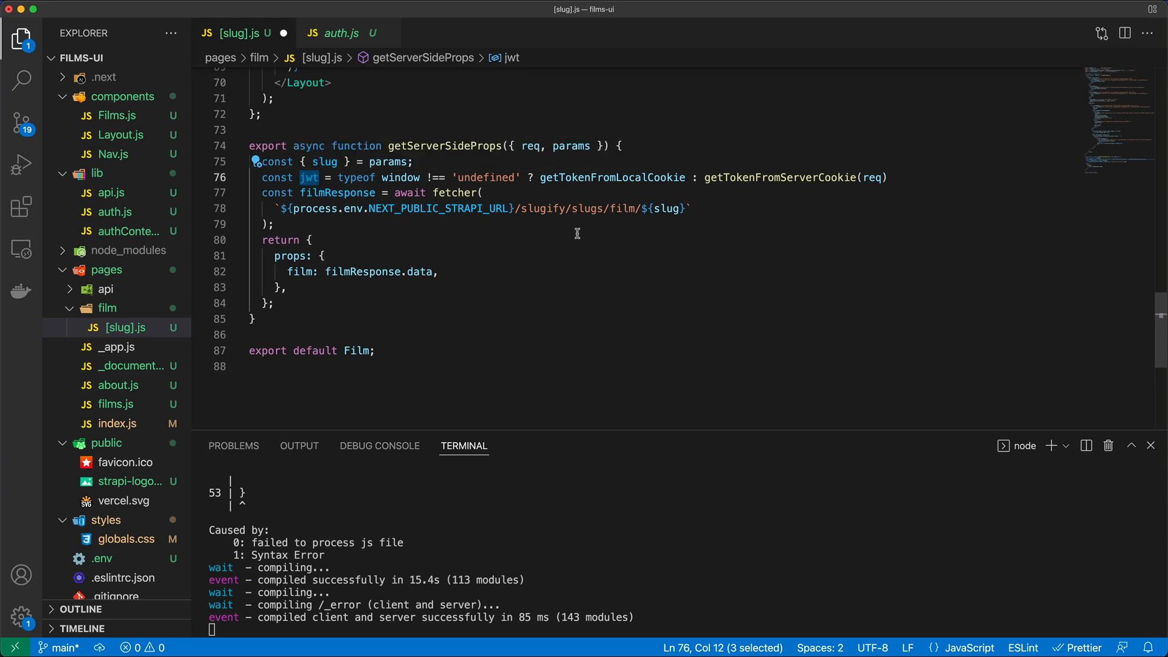
Append ?populate=* to the film fetcher URL
left_click(890, 177)
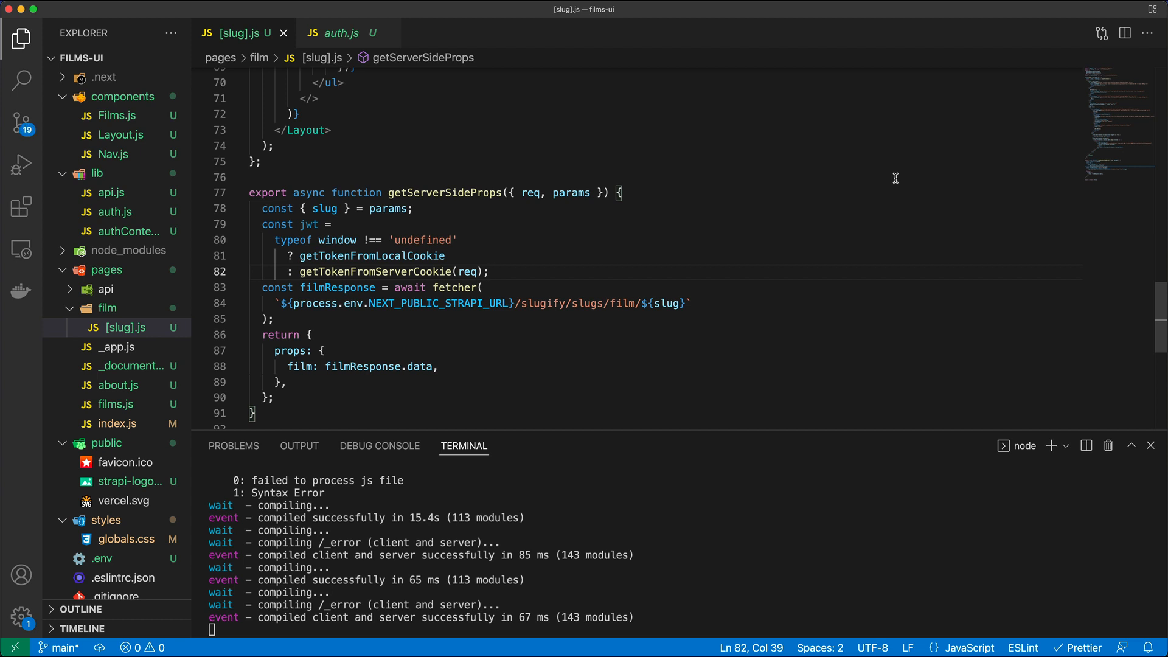
left_click(689, 303)
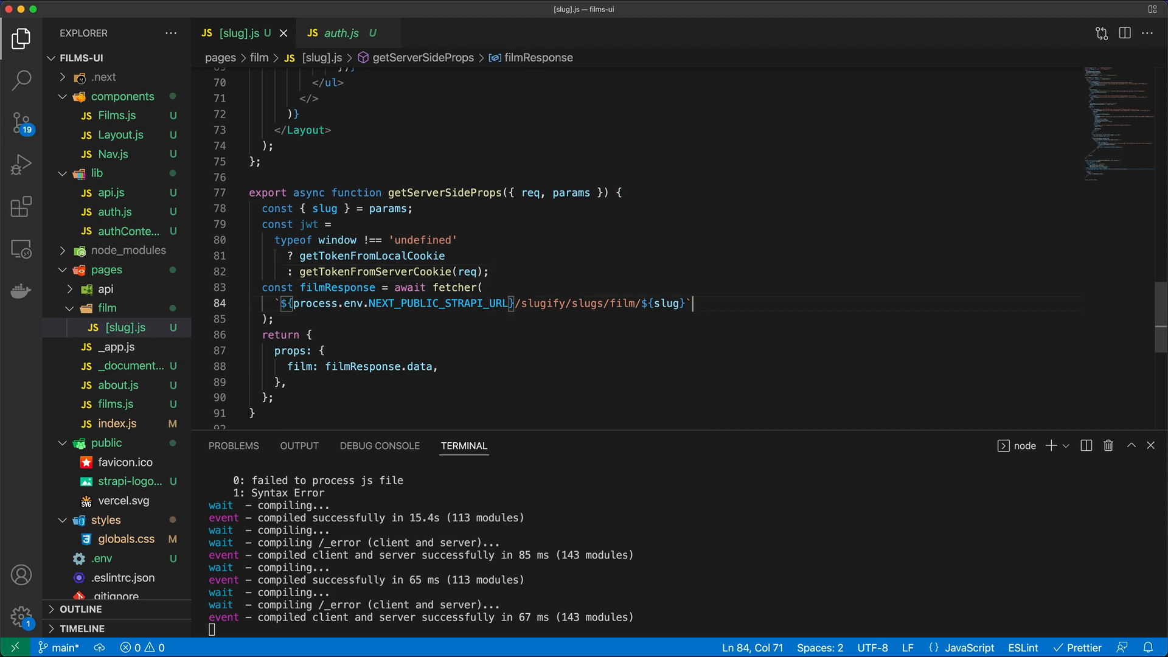
type("?")
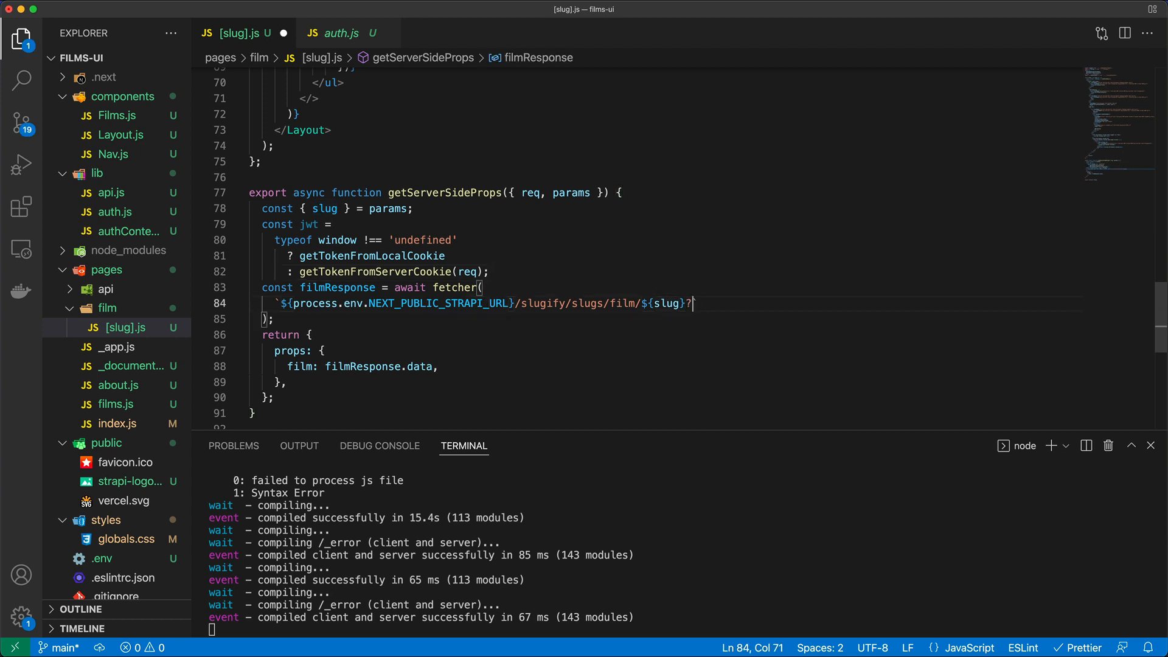
type("populate=*")
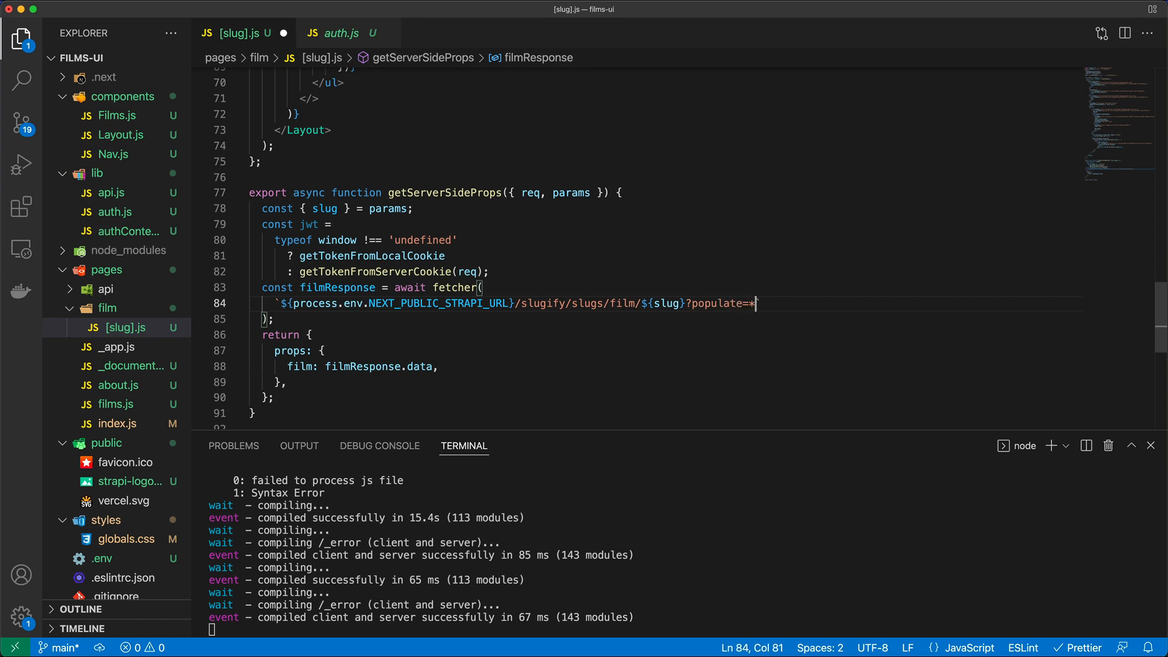
Pass headers { Authorization: `Bearer ${jwt}` } when jwt exists, otherwise '', and save
type(",")
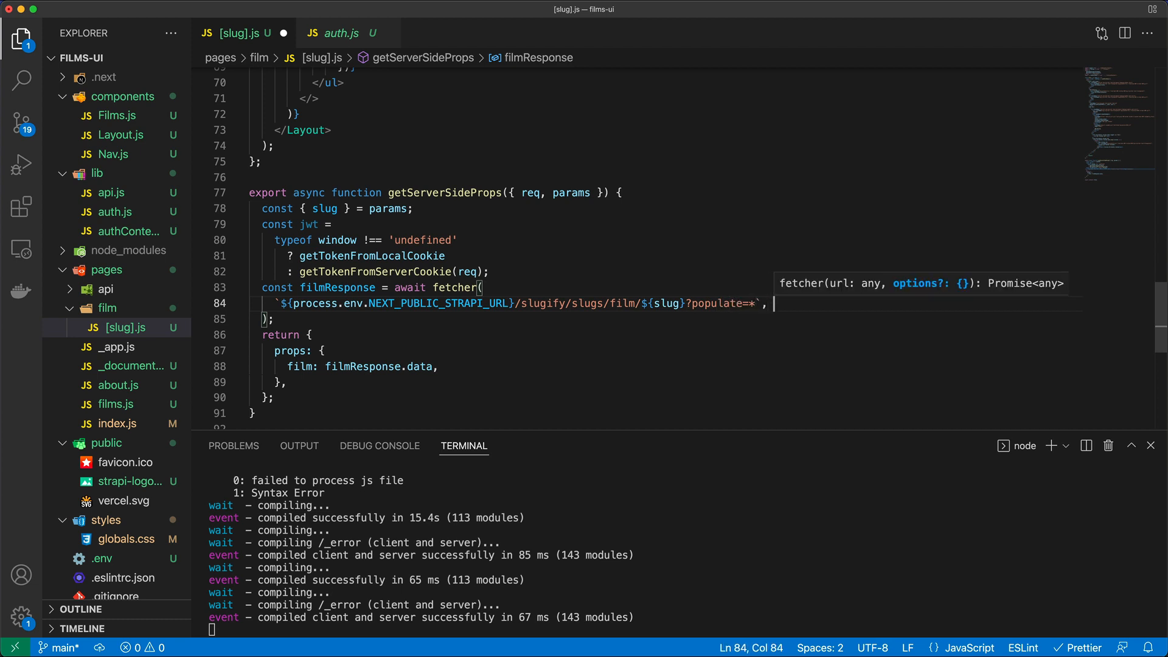
type("jwt ? {")
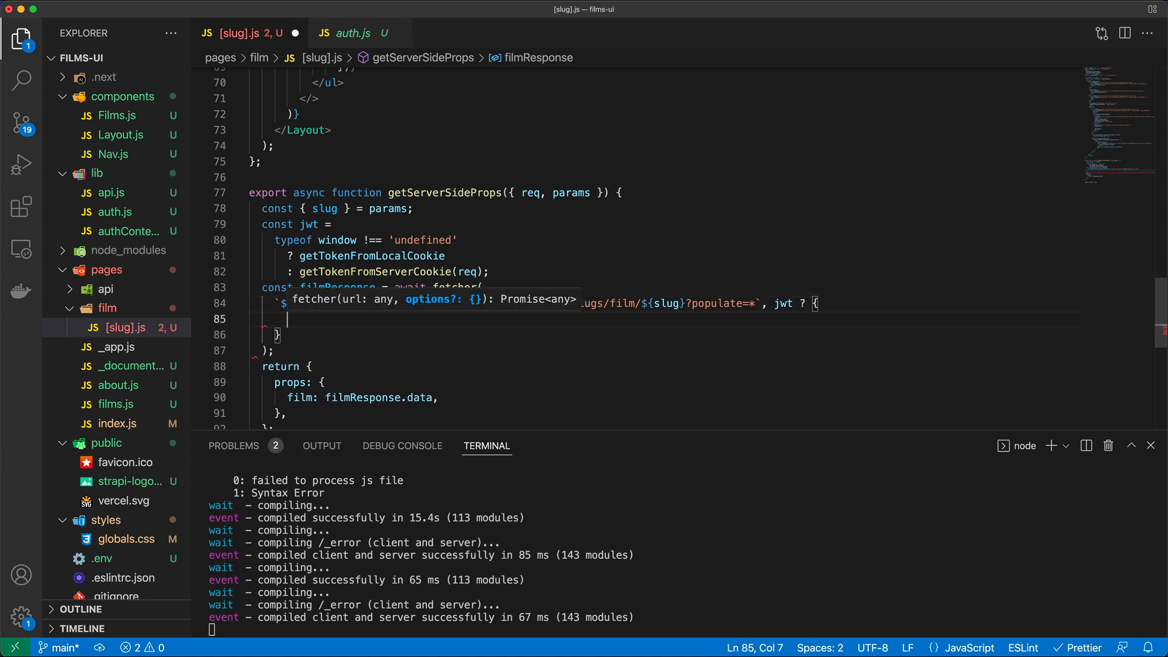
type("headers: {")
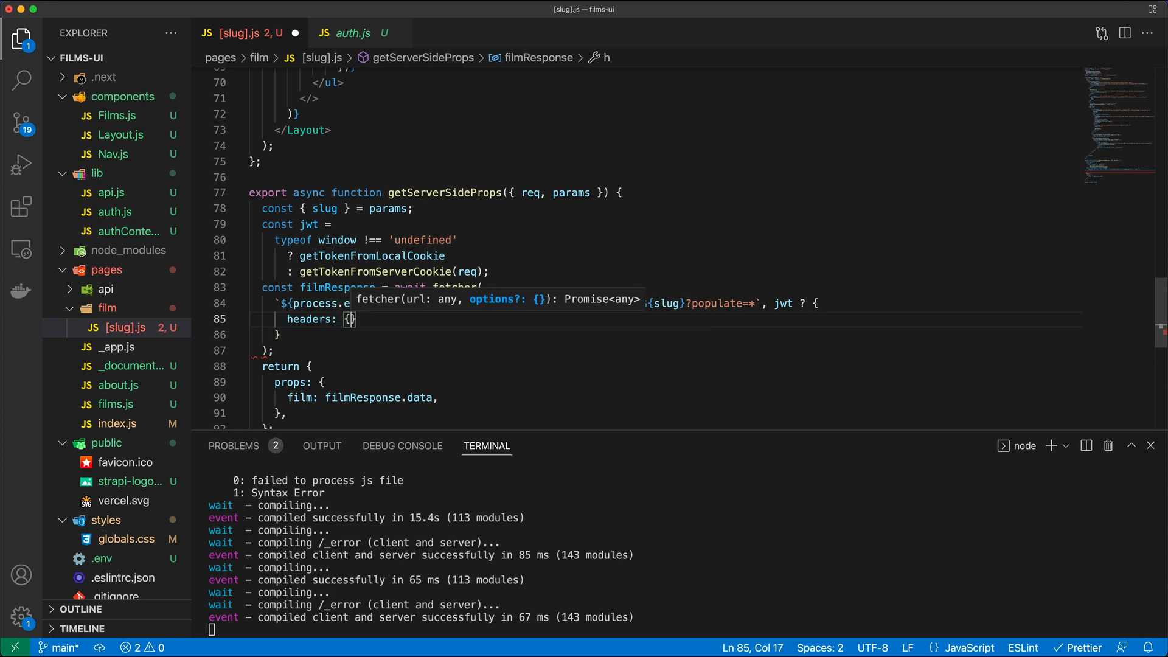
type("Auth")
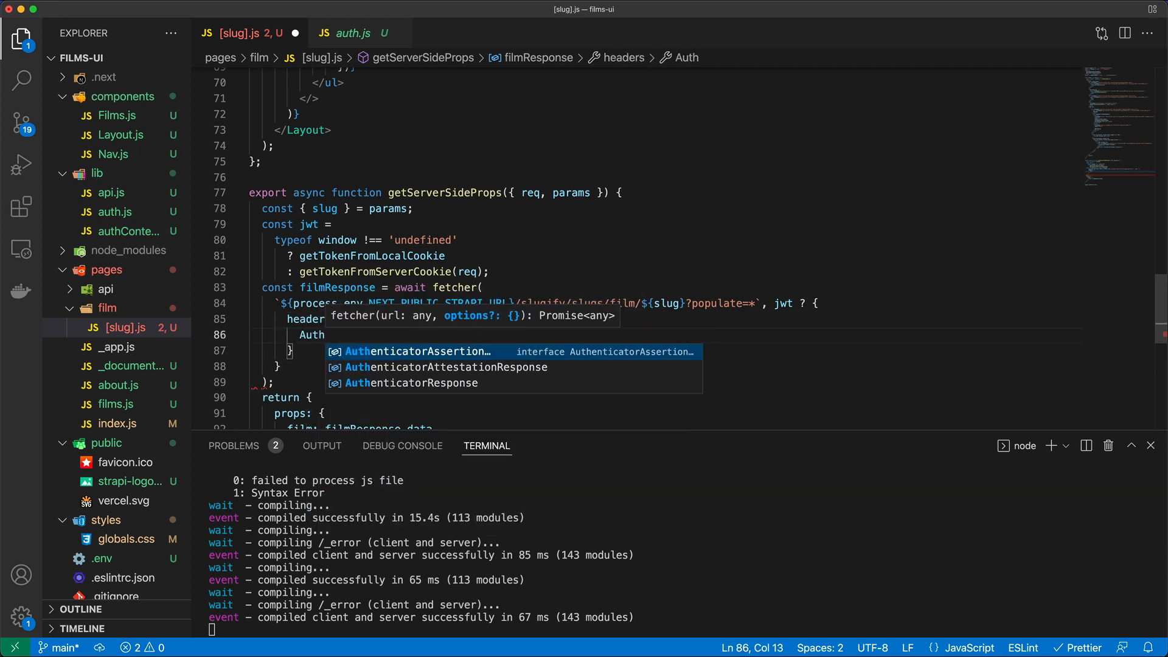
type("Authorization")
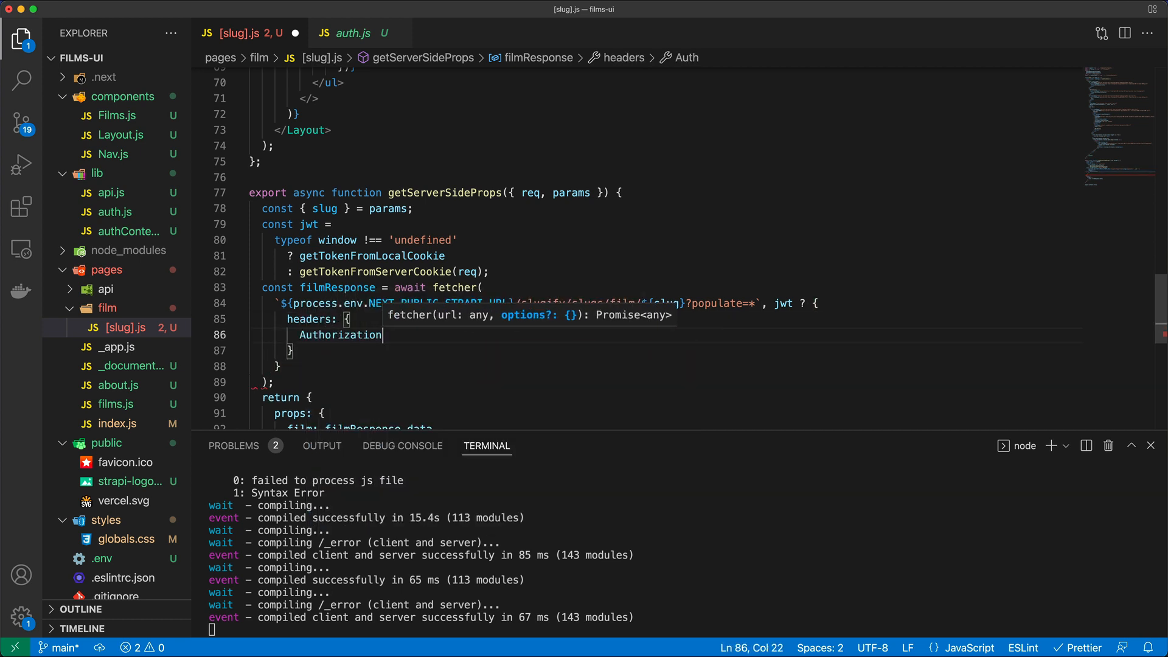
type(": `Bearer")
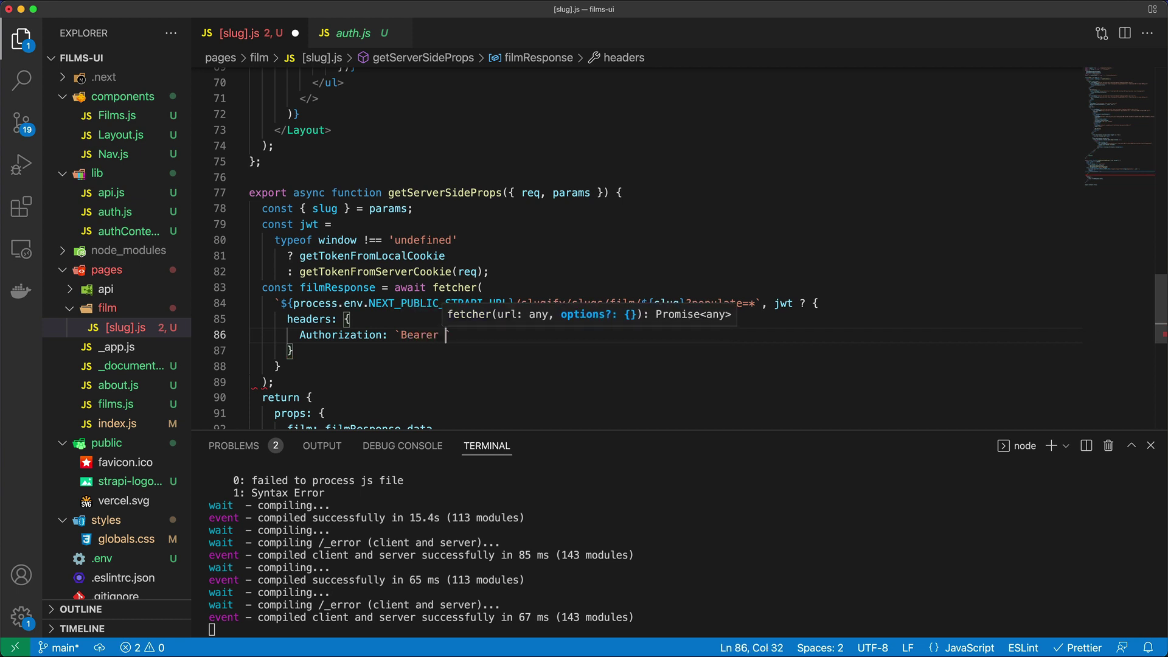
type("${jwt}")
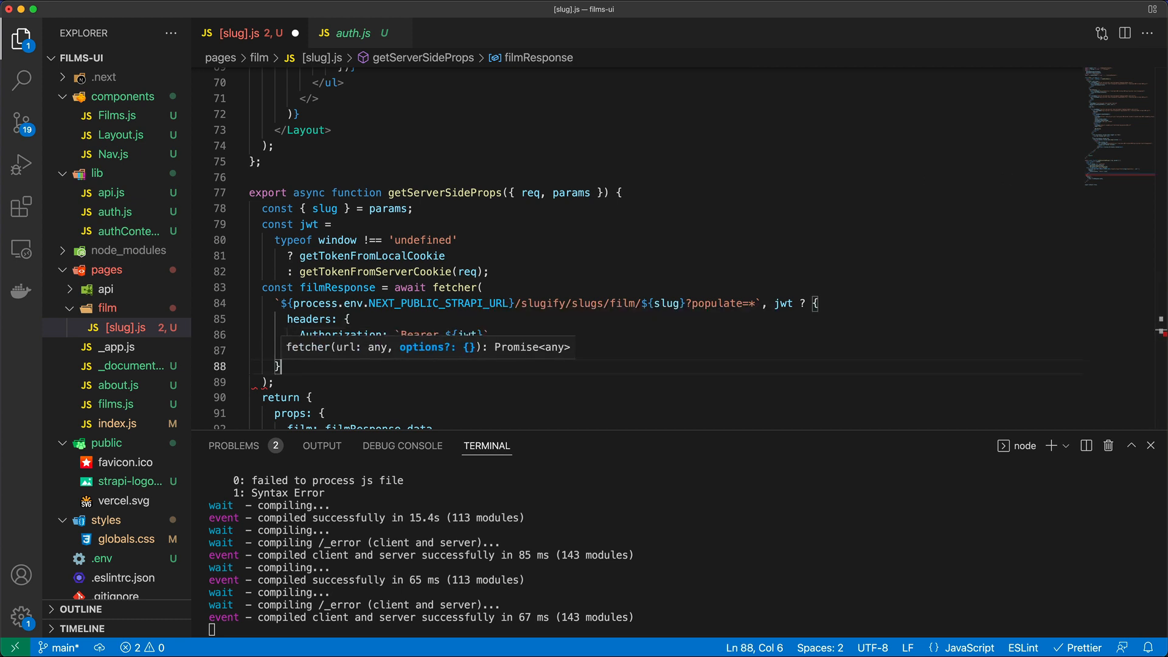
type(":: ''")
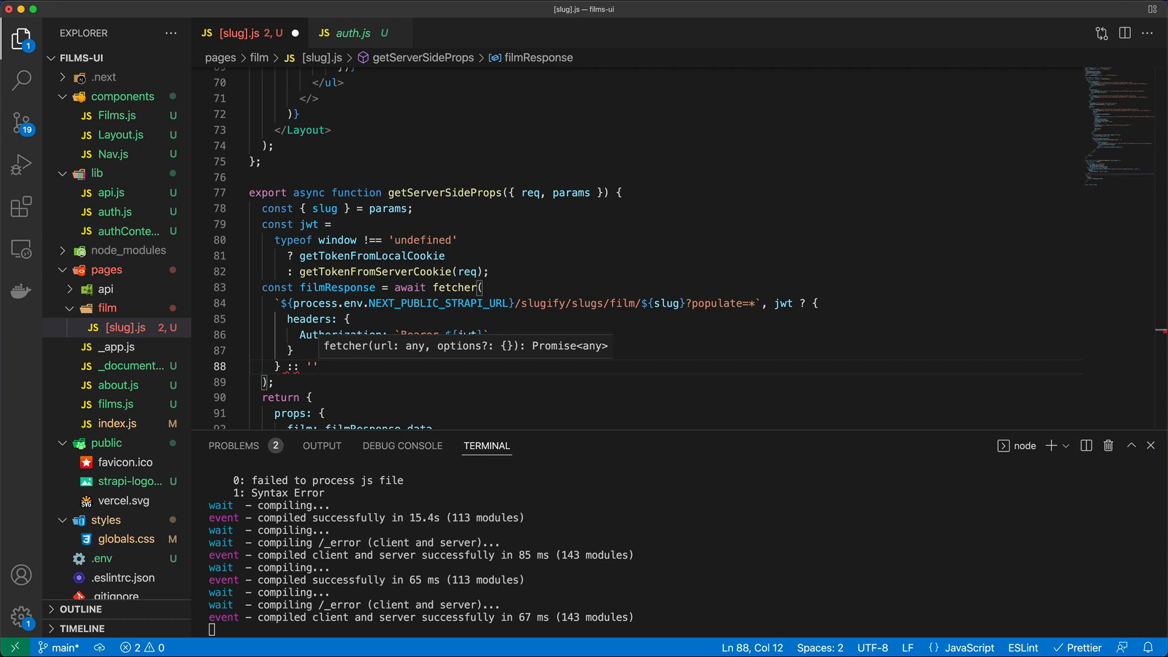
key("Backspace")
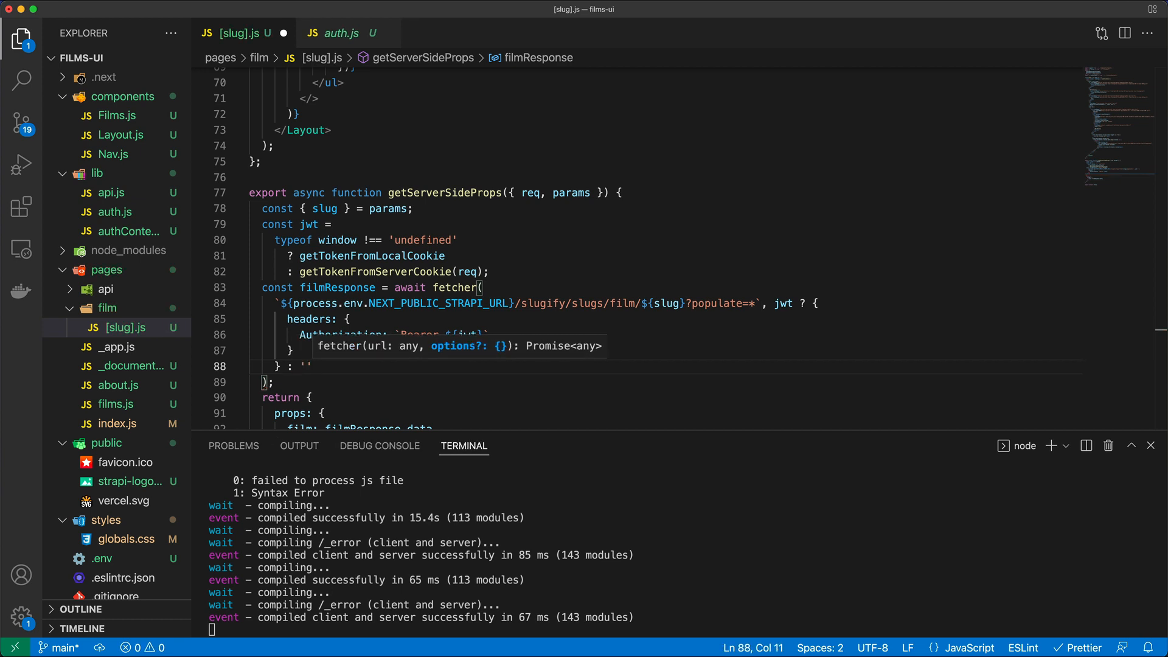
mouse_move(628, 328)
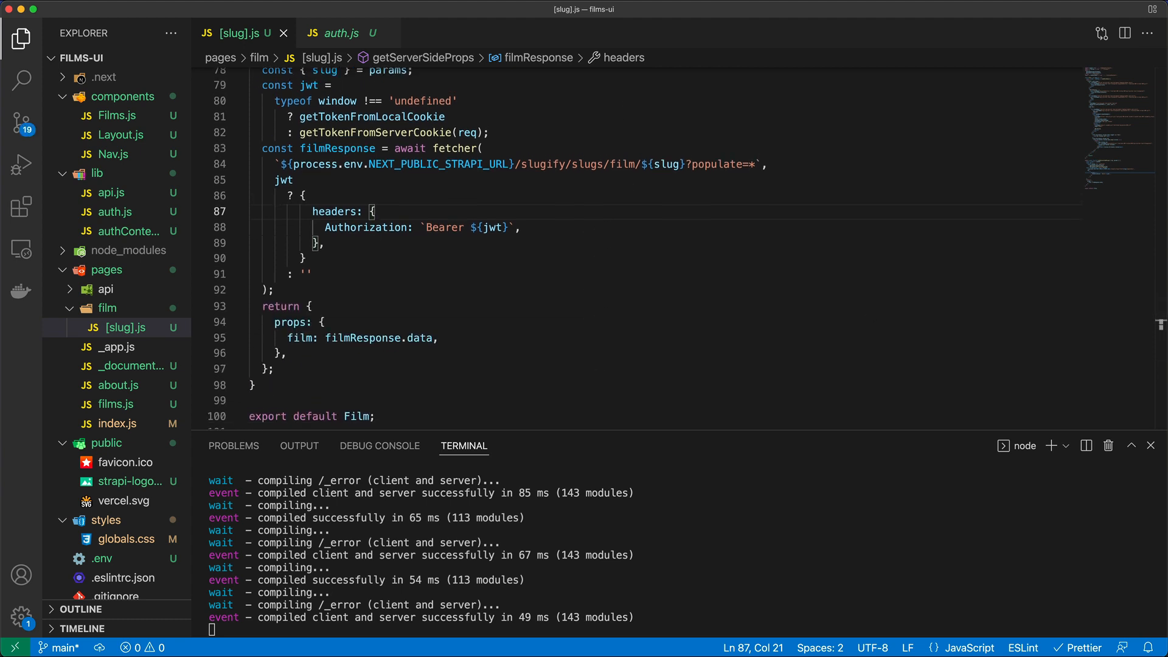
Scroll through the review form code and add a blank line below the useFetchUser call
scroll("up", 3)
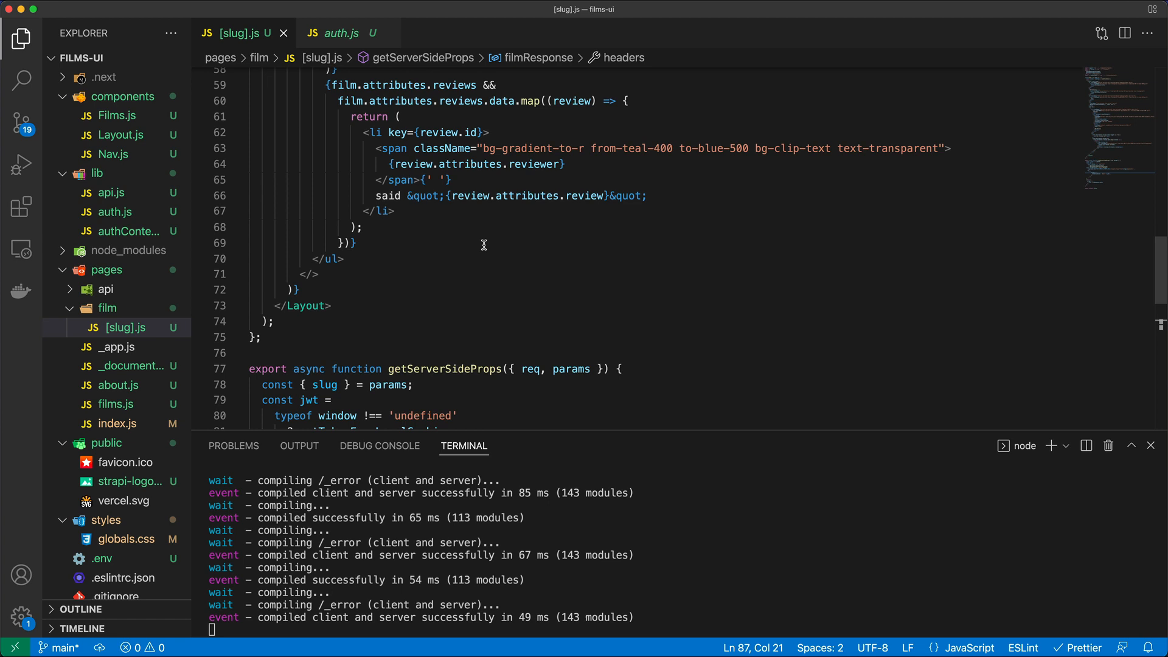
scroll("up", 3)
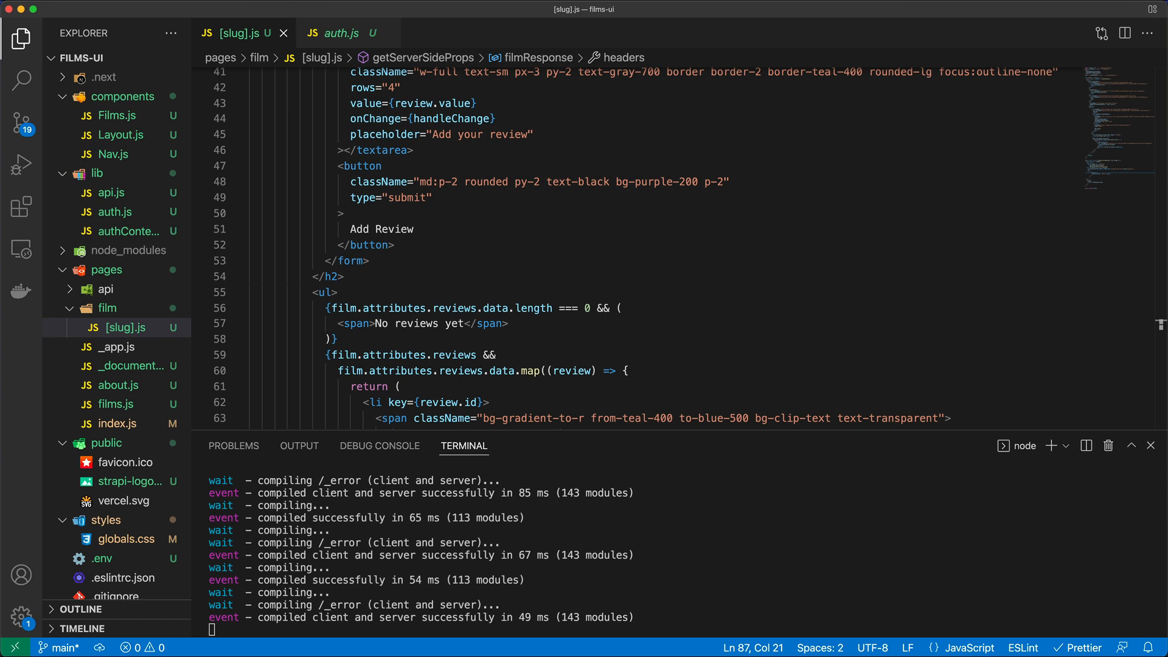
mouse_move(619, 329)
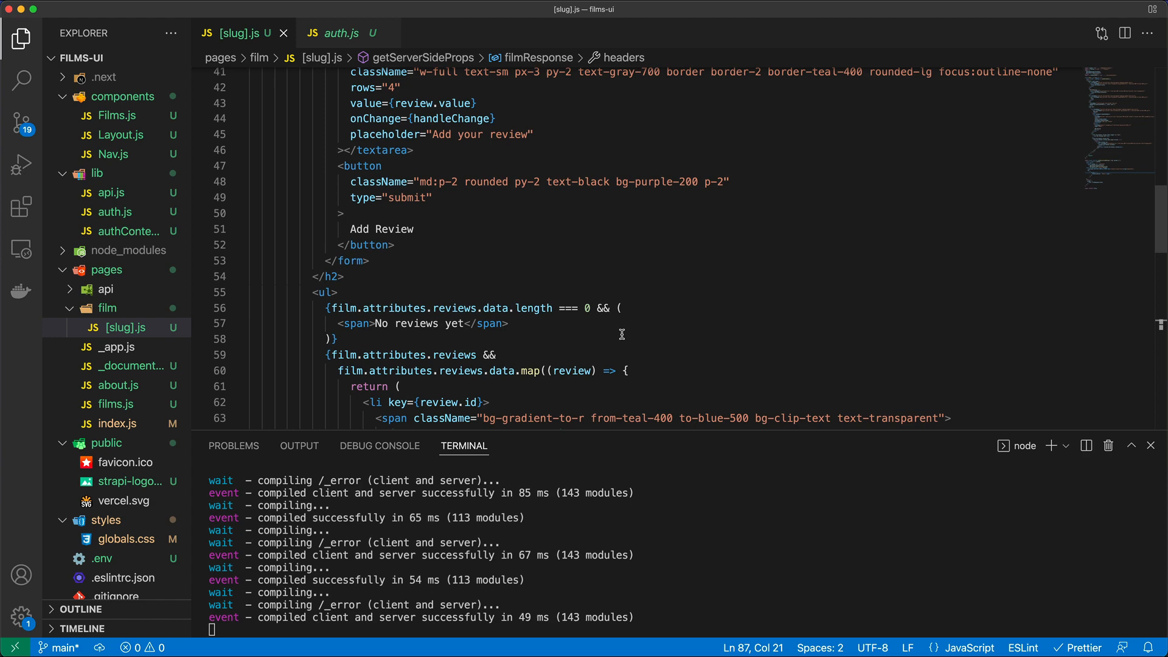
mouse_move(613, 335)
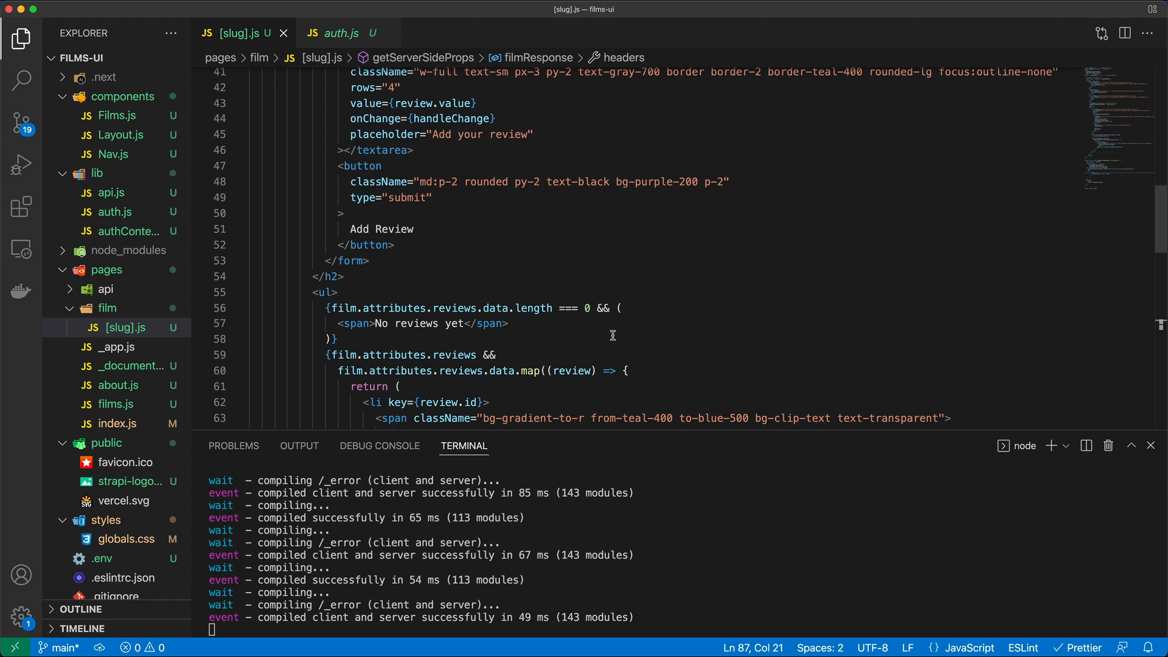
scroll("down", 3)
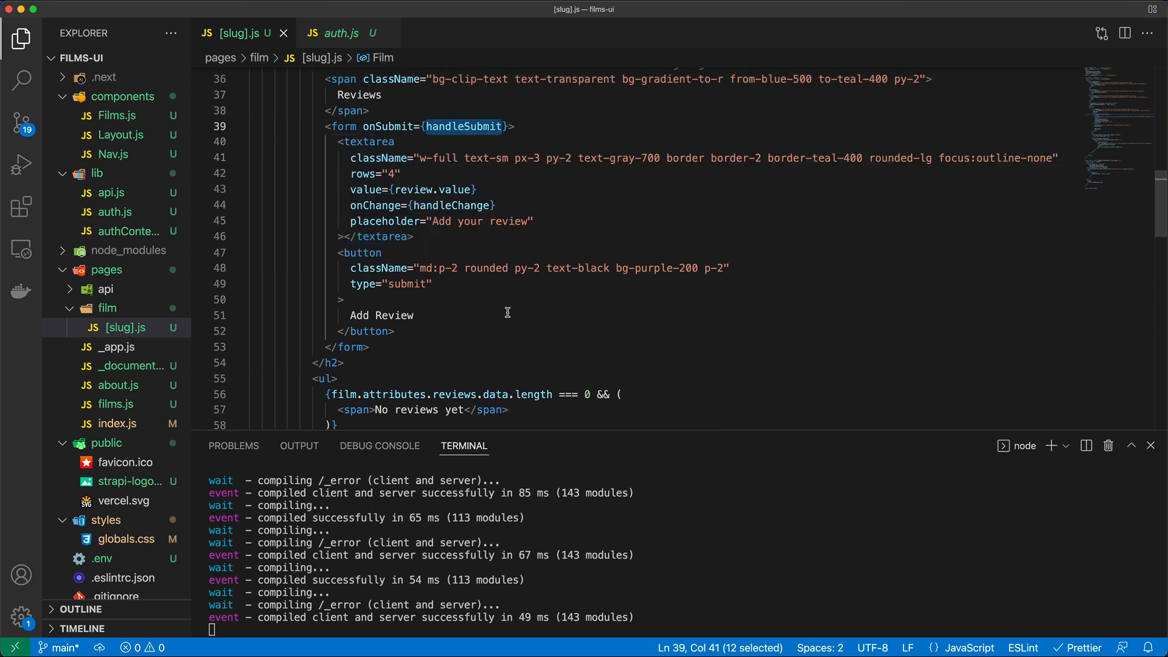
scroll("up", 3)
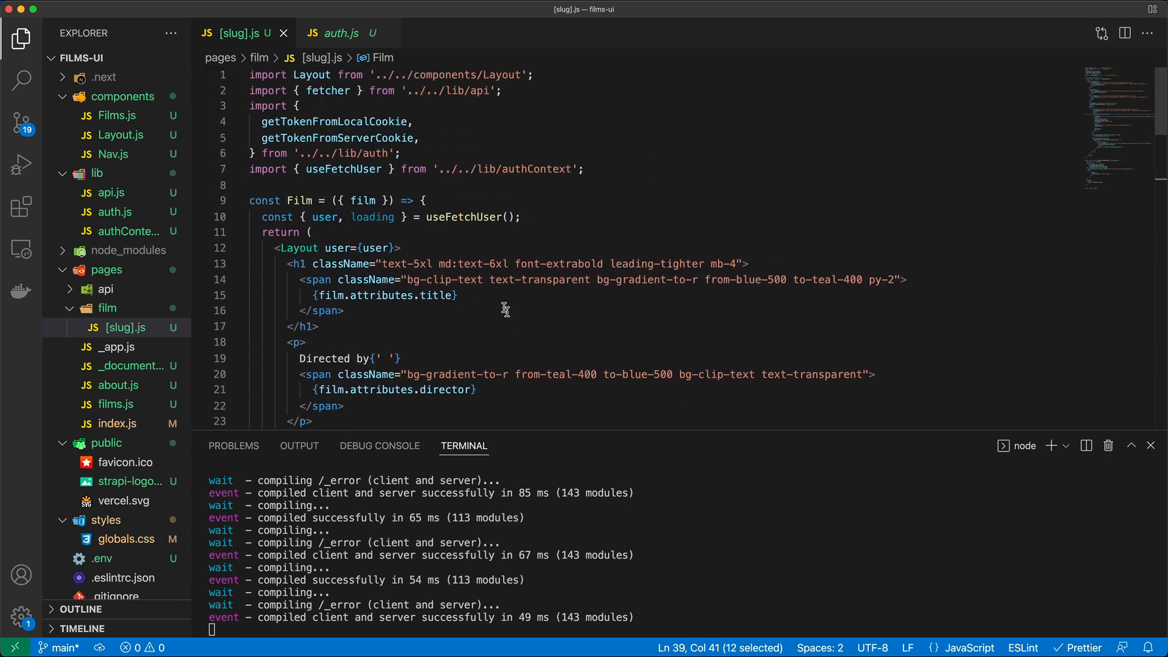
left_click(426, 200)
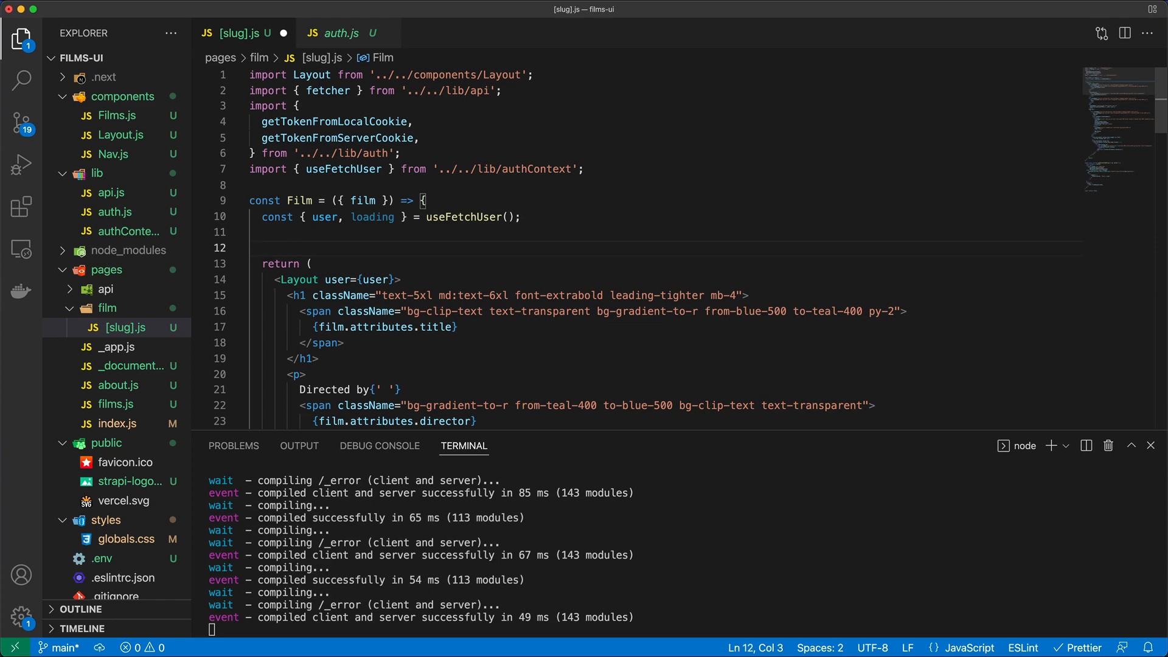
mouse_move(1045, 421)
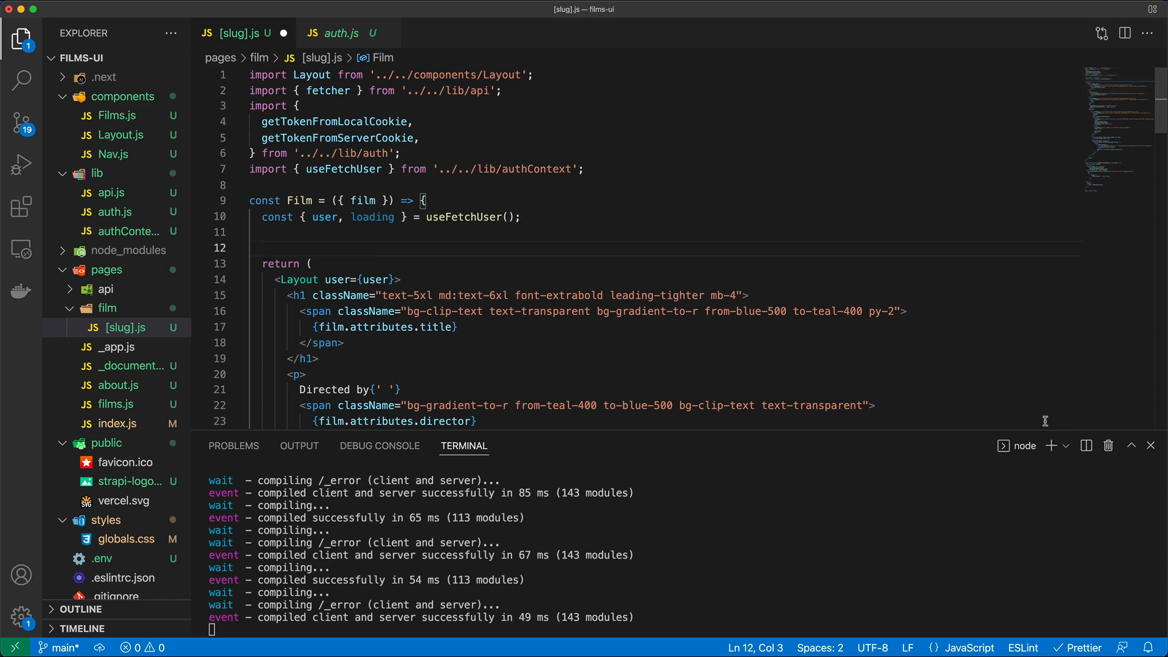
scroll("down", 3)
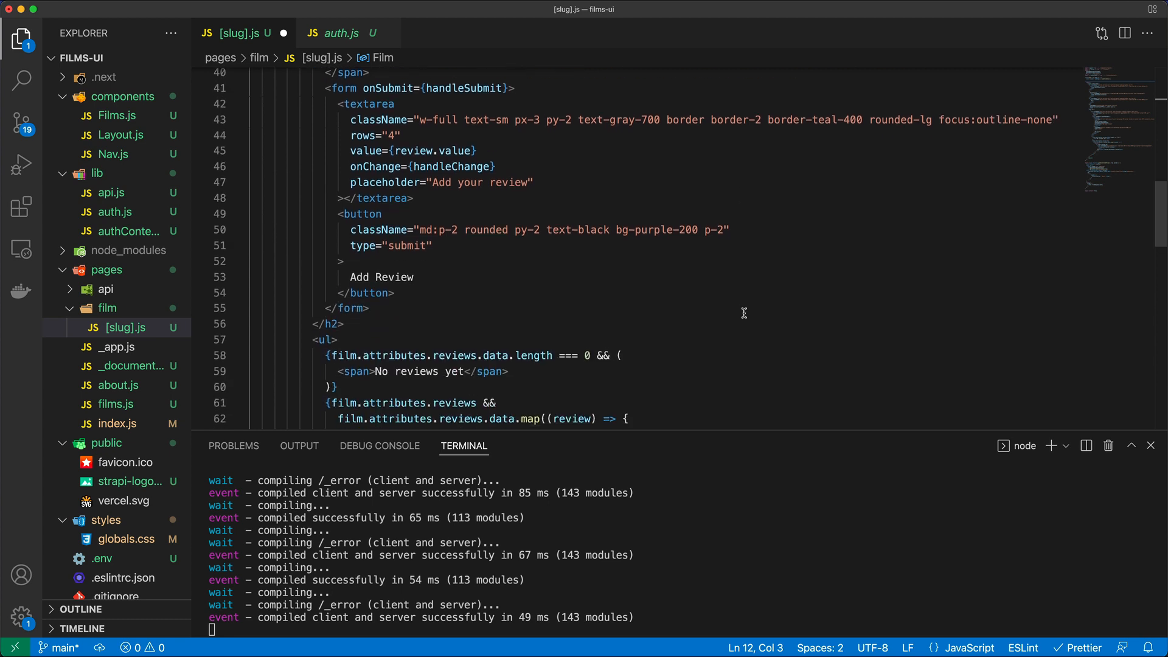
scroll("up", 3)
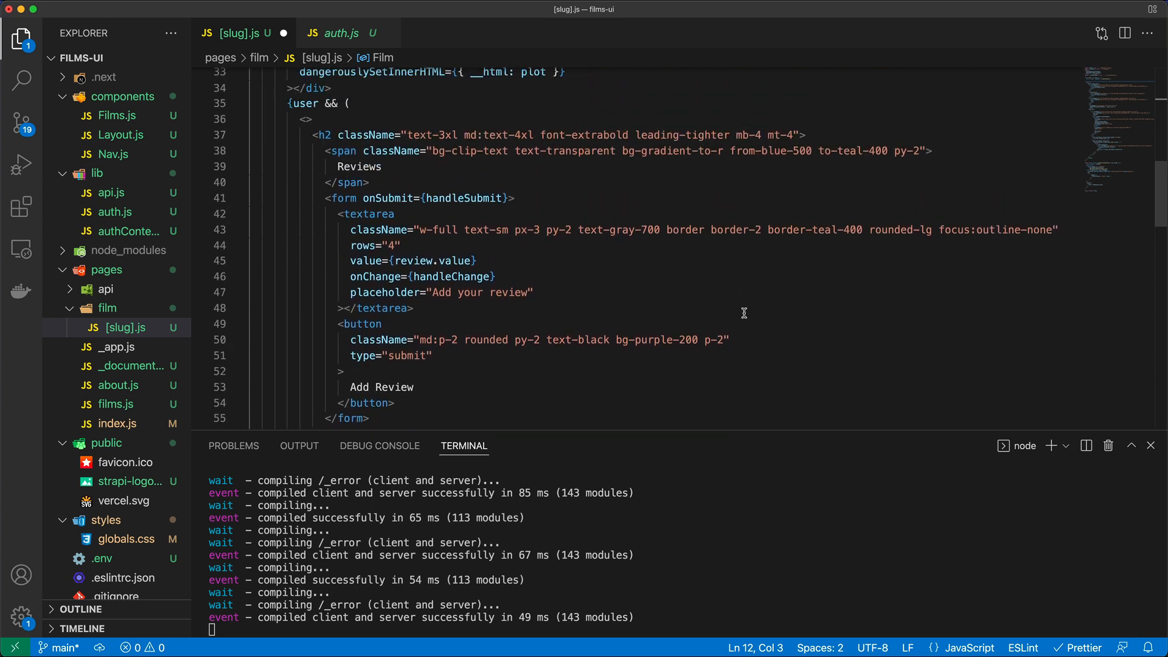
scroll("up", 3)
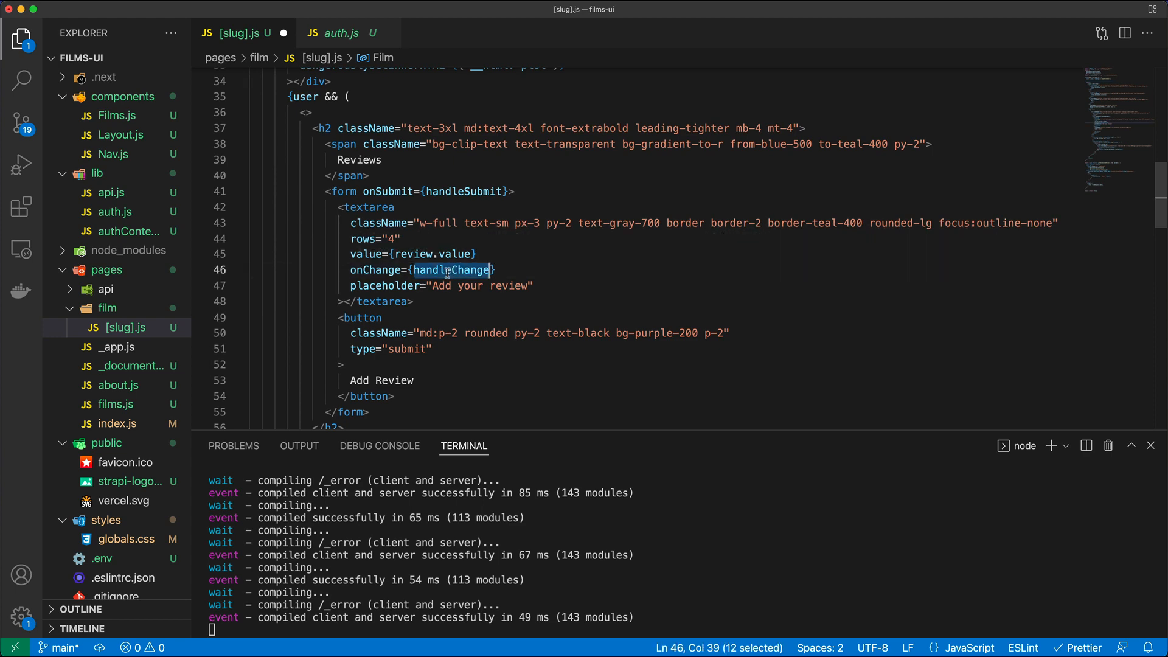
scroll("up", 3)
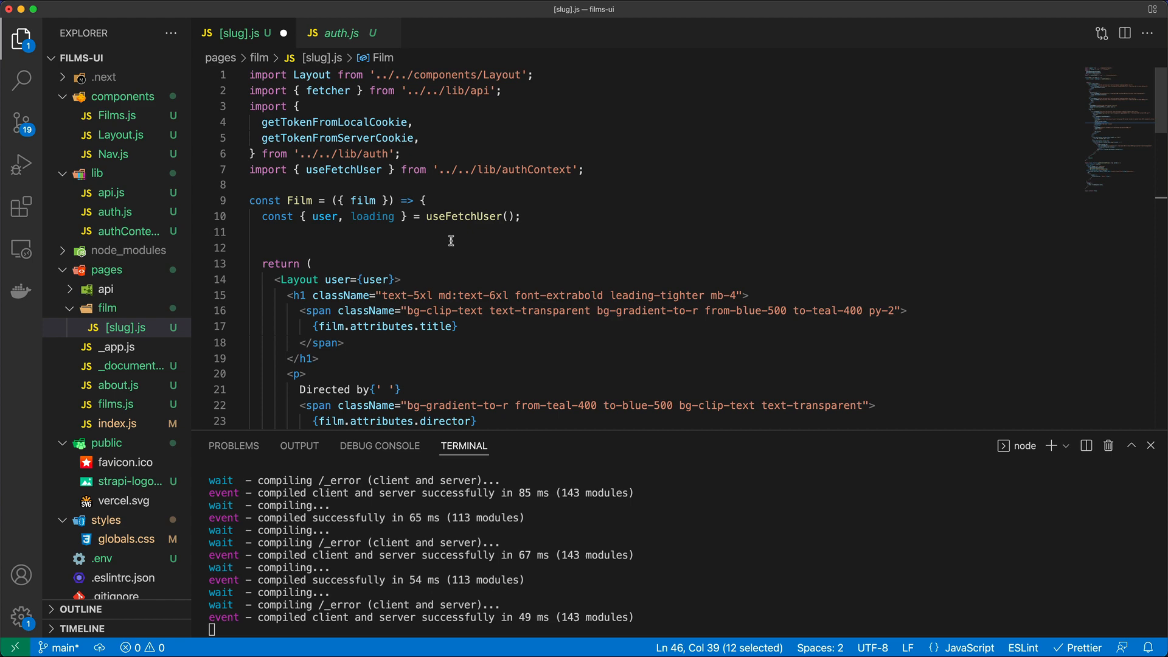
Add a review useState with an empty value and a handleChange setting it from e.target.value
type("const handleChange = (e) => {")
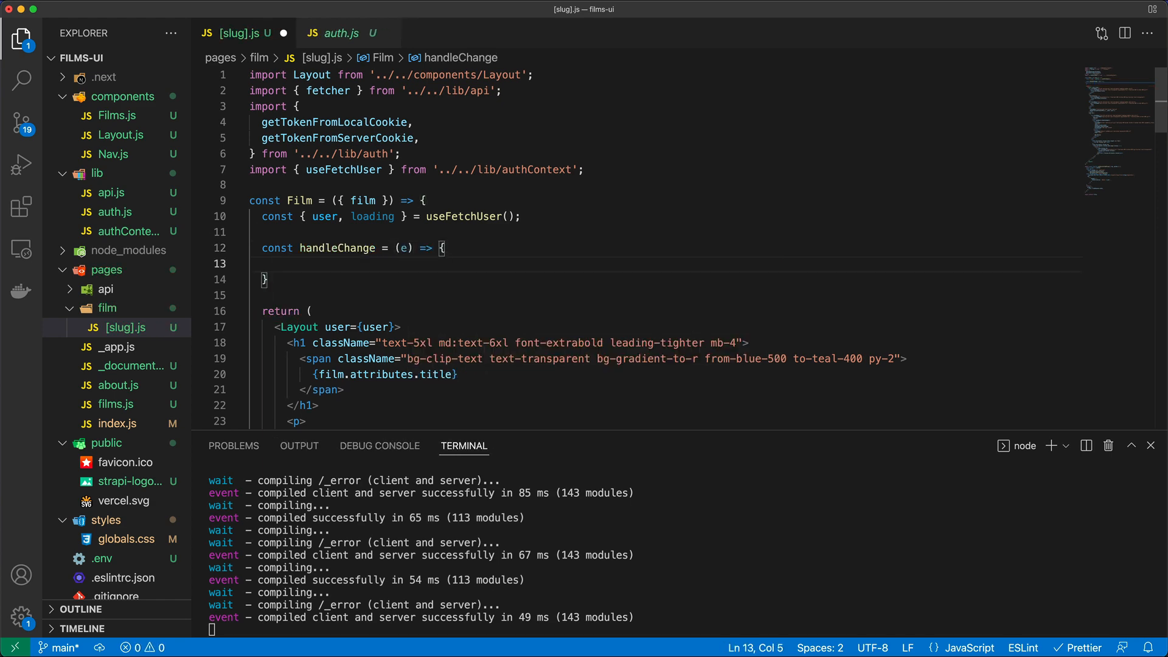
type("setV")
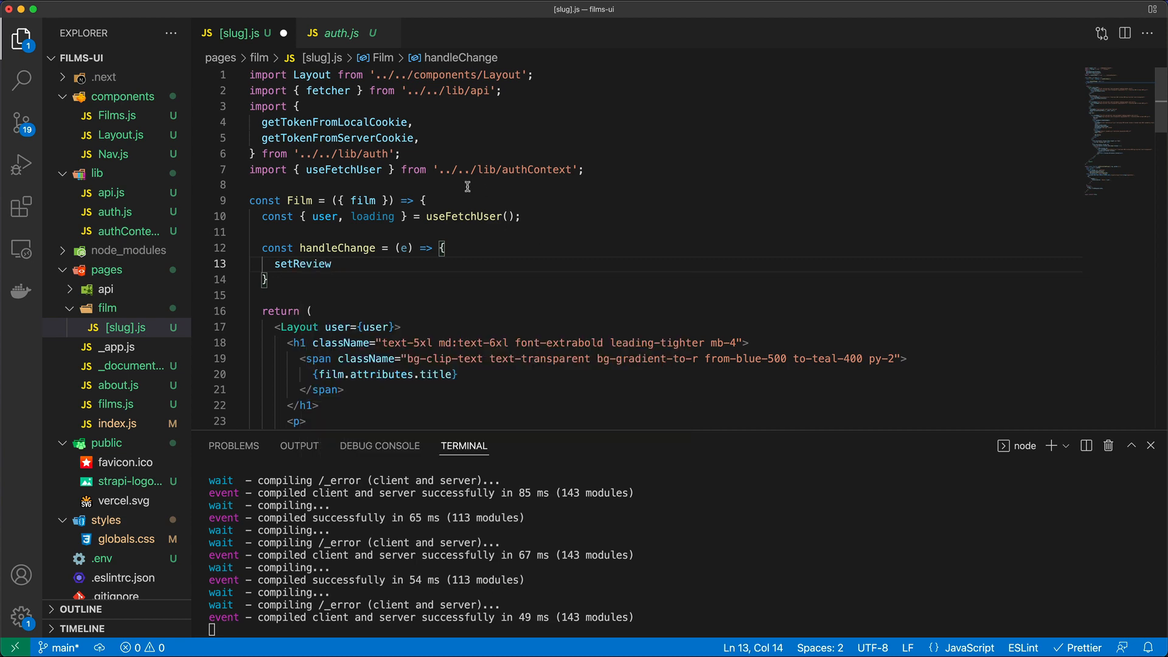
key("enter")
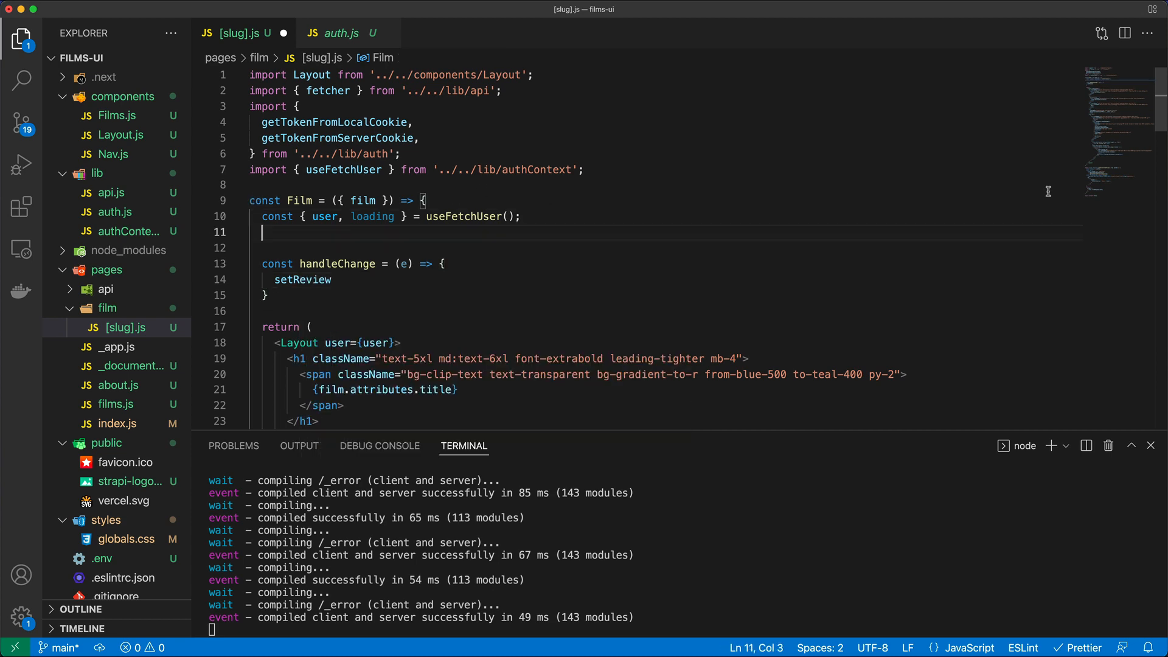
type("cons")
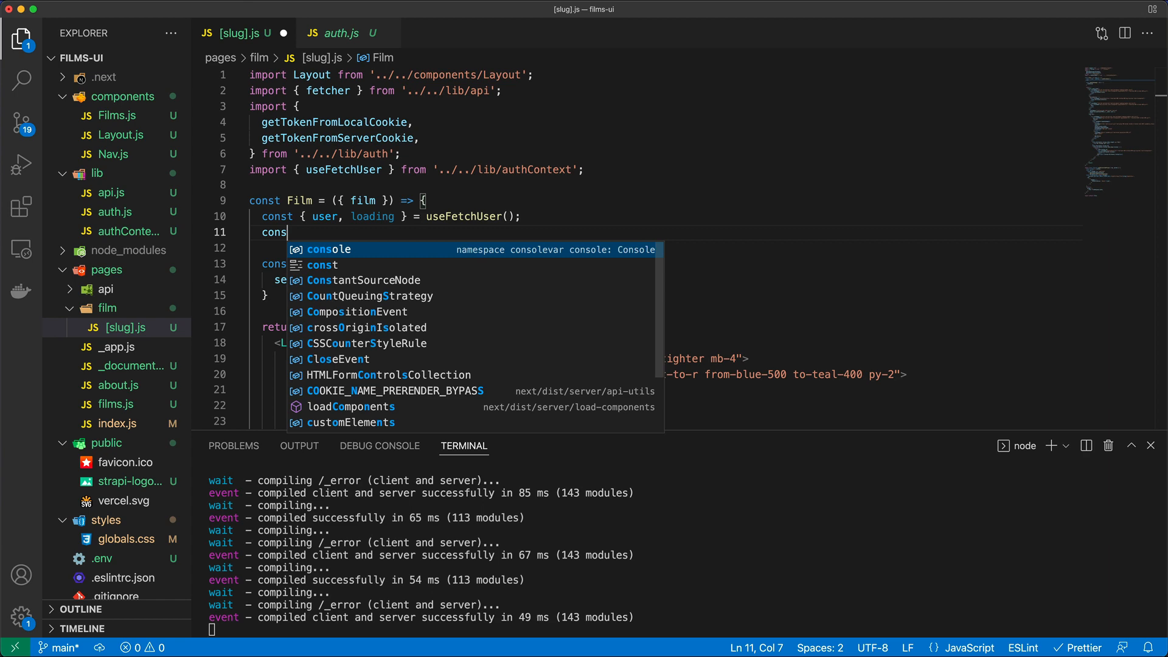
type("[ review, setReview] =")
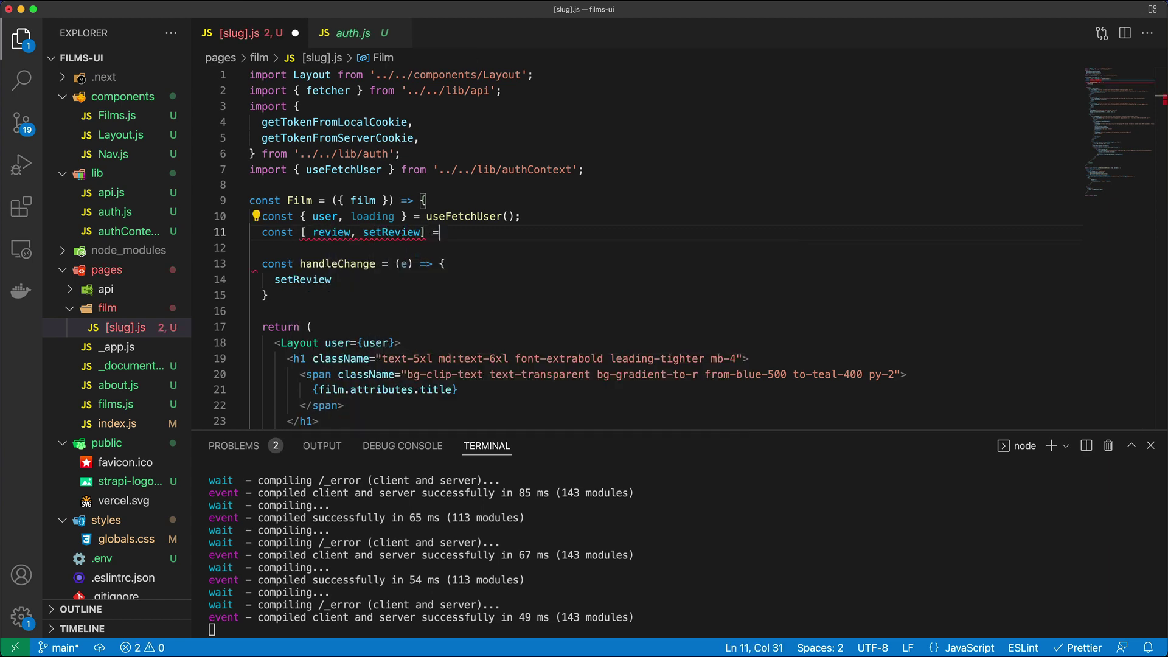
type("useState()")
type("value: '")
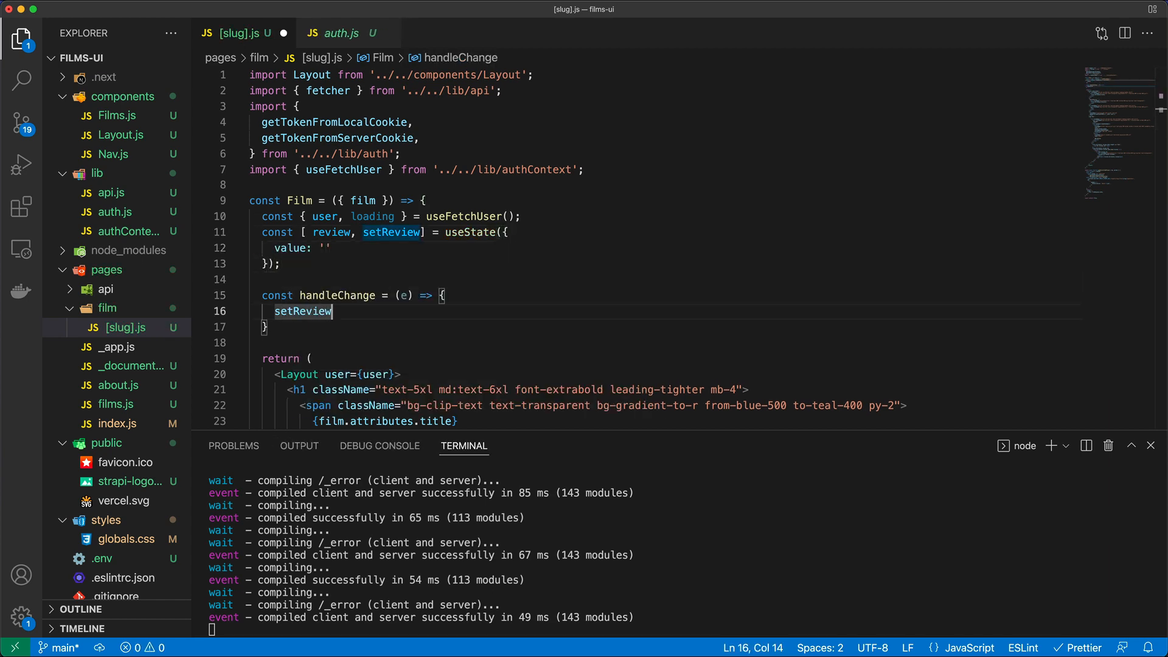
type("({ value: })")
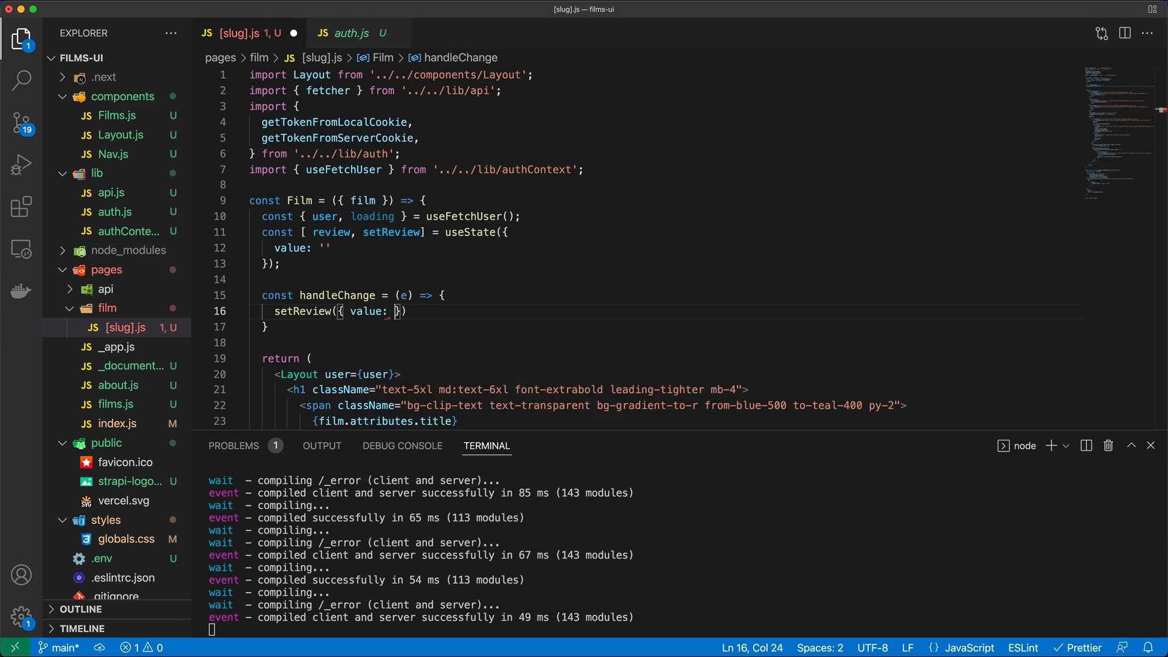
type("e.target.a")
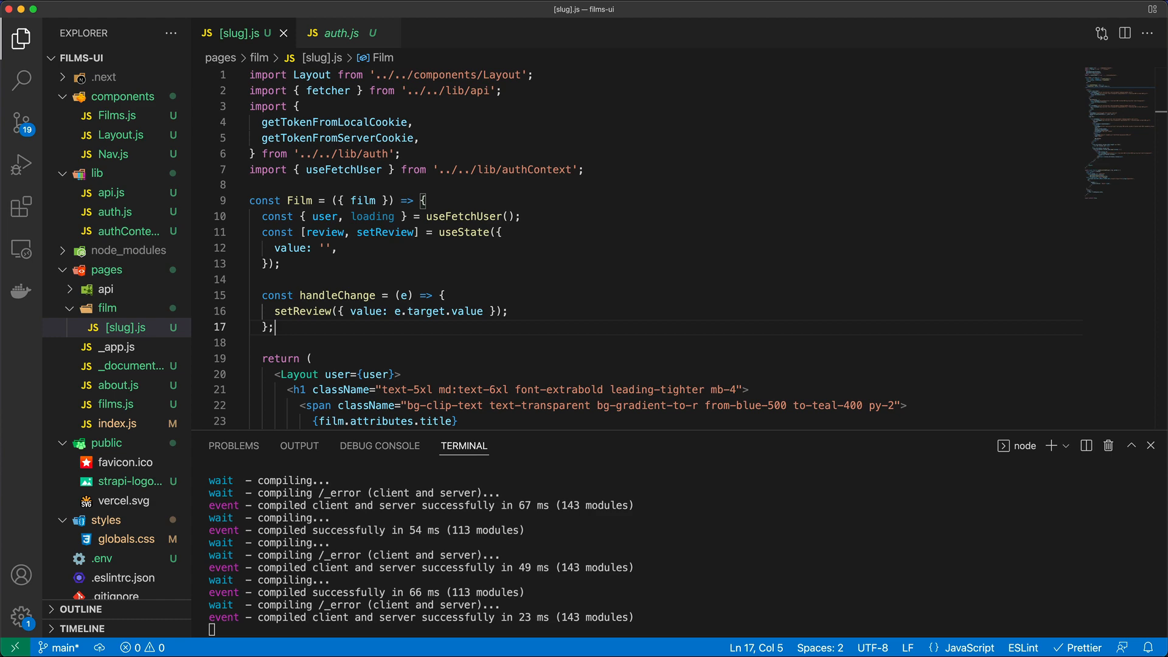
mouse_move(921, 648)
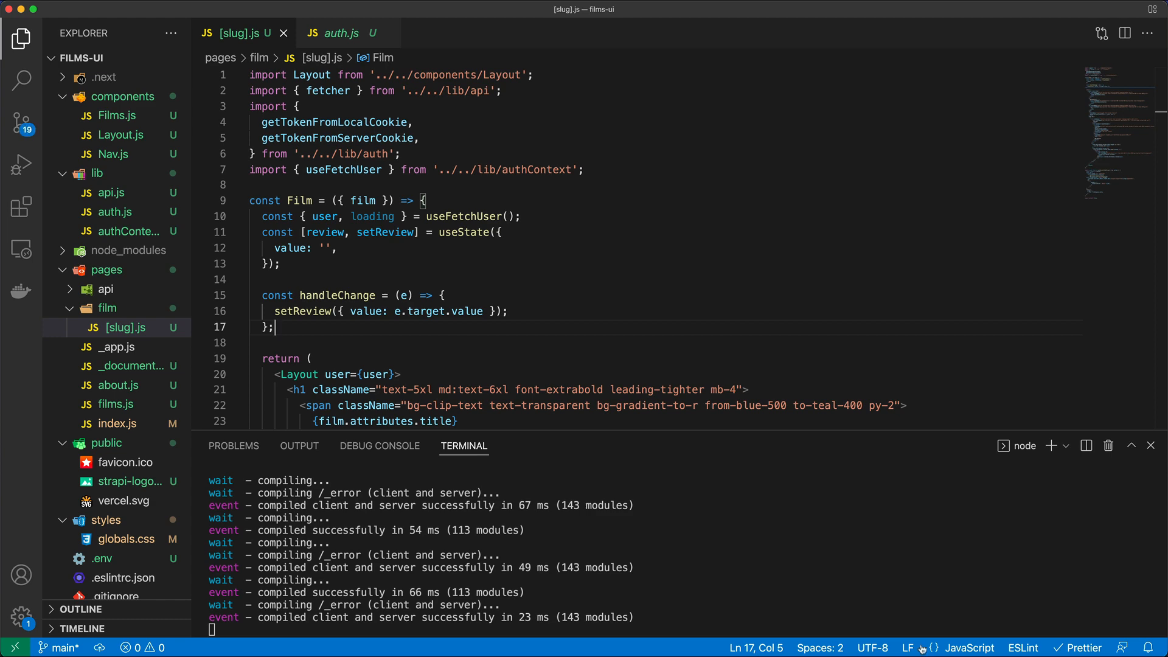
key("enter")
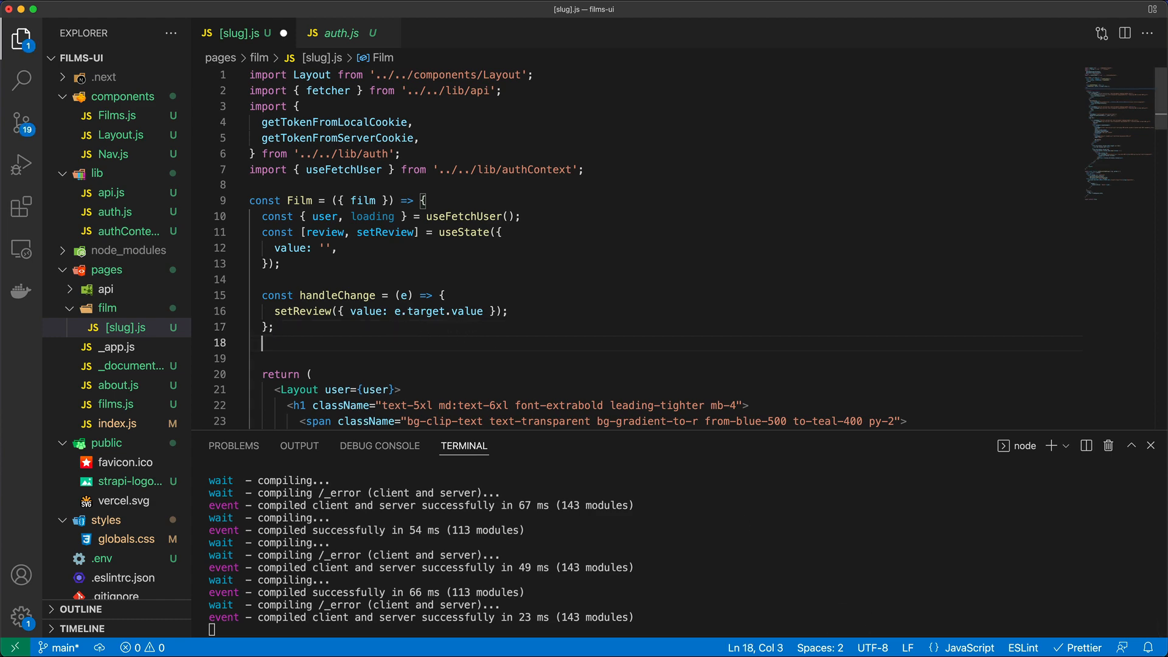
Start async handleSubmit(e) calling e.preventDefault() and getting jwt from getTokenFromLocalCookie
type("const handleSubmit")
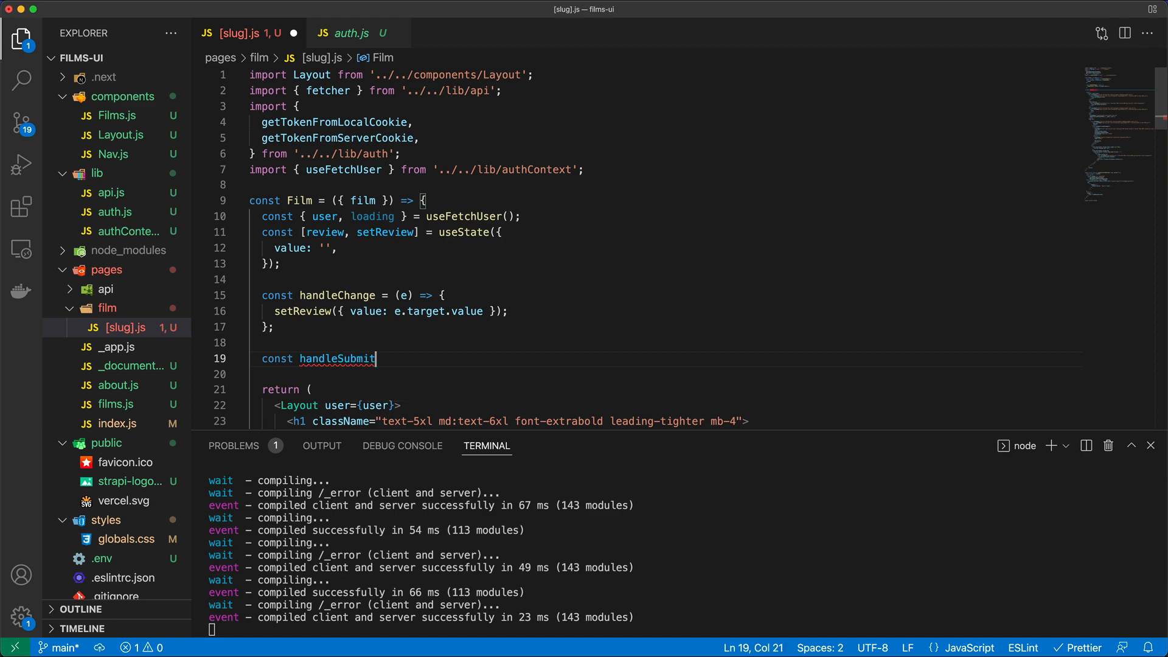
type("= async(e) => {")
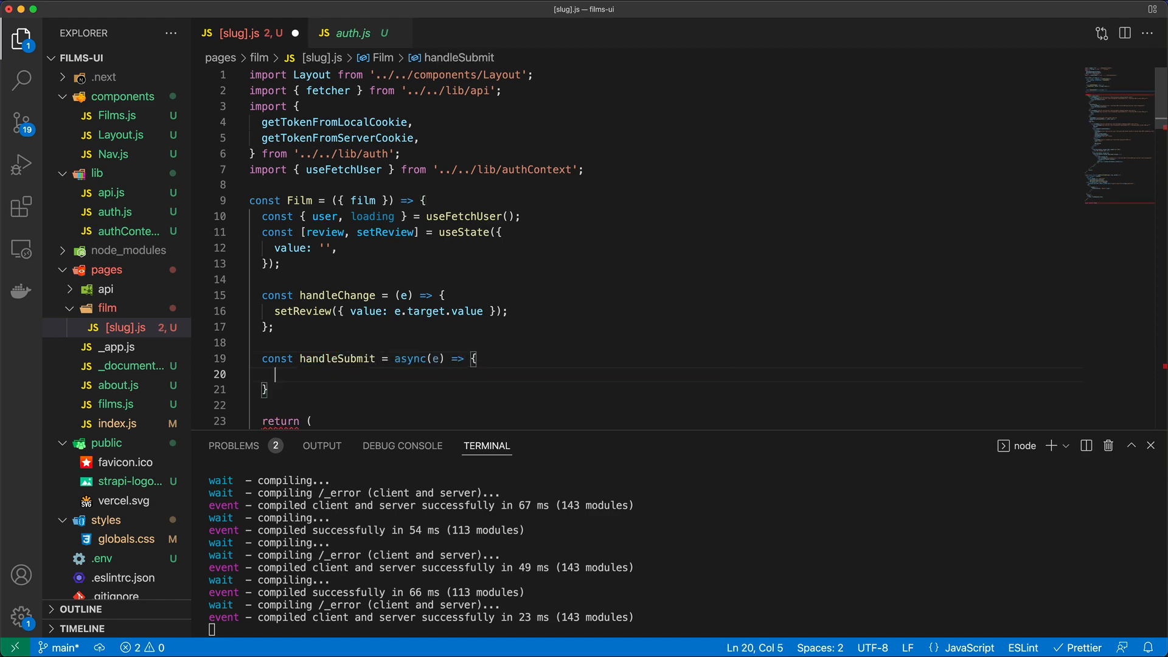
type("e.preventDefault();")
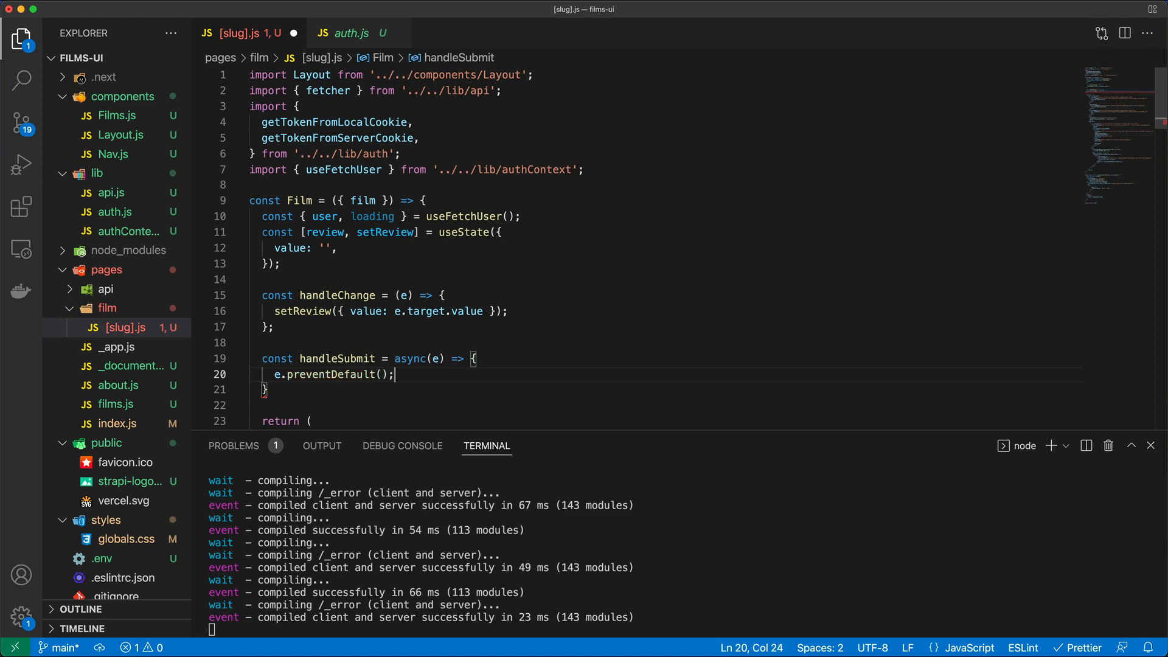
type("const jwt = get")
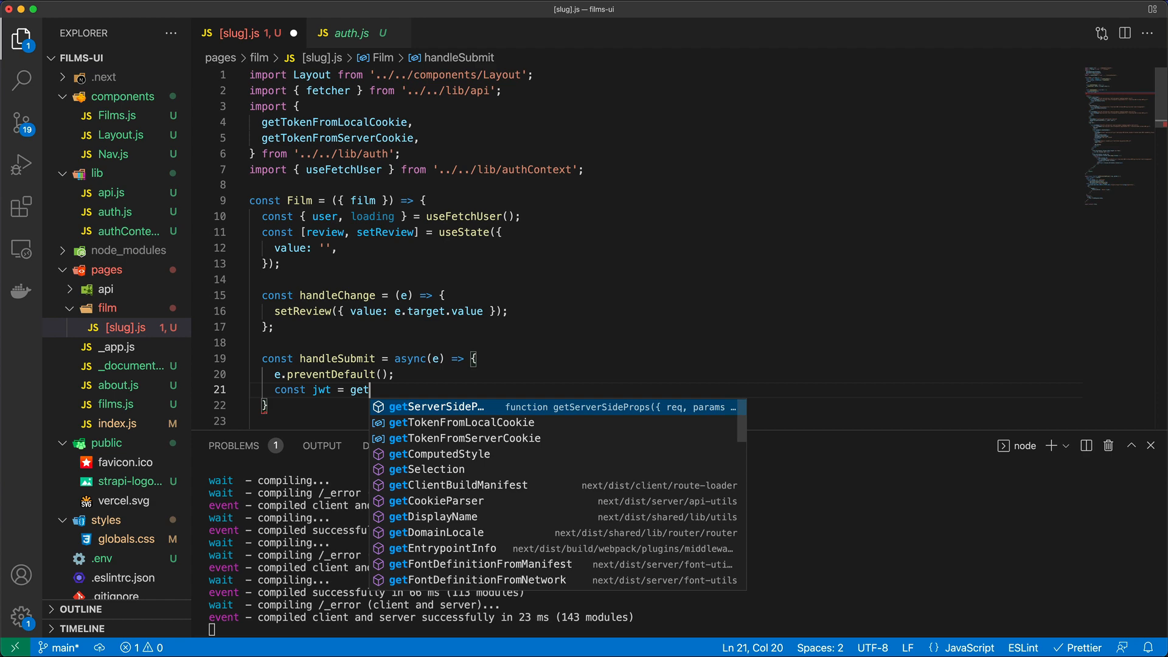
type("TokenFromLocalCookie();")
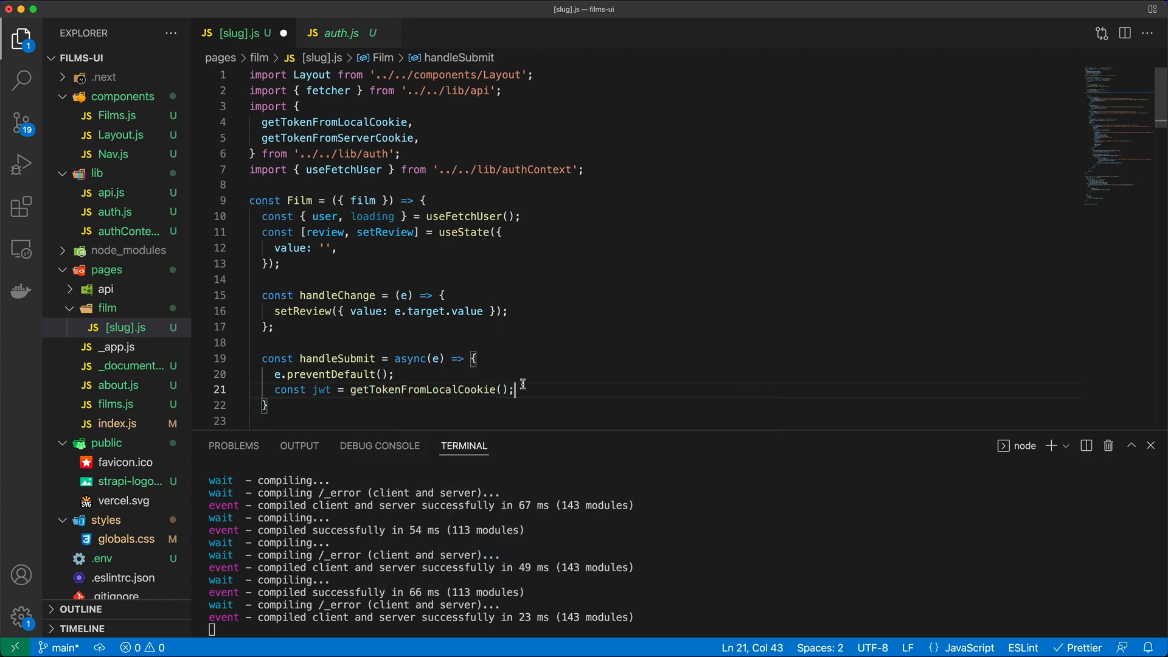
scroll("down", 3)
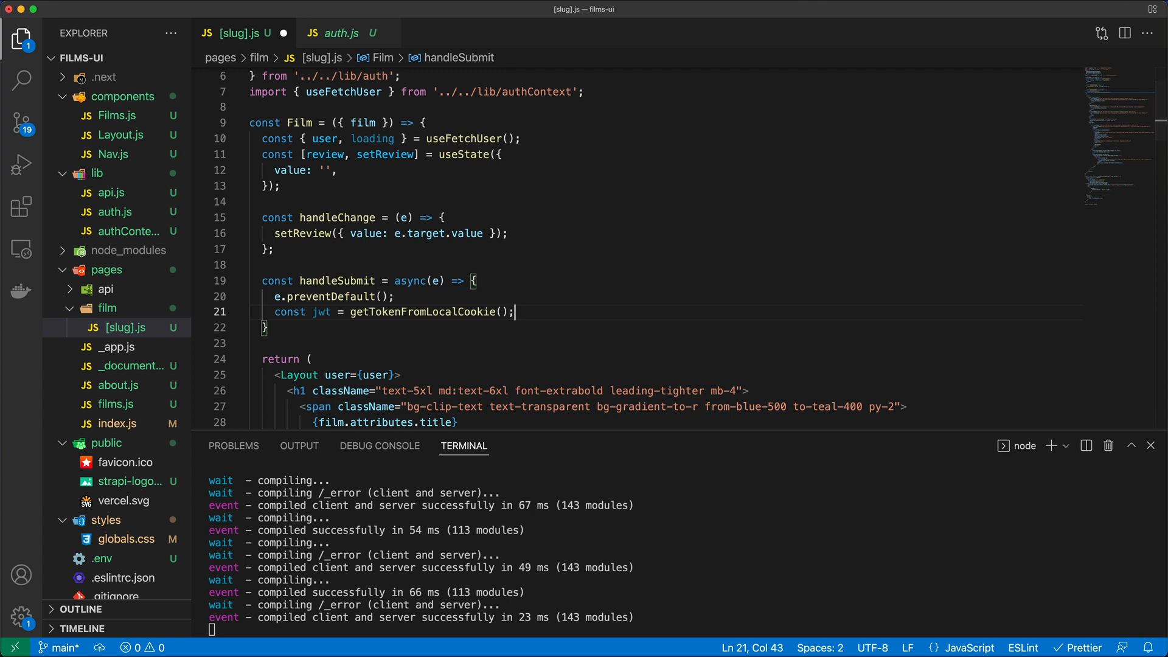
type("t respo")
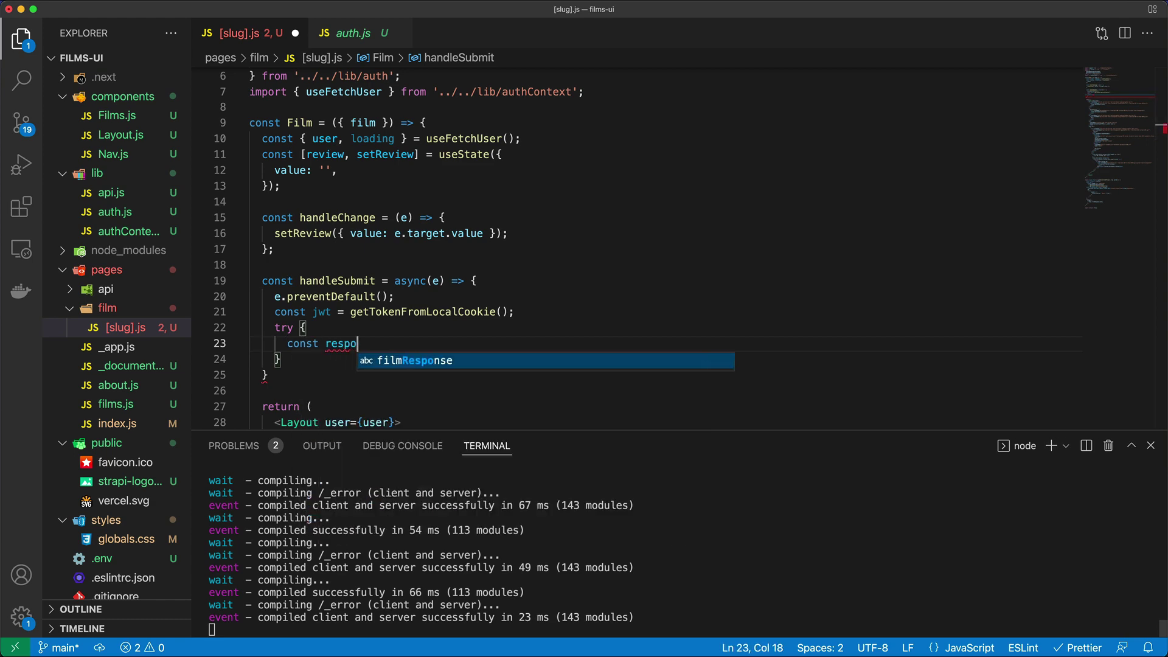
Add a try block awaiting a POST fetch to `${process.env...}/reviews` with a headers object
type("nse = awa")
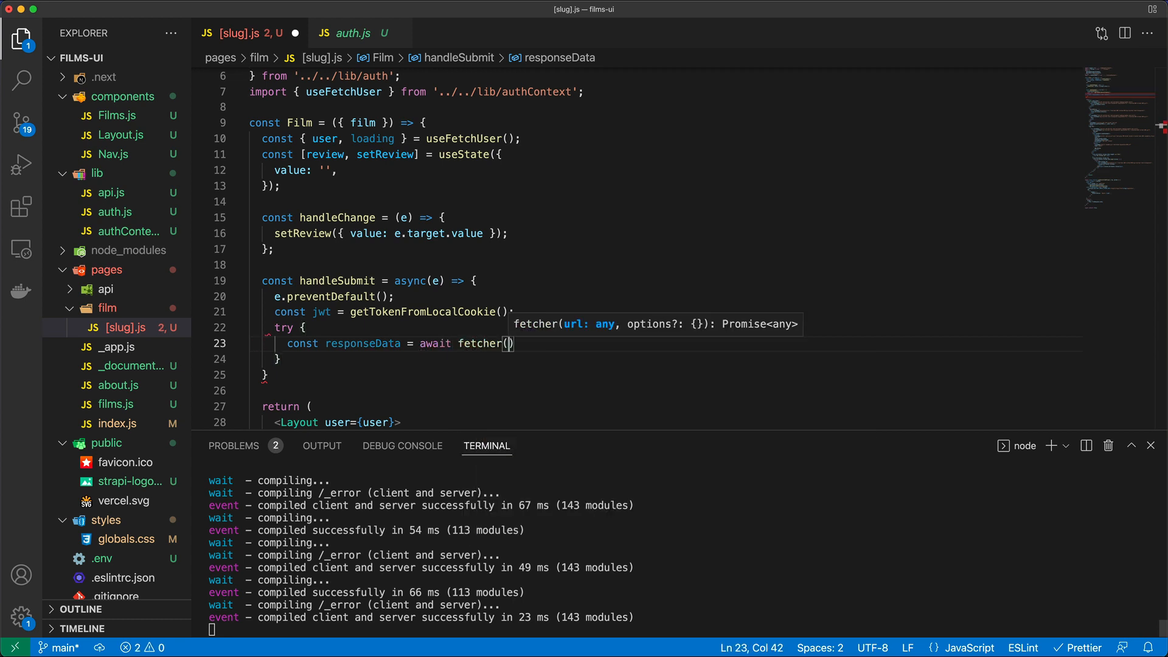
type("`${process.env.NEXT_PUBLIC_STRAPI_URL")
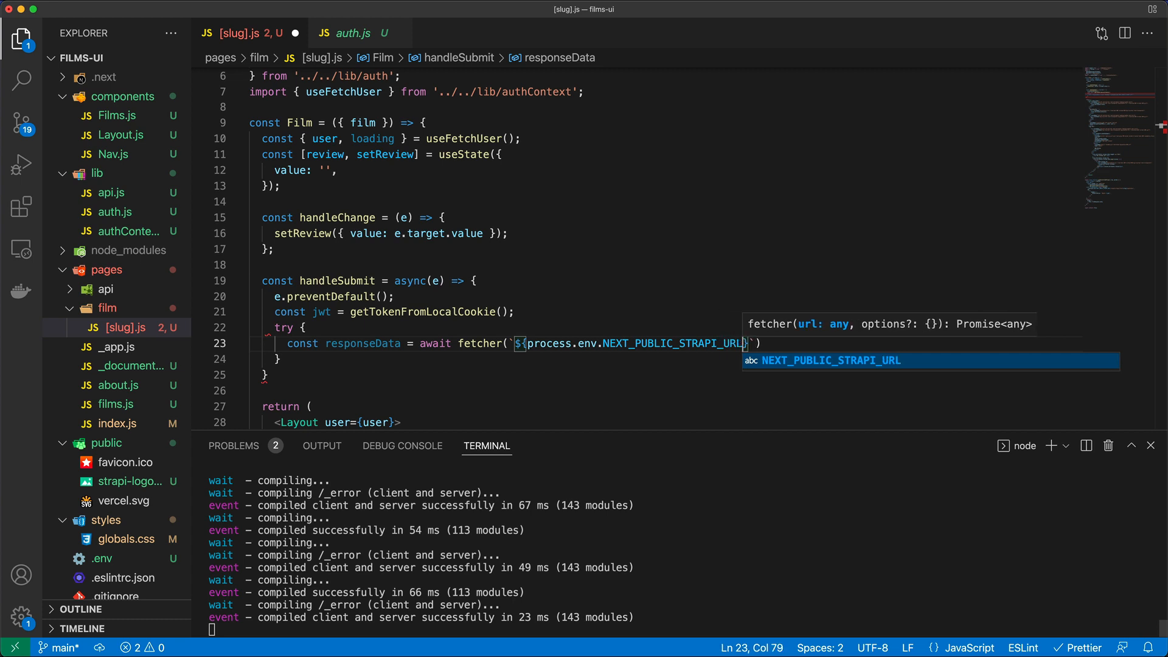
type("/re")
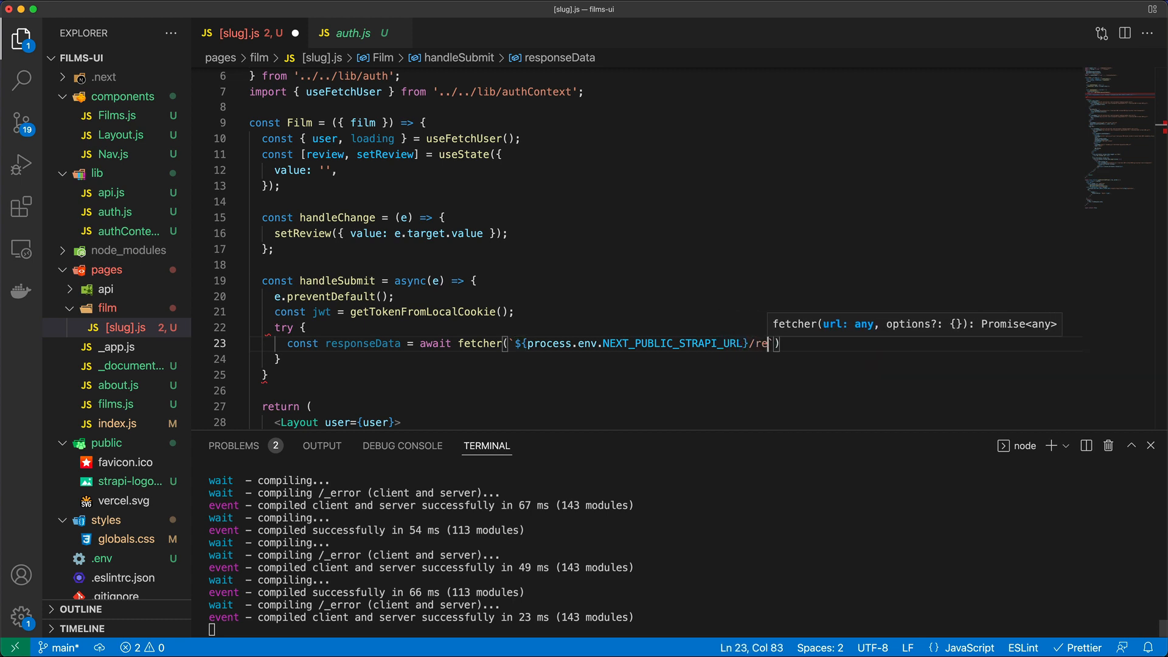
type("views`")
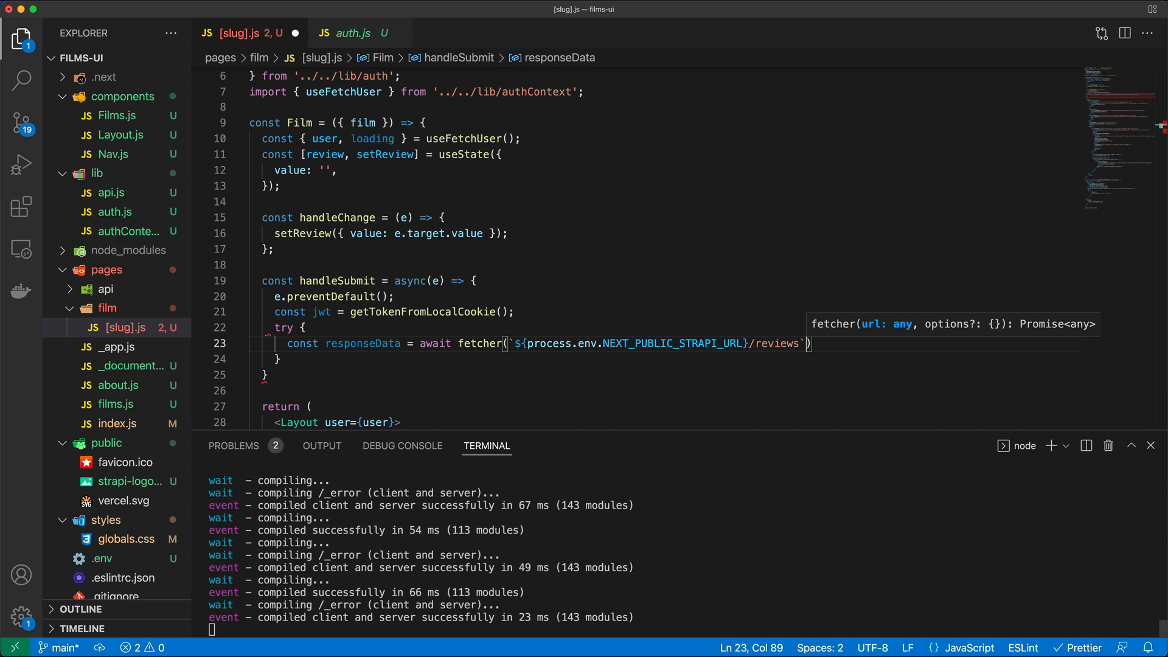
type(", {")
type("method")
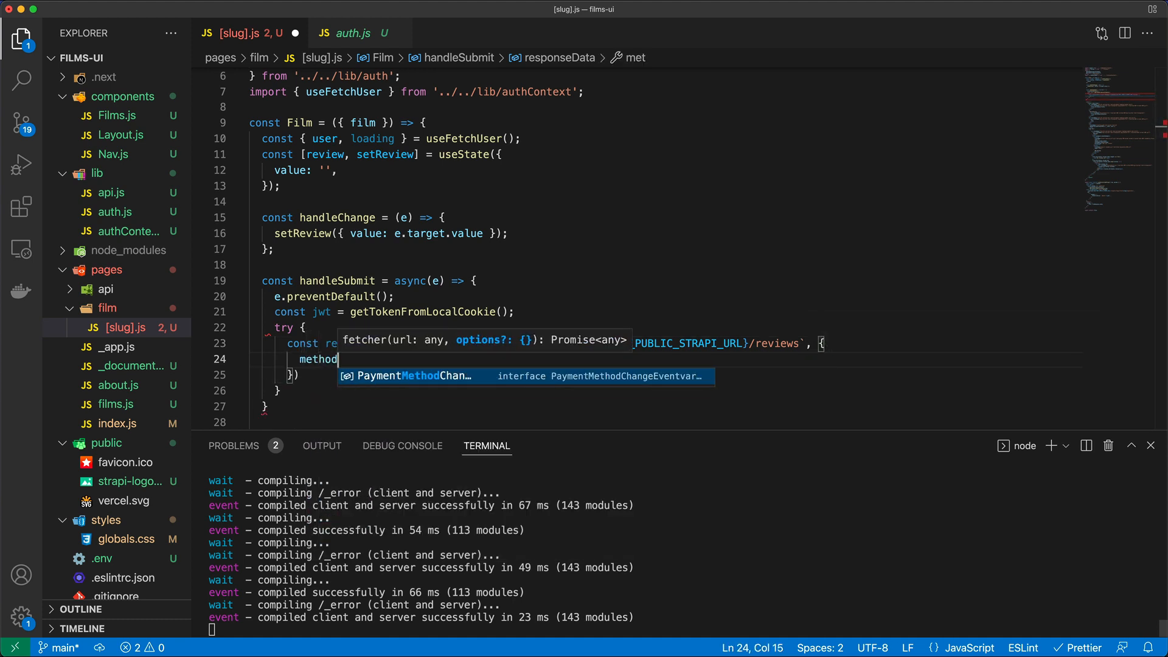
type(": 'POST'")
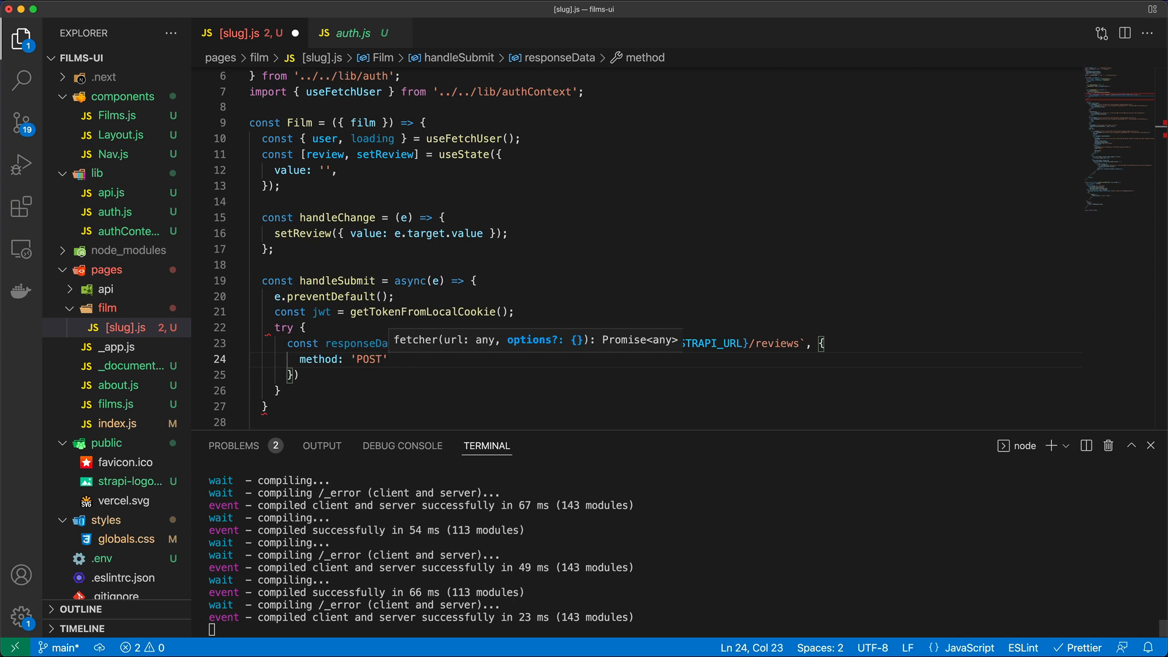
type("headers: {")
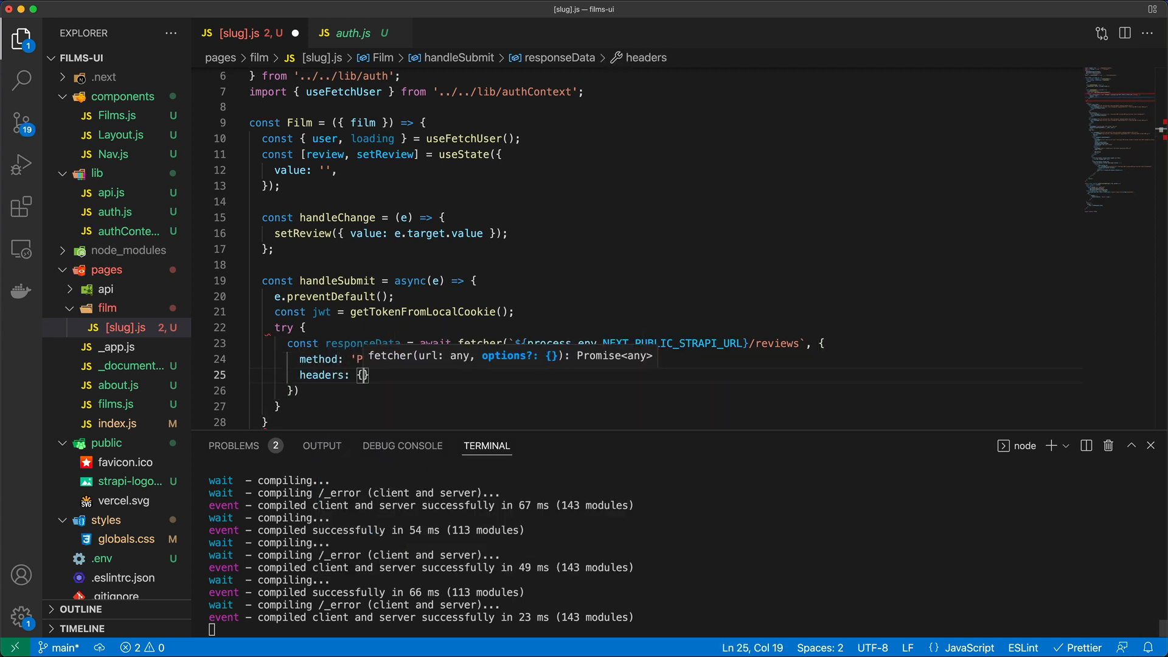
Set 'Content-Type': 'application/json' and Authorization: `Bearer ${jwt}` in the POST headers
scroll("down", 3)
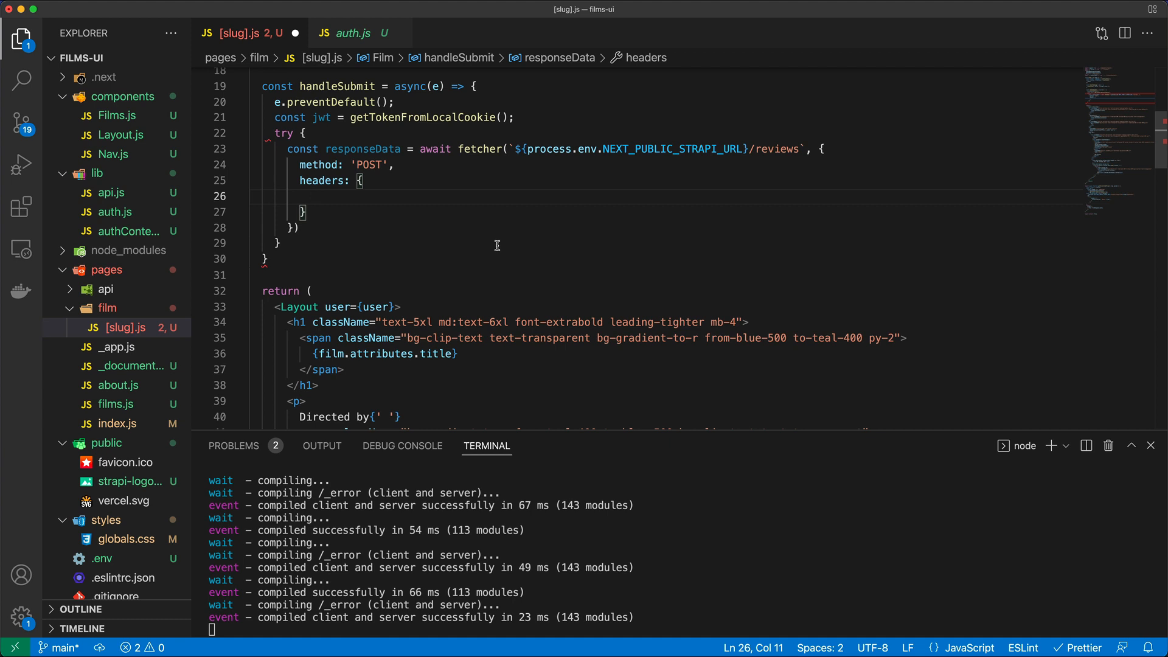
type("''")
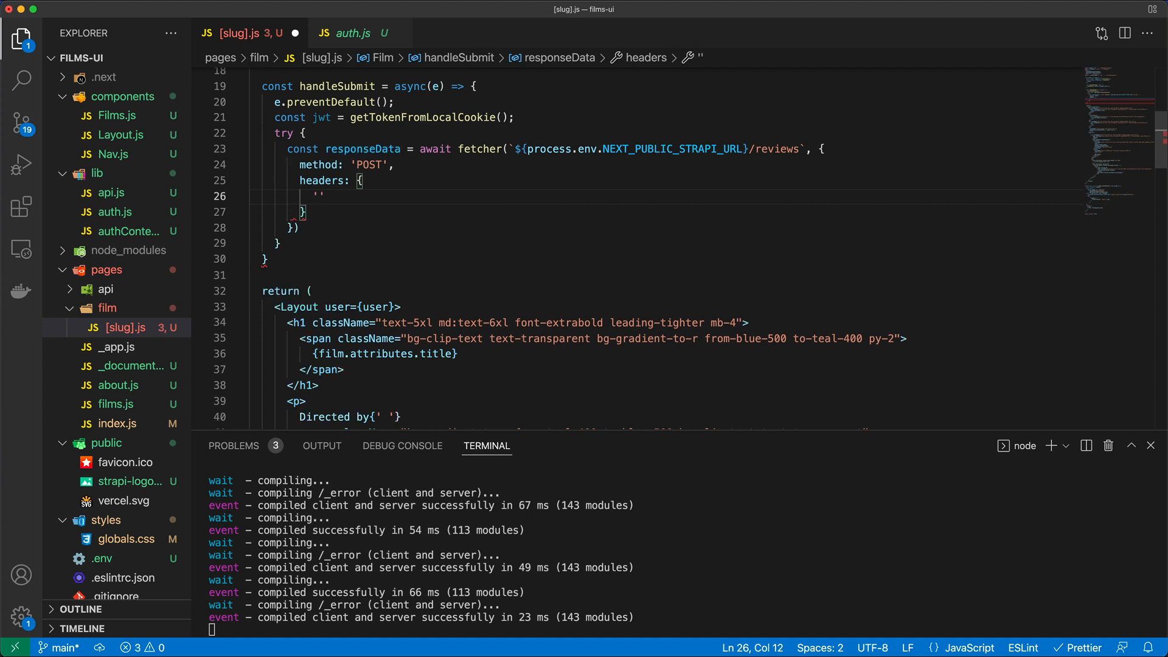
type("Content-Type")
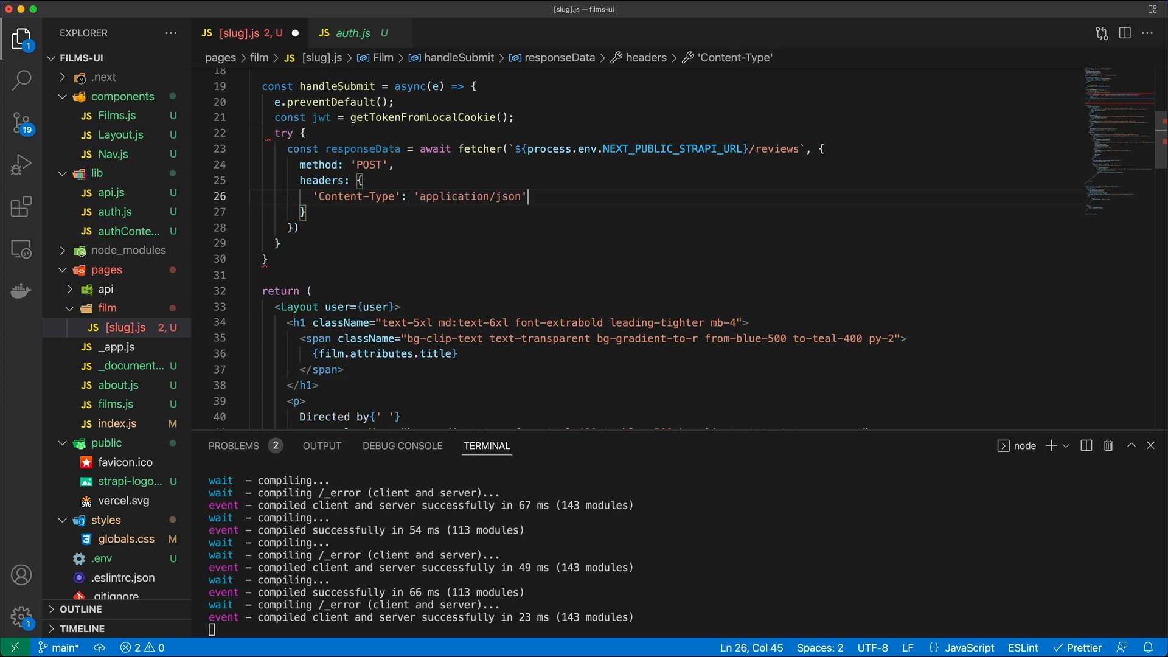
key("Enter")
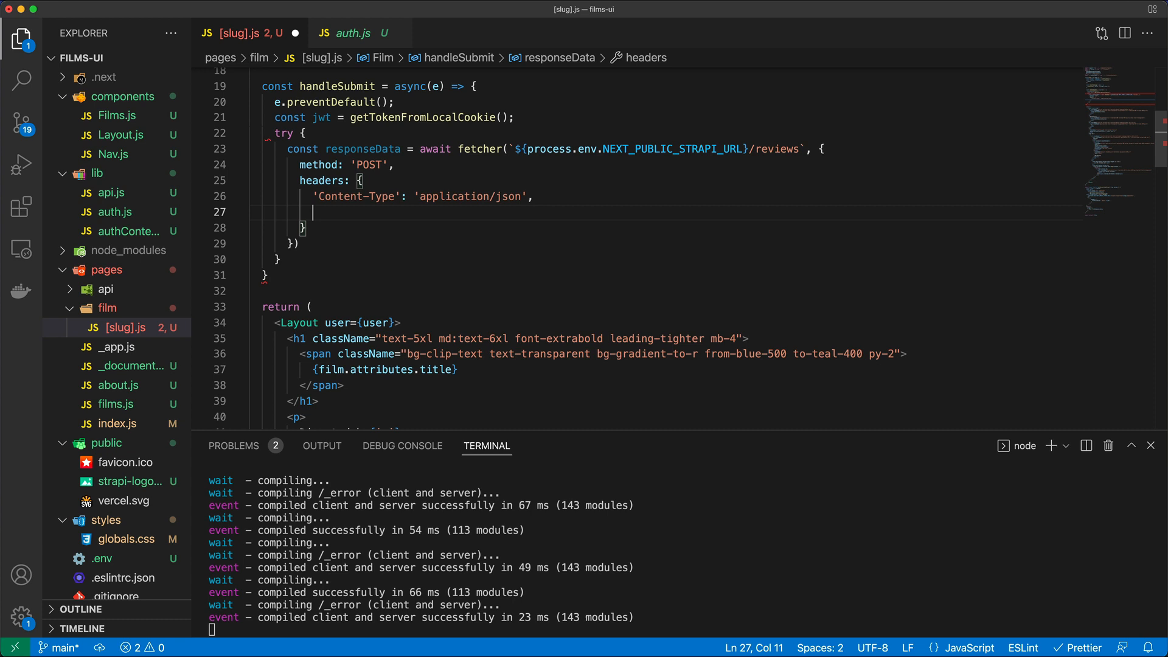
type("Authorization:")
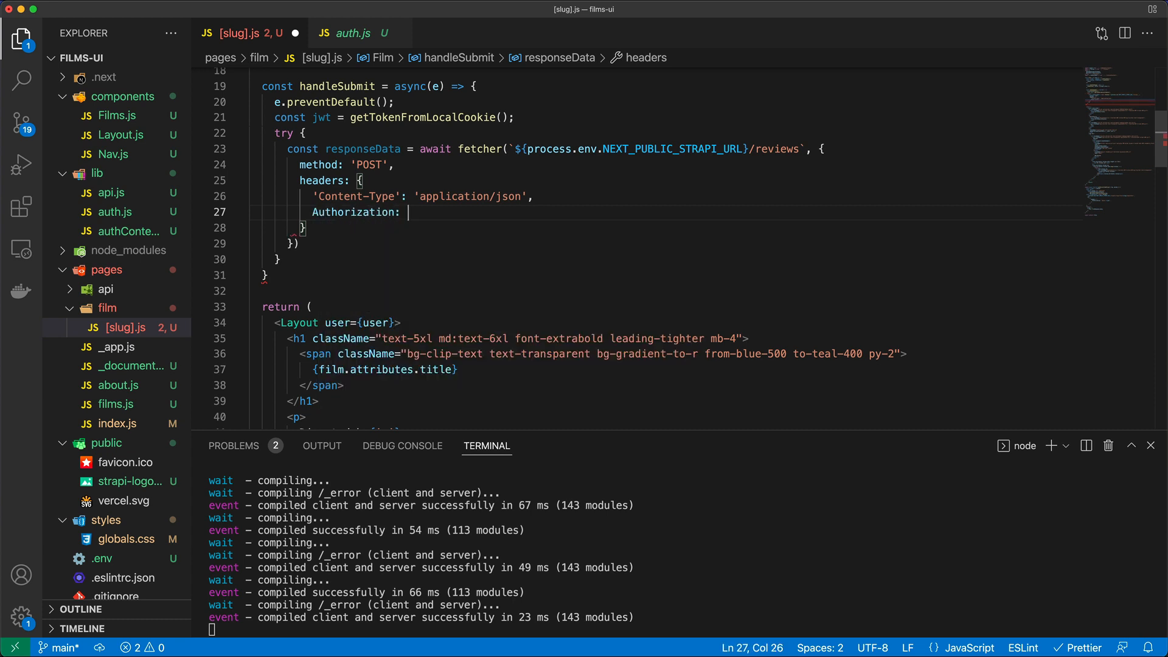
type("`Bearer ${jwt")
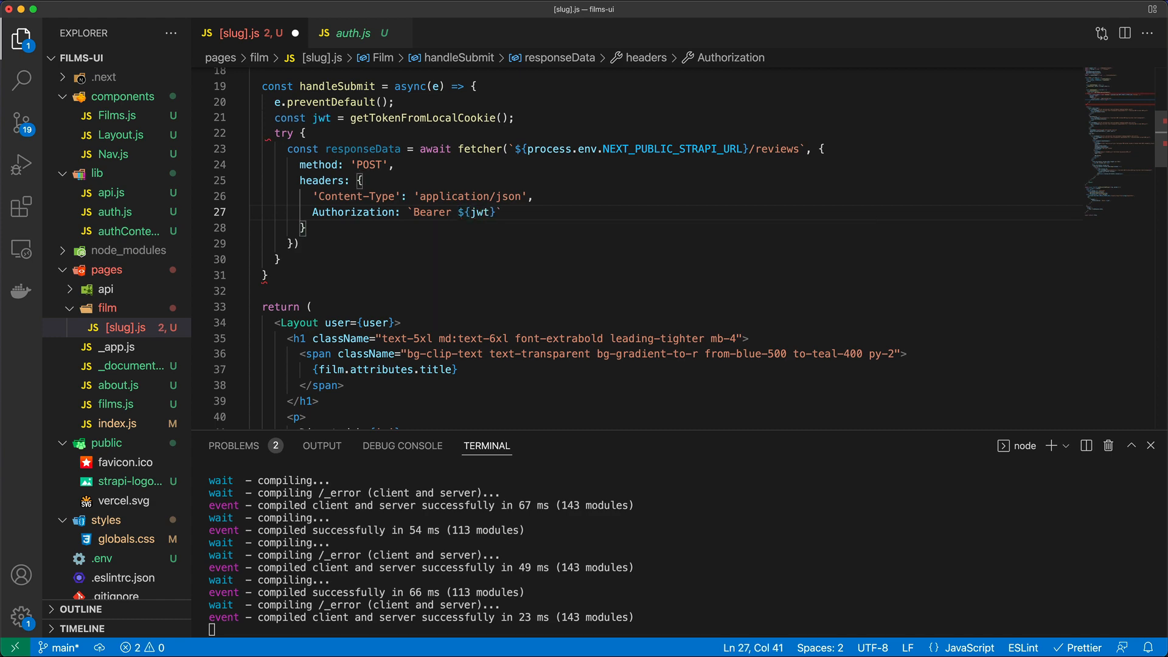
mouse_move(467, 256)
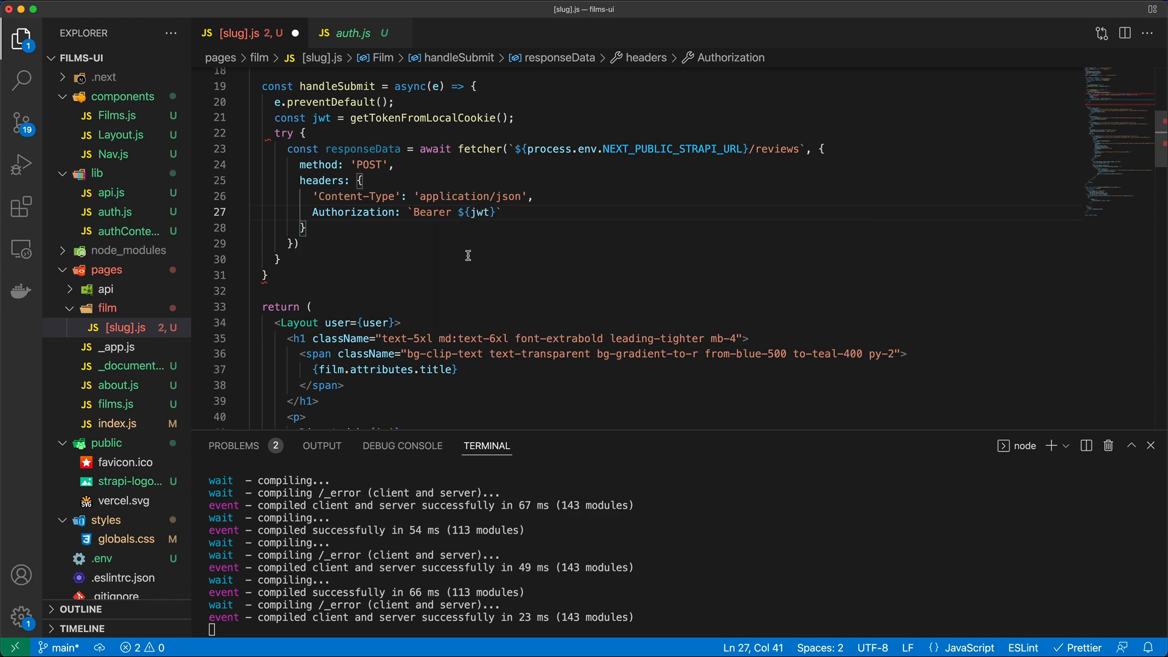
Scroll to check getServerSideProps, then add a comma after the headers closing brace
scroll("down", 3)
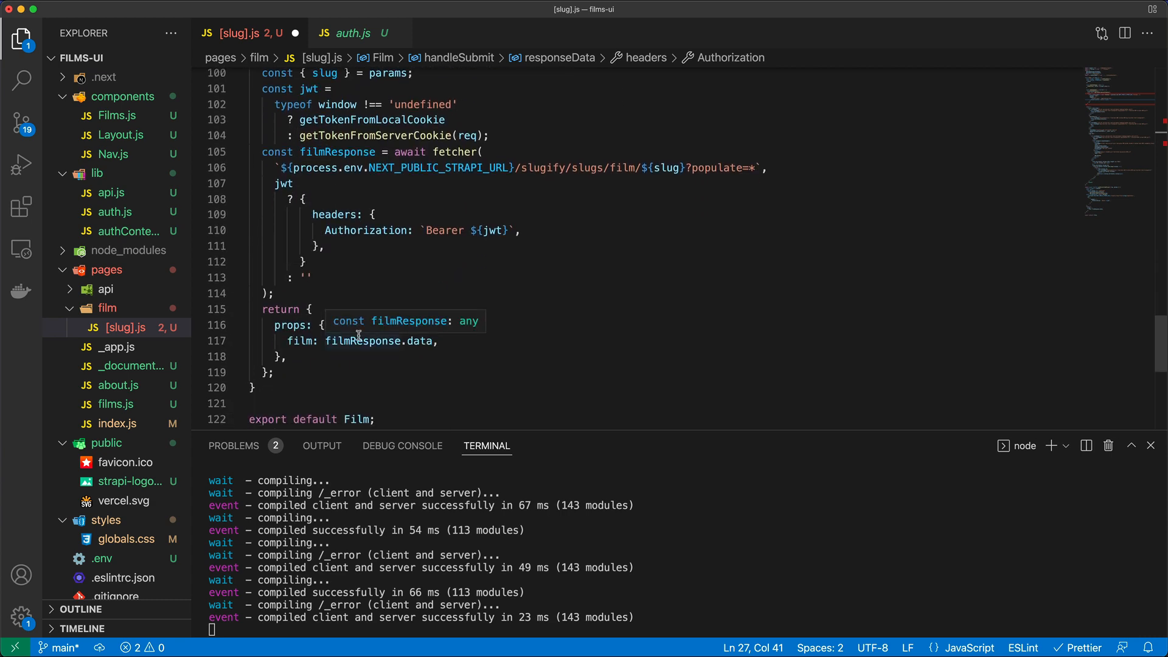
mouse_move(449, 340)
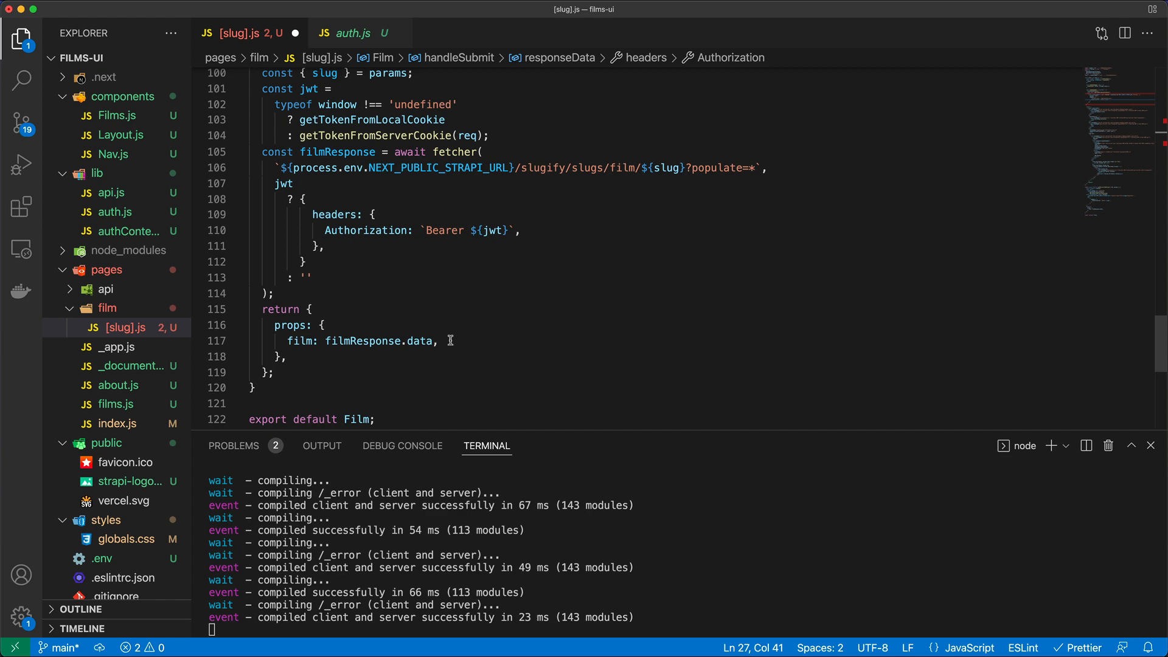
scroll("up", 3)
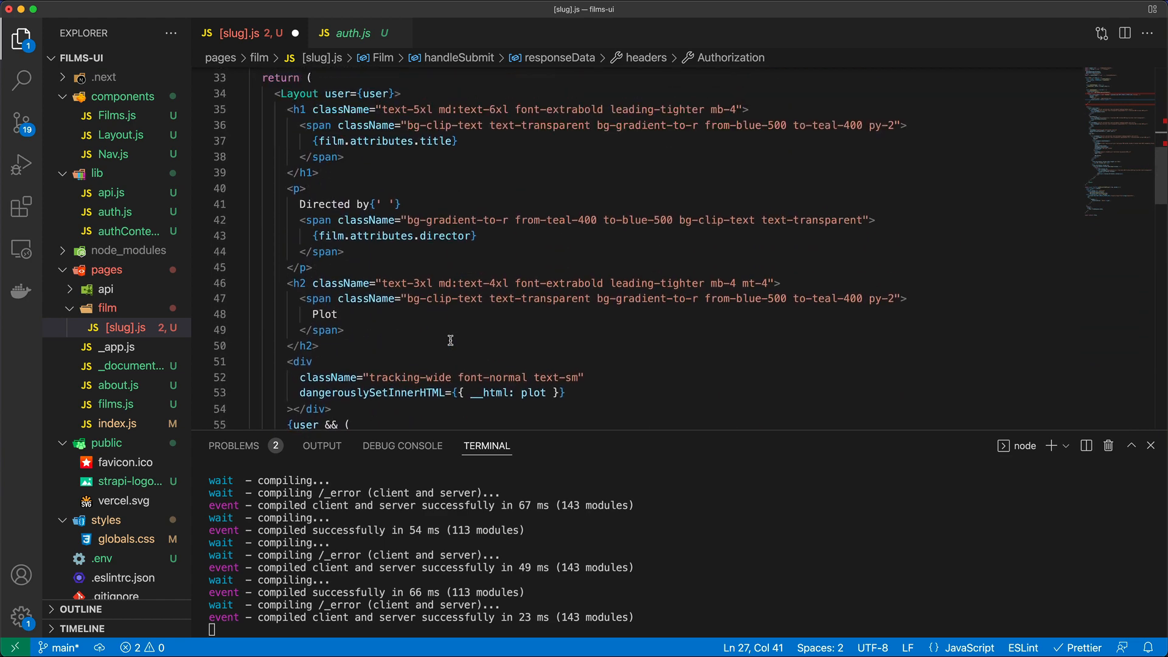
scroll("up", 3)
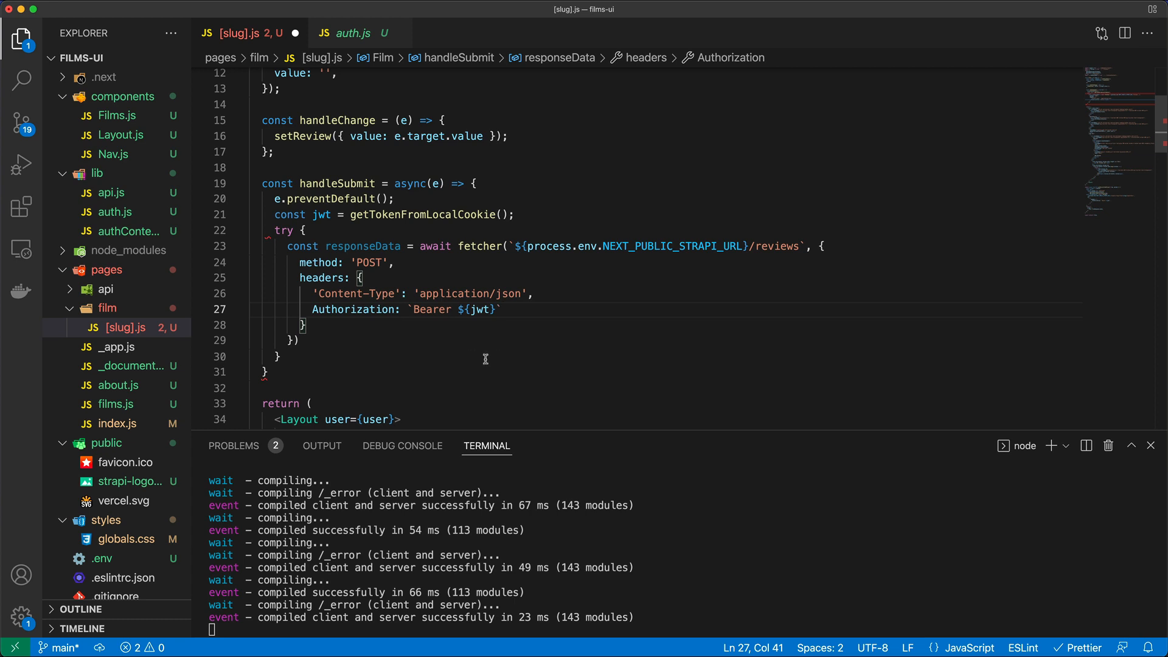
type(",")
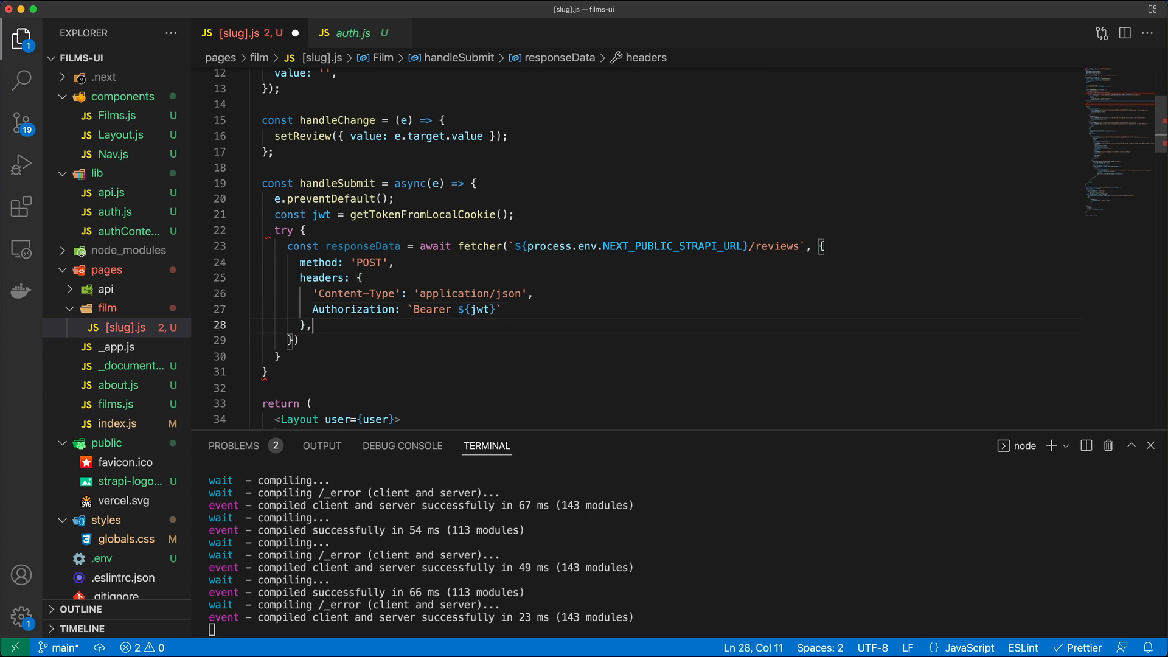
Add body: JSON.stringify with data { review: review.value, reviewer: '', Film: film.id }
type("body: JS")
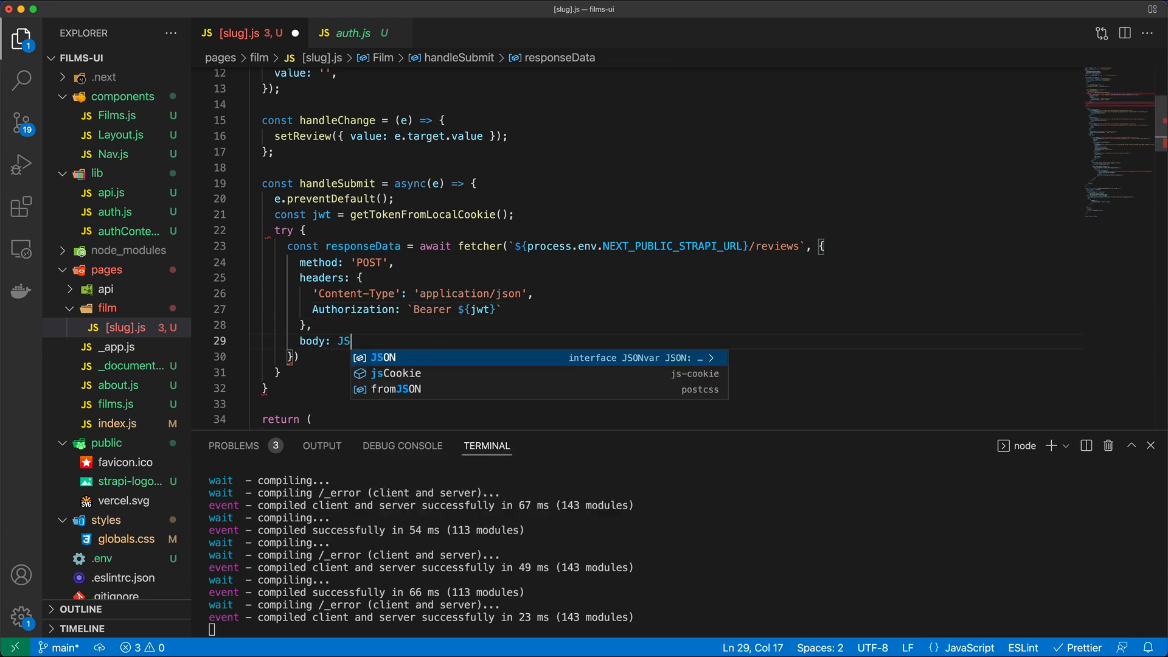
type("ON.stringify(P")
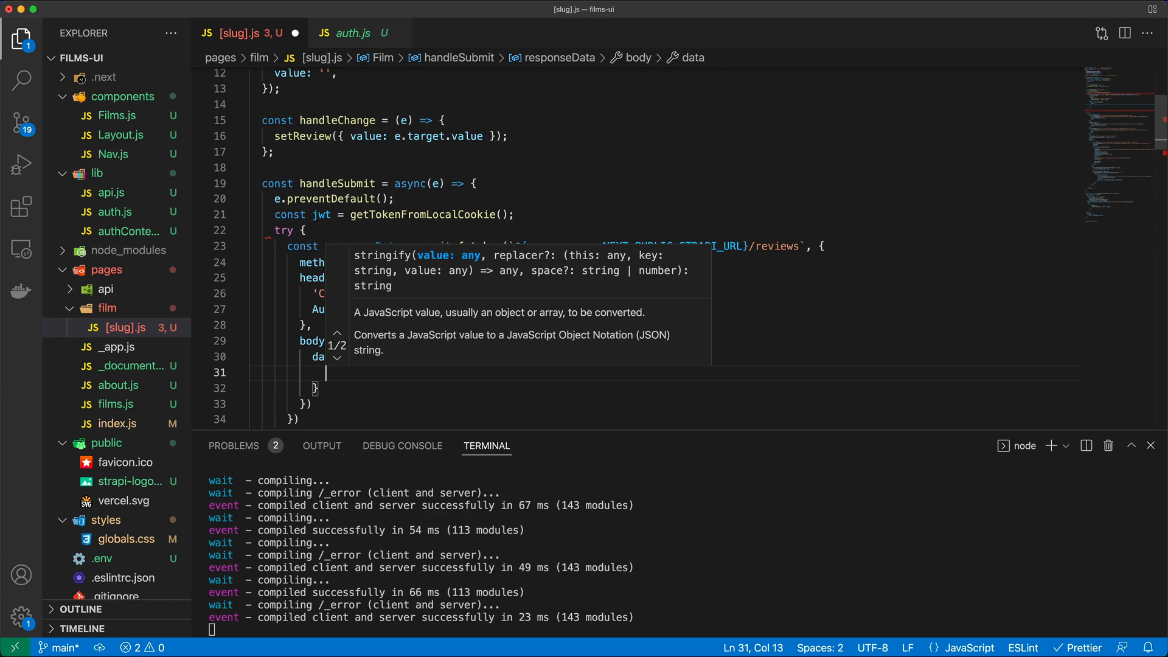
scroll("down", 3)
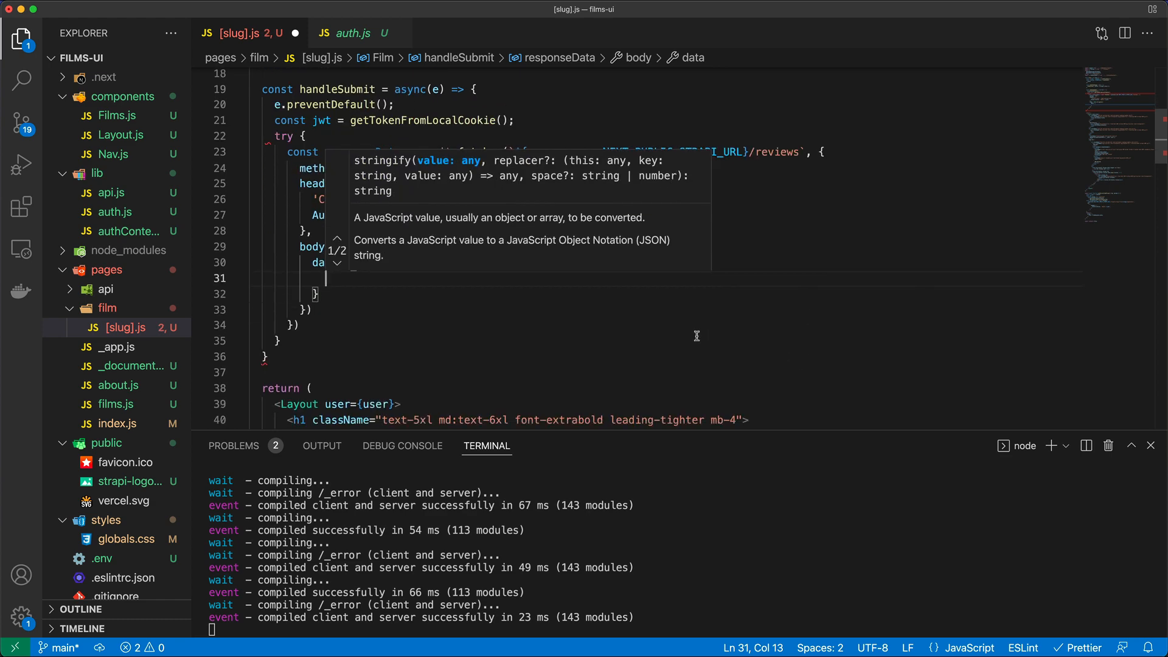
type("review: revie")
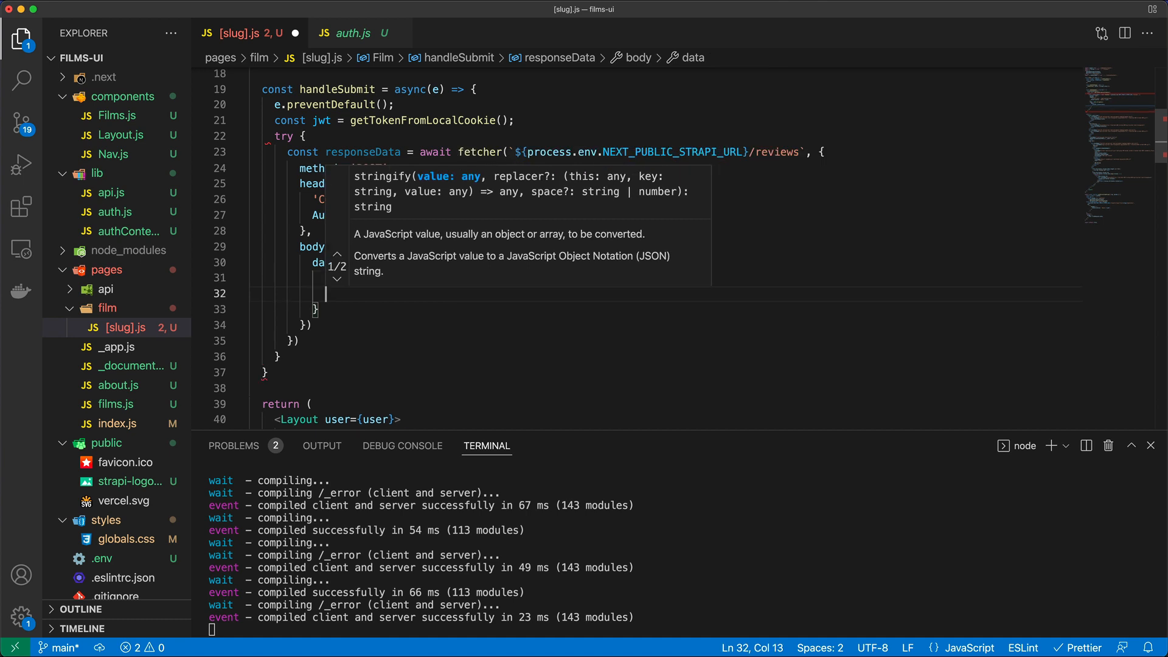
type("reviewer:")
type("Film: film")
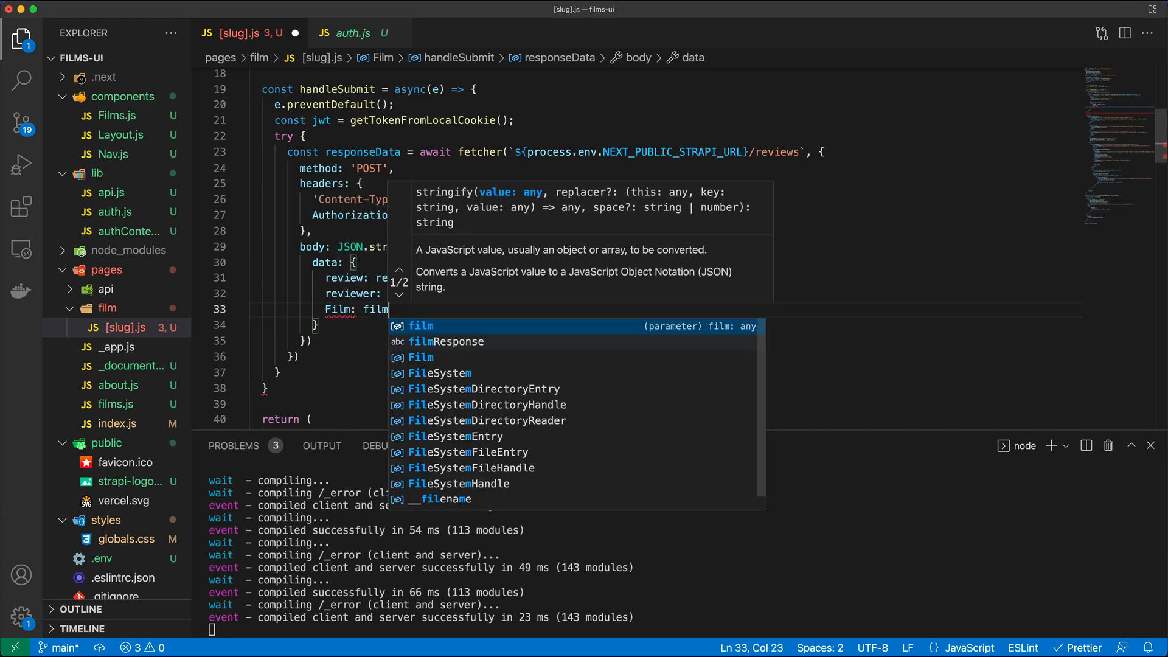
type(".id")
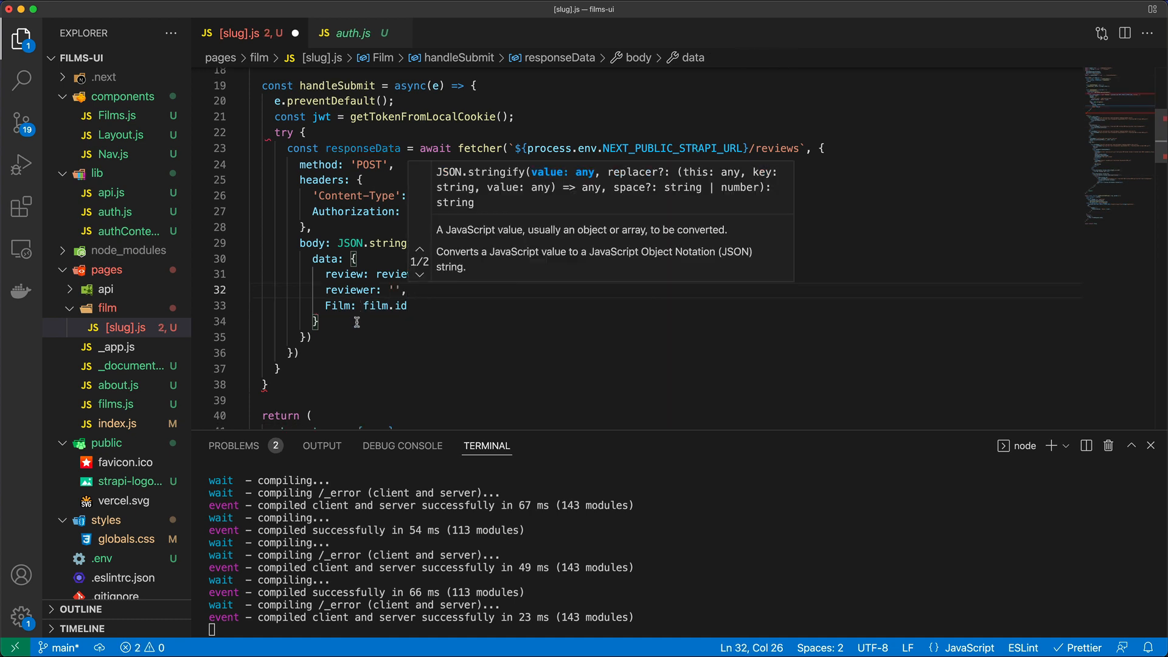
mouse_move(458, 316)
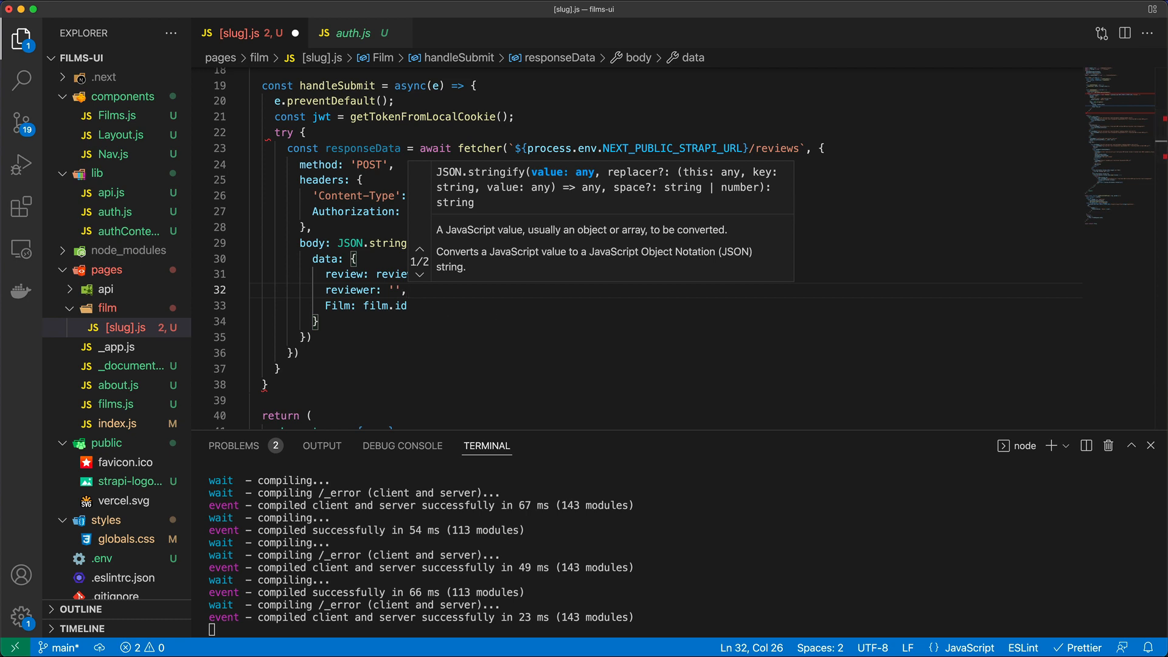
mouse_move(446, 376)
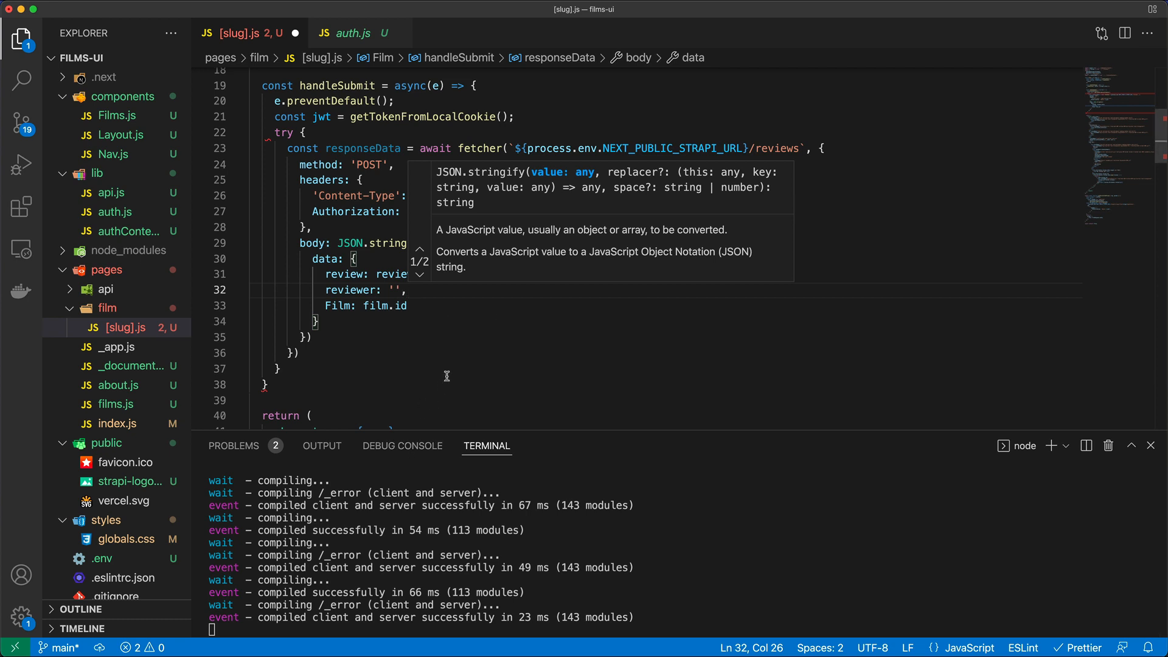
mouse_move(352, 365)
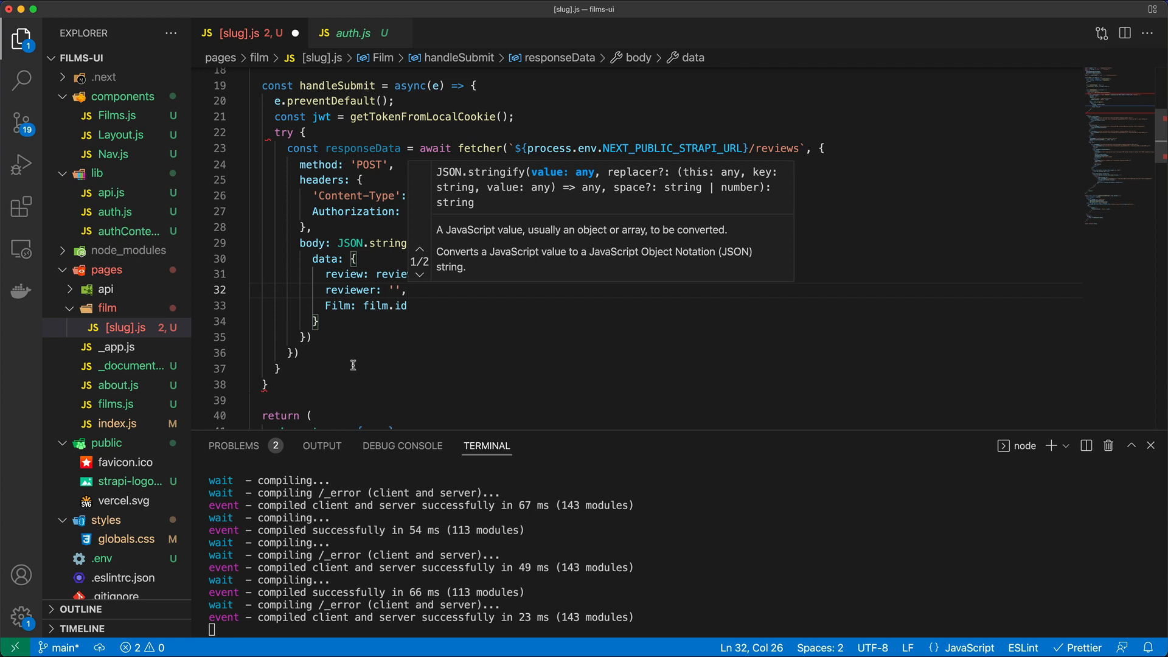
mouse_move(366, 342)
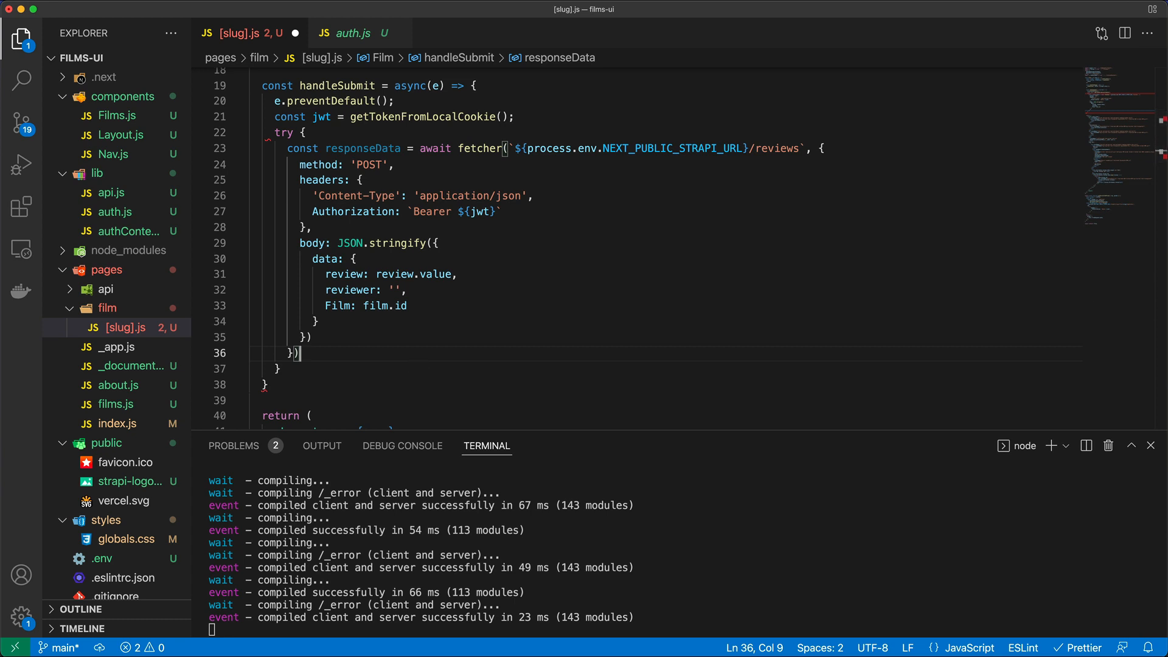
mouse_move(361, 137)
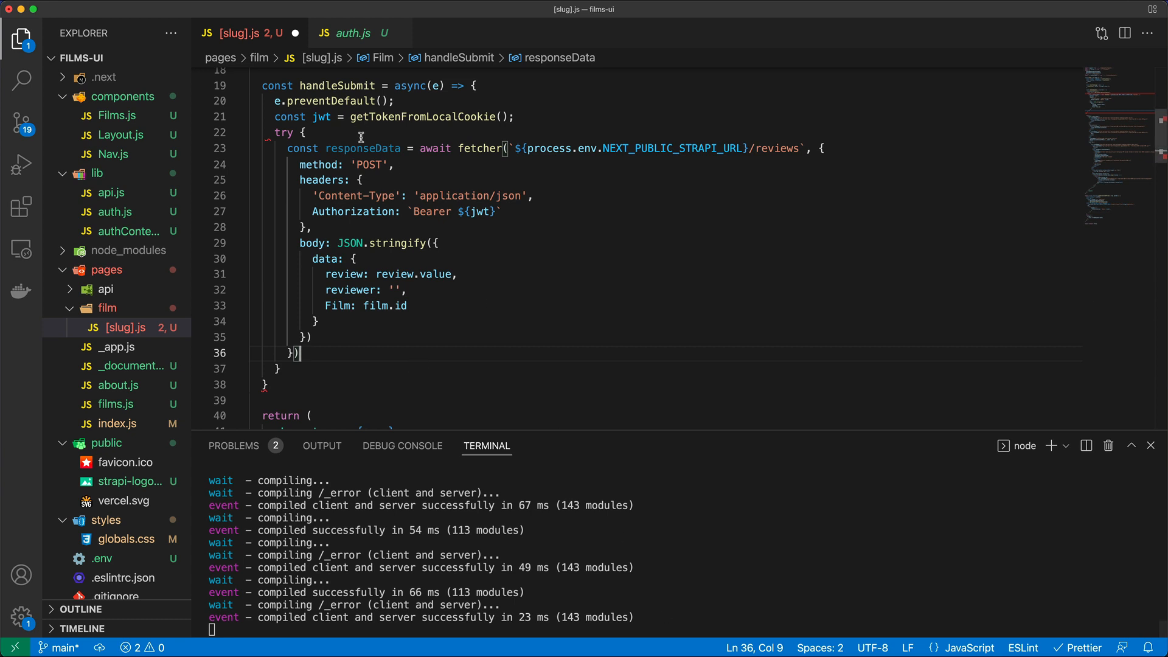
Call router.reload() after the fetcher call and begin a const router line below useFetchUser
double_click(362, 149)
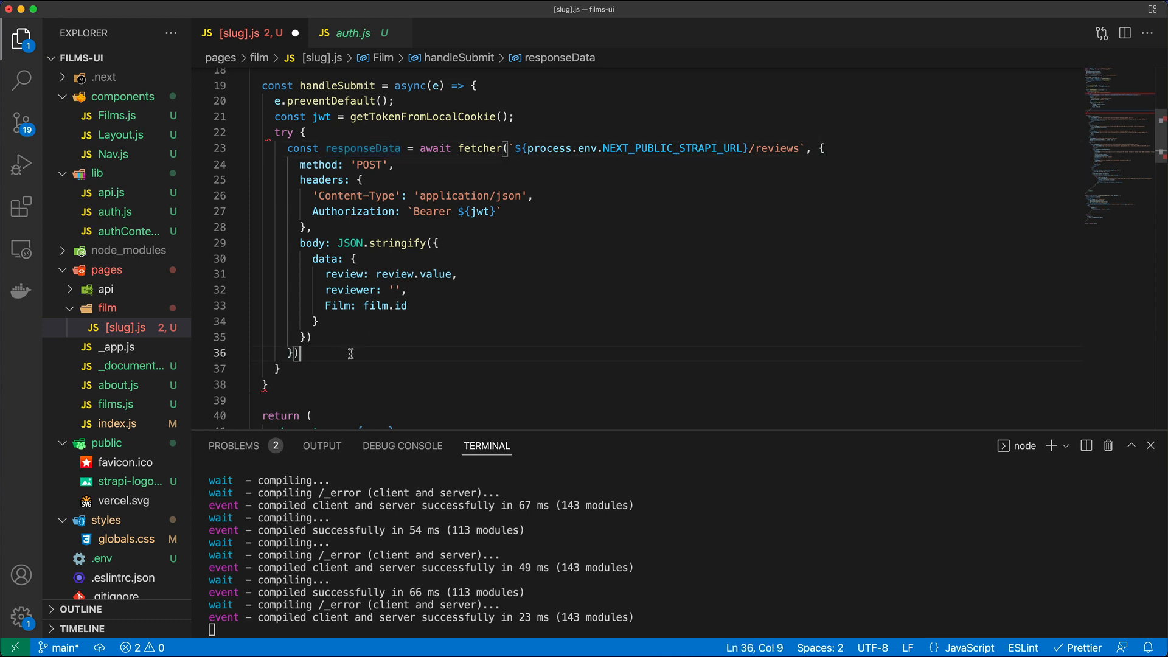
type("l")
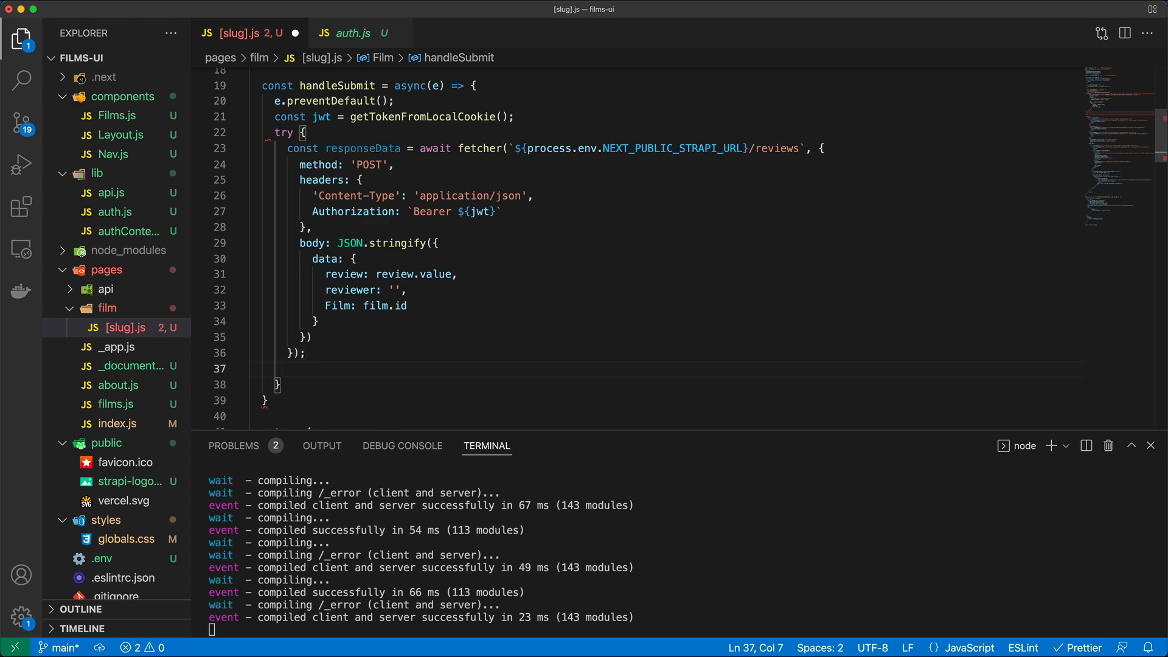
type("Router.")
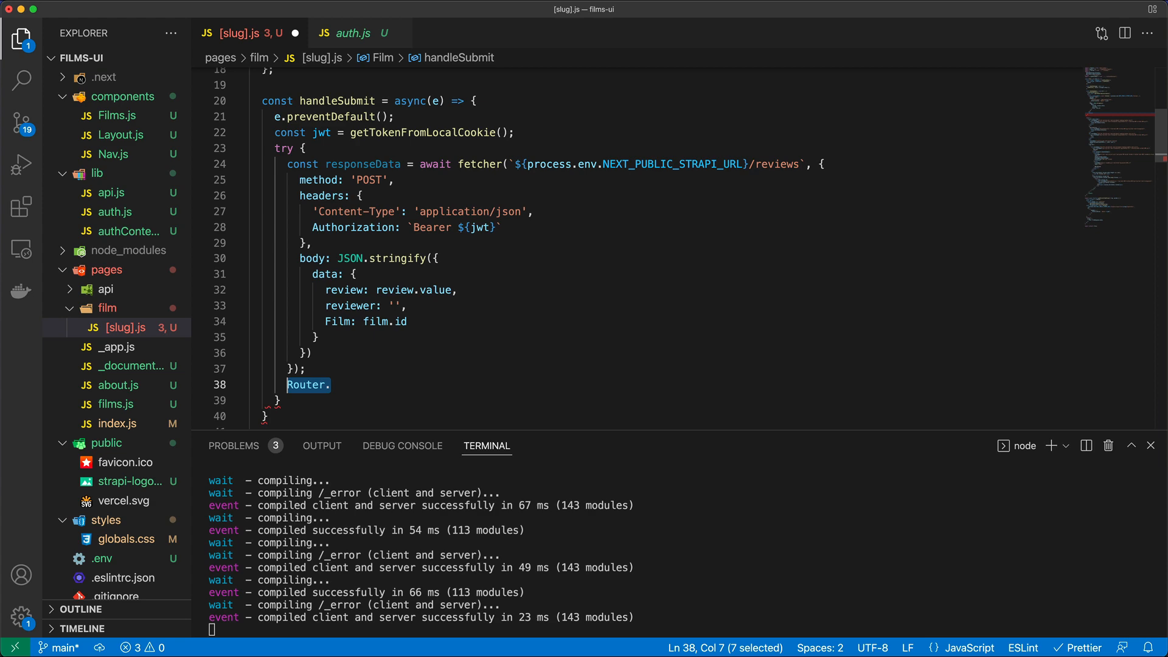
type("reload()")
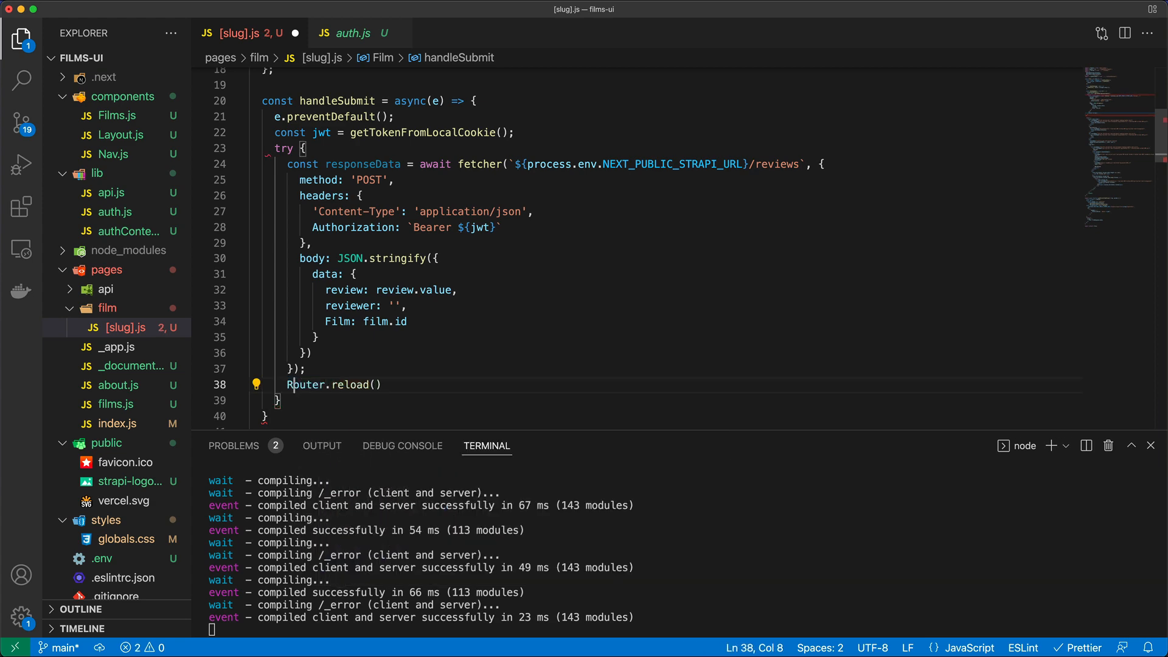
type("router")
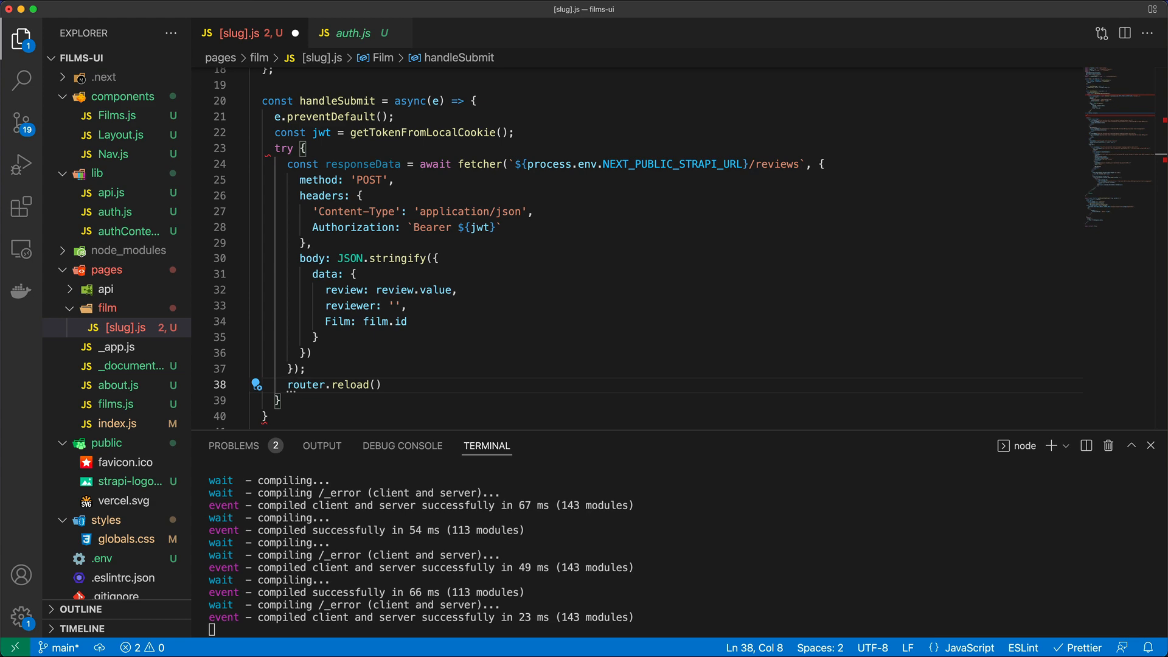
mouse_move(561, 466)
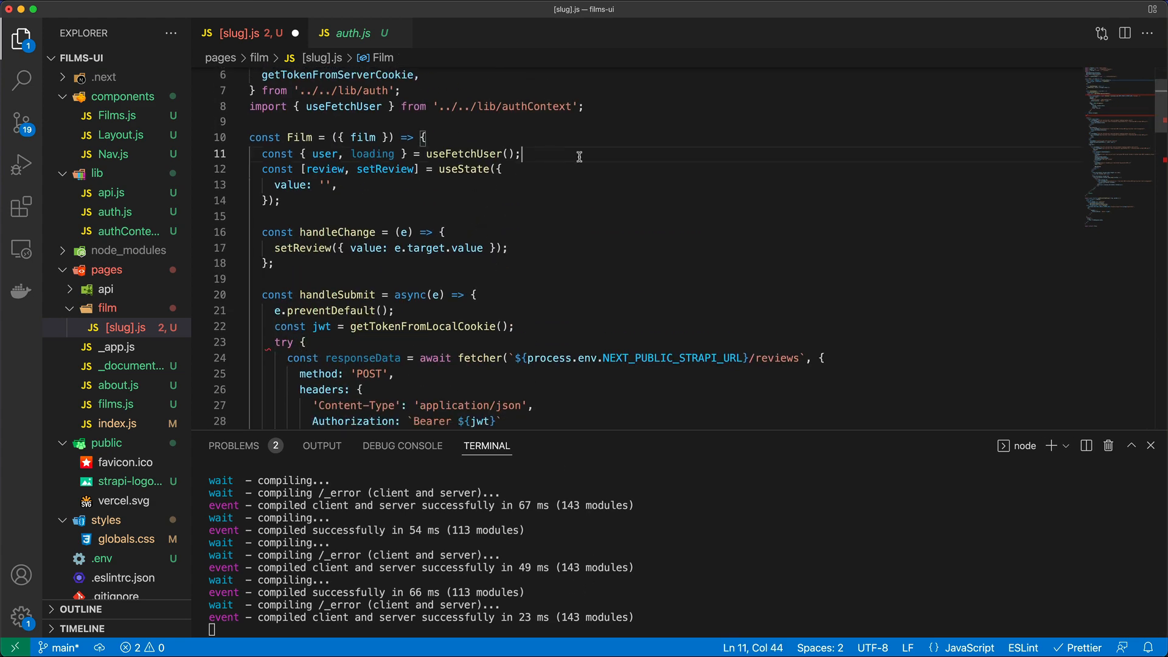
key("Enter")
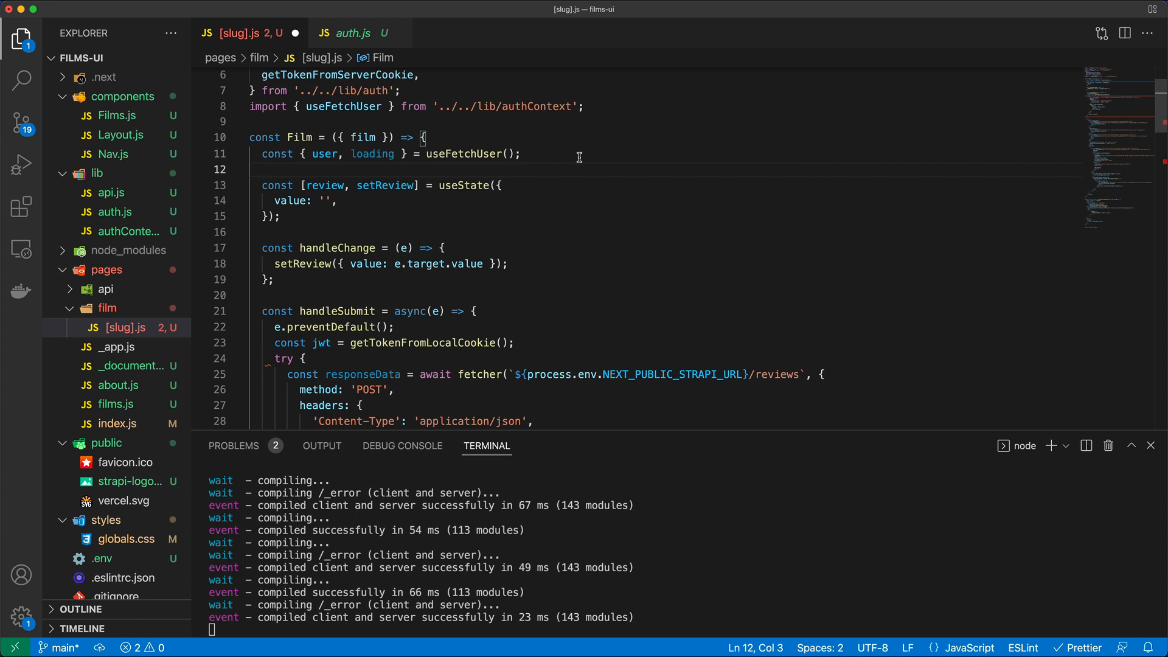
type("const router = useRouter();")
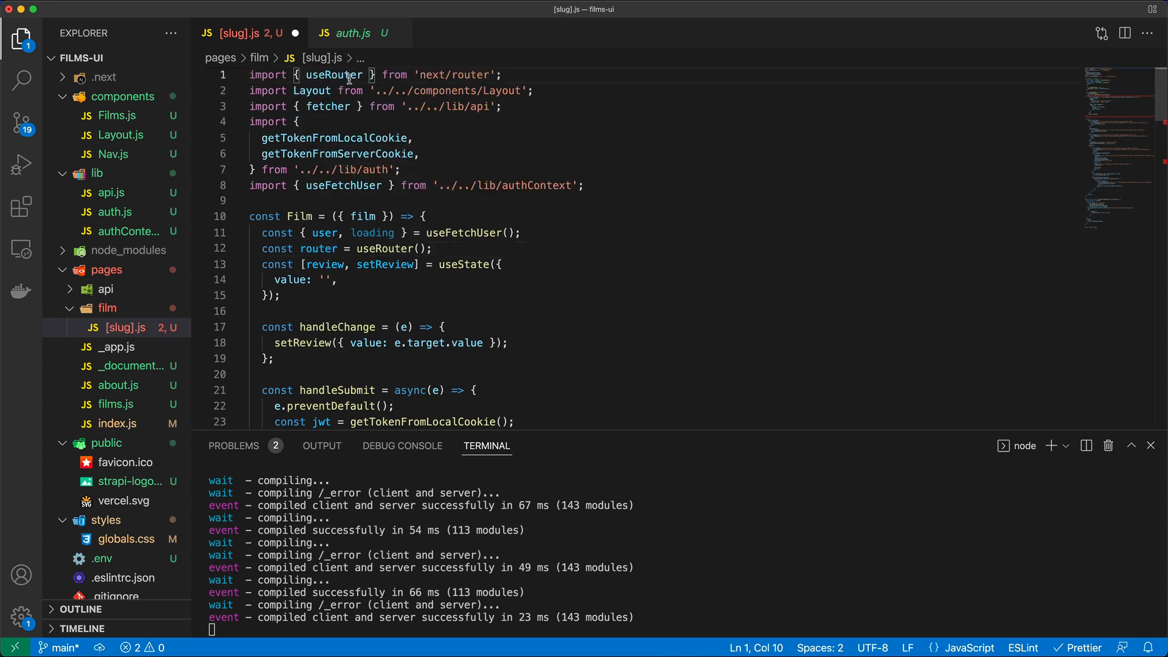
After the try block, log console.error('error with request', error) in a catch block
scroll("down", 3)
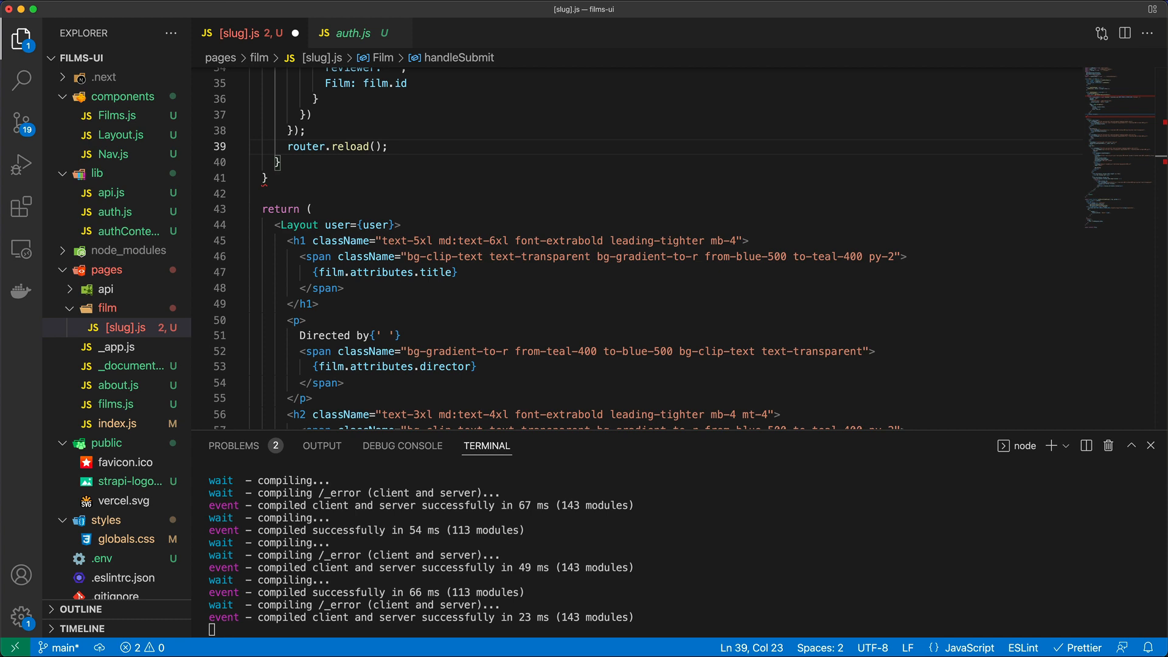
mouse_move(662, 616)
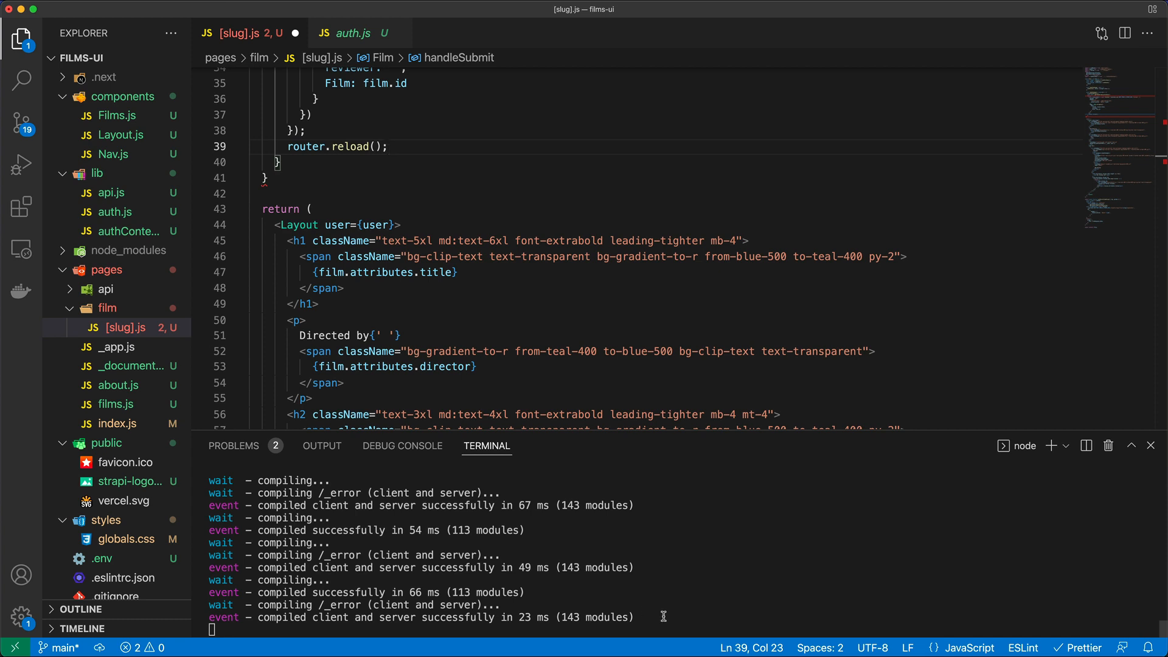
left_click(268, 177)
type(" catch(error) {")
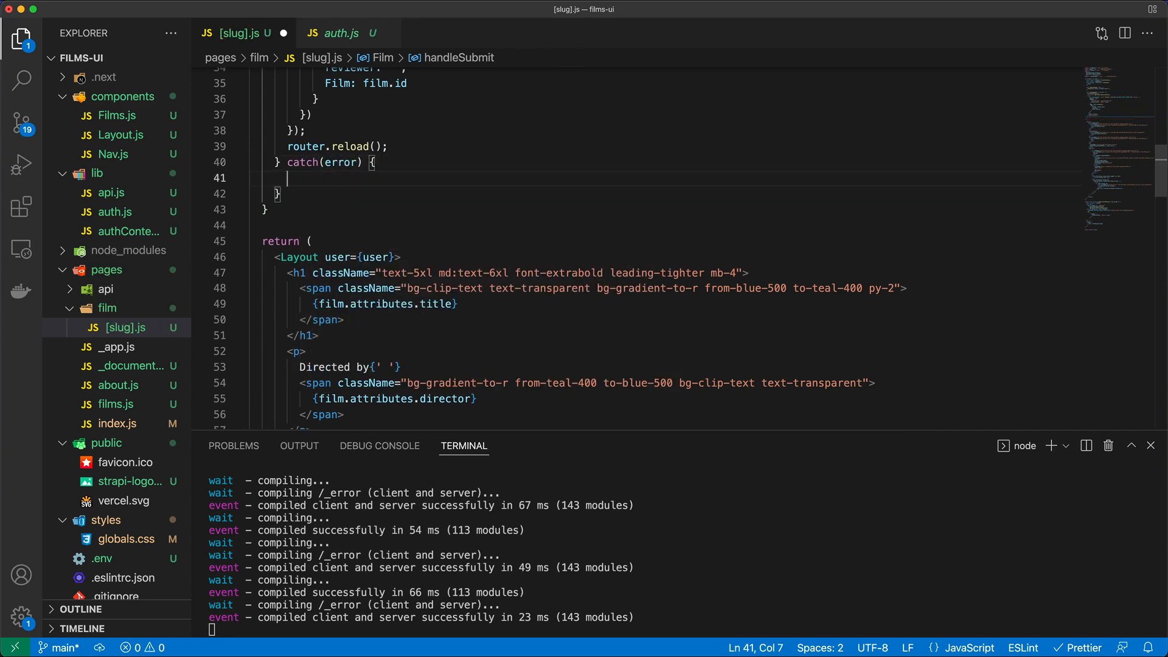
type("console.erro")
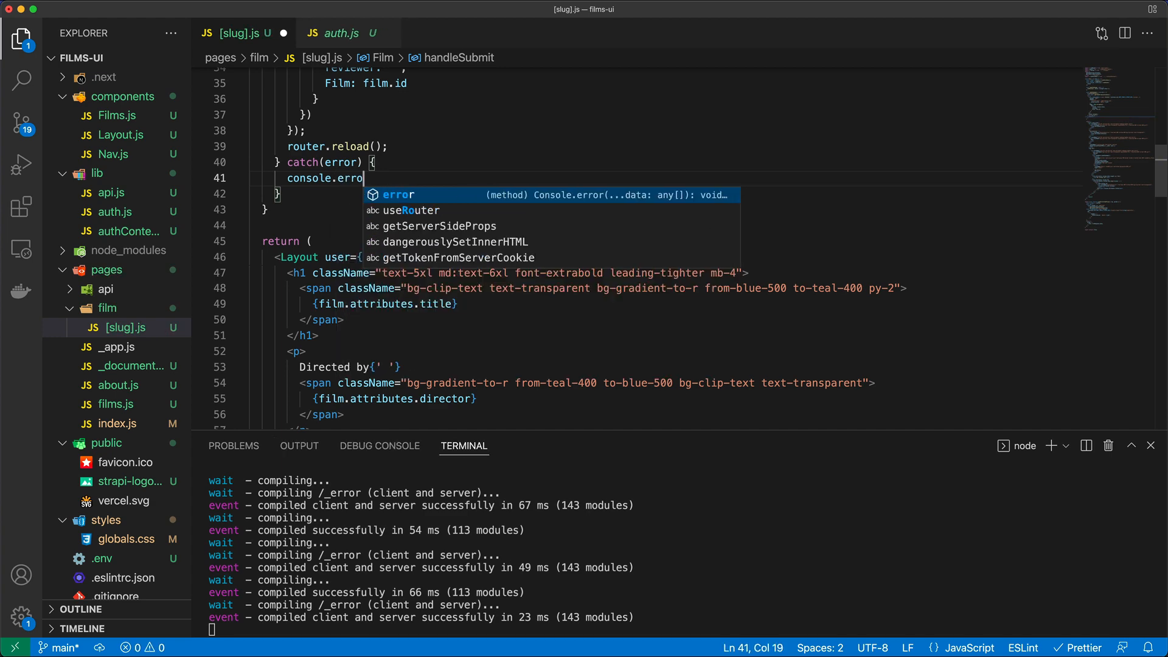
type("('error w")
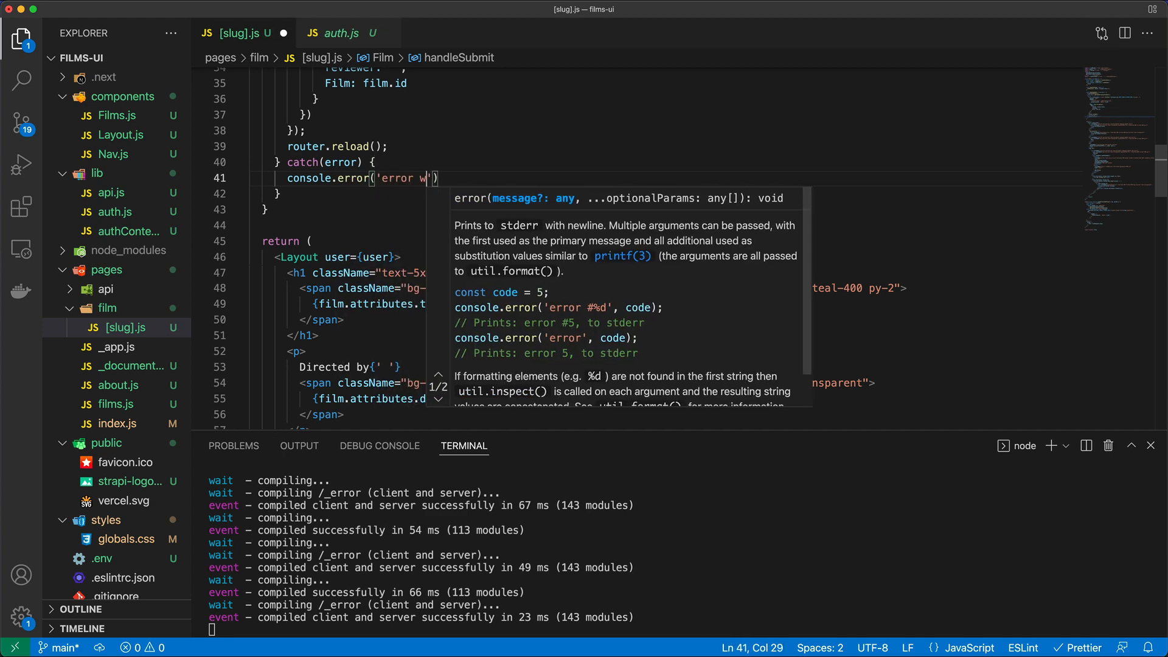
type("ith request', error")
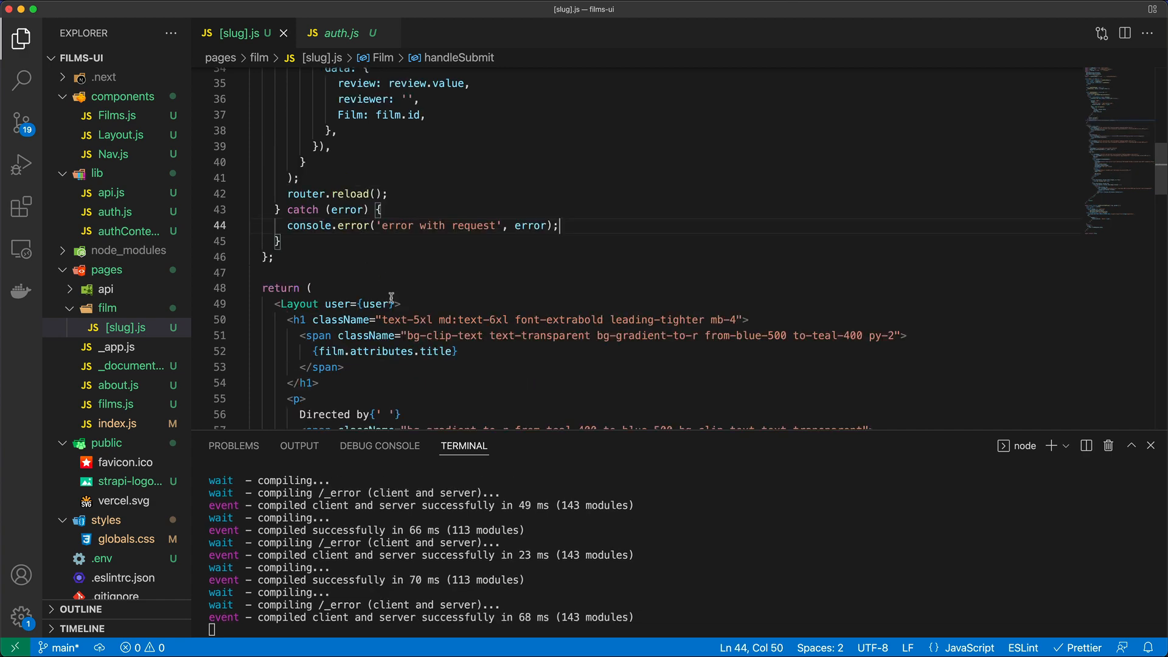
scroll("up", 3)
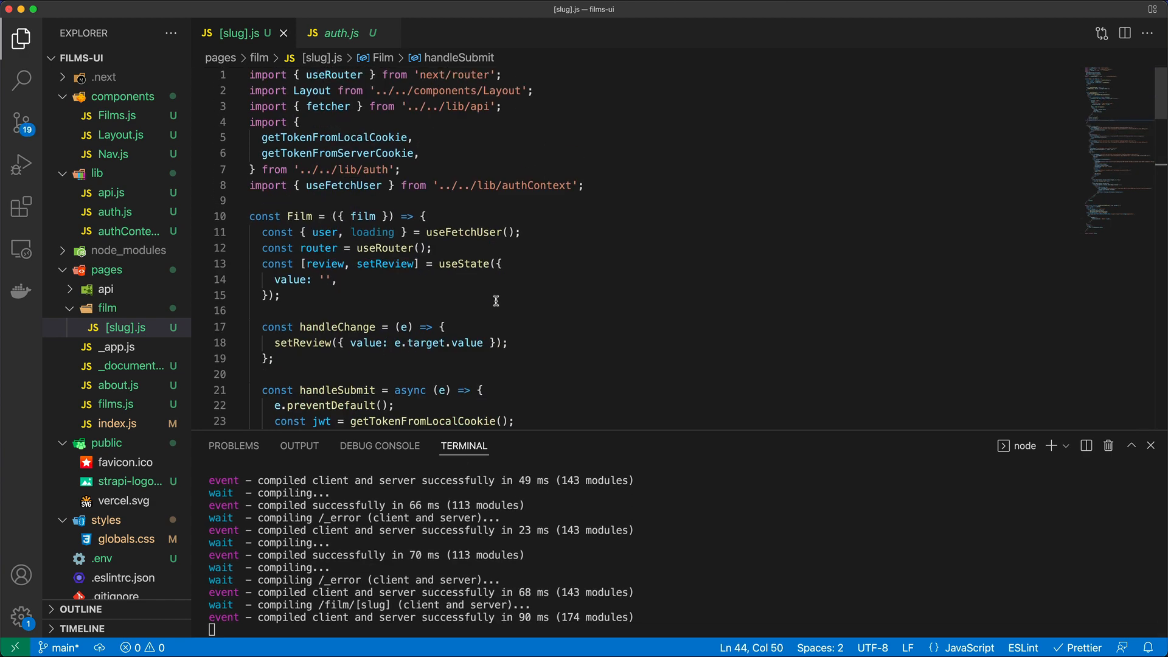
mouse_move(474, 264)
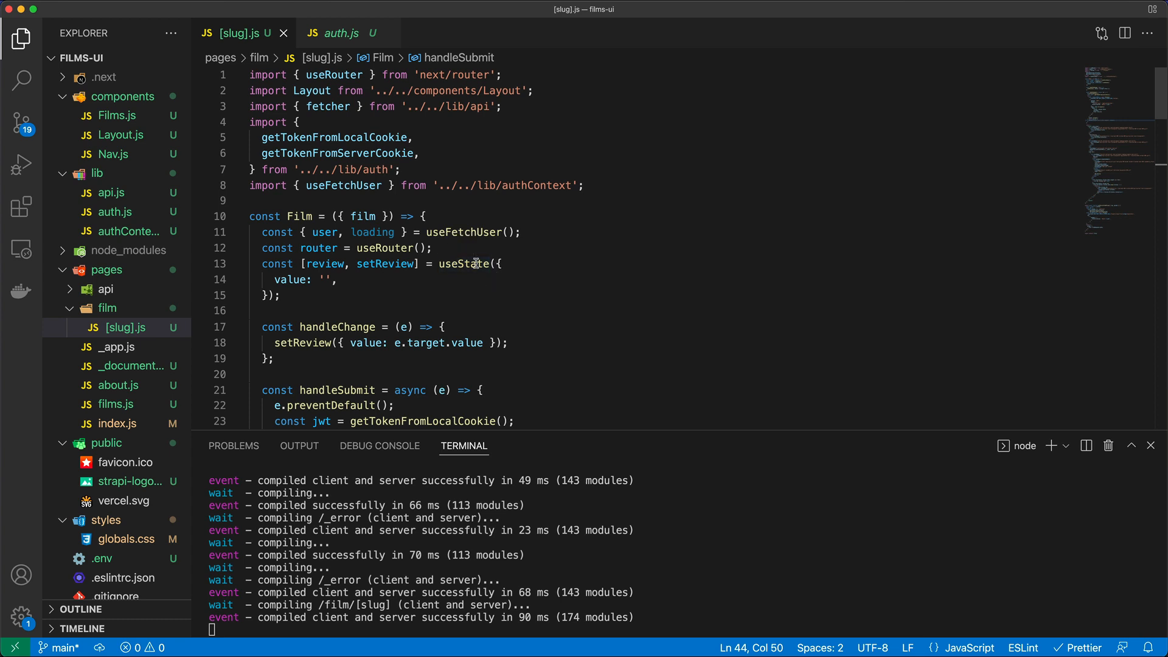
Import useState from 'react/cjs/react.production.min' and scroll down through the film page
left_click(494, 263)
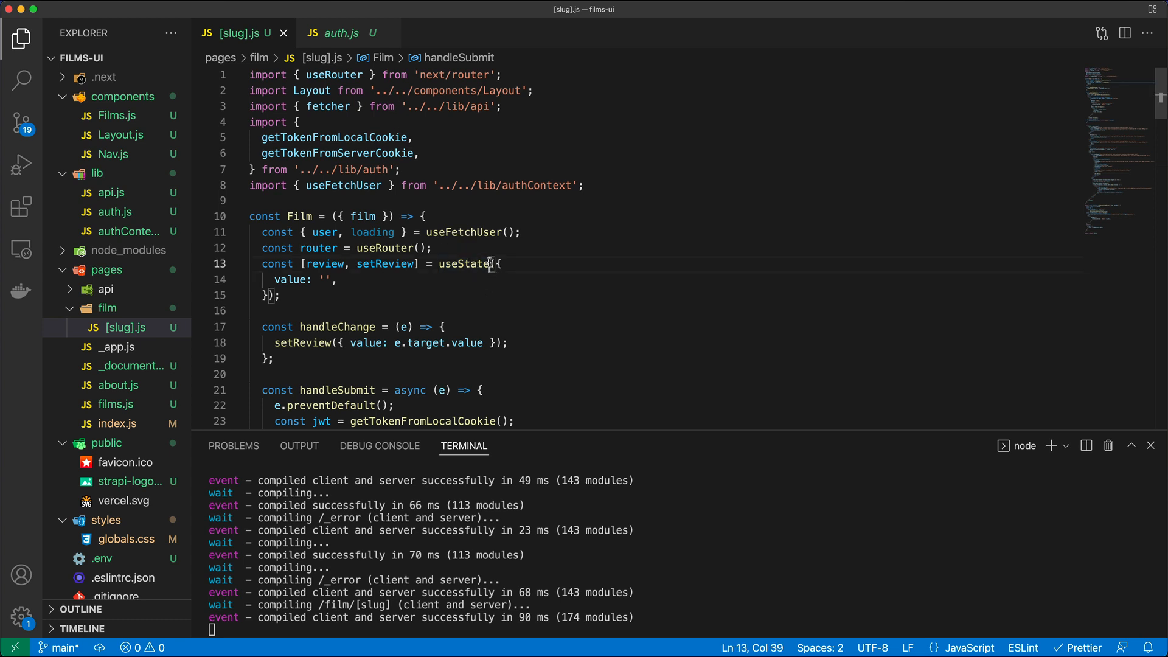
type("import { useState } from 'react/cjs/react.production.min';")
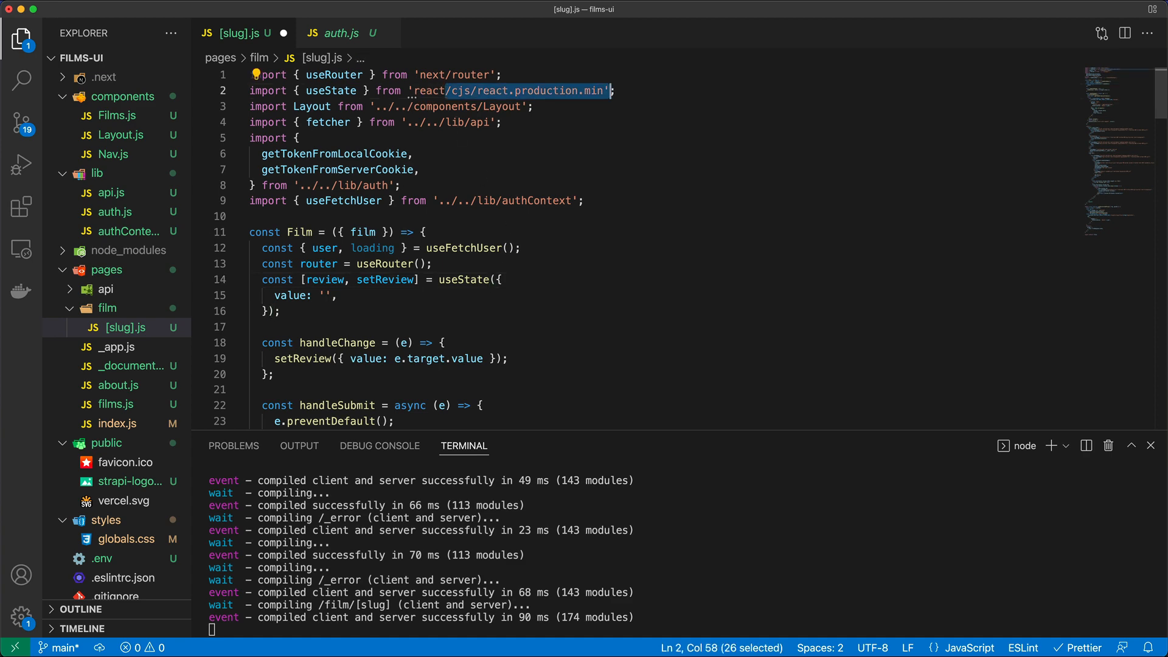
scroll("down", 3)
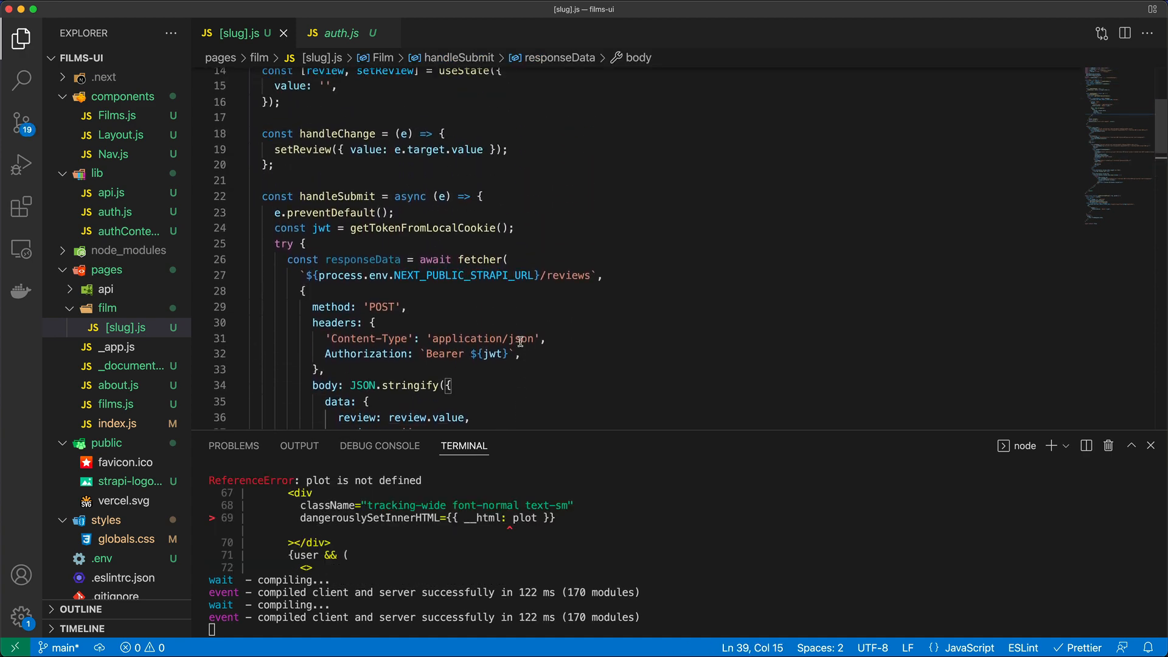
scroll("down", 3)
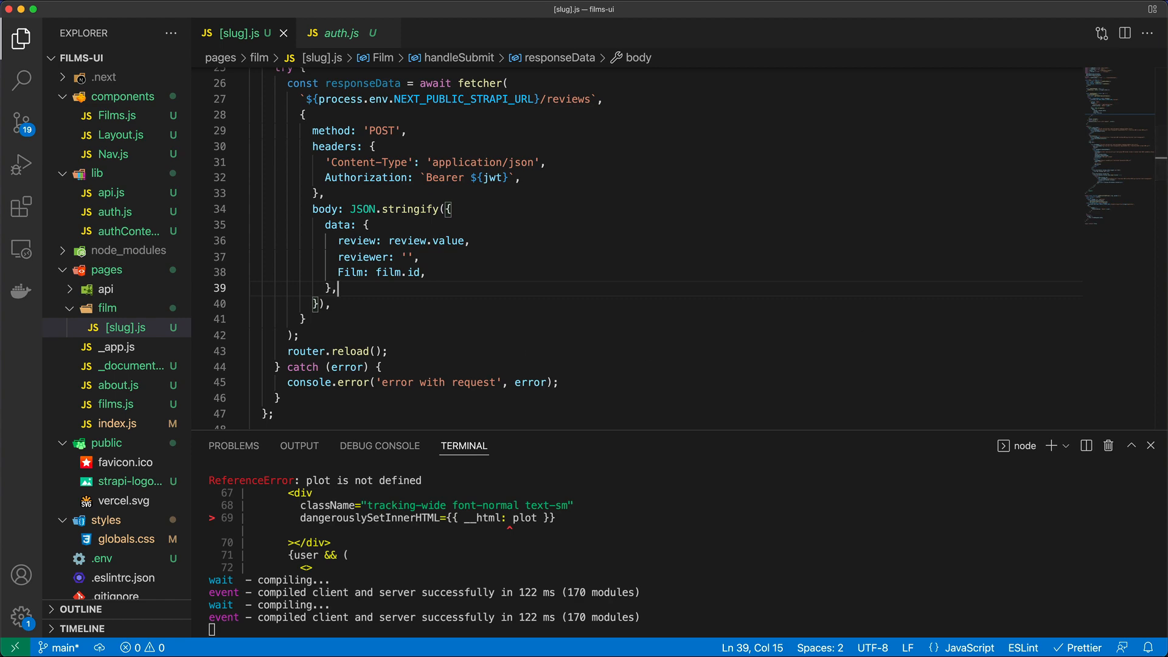
scroll("down", 3)
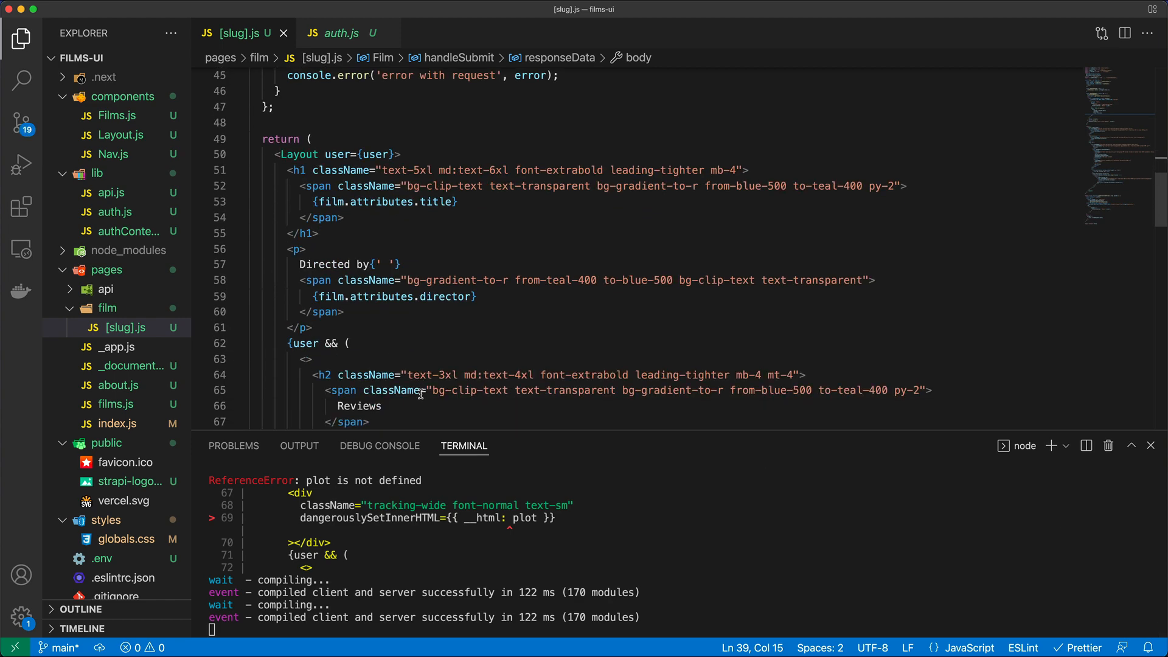
scroll("down", 3)
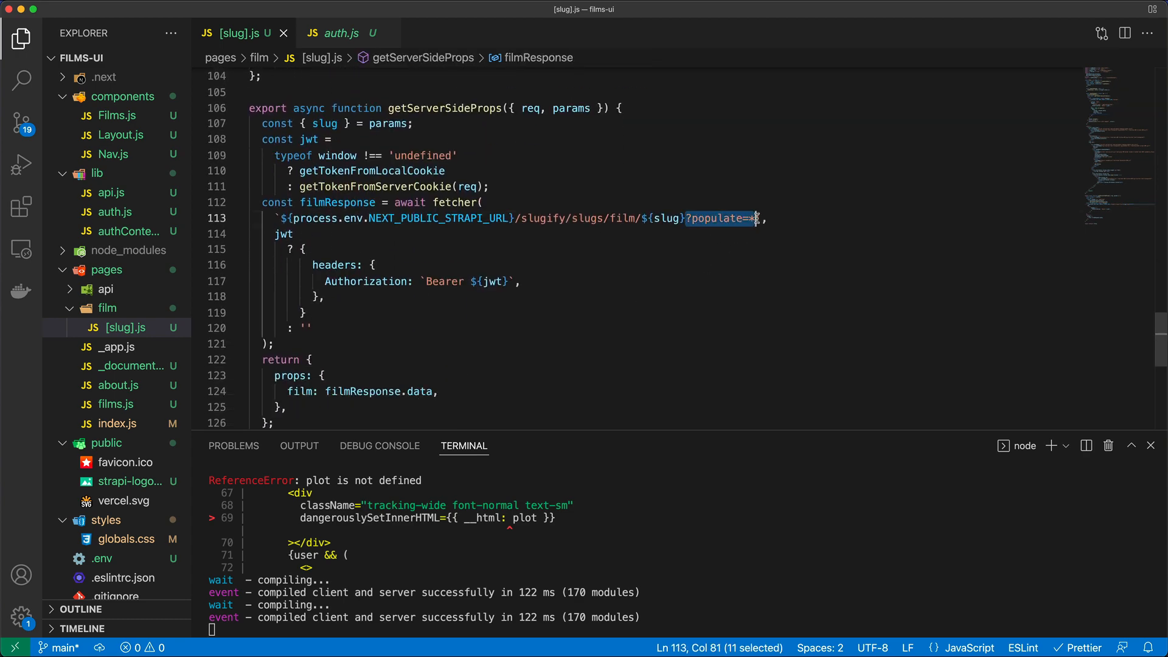
mouse_move(624, 323)
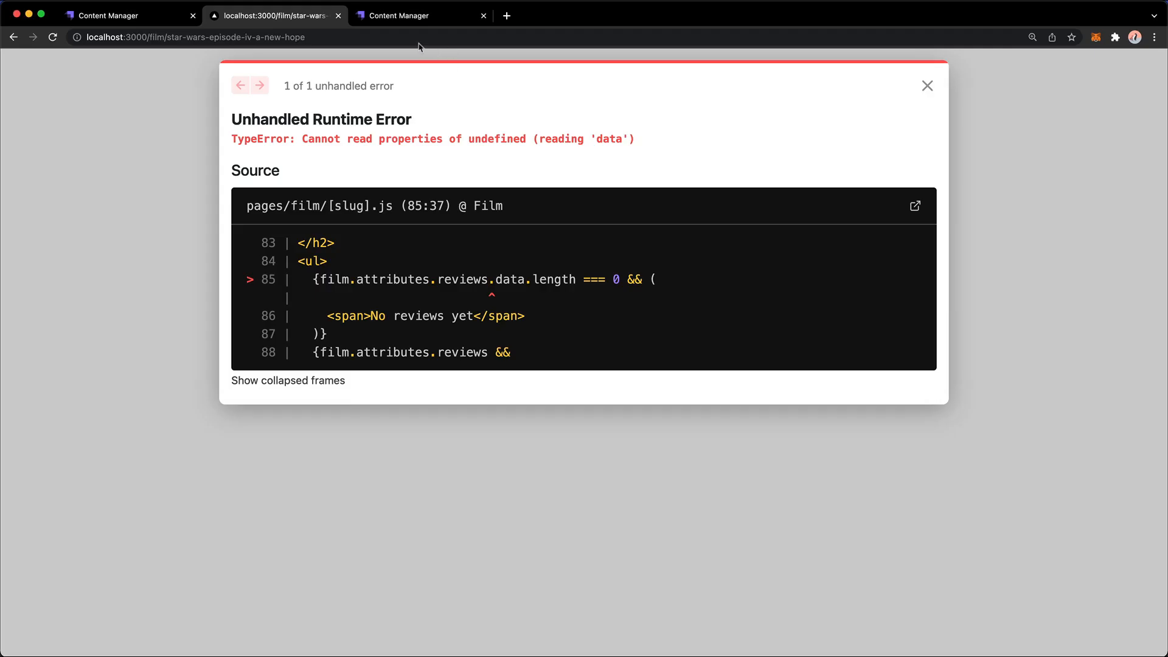
In Strapi Settings, inspect the Public role's Review permissions, then return to the roles list
left_click(418, 14)
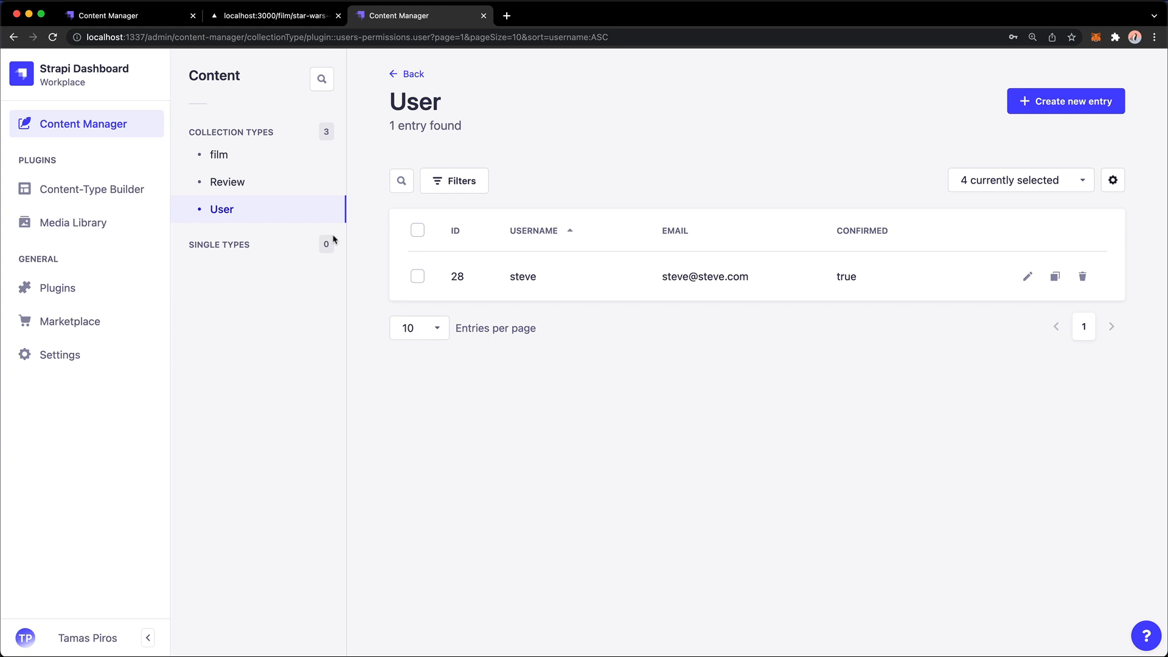
mouse_move(59, 355)
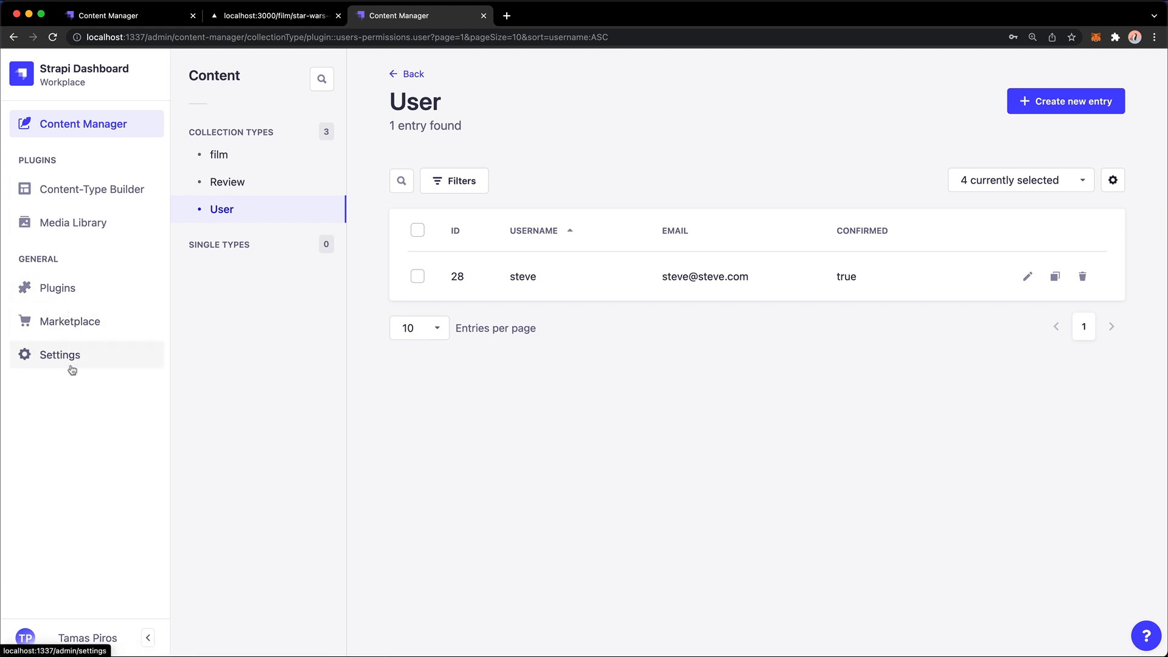
left_click(60, 354)
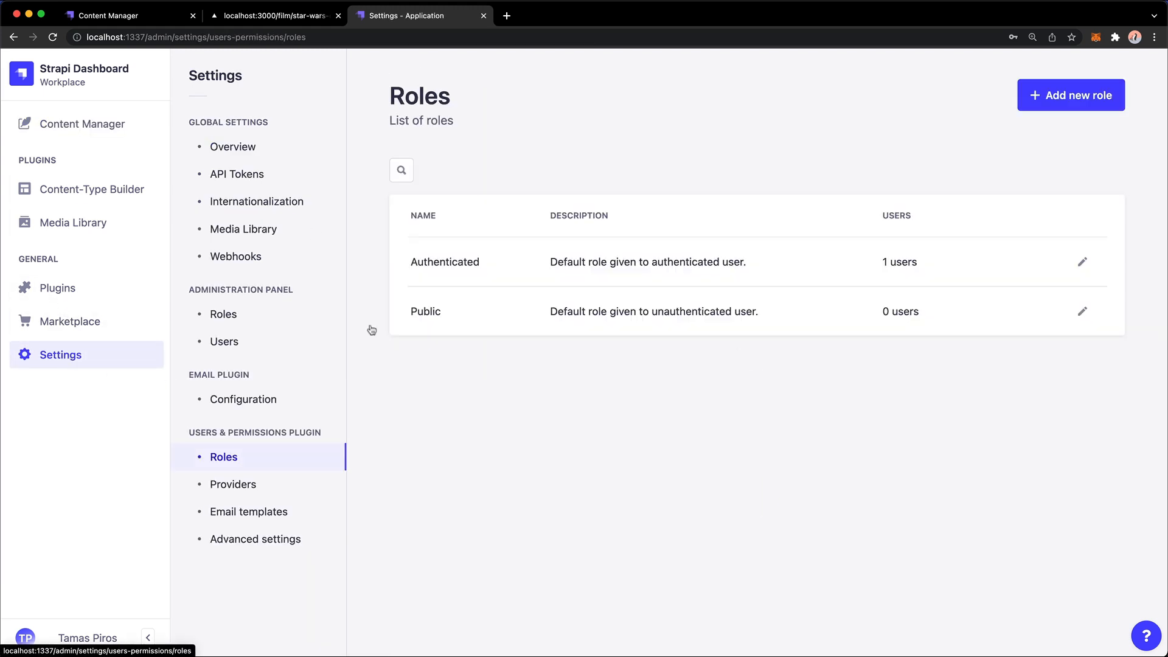
left_click(1082, 312)
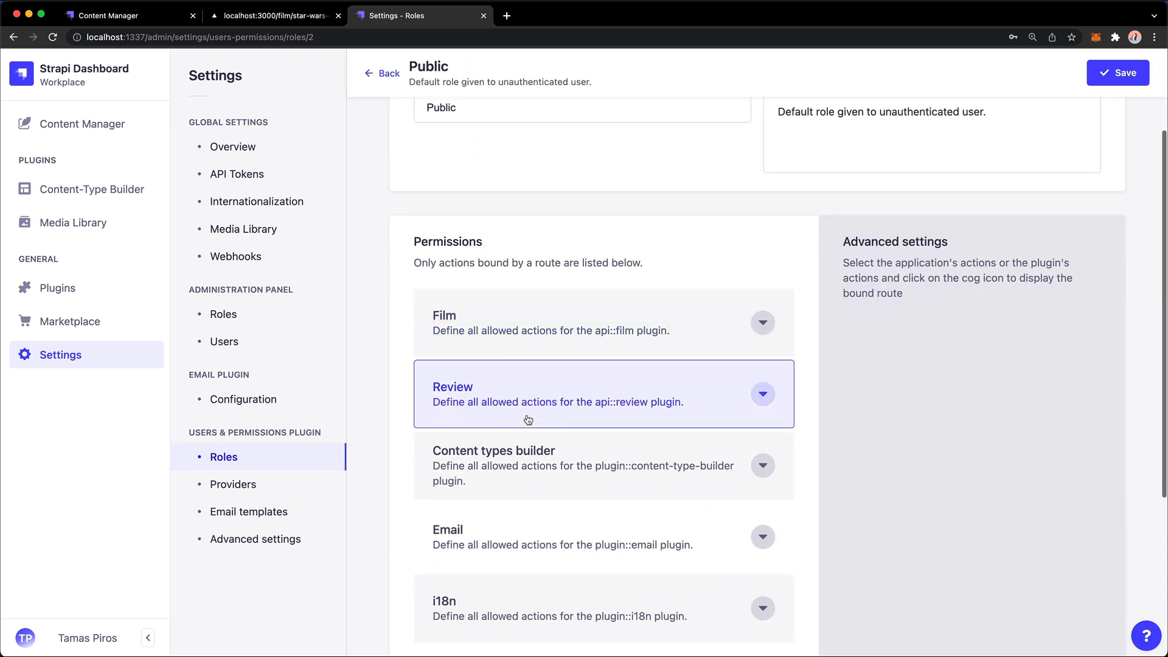
left_click(761, 323)
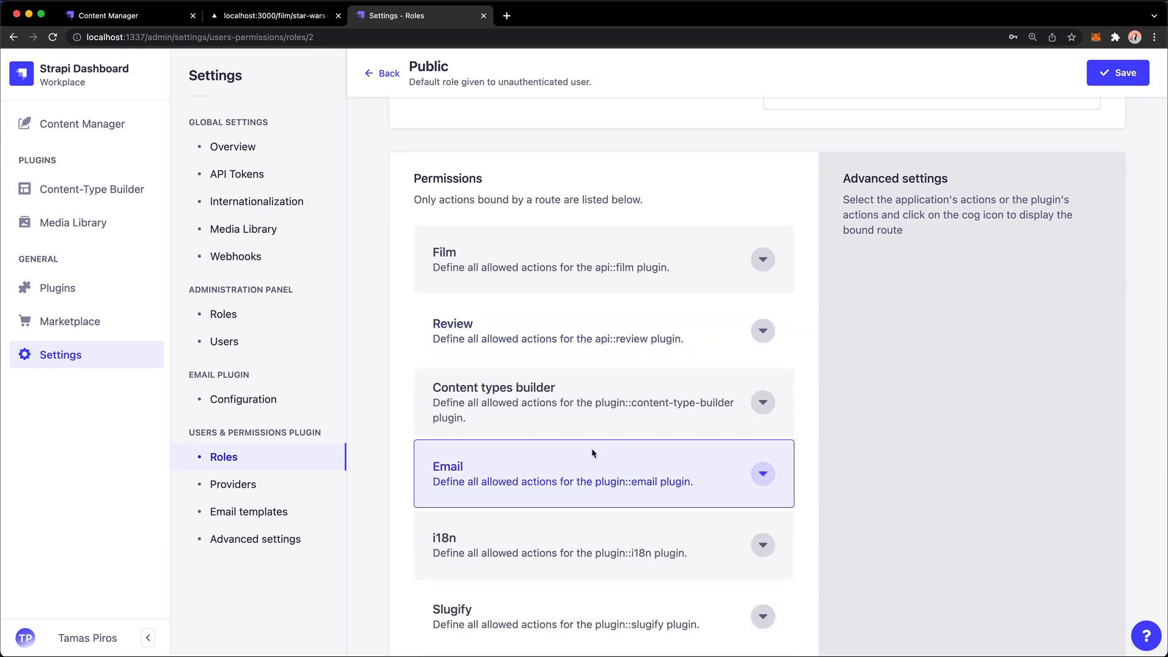
left_click(762, 616)
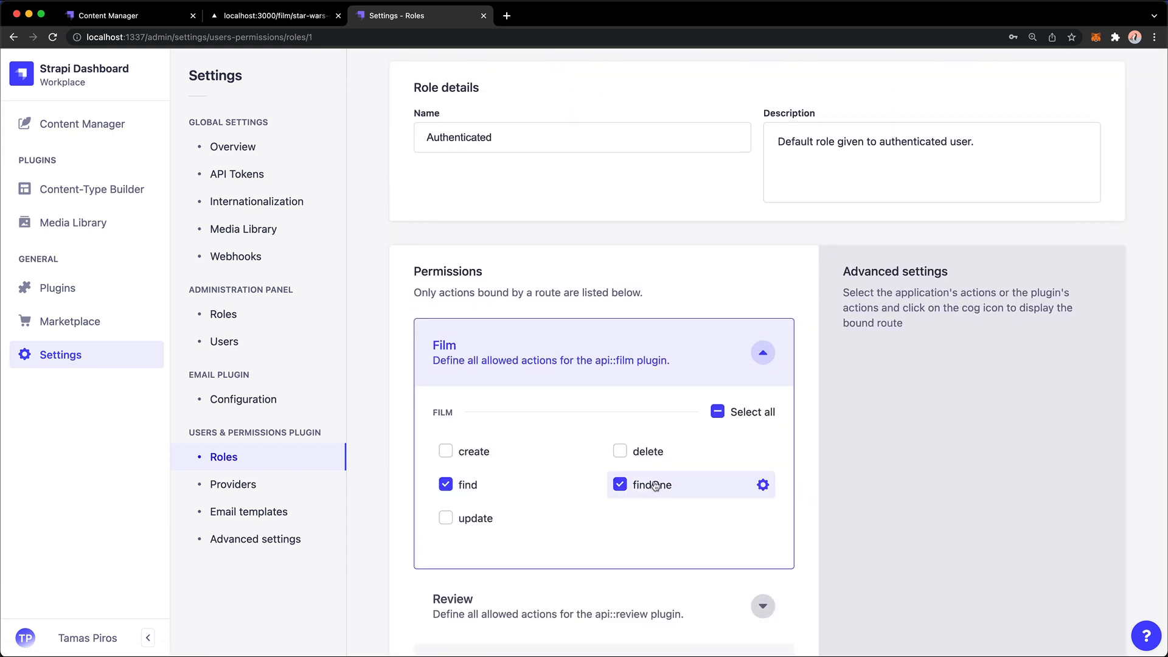
Check the Authenticated role's Review and Slugify permissions and save the role
left_click(763, 606)
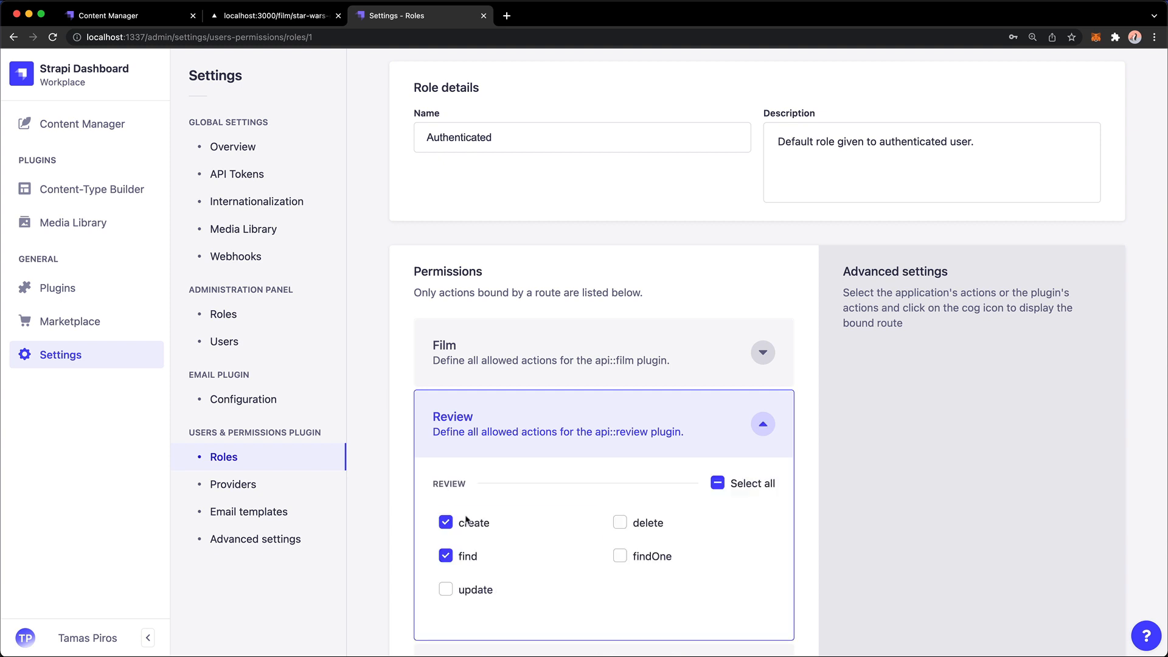
mouse_move(474, 522)
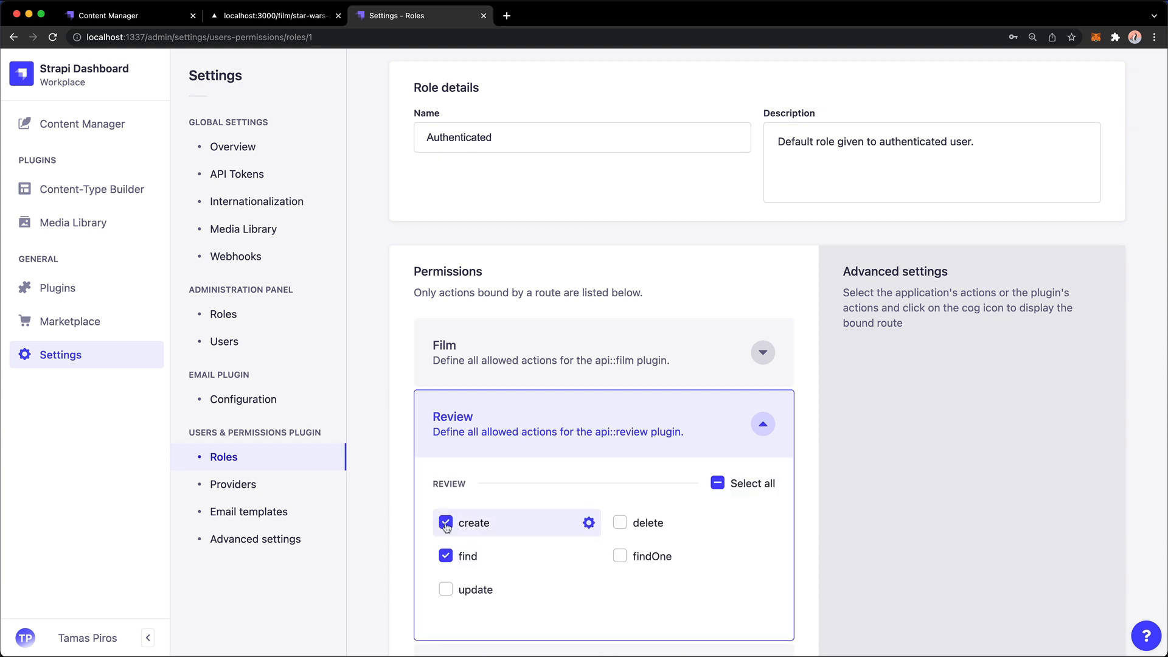
scroll("down", 3)
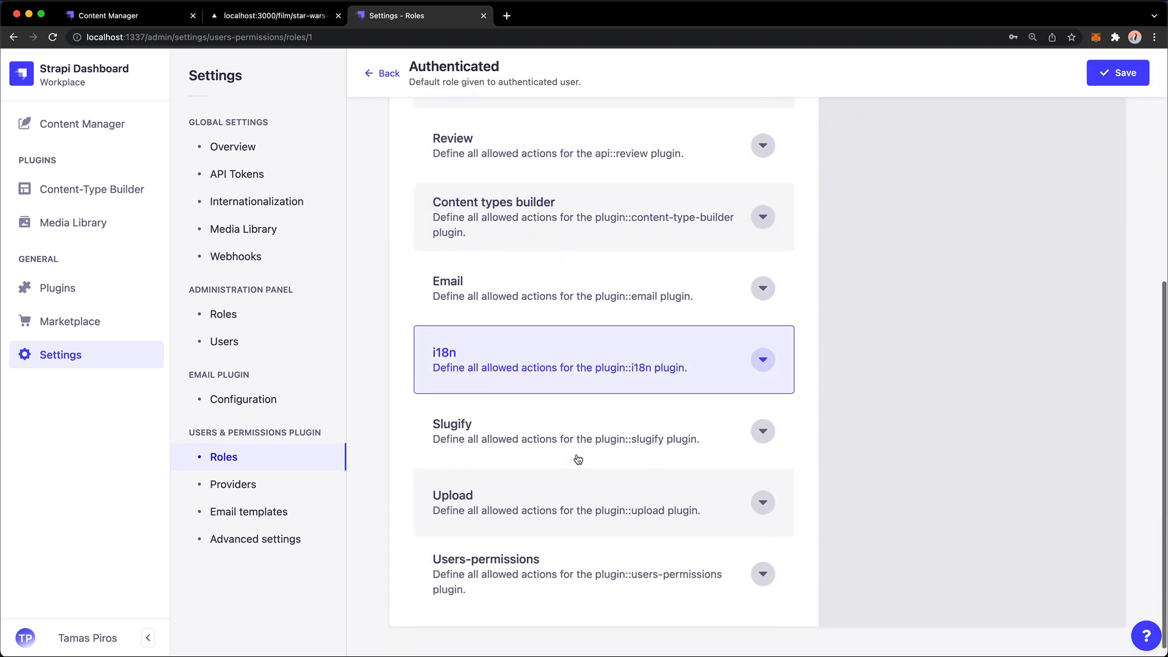
left_click(763, 430)
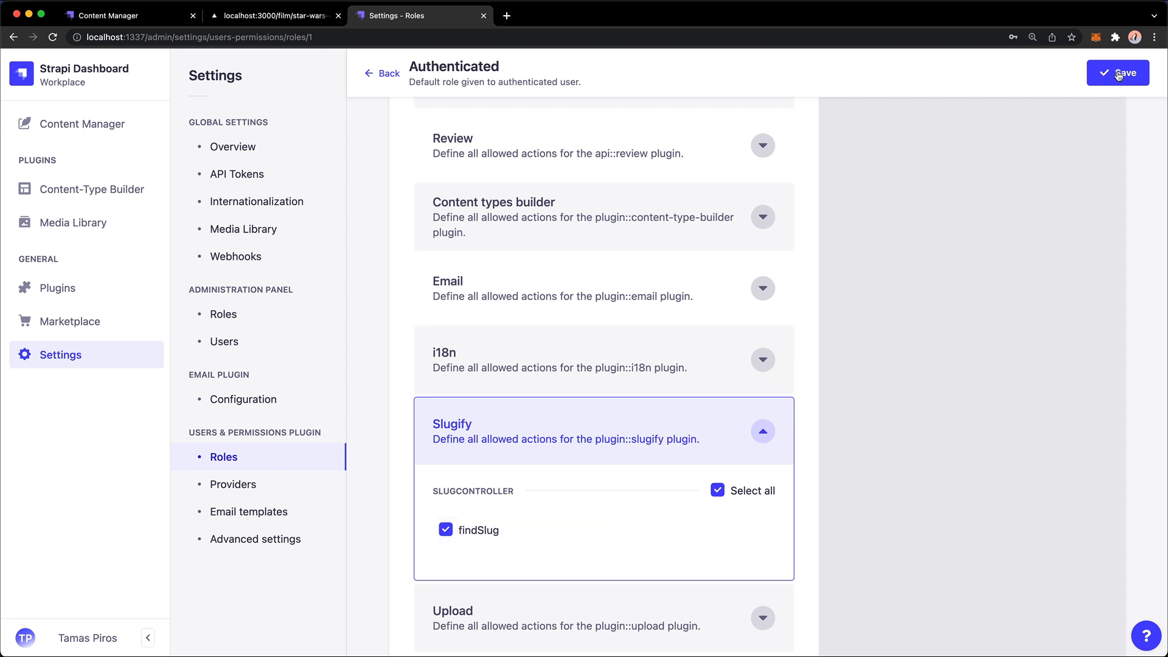
left_click(1117, 73)
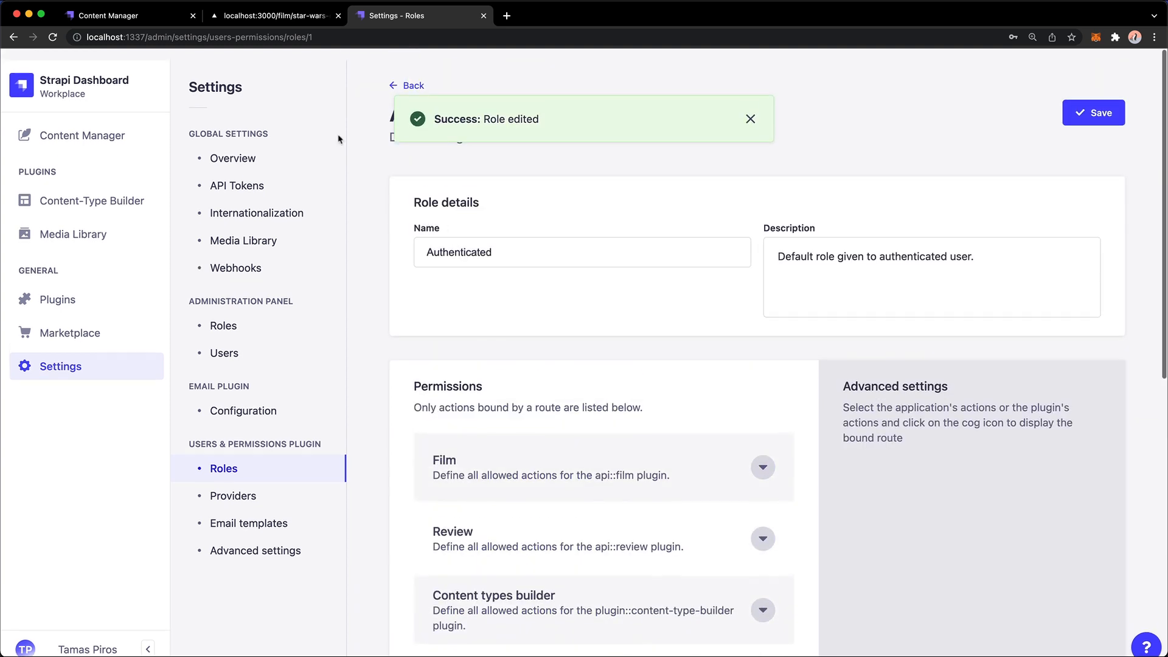
left_click(273, 15)
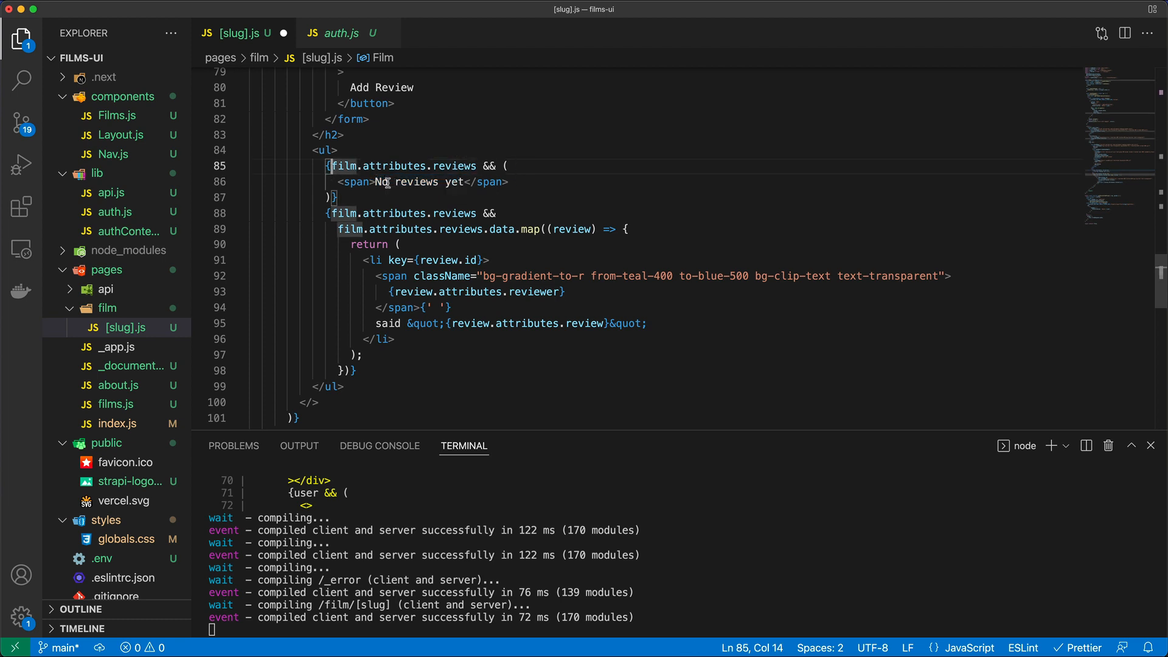
Select the No reviews yet condition block in [slug].js
left_click_drag(328, 213, 400, 244)
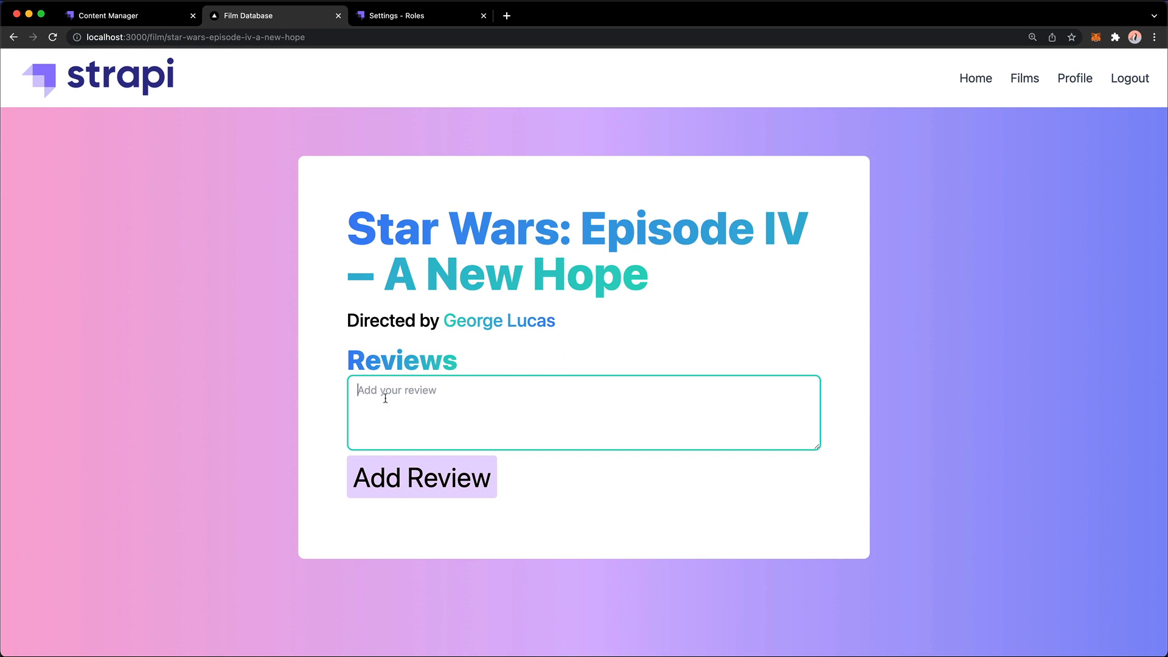
mouse_move(539, 413)
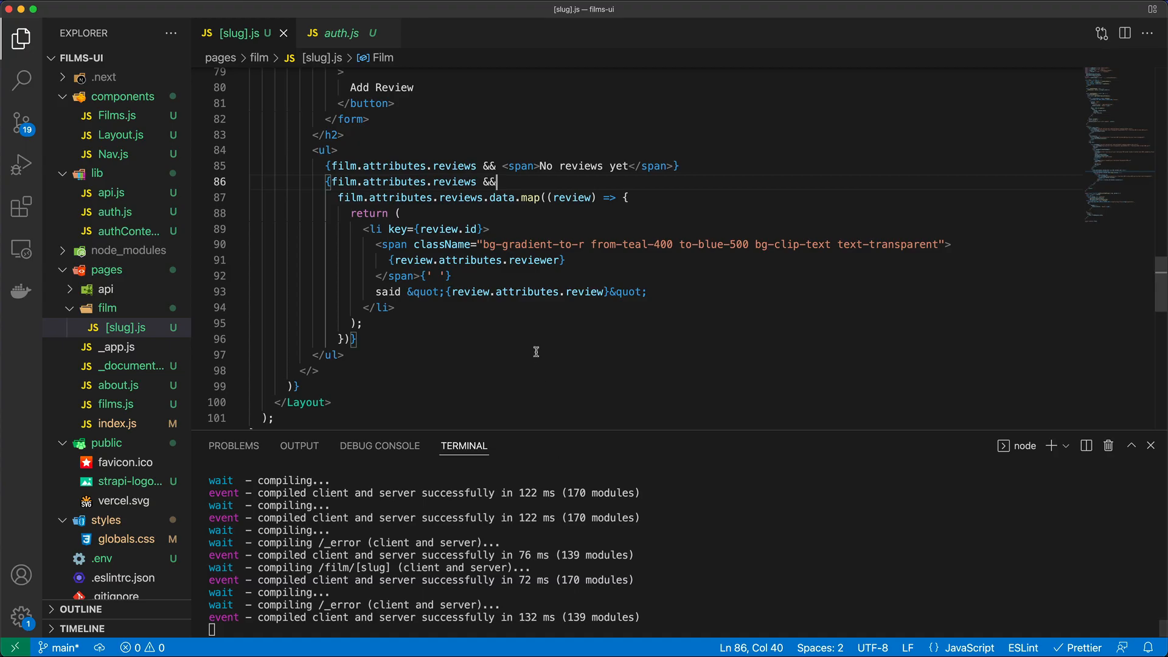
Fill the empty reviewer value with getUserFromLocalCookie() via autocomplete
scroll("down", 3)
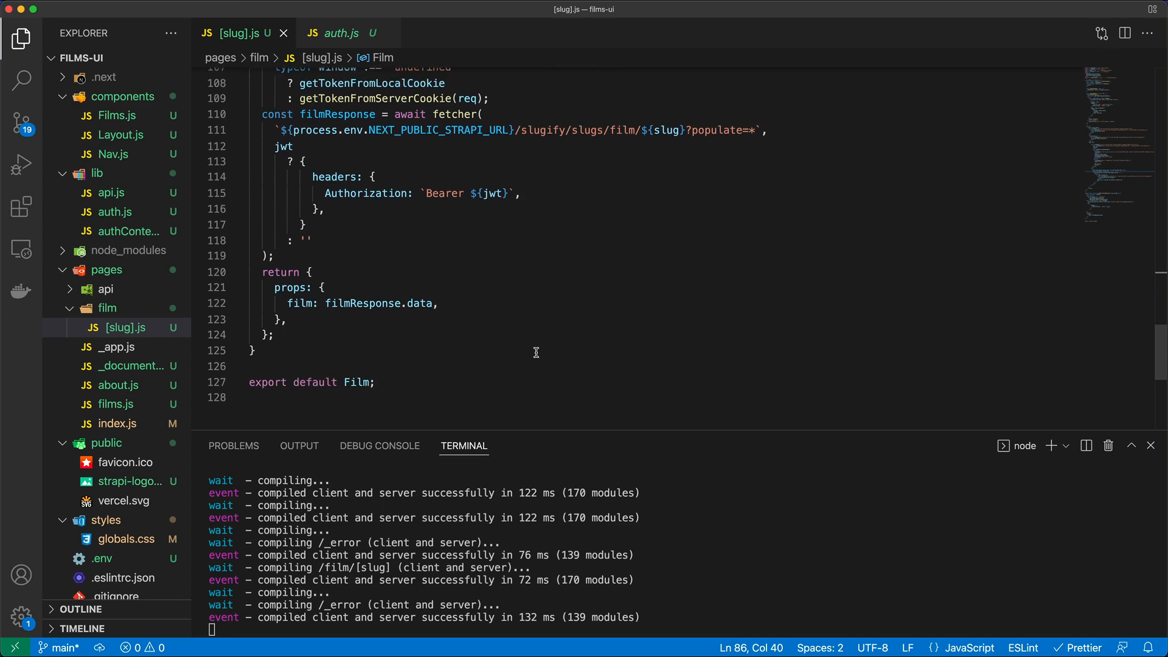
scroll("up", 3)
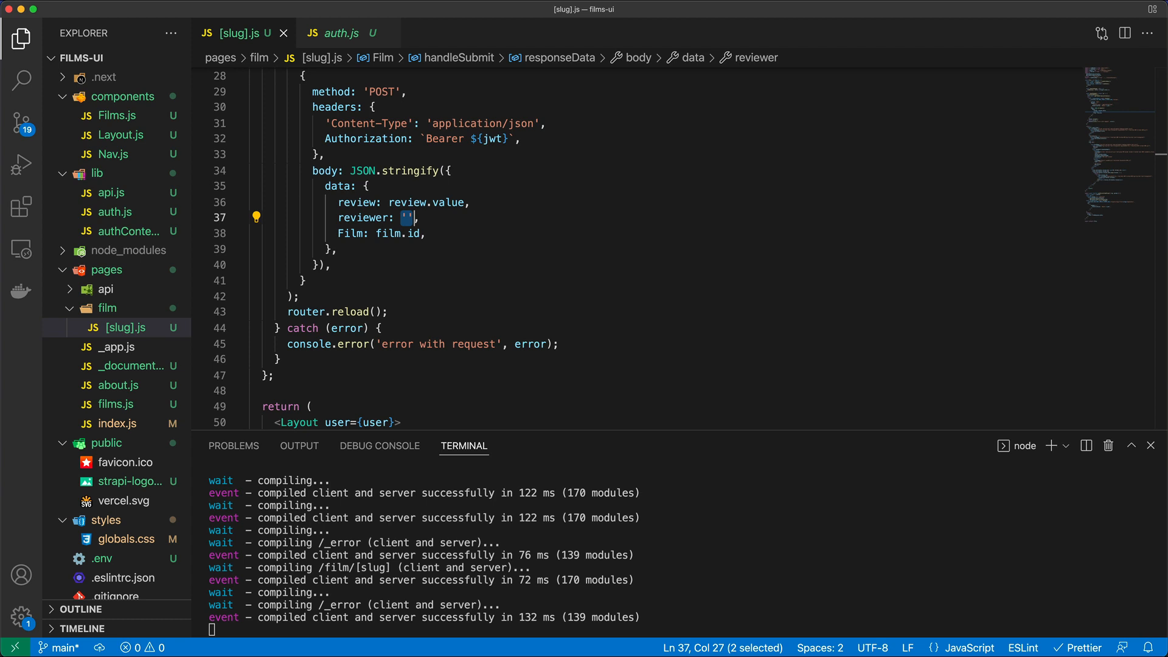
left_click(509, 222)
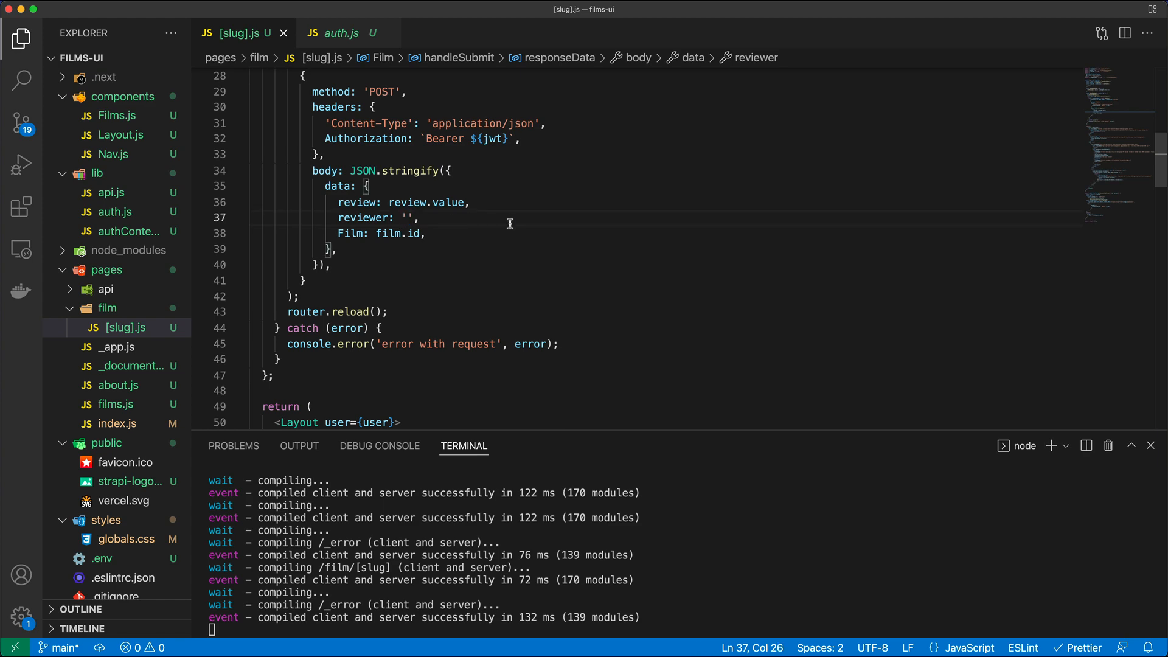
type("getUserFromLocalCookie(")
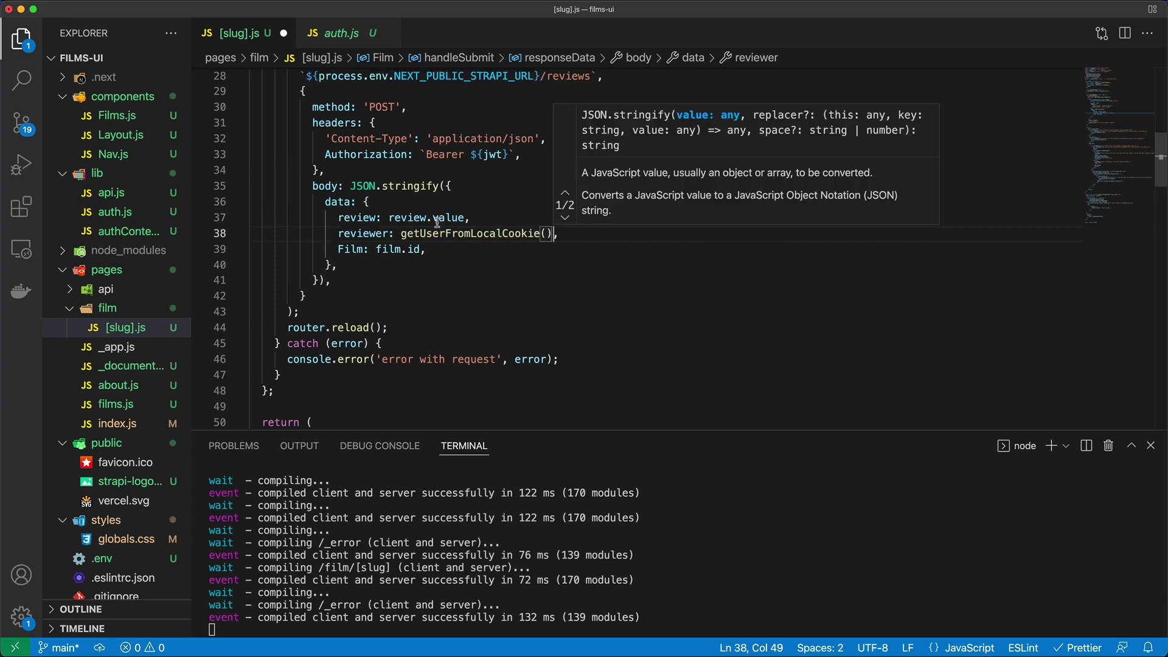
left_click(470, 273)
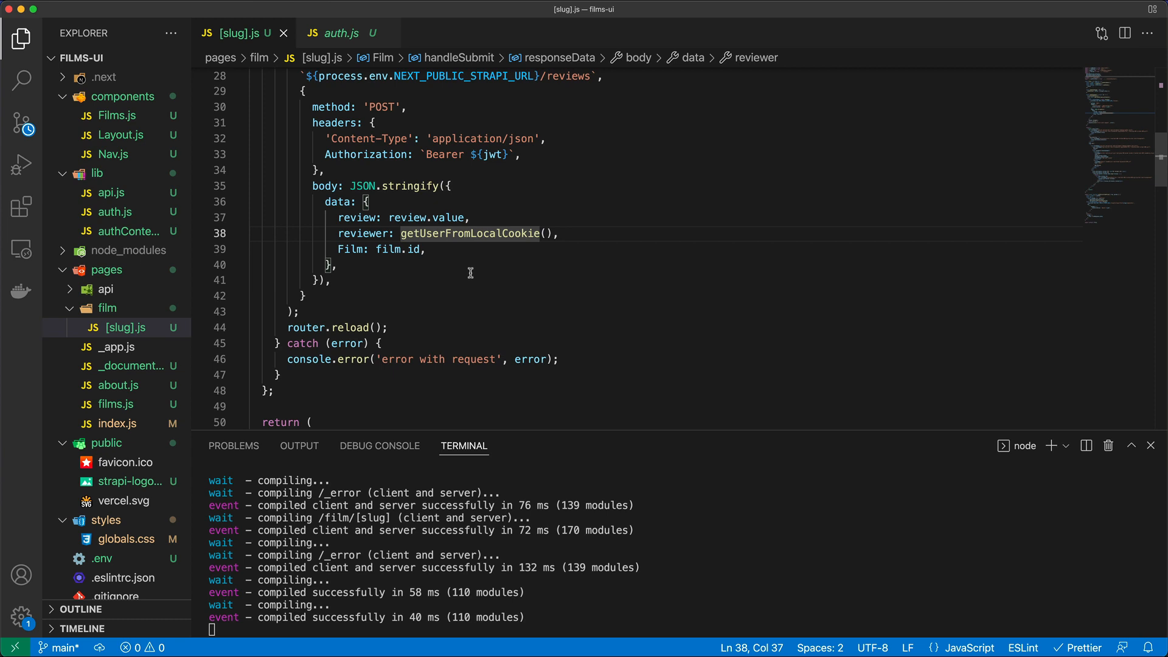
mouse_move(682, 521)
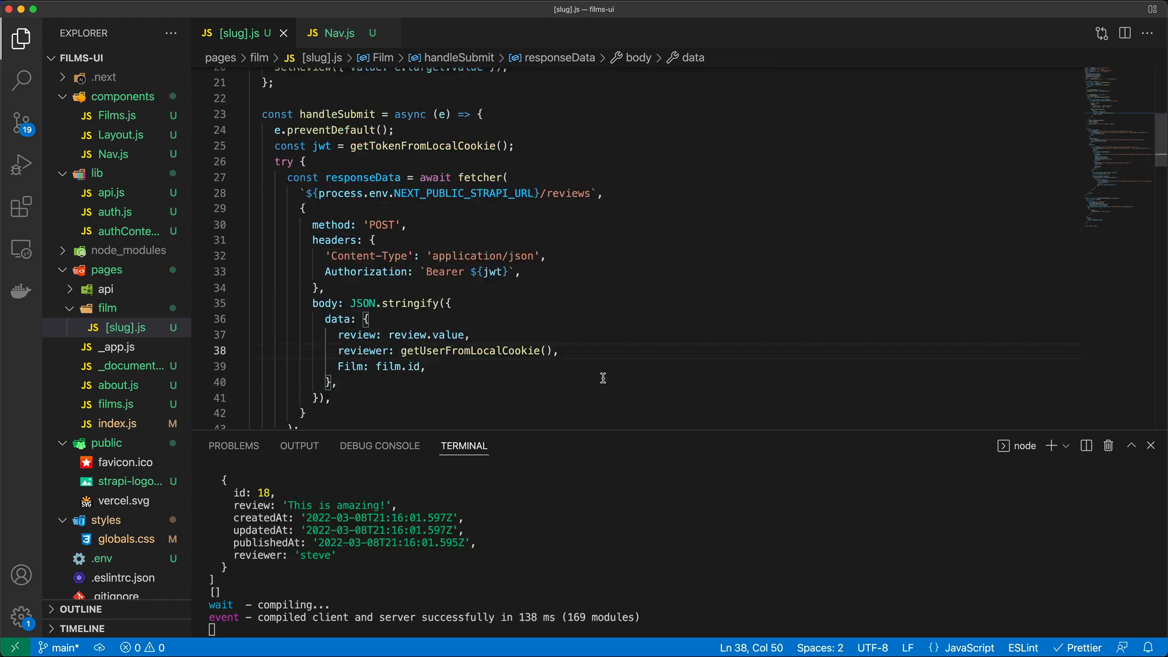
mouse_move(508, 317)
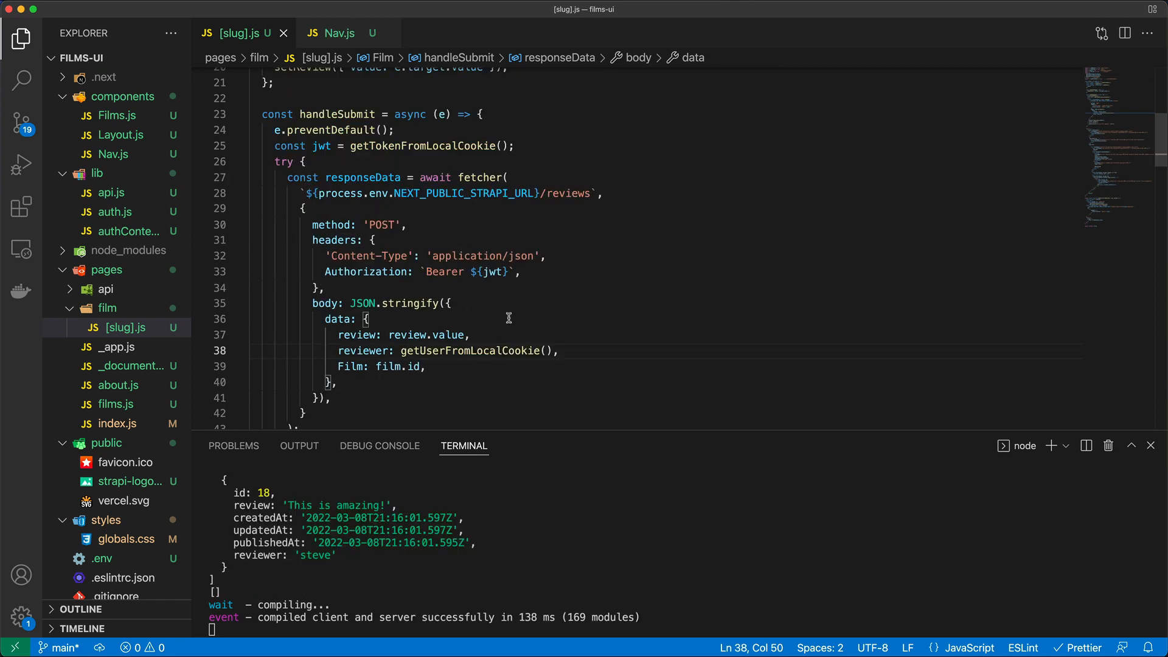
mouse_move(562, 193)
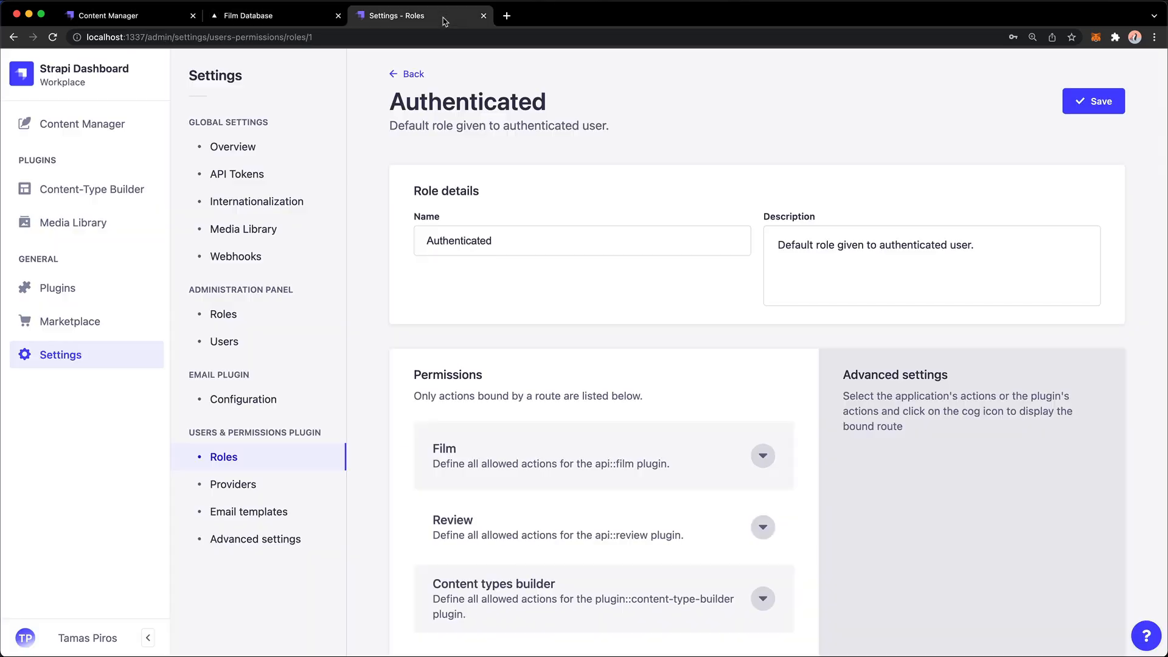
mouse_move(223, 457)
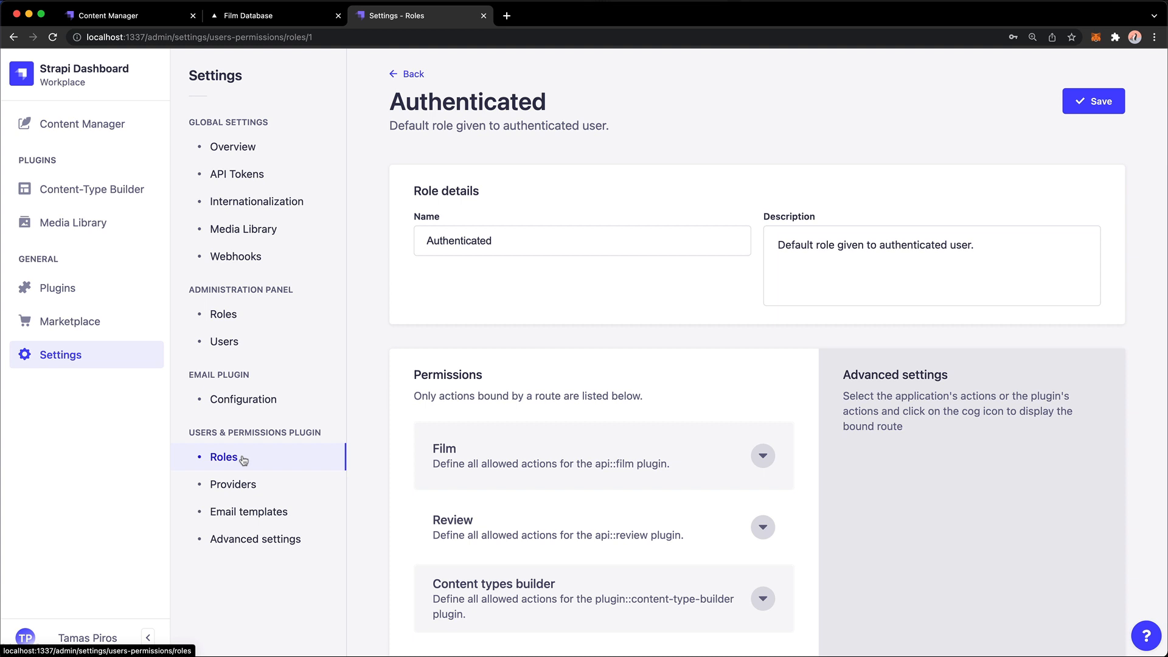
mouse_move(415, 74)
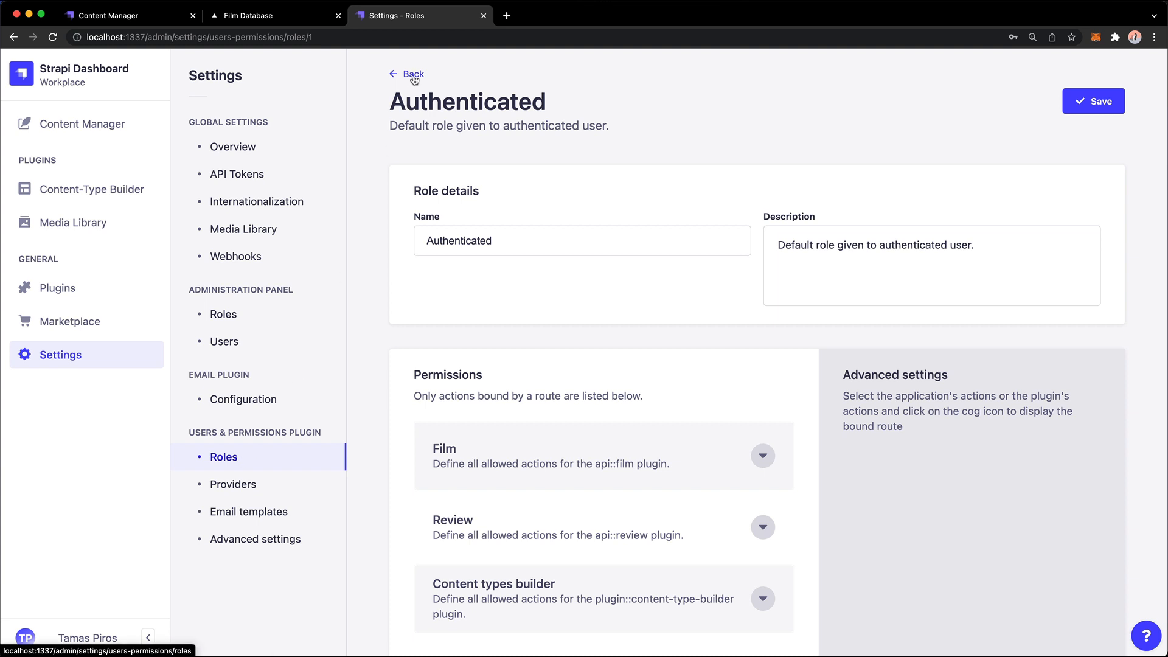
Check the Authenticated Film permissions, then save the Public role's permissions including findSlug
left_click(761, 455)
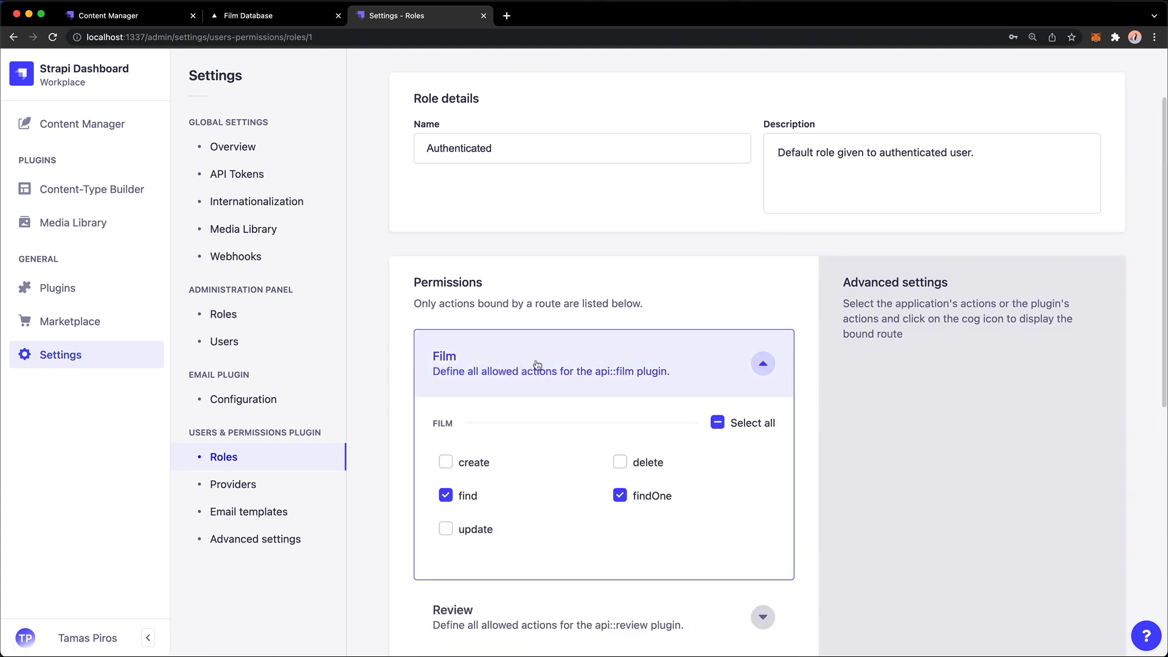
scroll("down", 3)
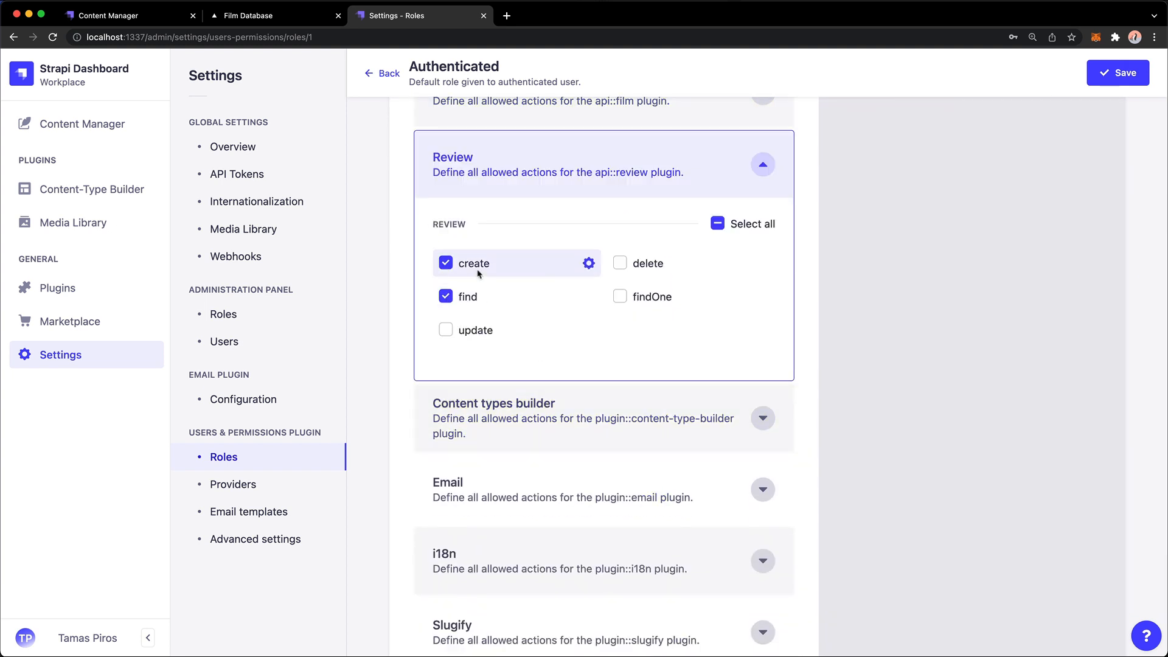
mouse_move(446, 268)
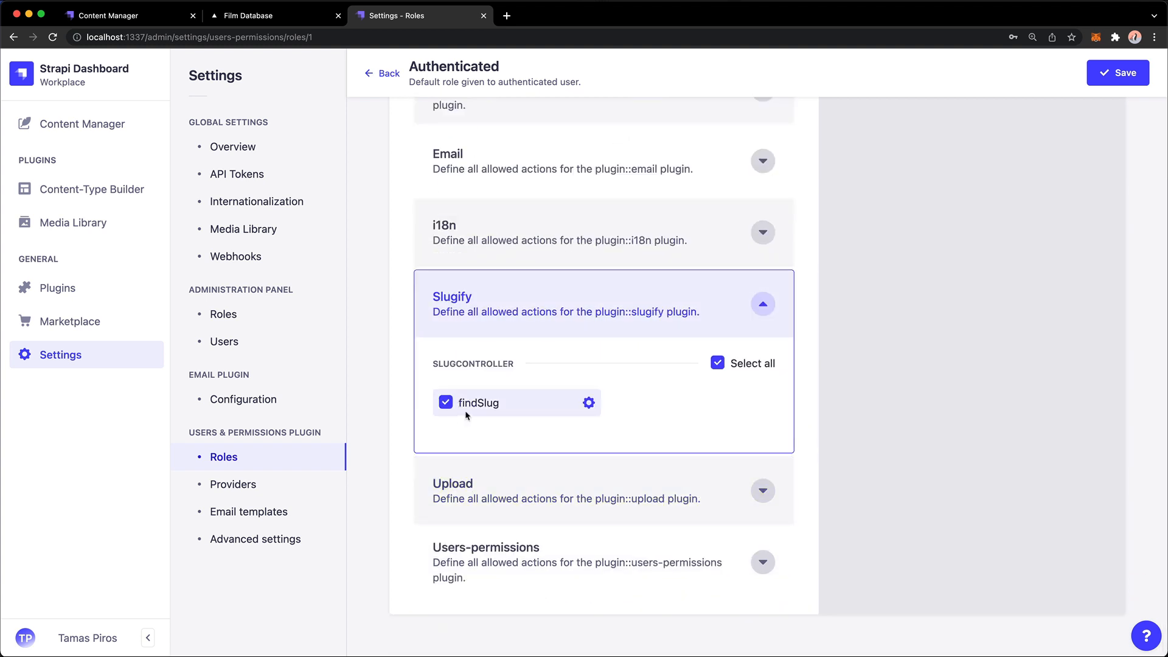
left_click(382, 73)
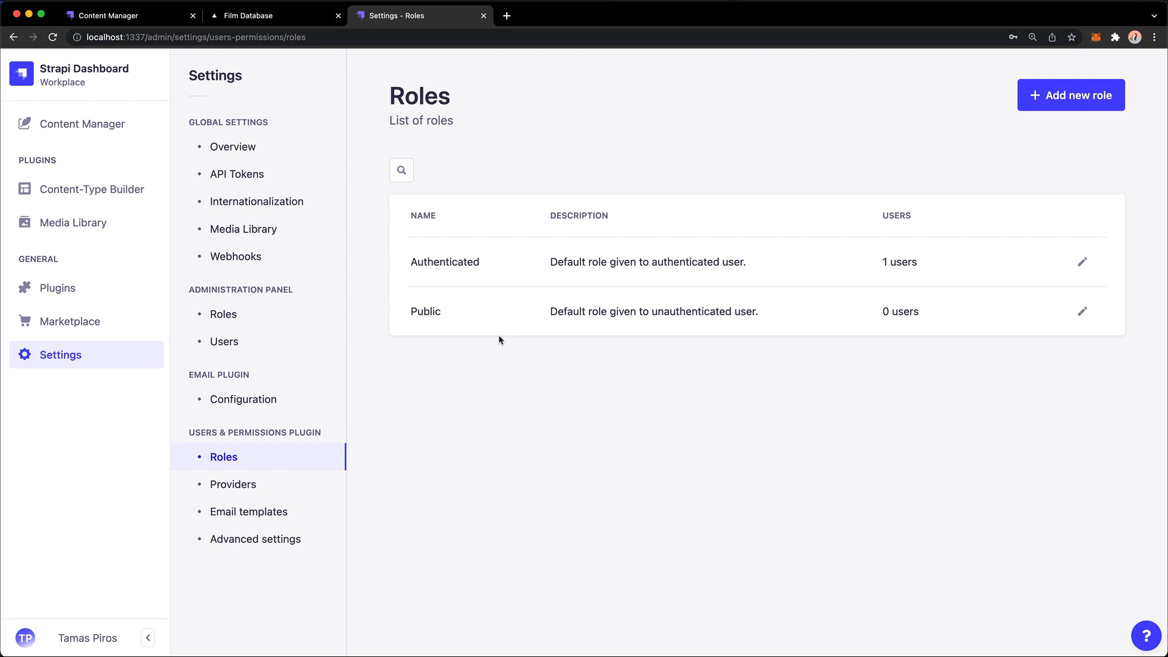
left_click(1082, 311)
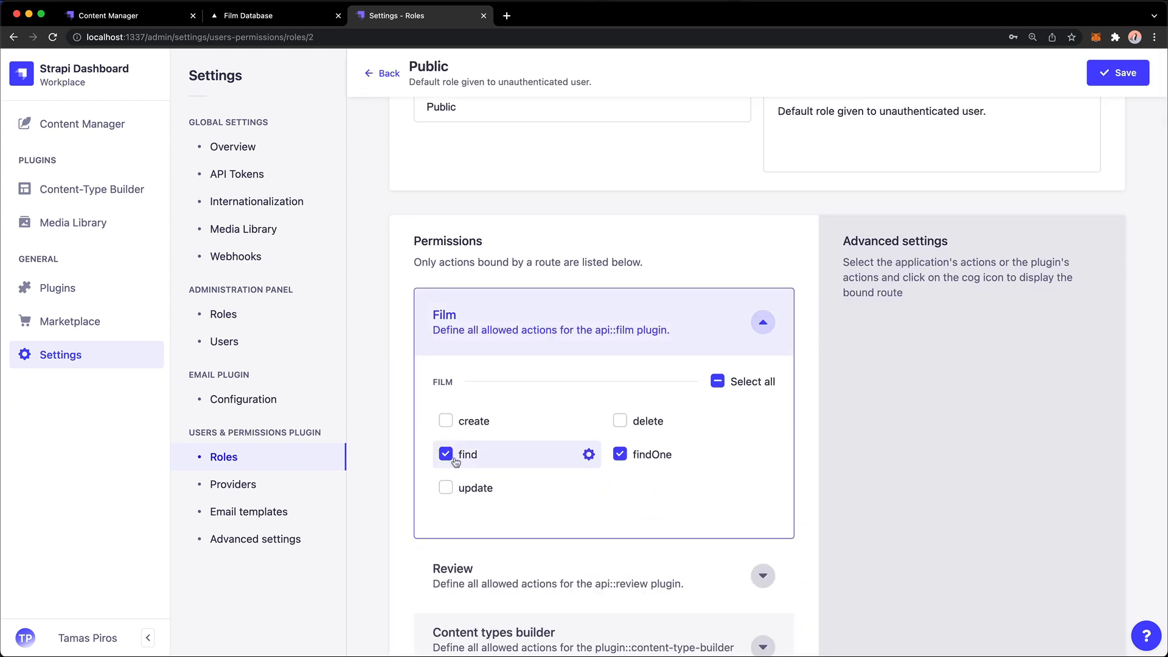
scroll("down", 3)
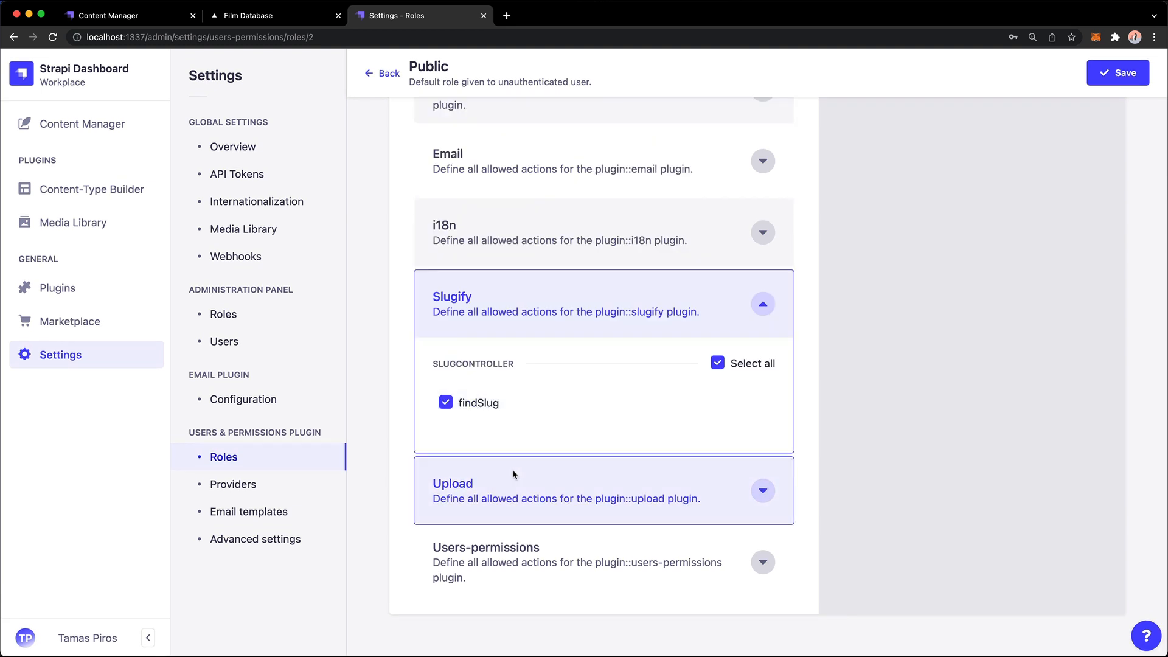
left_click(1118, 73)
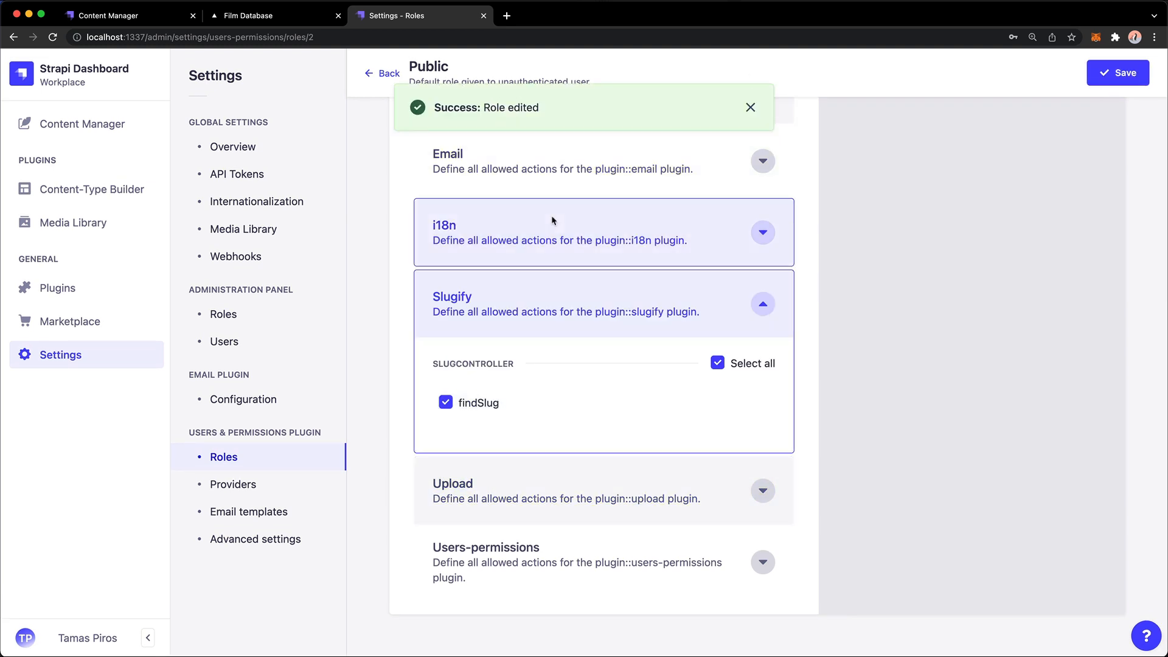
left_click(273, 15)
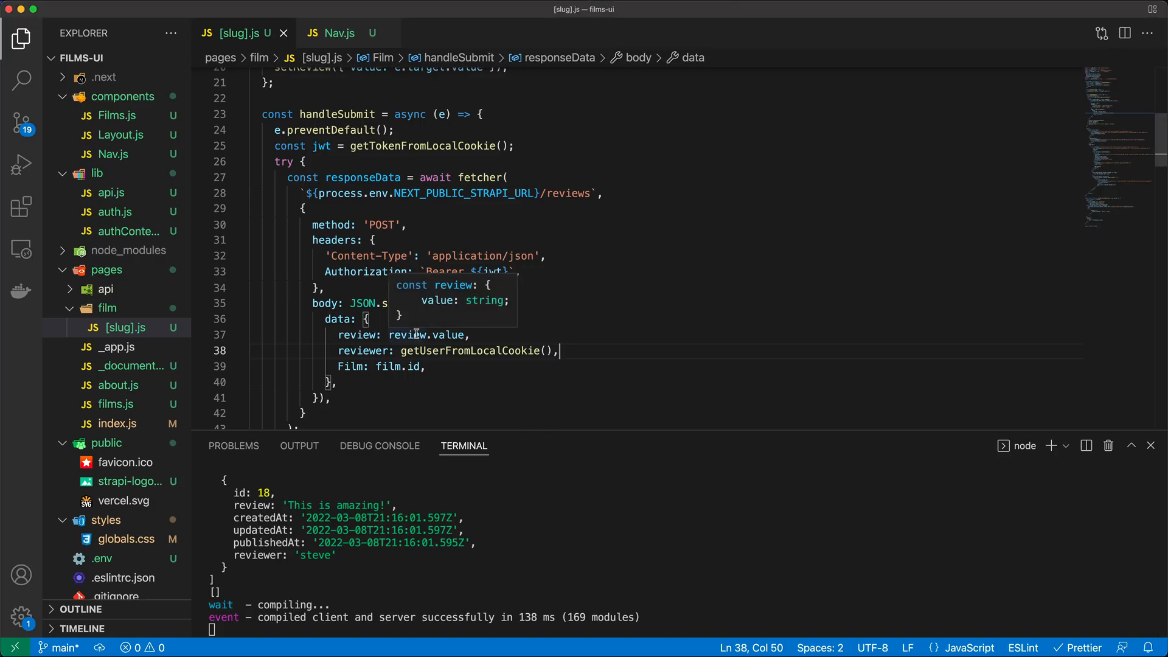
scroll("down", 3)
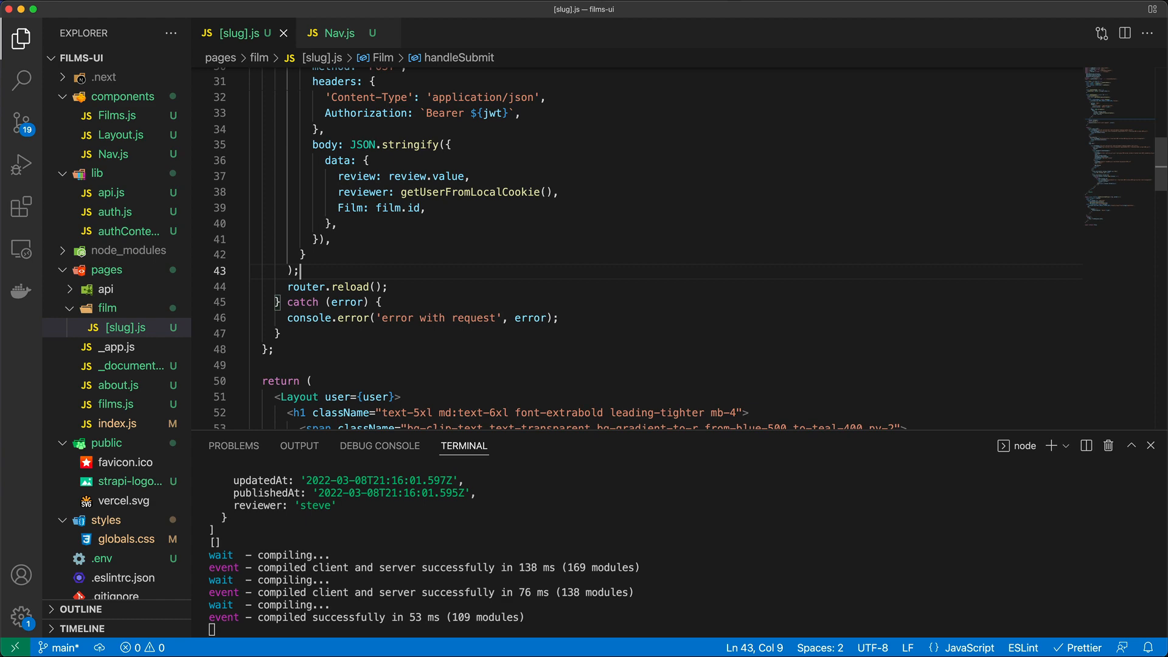
left_click(337, 222)
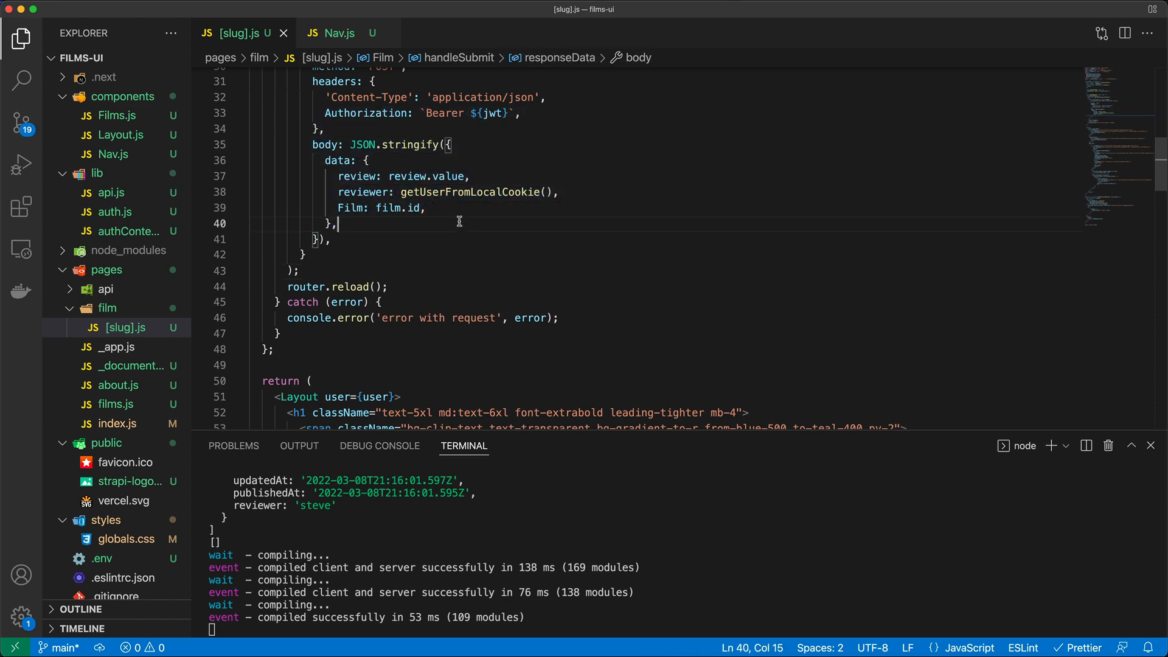
scroll("down", 3)
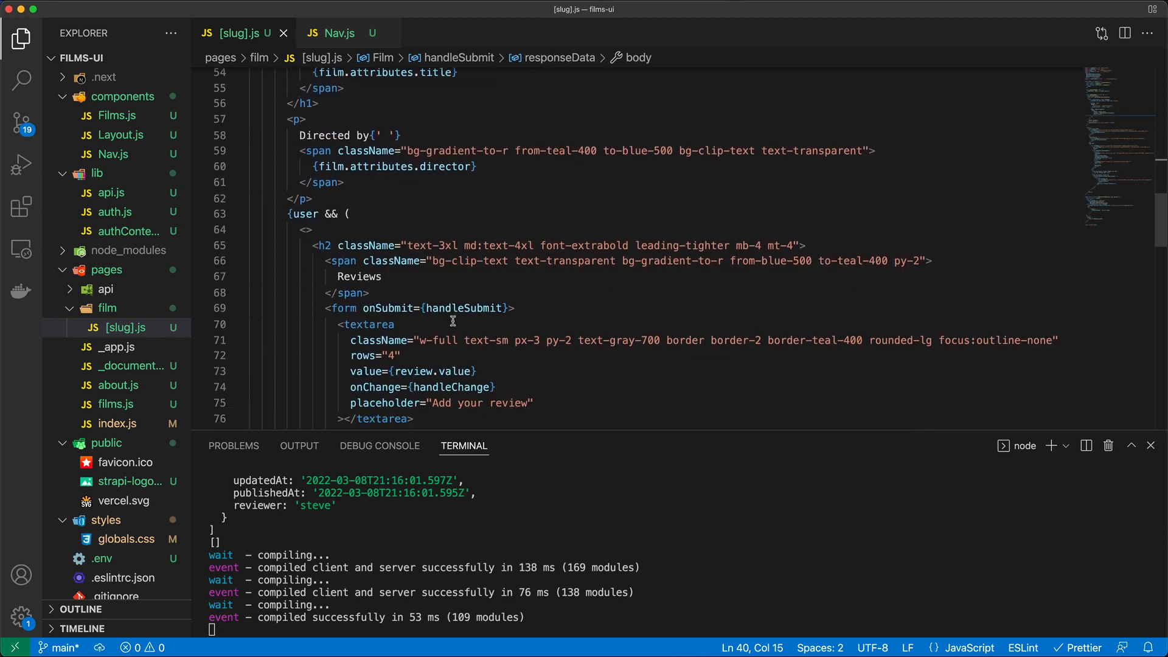
scroll("down", 3)
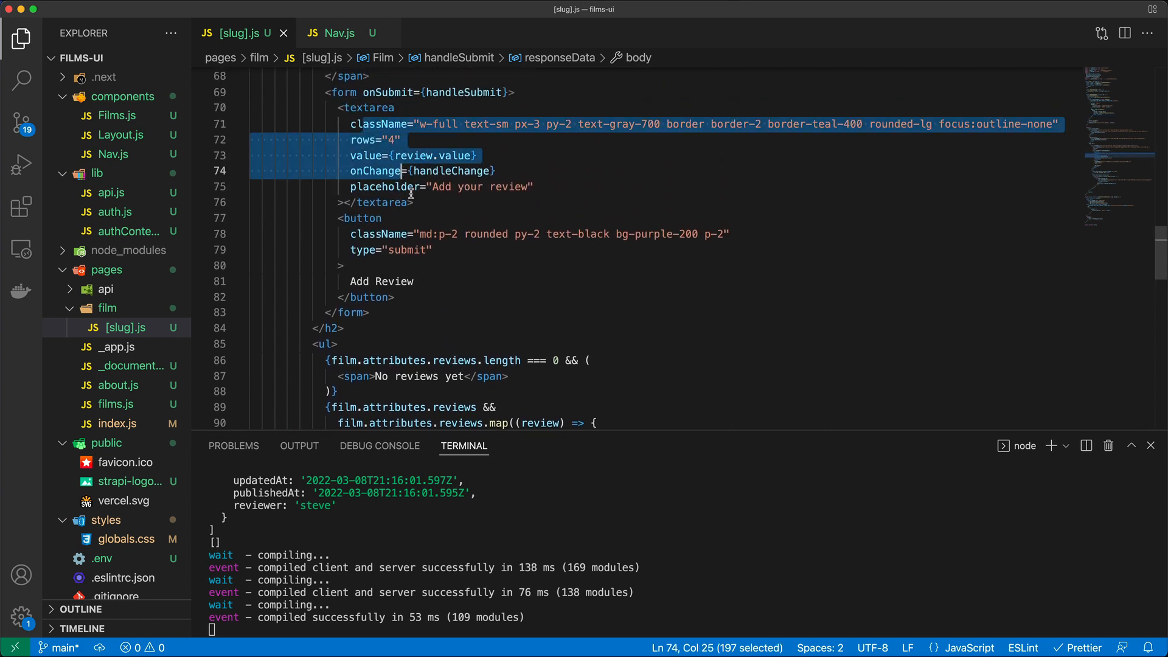
scroll("down", 3)
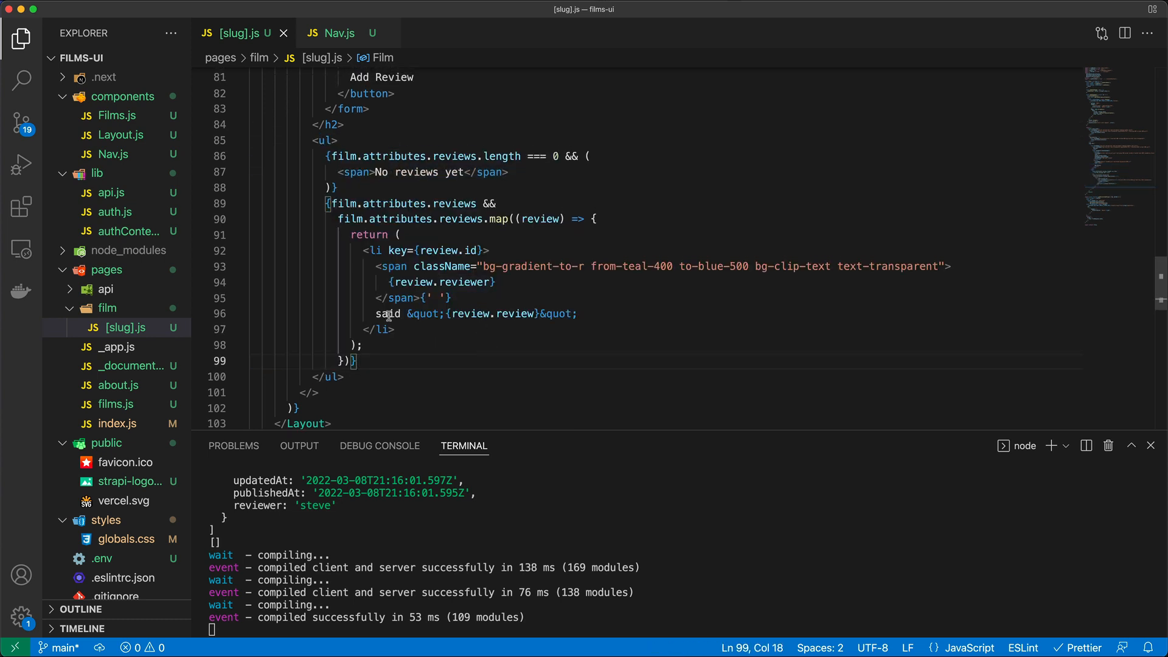
left_click(577, 313)
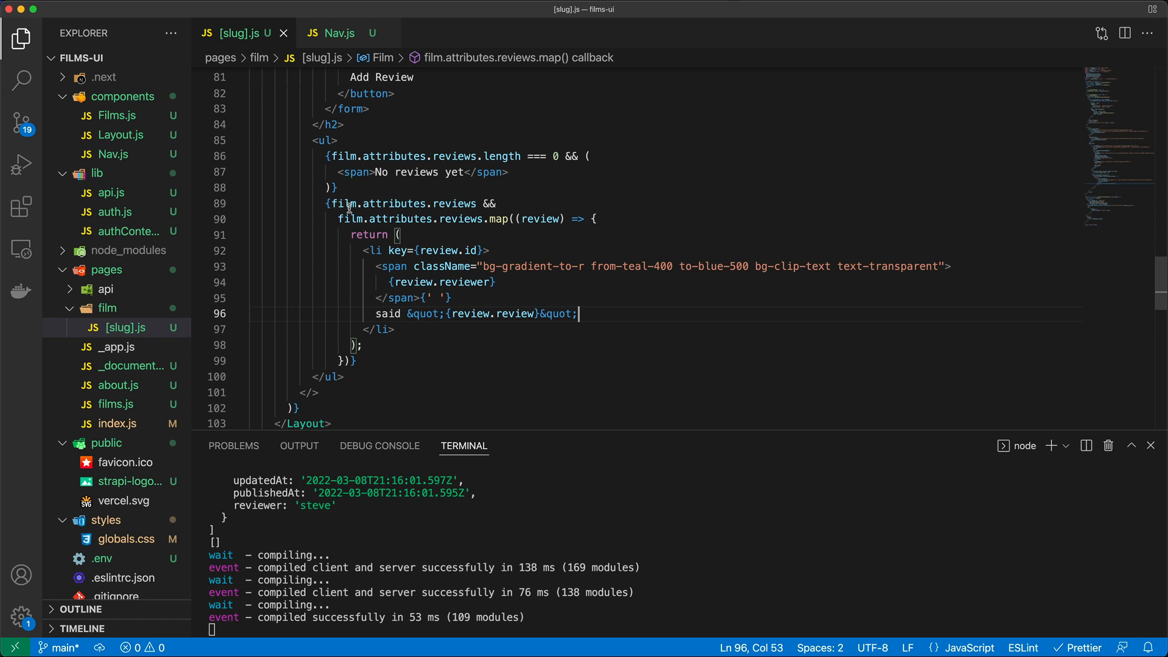
mouse_move(331, 156)
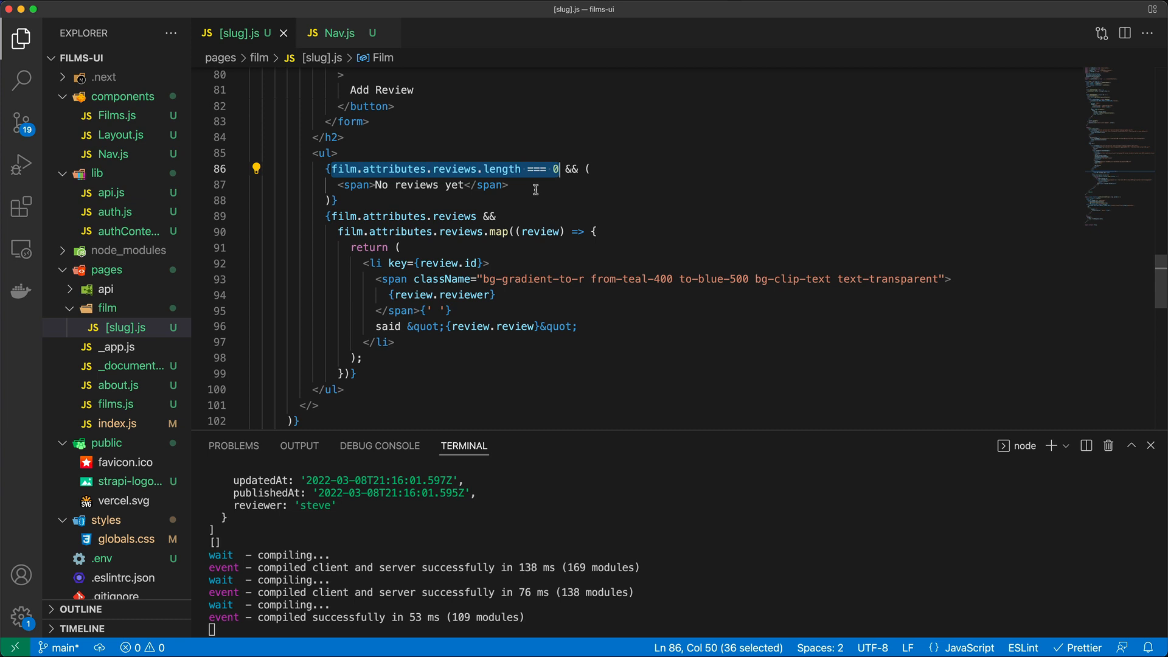
left_click(468, 185)
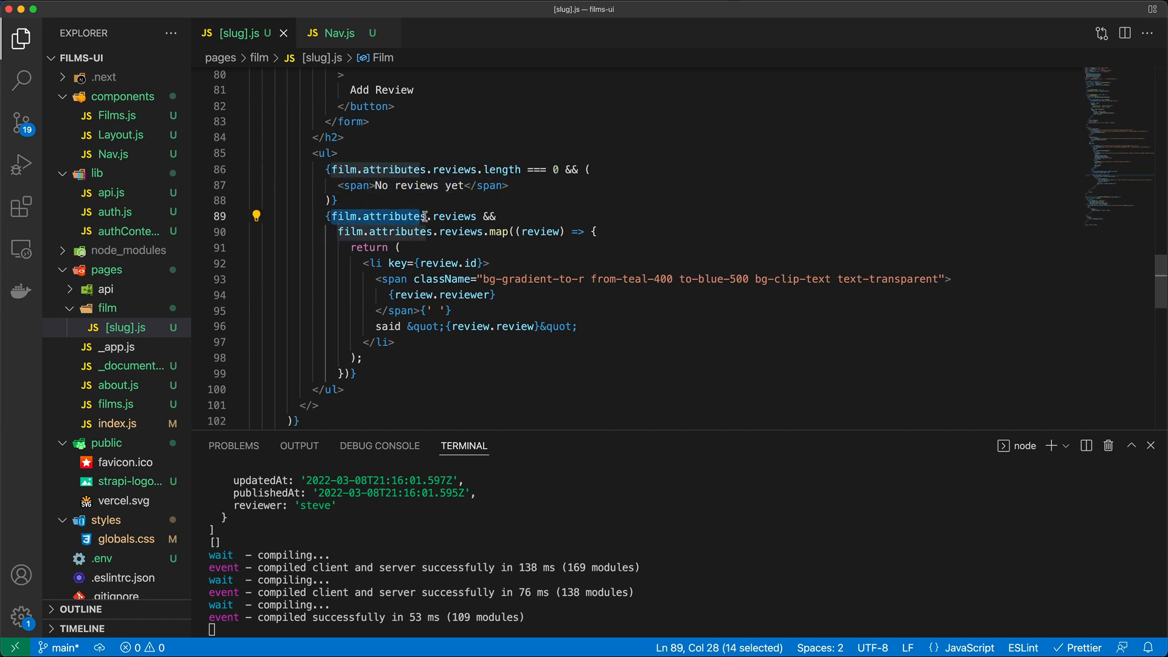
left_click_drag(425, 216, 541, 231)
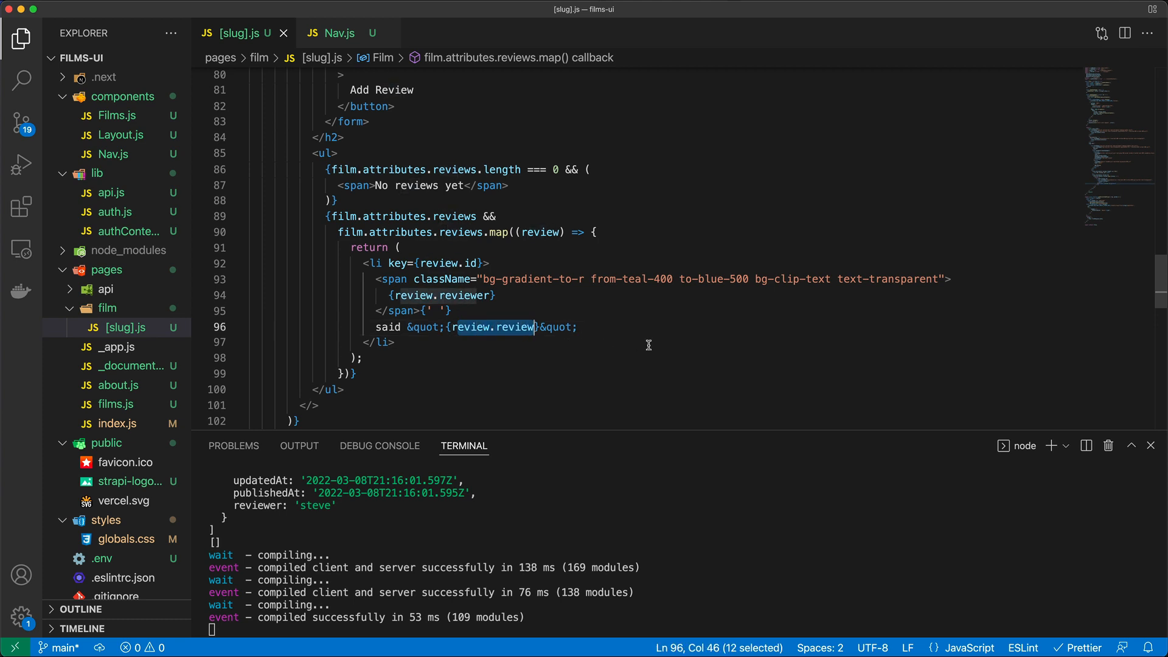
left_click(538, 231)
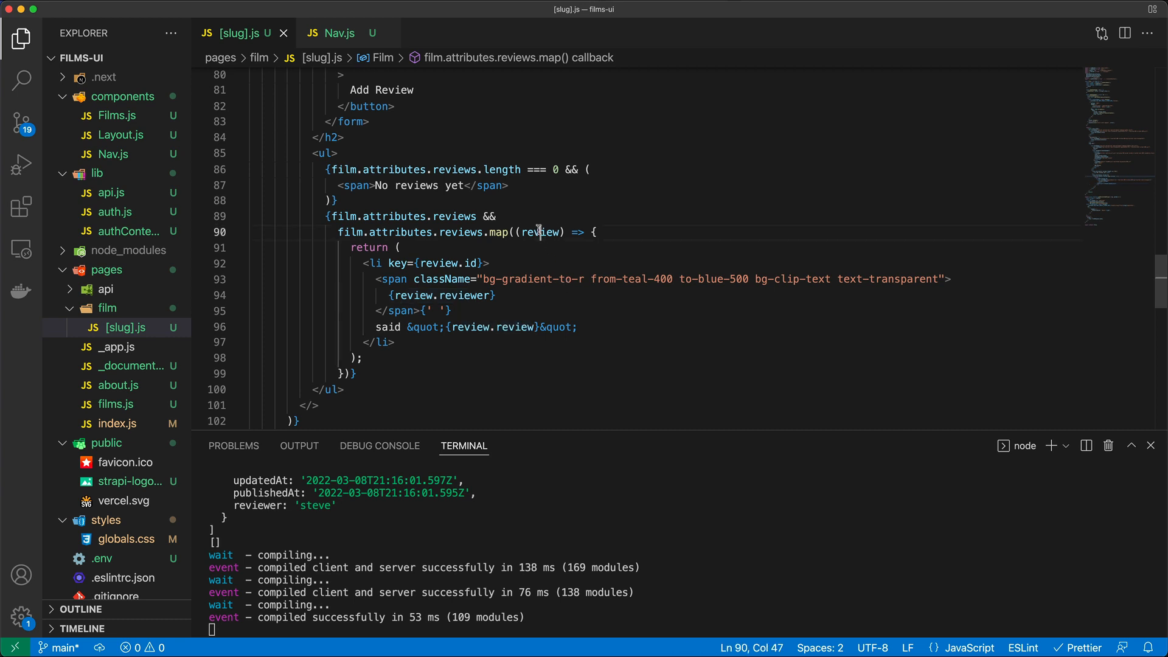
double_click(540, 232)
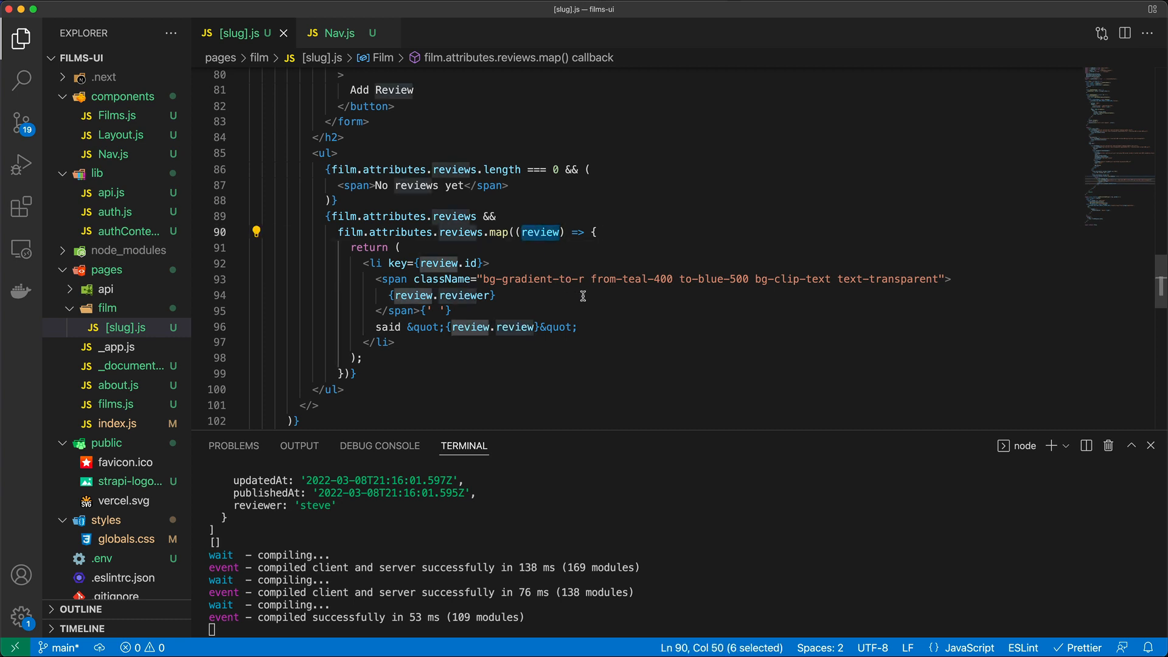
mouse_move(660, 321)
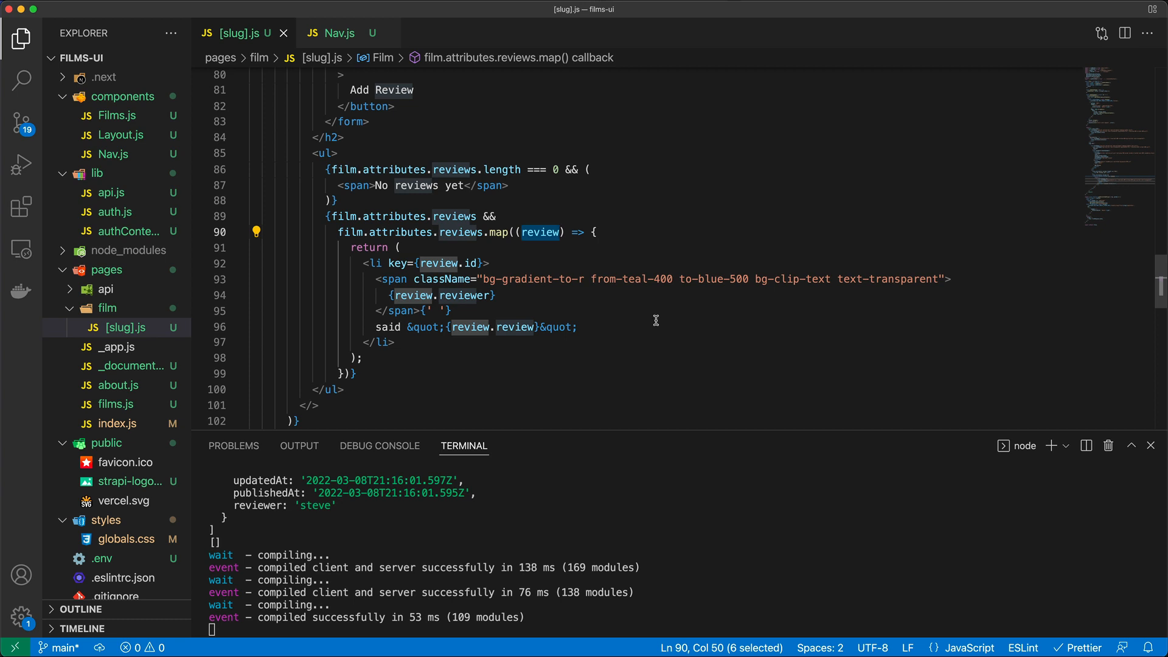
left_click(487, 263)
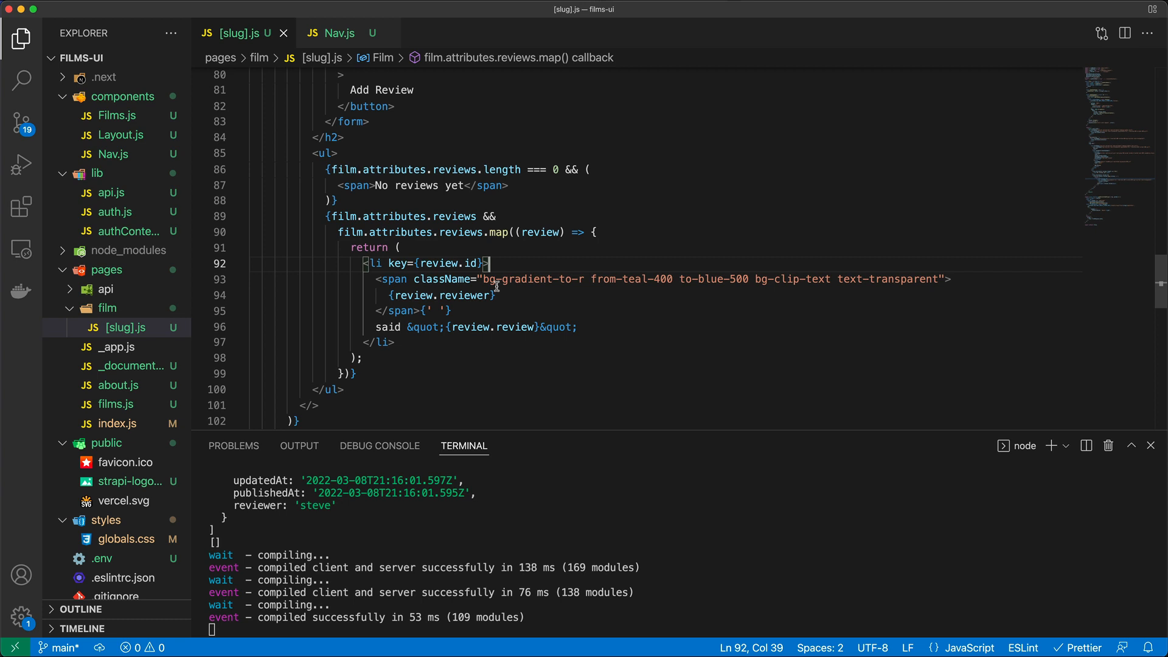
mouse_move(462, 264)
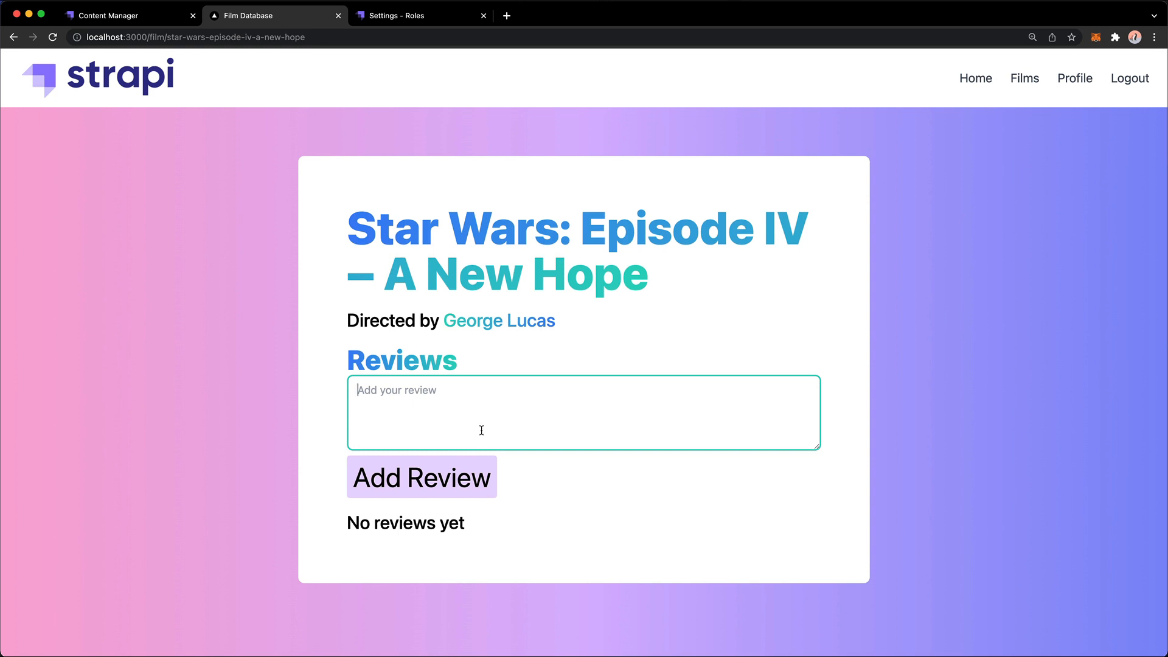
Post the review 'This is amazing!' and switch to Strapi's Content Manager
type("This is amazin")
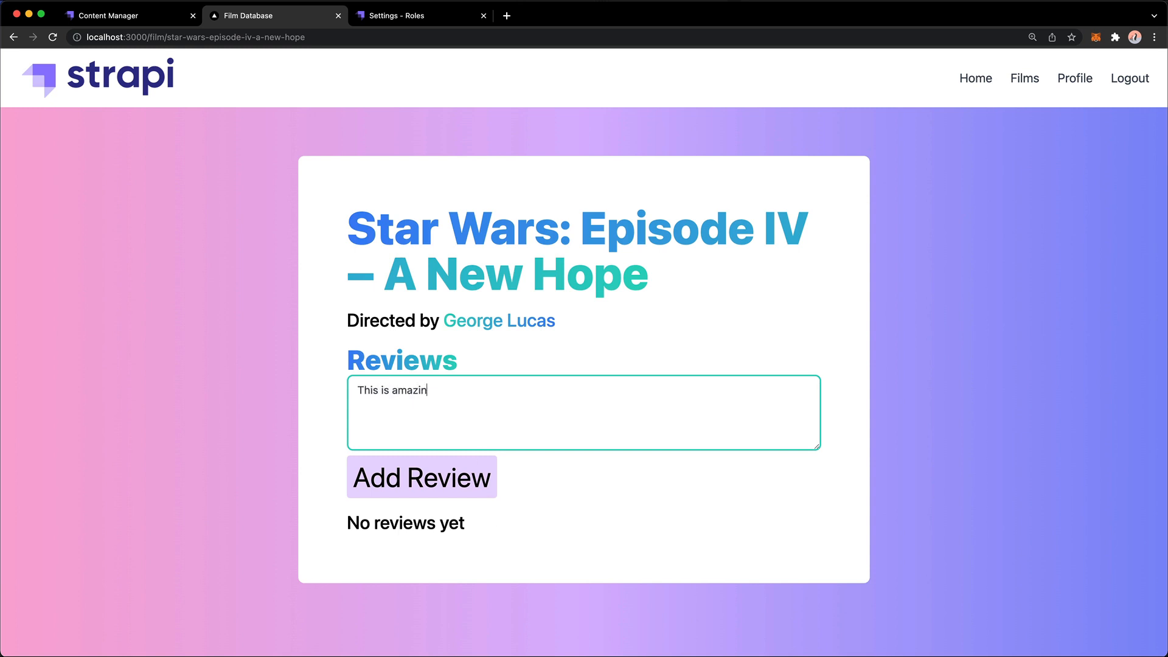
type("g!")
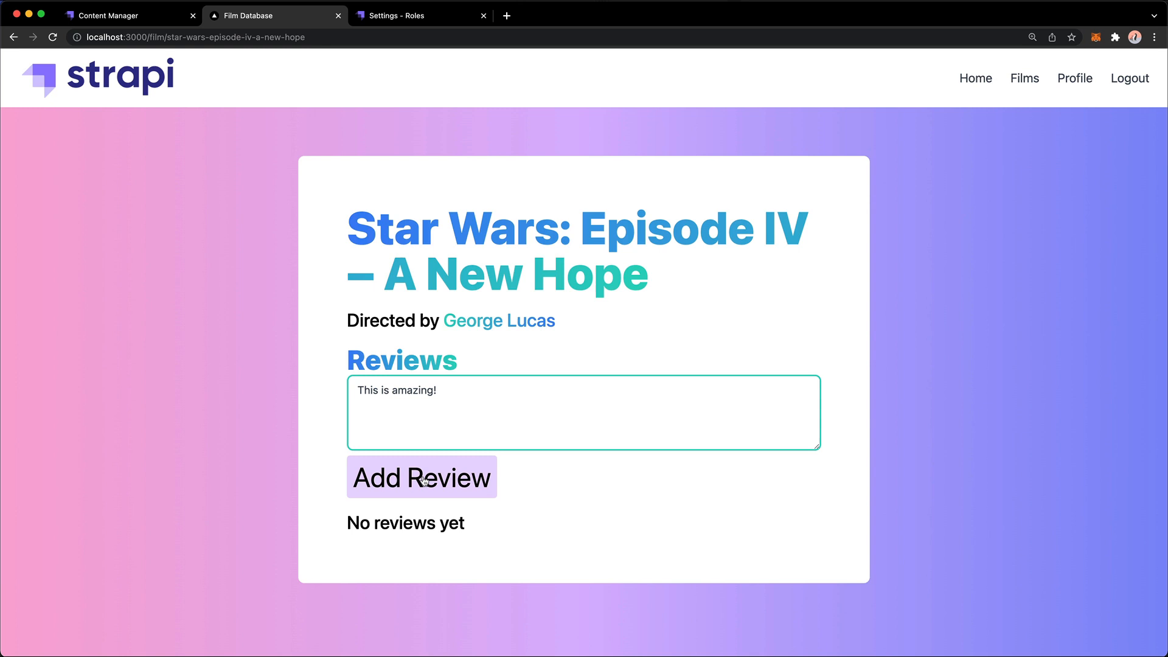
left_click(421, 477)
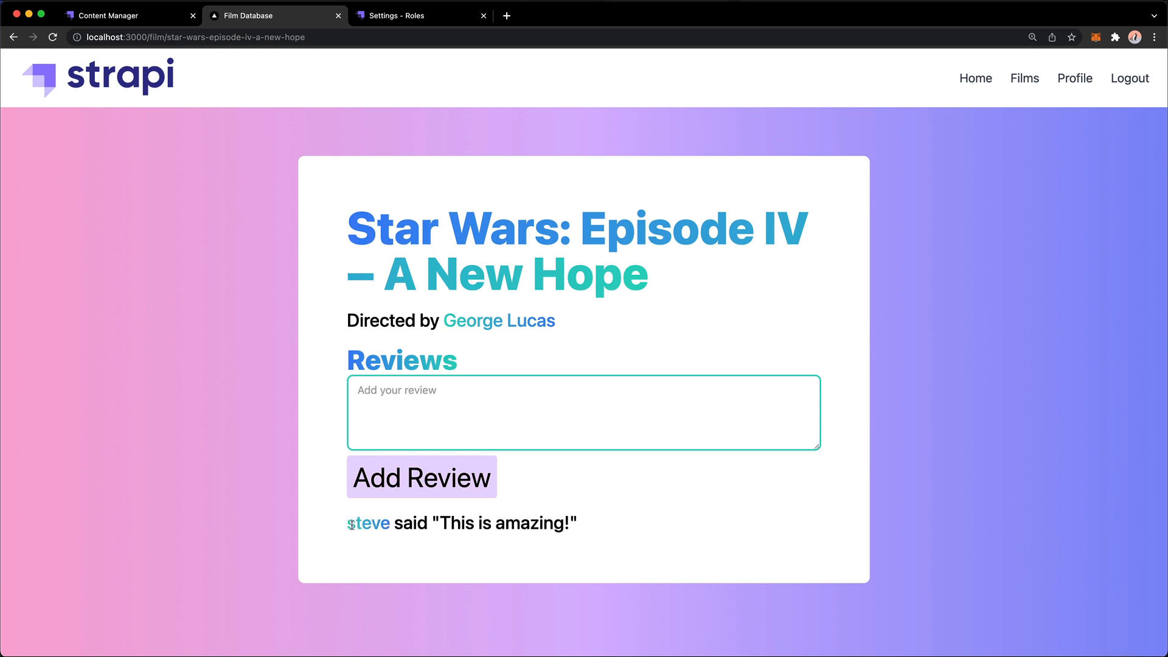
mouse_move(398, 524)
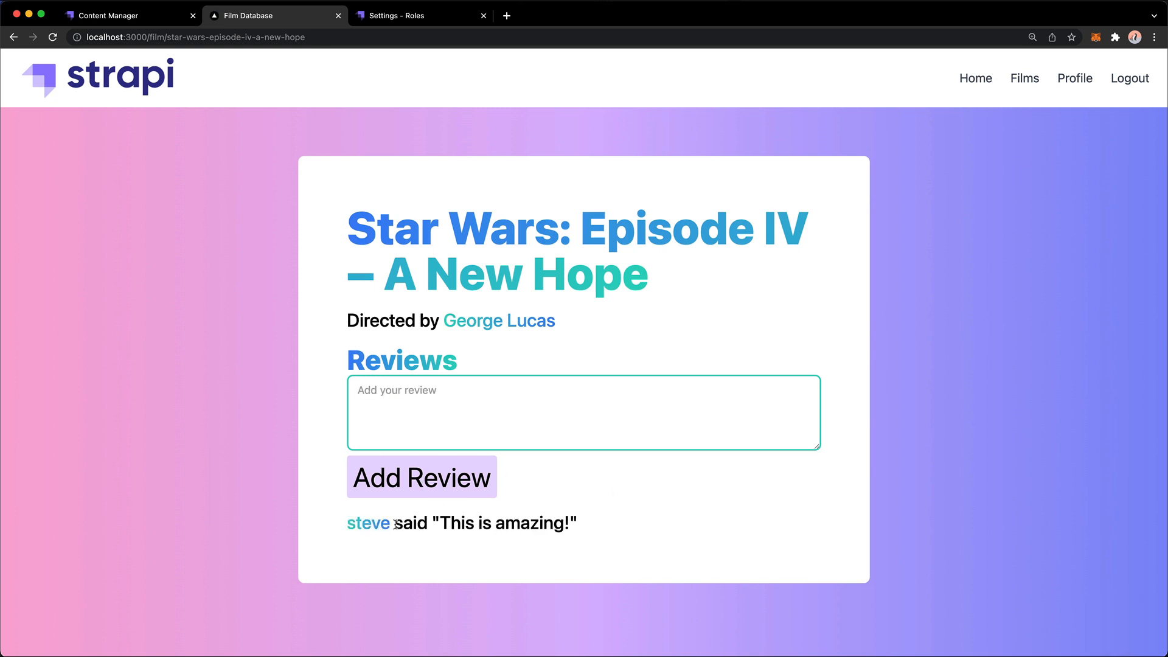
mouse_move(591, 526)
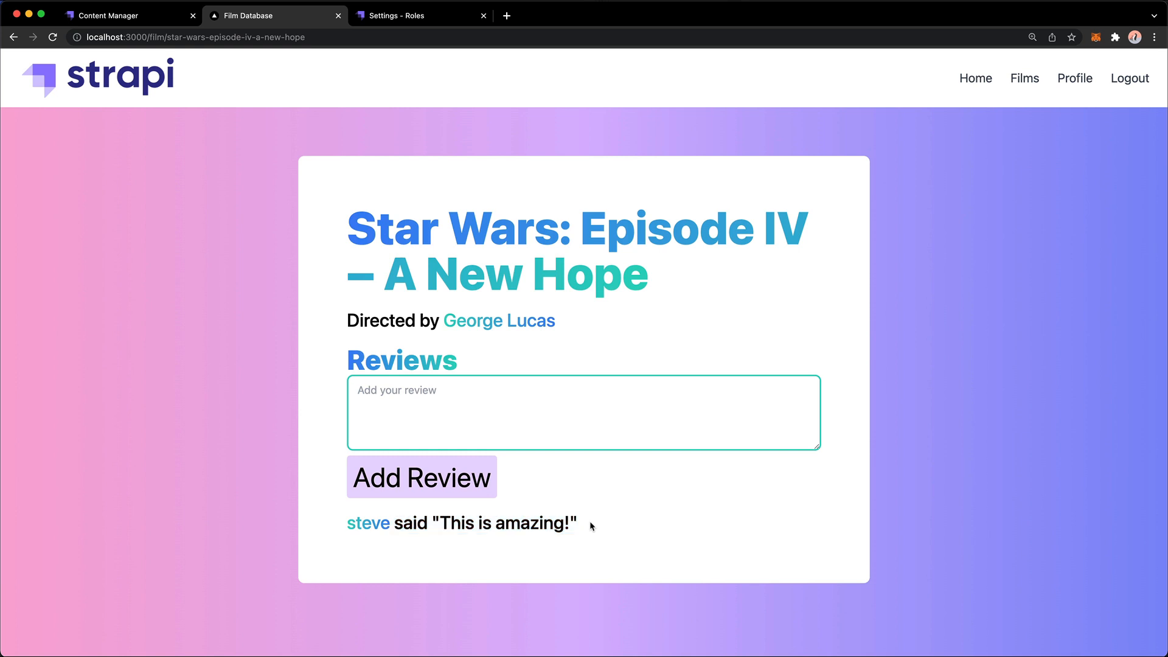
mouse_move(162, 37)
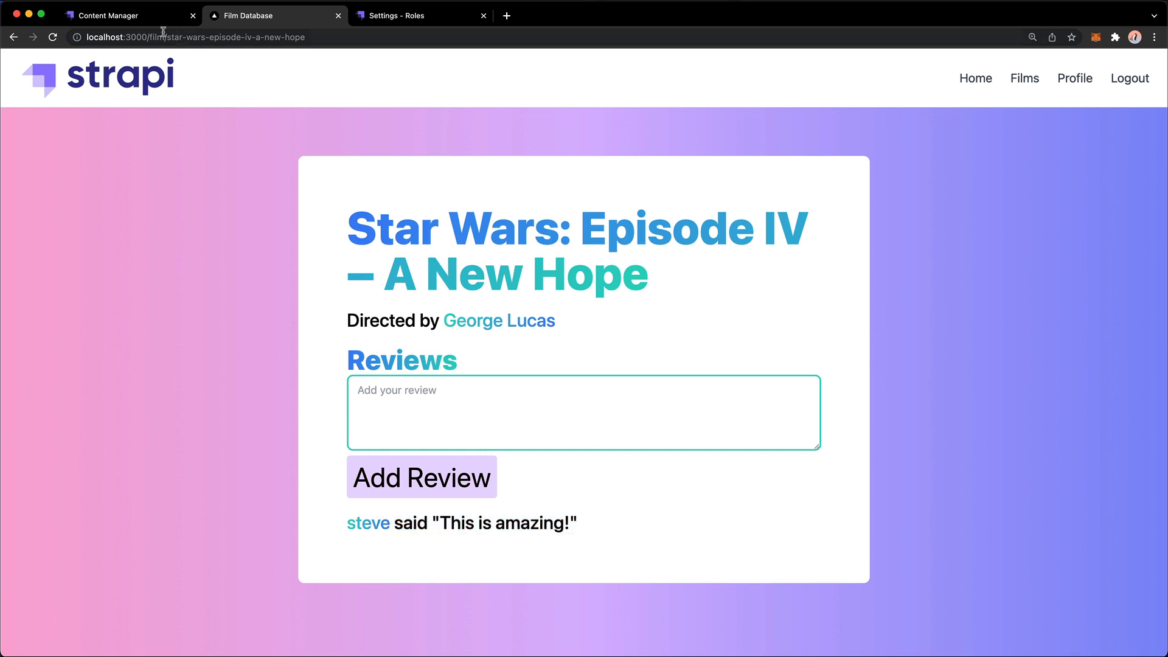
left_click(126, 14)
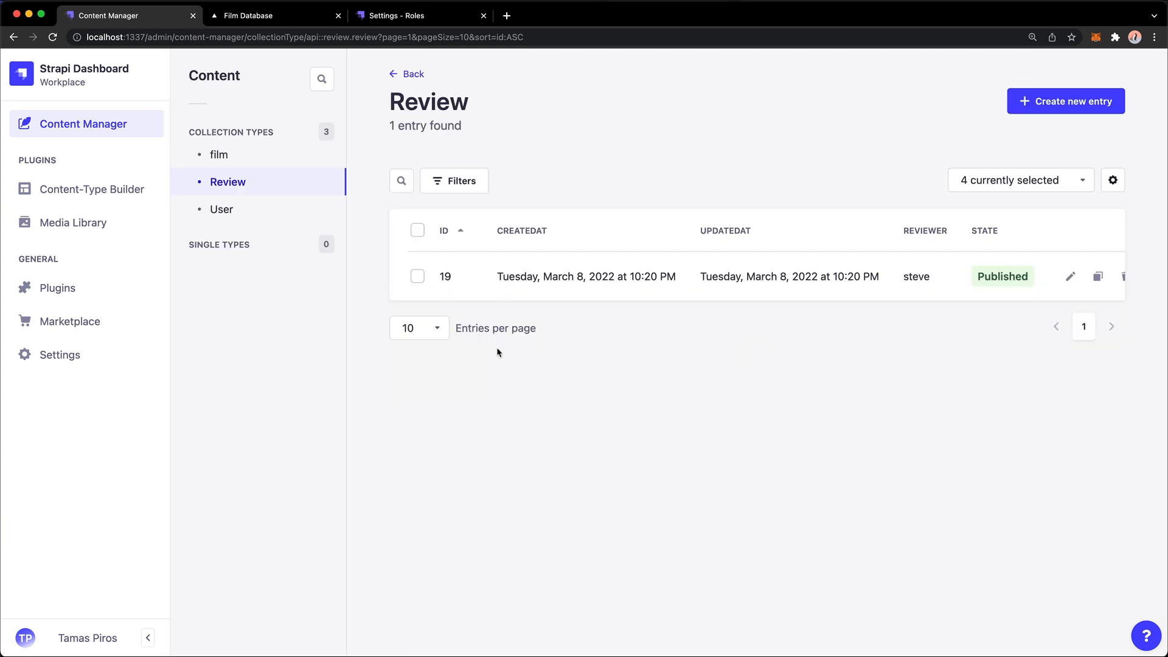
mouse_move(525, 281)
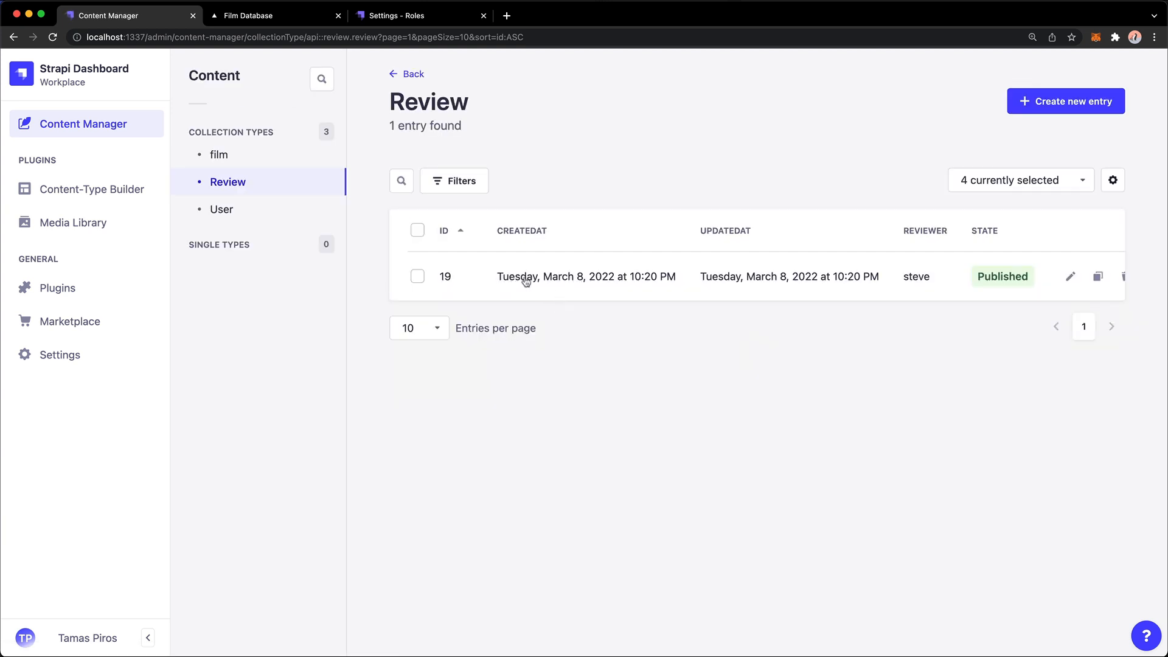
mouse_move(630, 293)
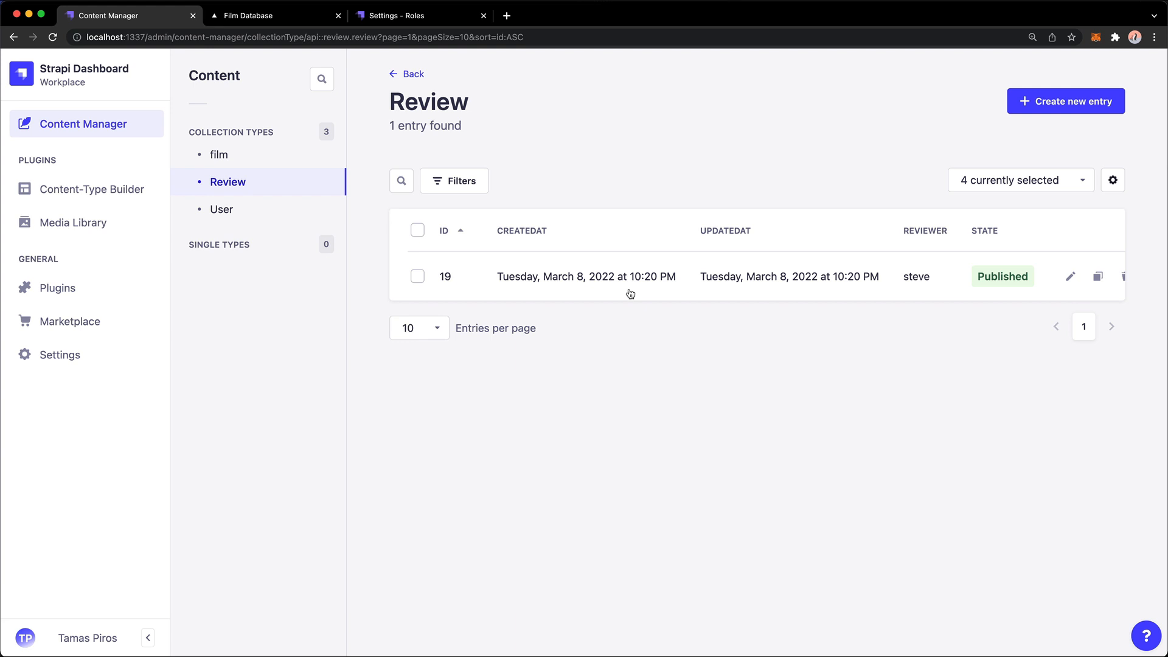
mouse_move(845, 279)
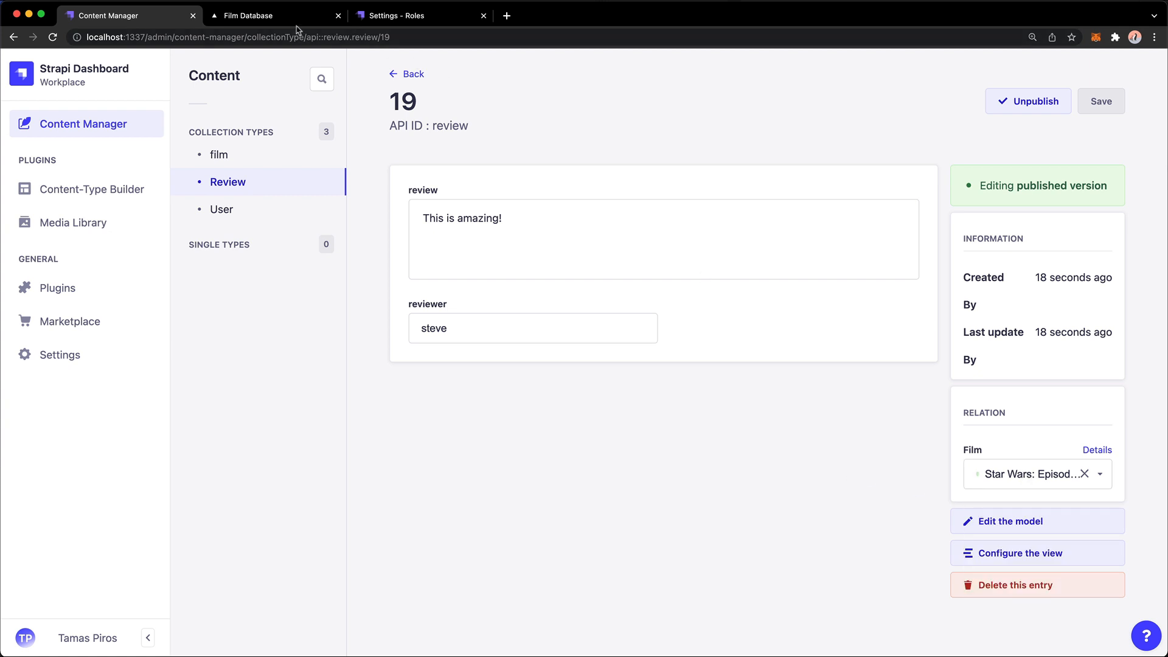
Return to the Film Database film page
left_click(274, 15)
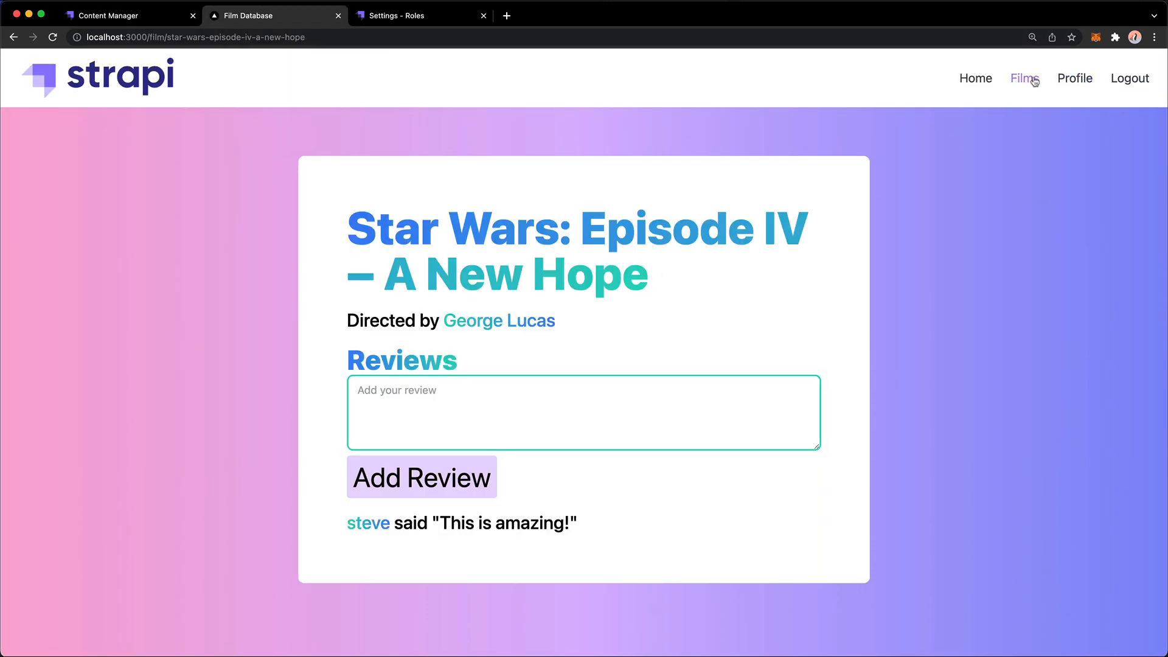
Open the A New Hope page from the film list and log out
left_click(1023, 79)
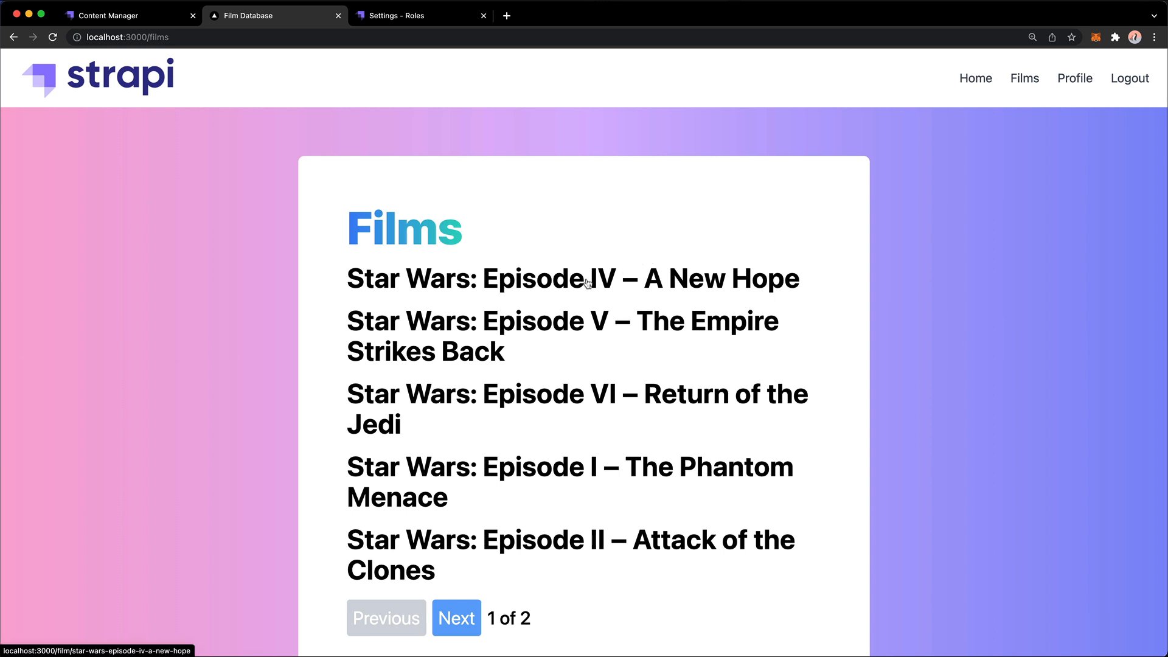
left_click(571, 278)
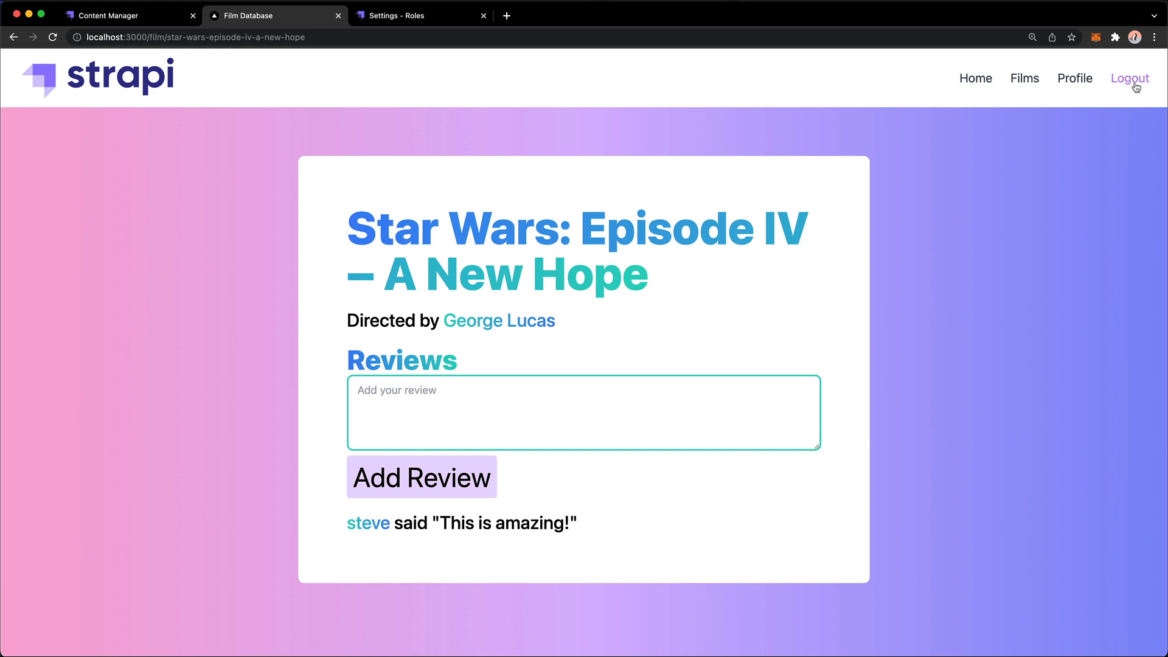
left_click(1129, 78)
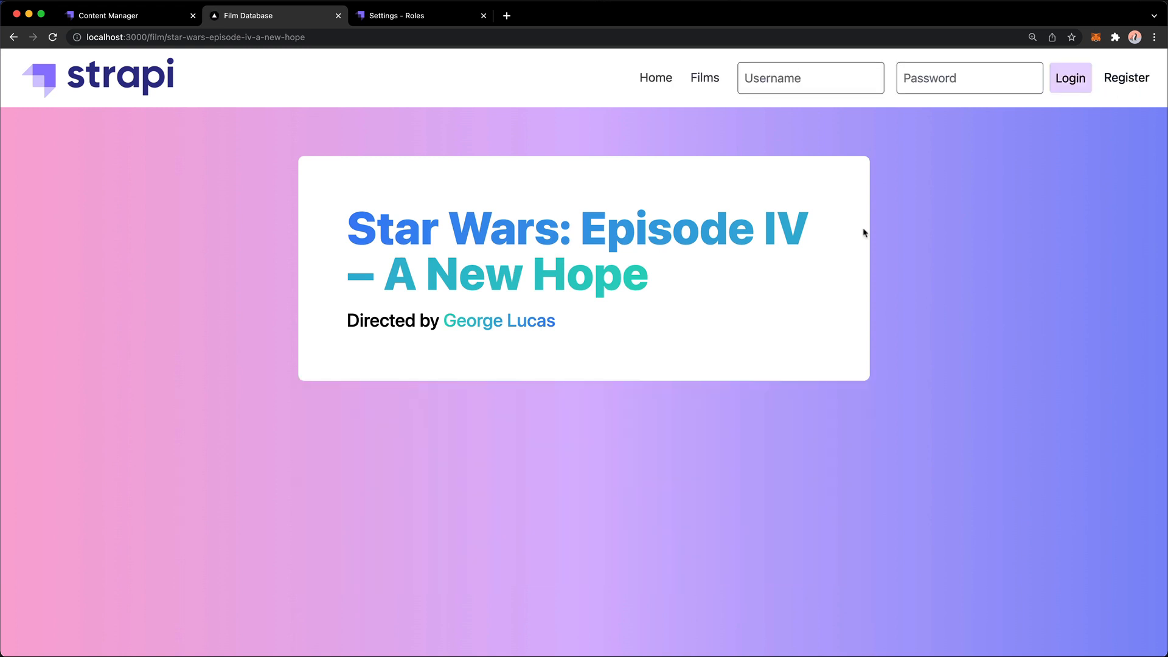
mouse_move(733, 116)
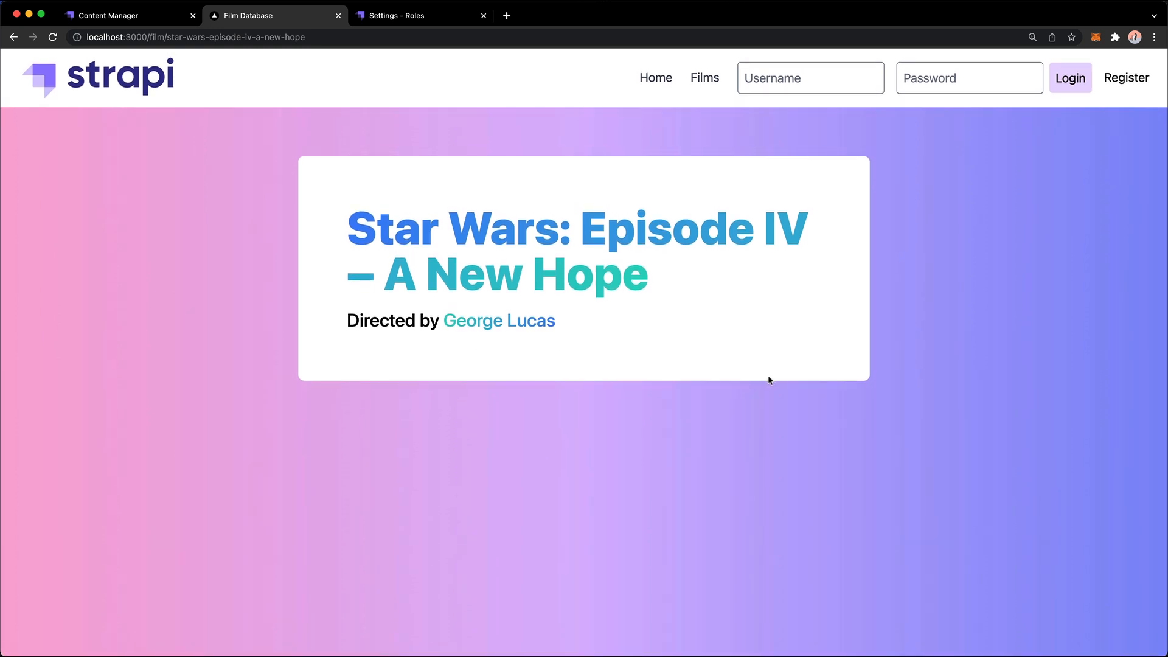
mouse_move(567, 325)
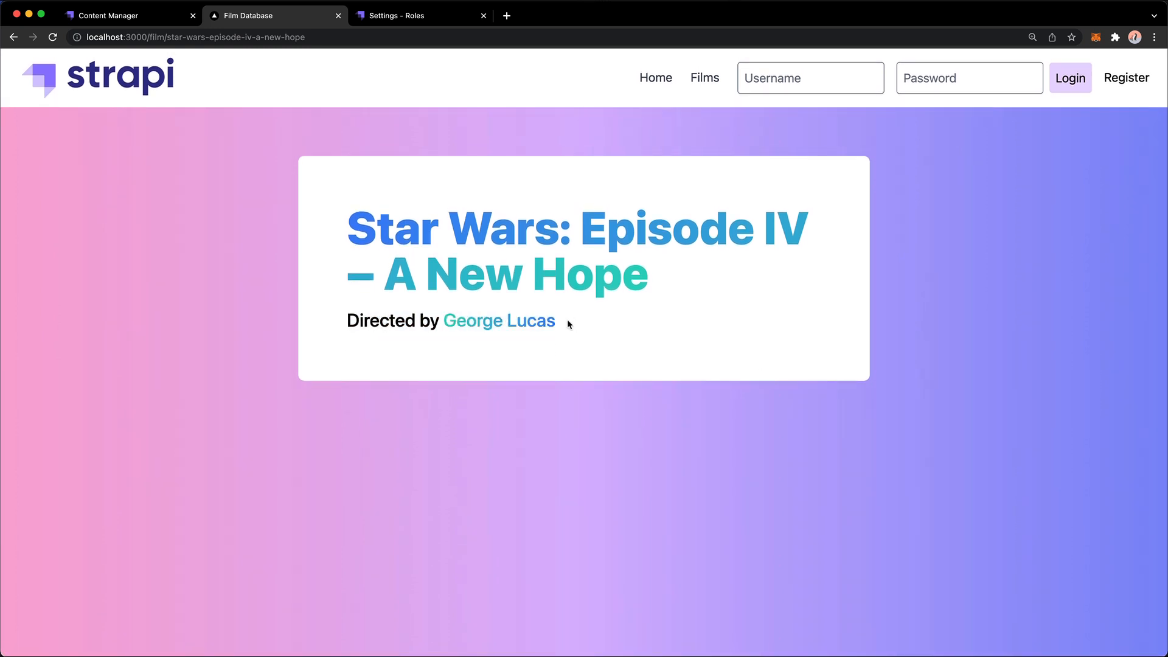
mouse_move(628, 328)
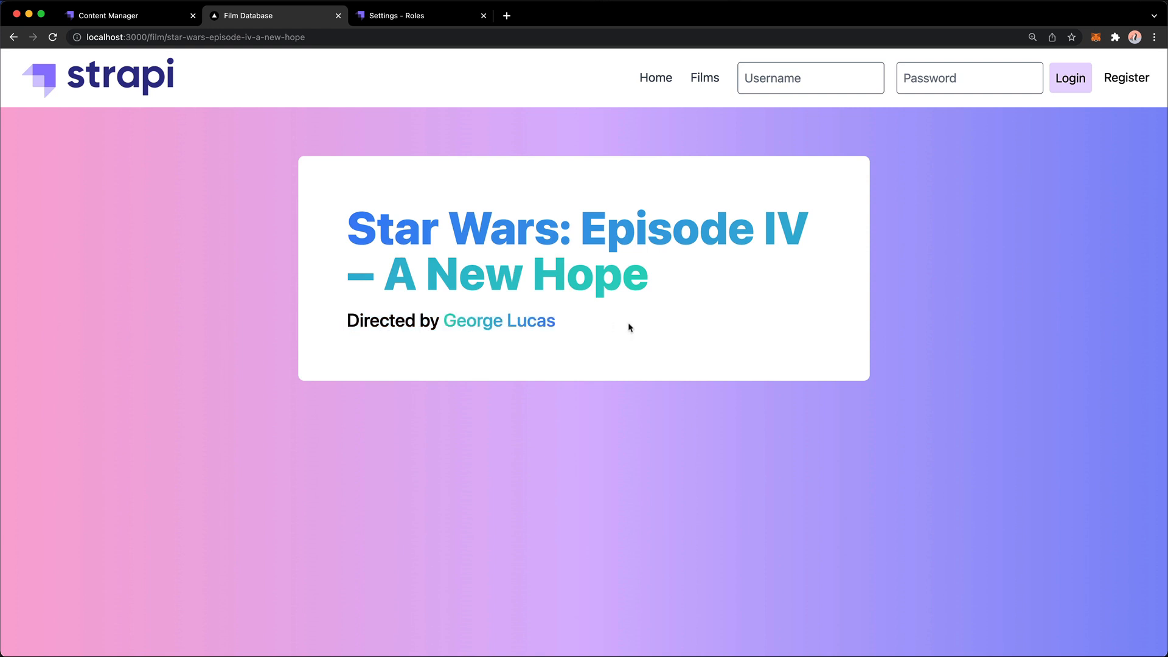
mouse_move(442, 326)
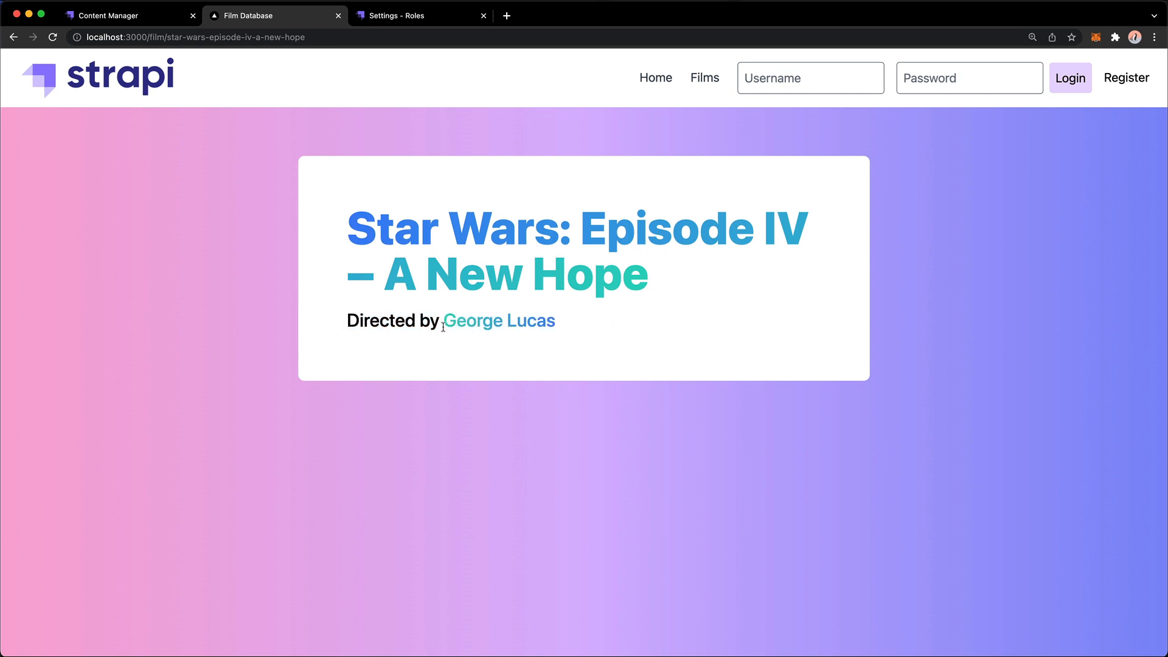
mouse_move(580, 594)
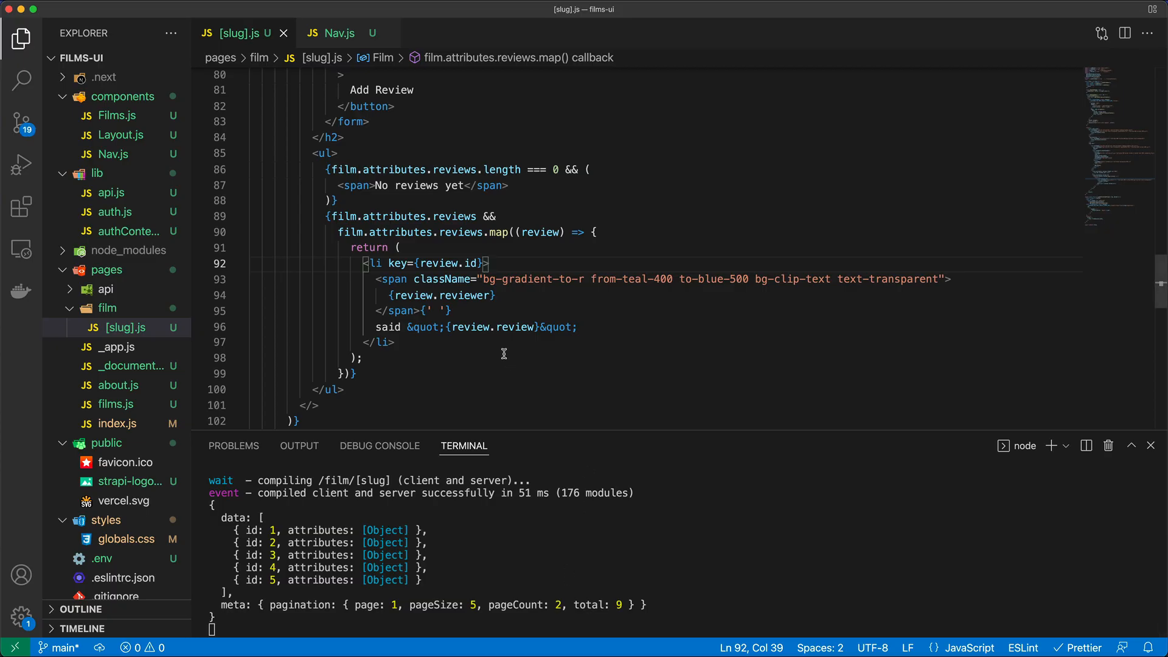
Find the jwt variable and add jwt to getServerSideProps' returned props
scroll("down", 3)
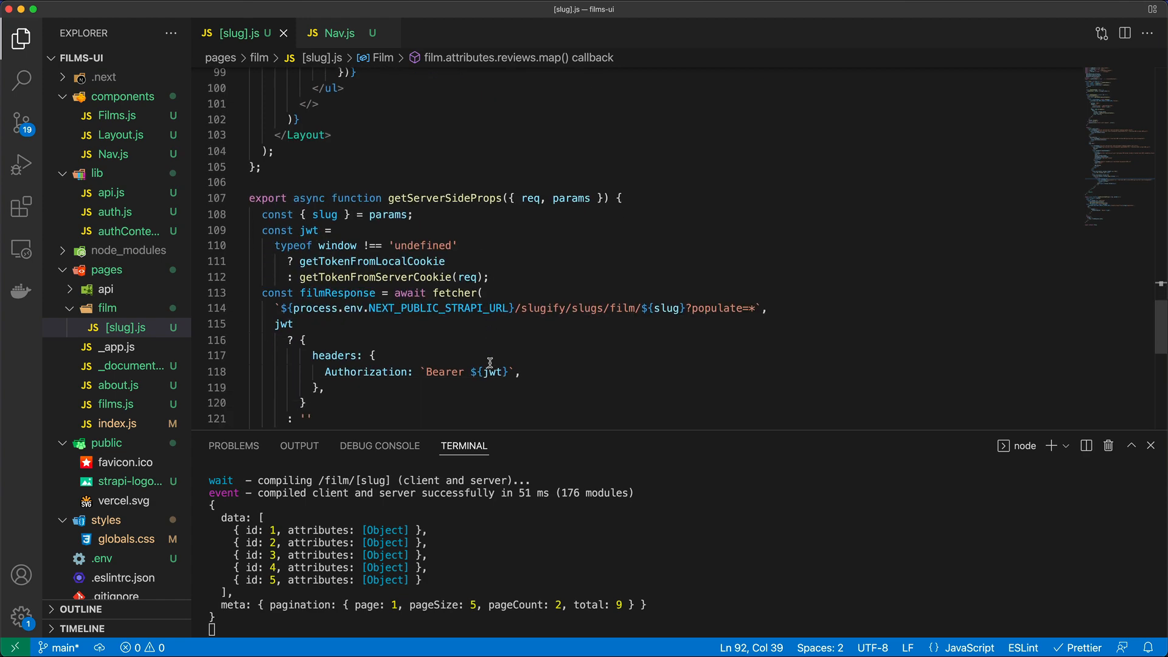
scroll("down", 3)
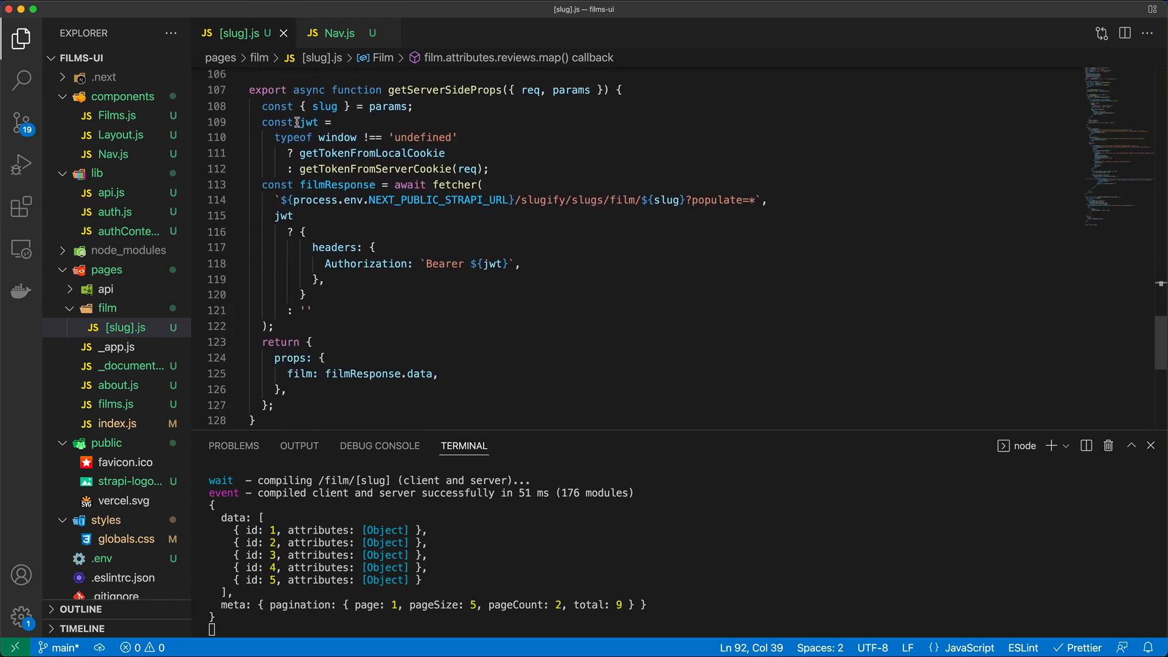
double_click(308, 122)
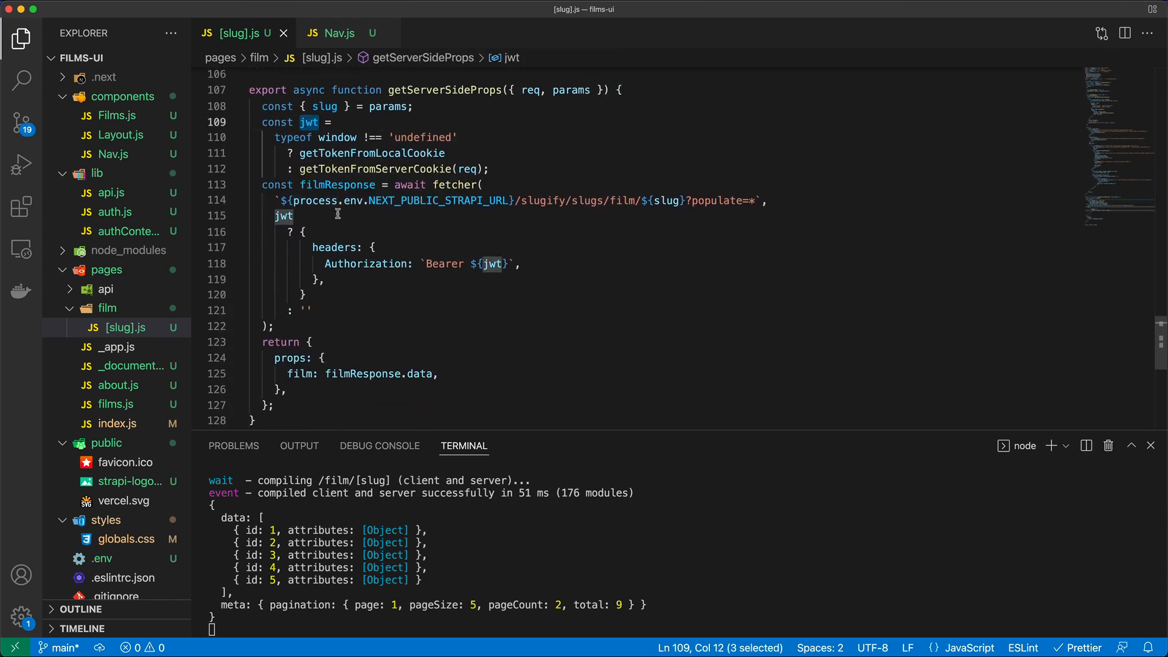
scroll("up", 3)
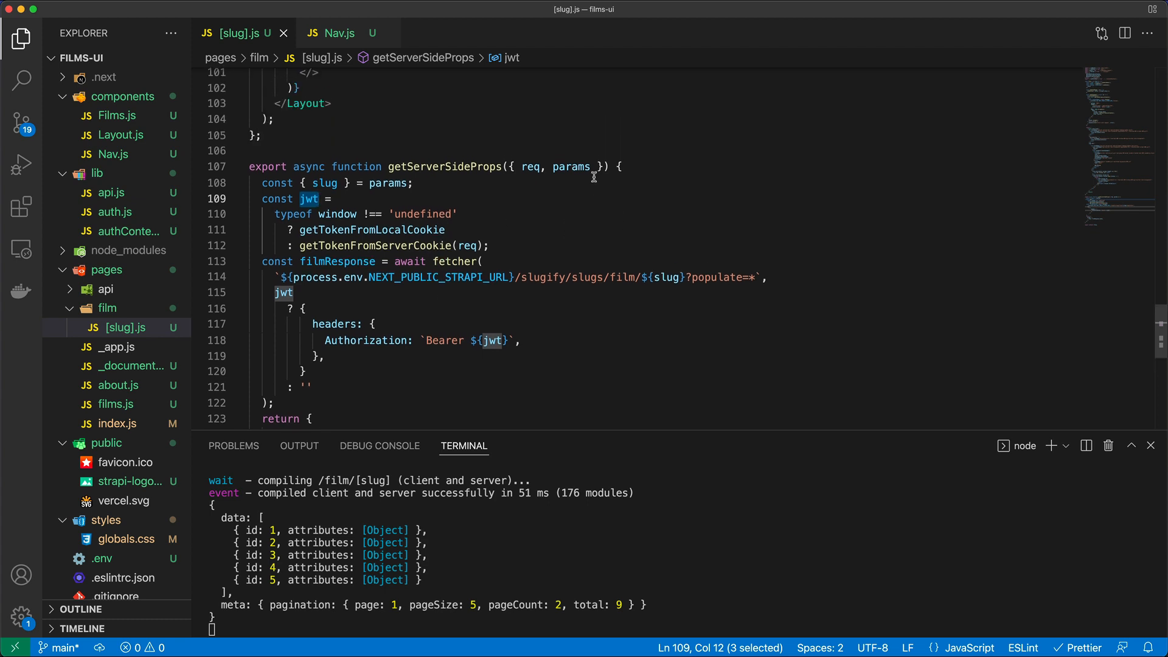
scroll("down", 3)
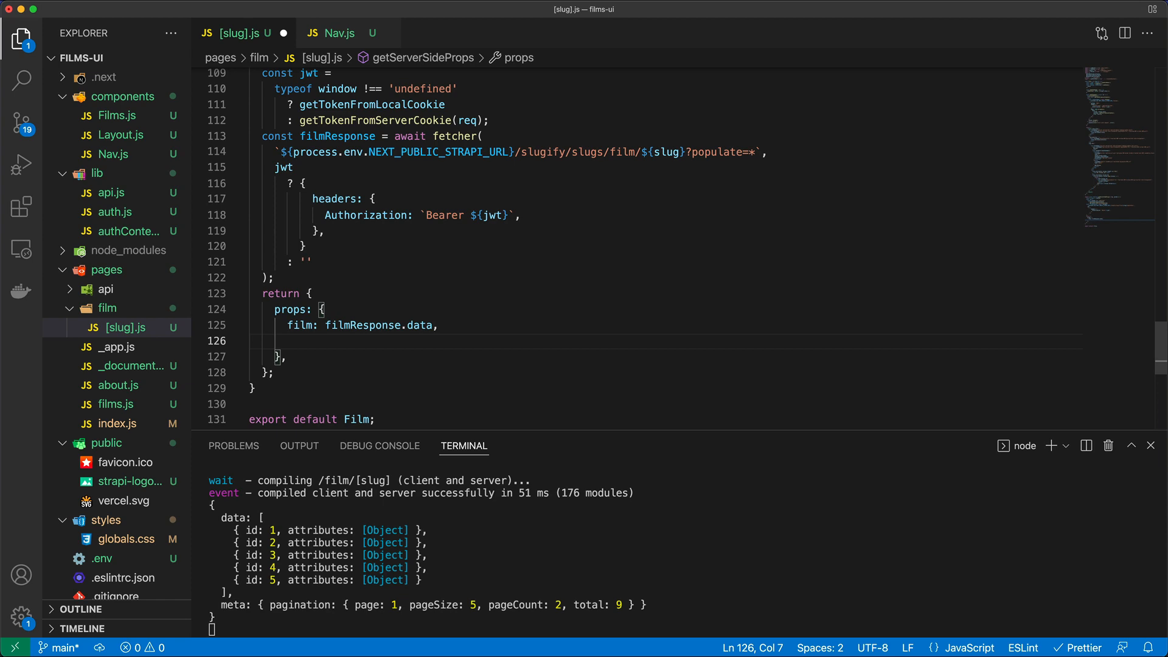
type("jwt")
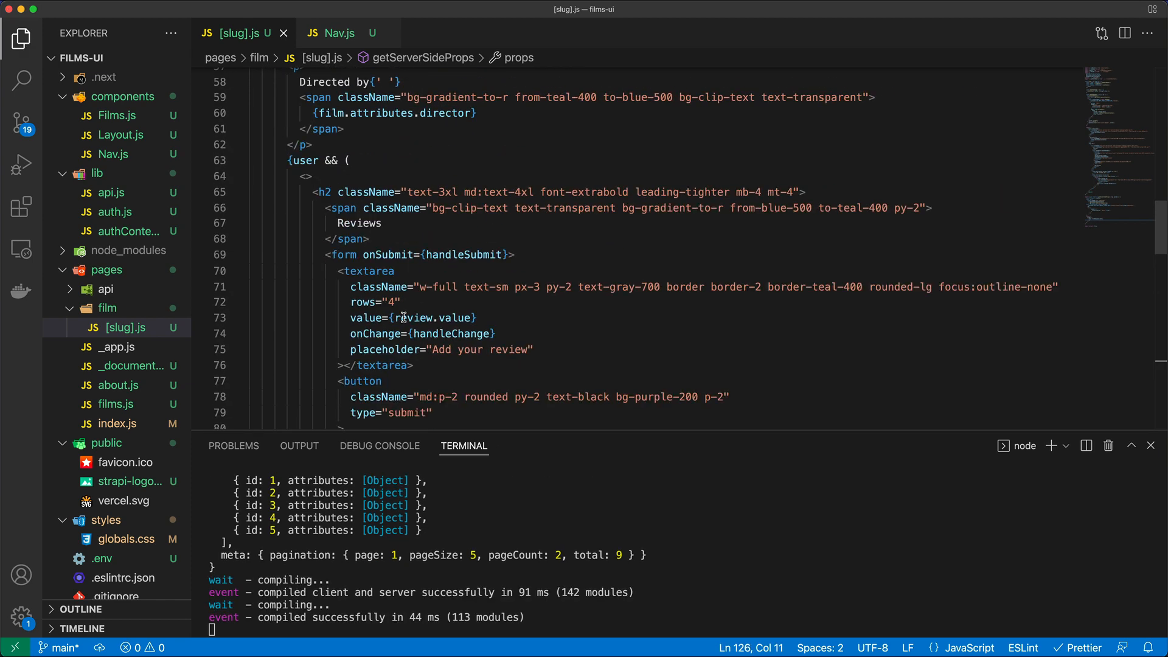
scroll("up", 3)
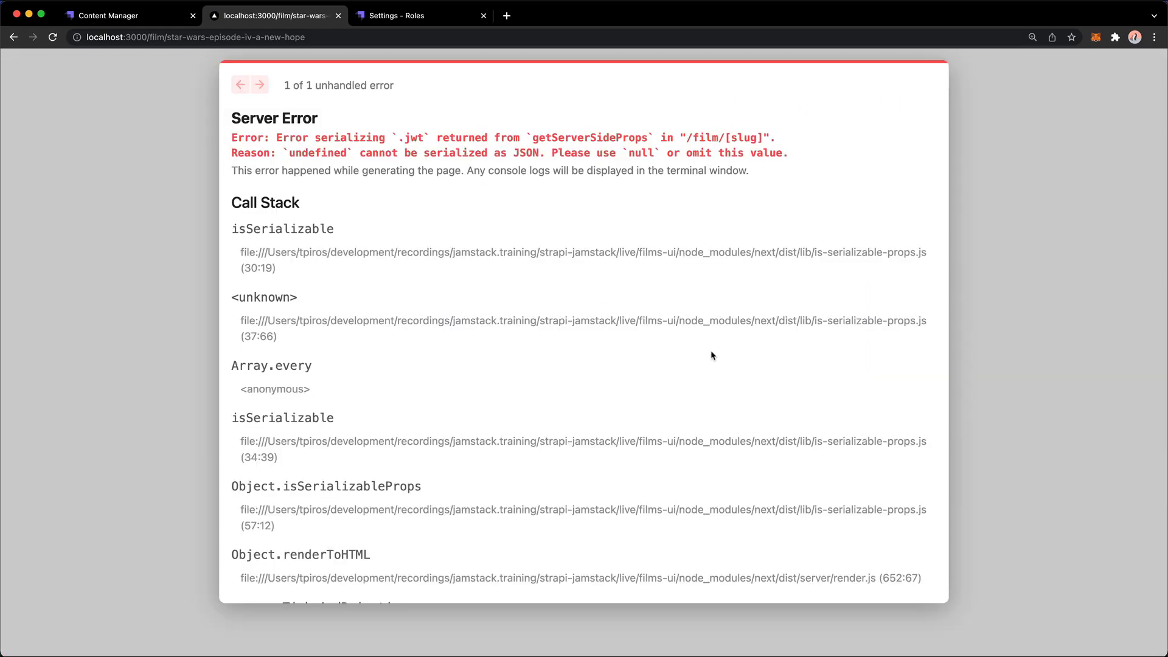
Reload the A New Hope page and read the undefined jwt serialization error
double_click(352, 137)
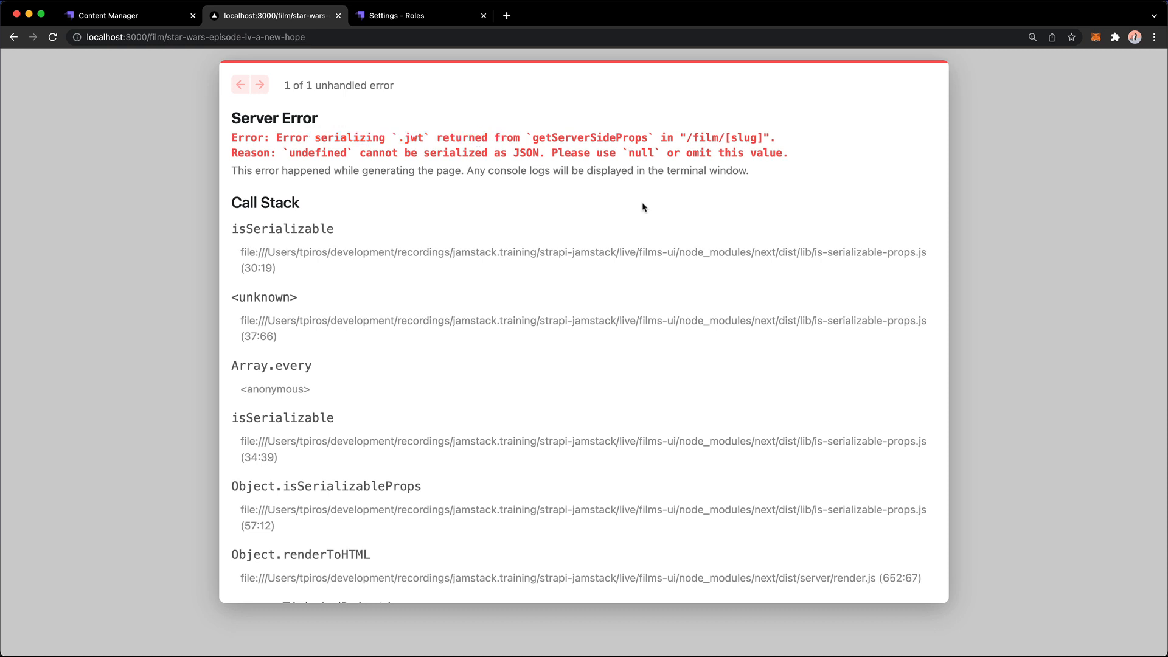
mouse_move(427, 144)
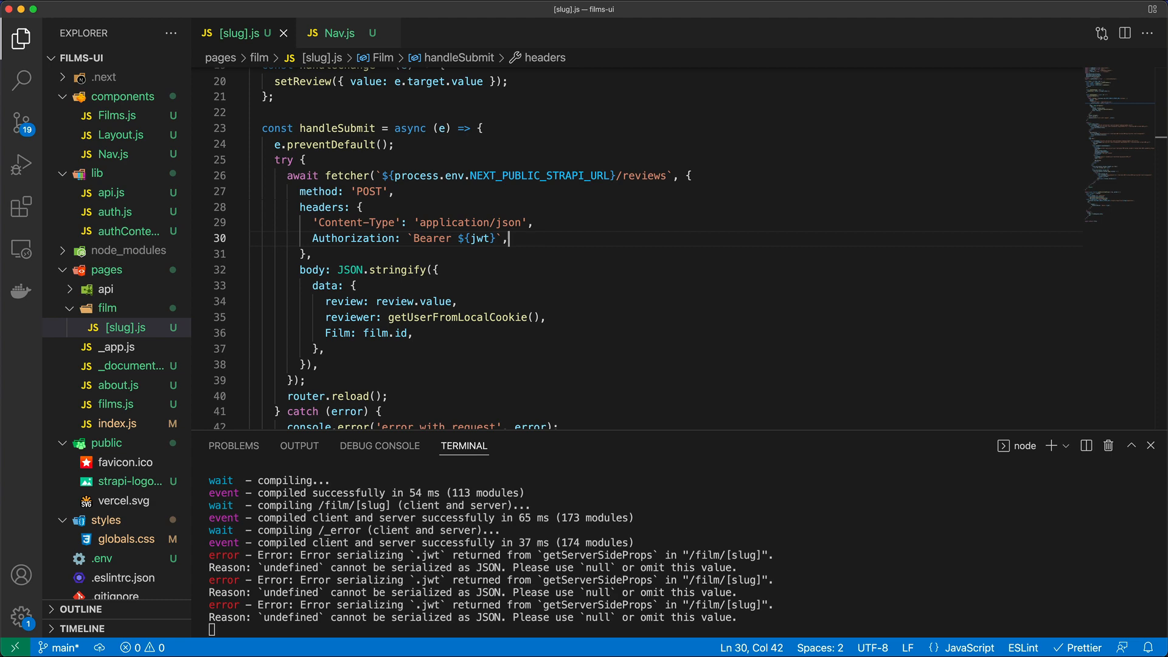
Rewrite the jwt prop as the ternary jwt ? jwt : '' so it's never undefined
scroll("down", 3)
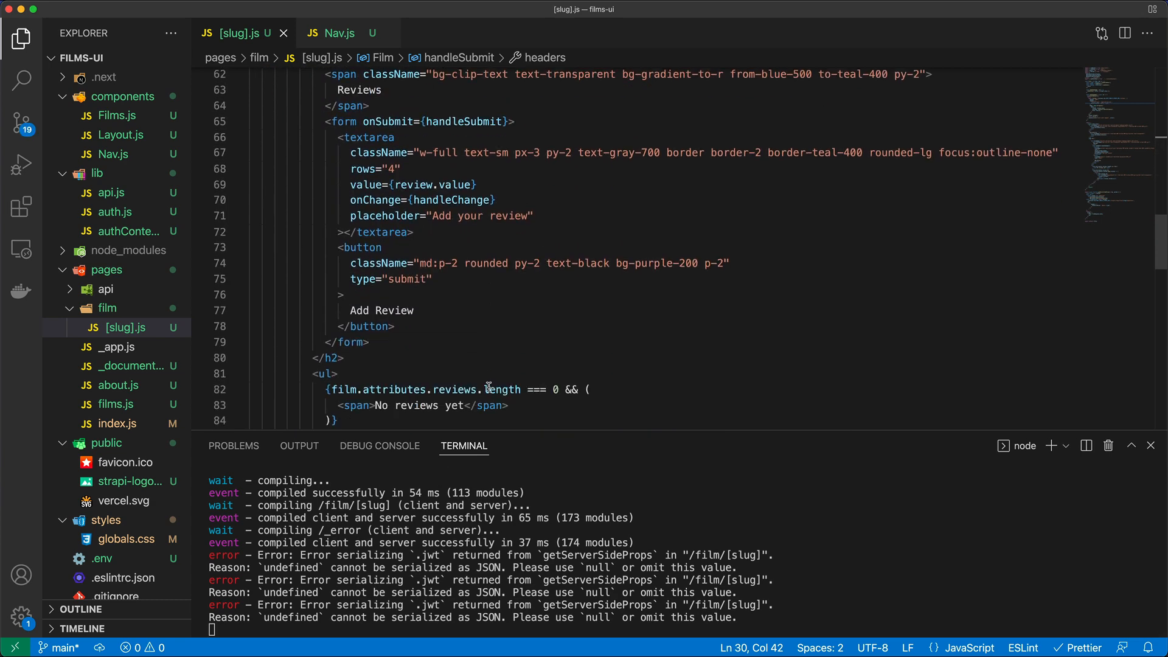
scroll("down", 3)
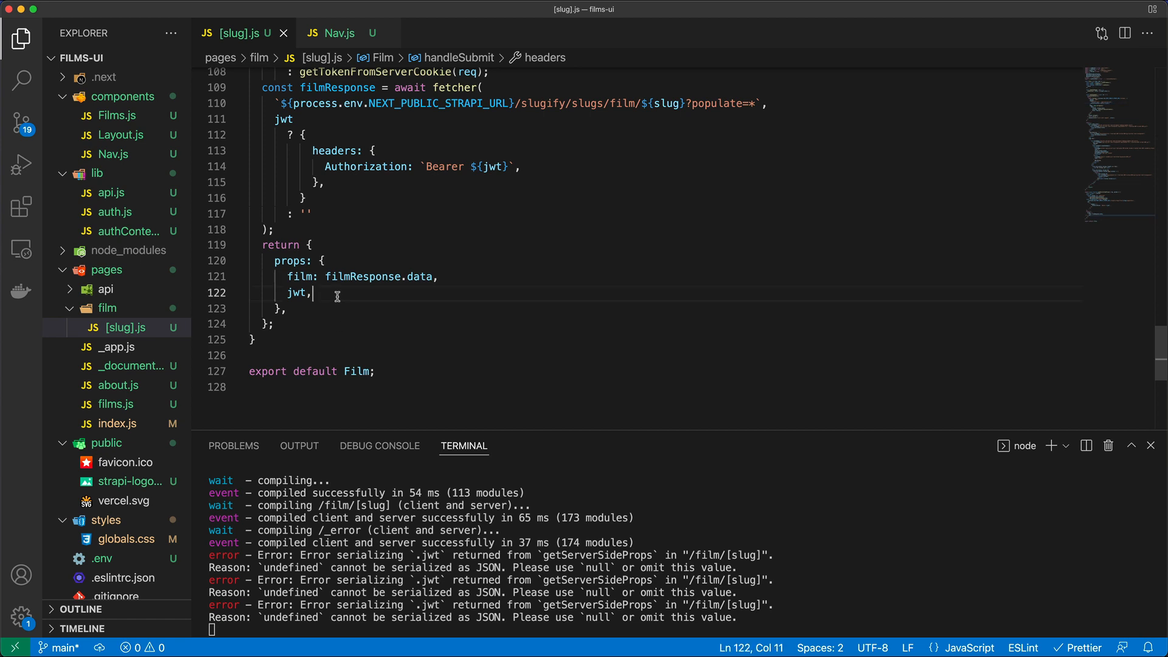
key("Backspace")
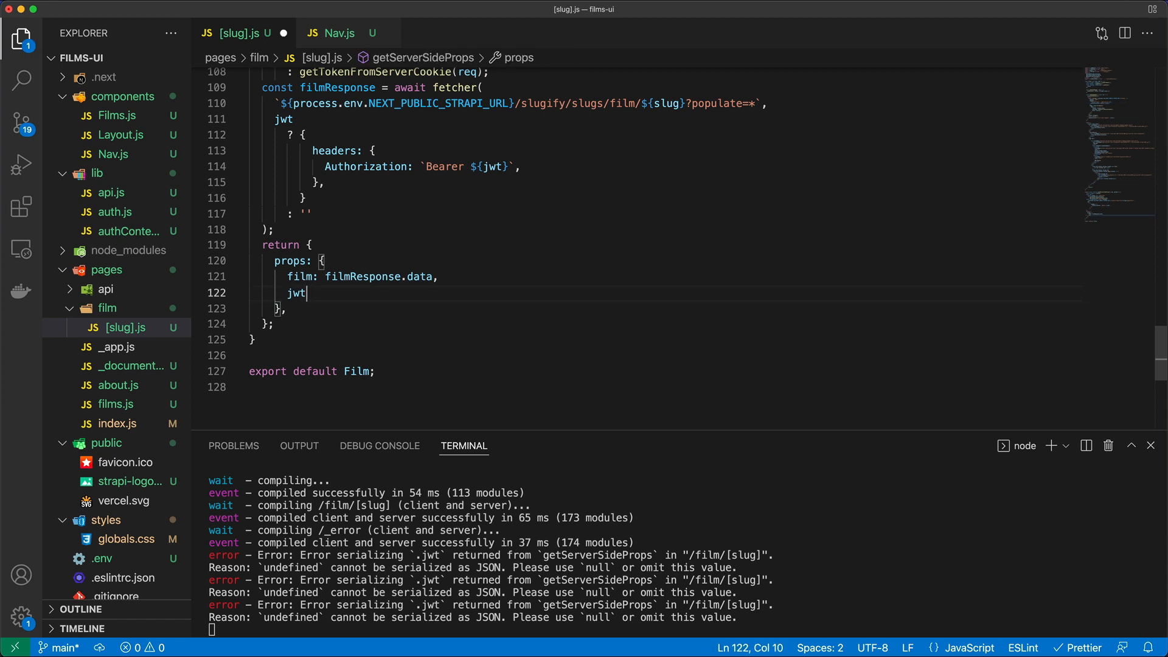
type(": jwt ?")
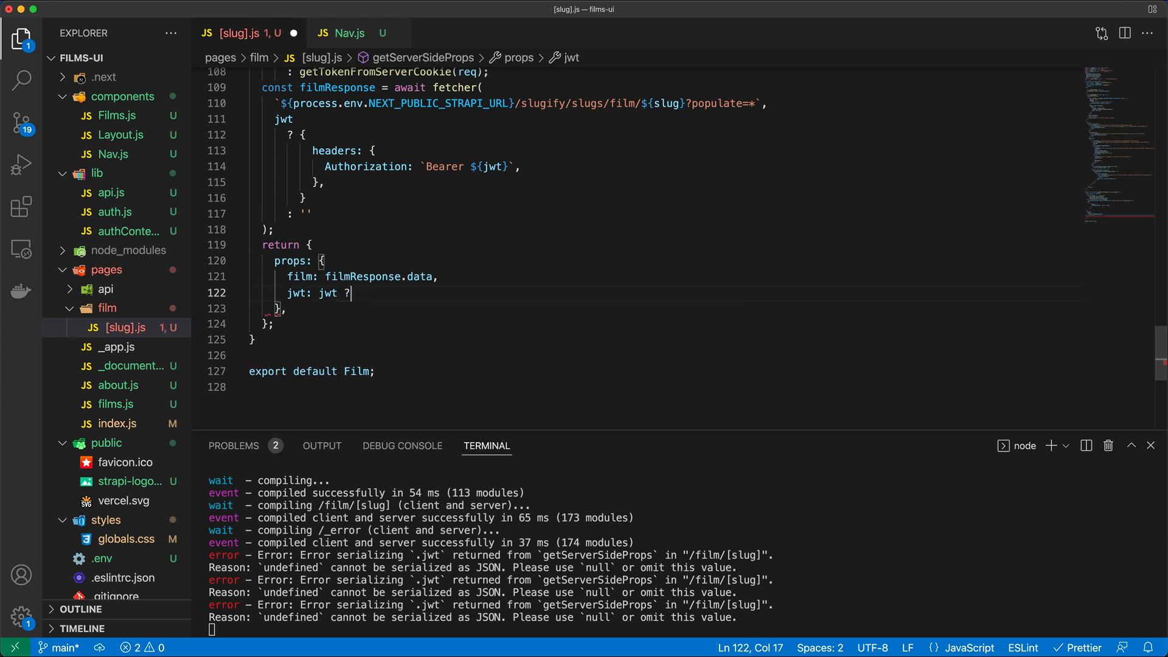
type("jwt :")
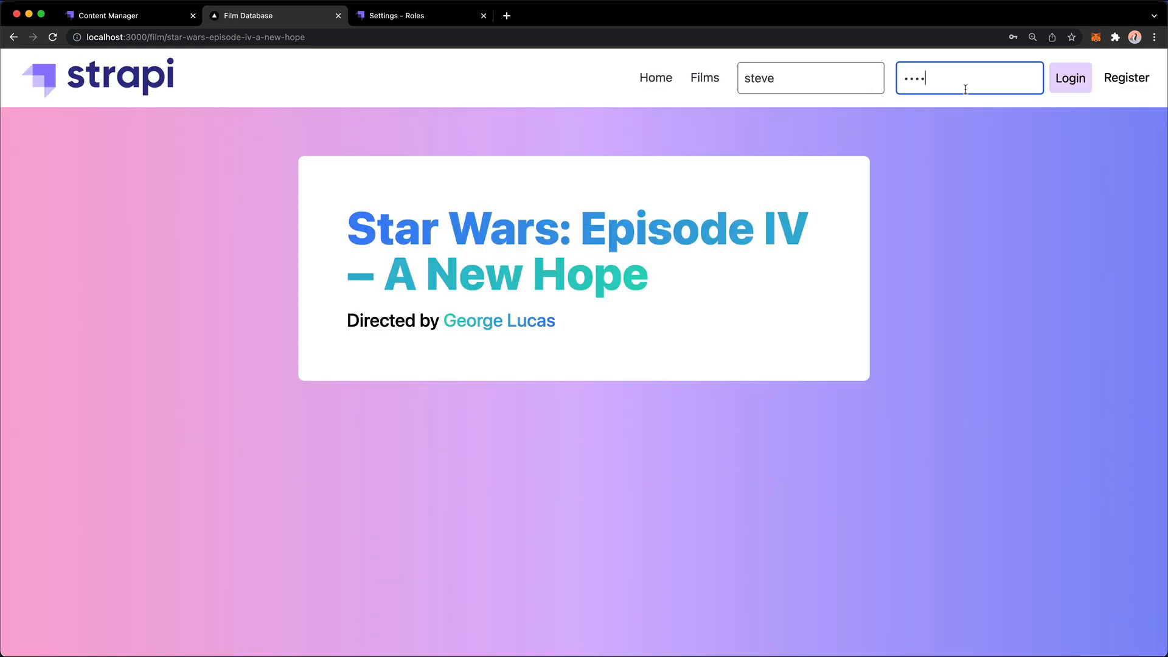
Log in, confirm the 'This is amazing!' review shows, and switch to Strapi admin
left_click(1069, 77)
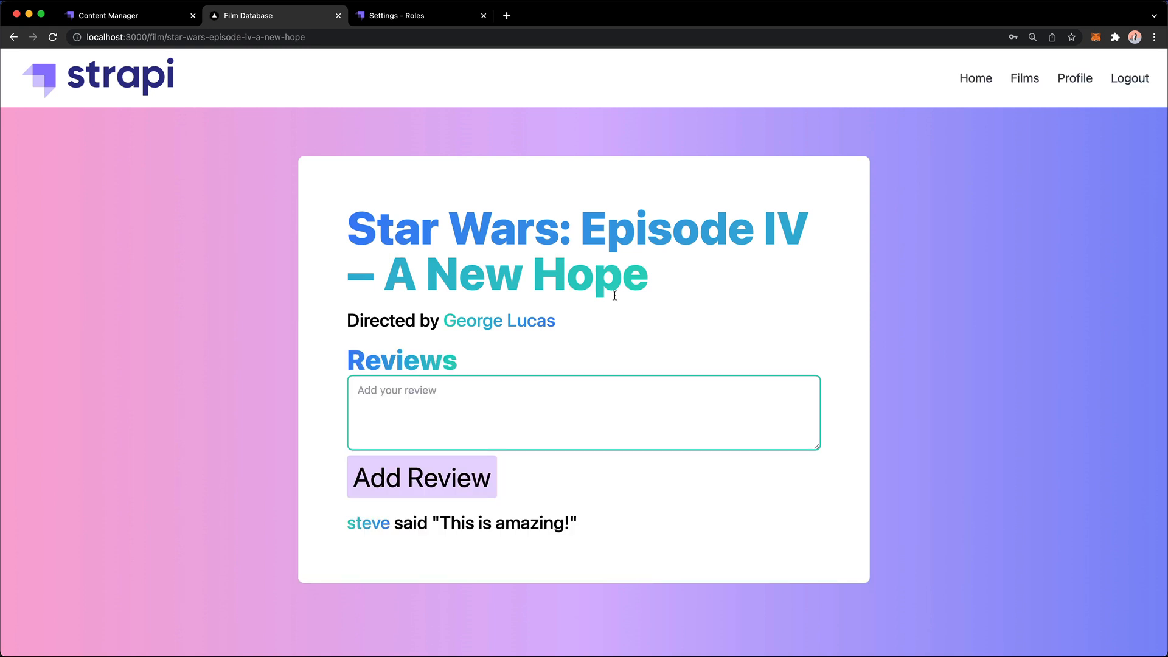
mouse_move(603, 520)
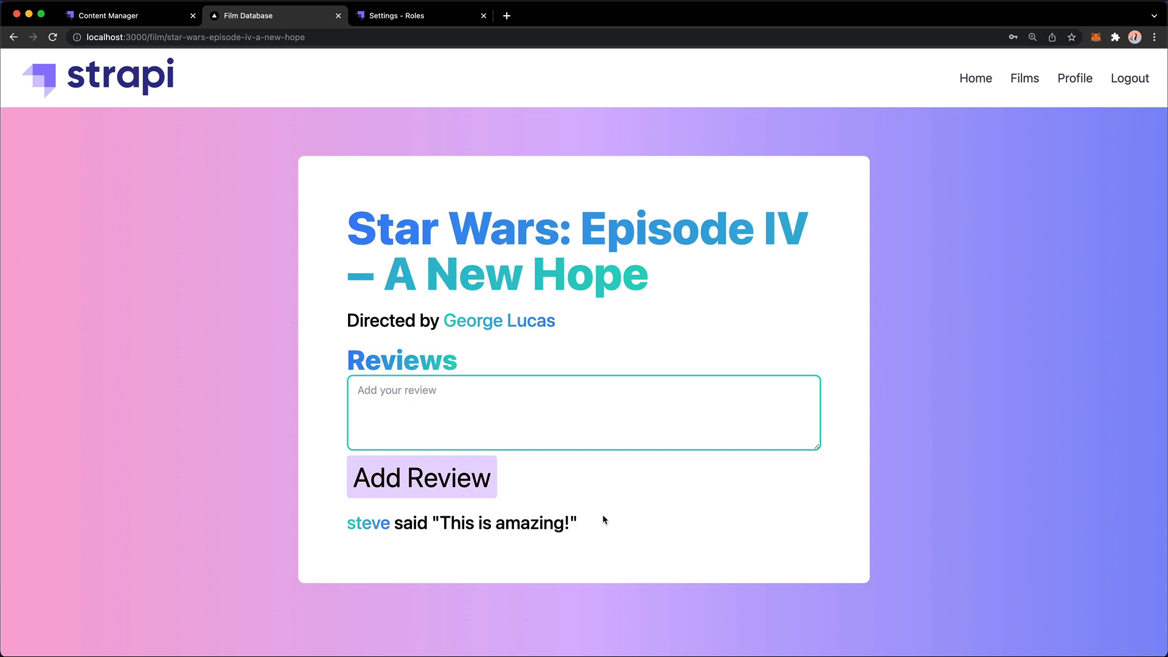
mouse_move(600, 512)
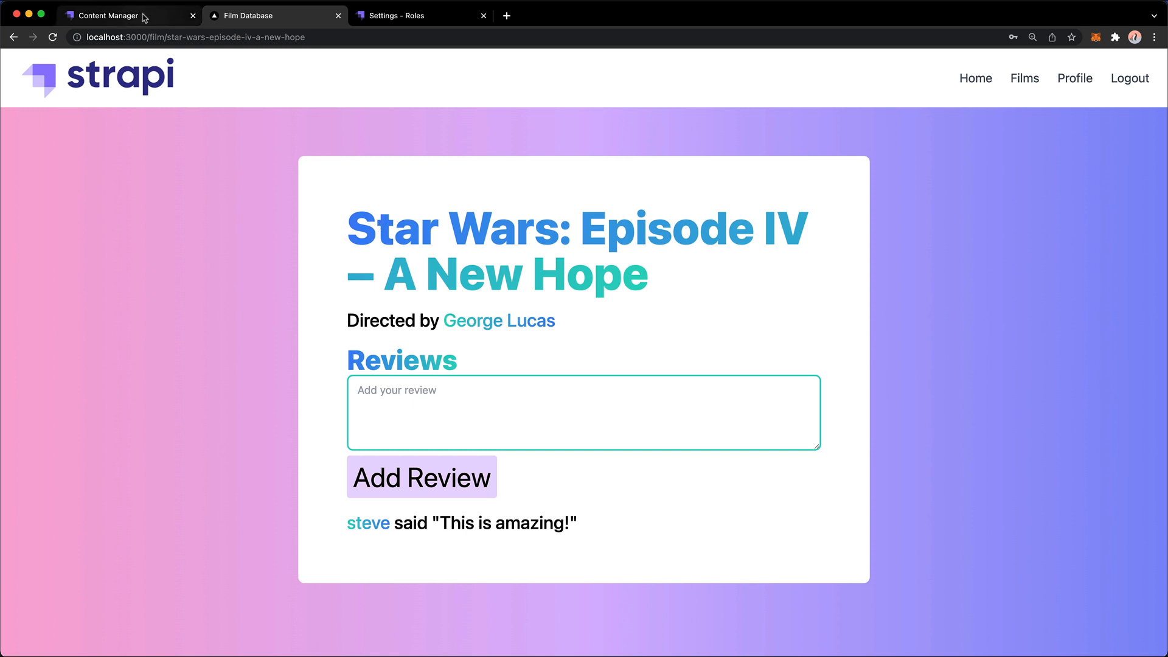
left_click(112, 16)
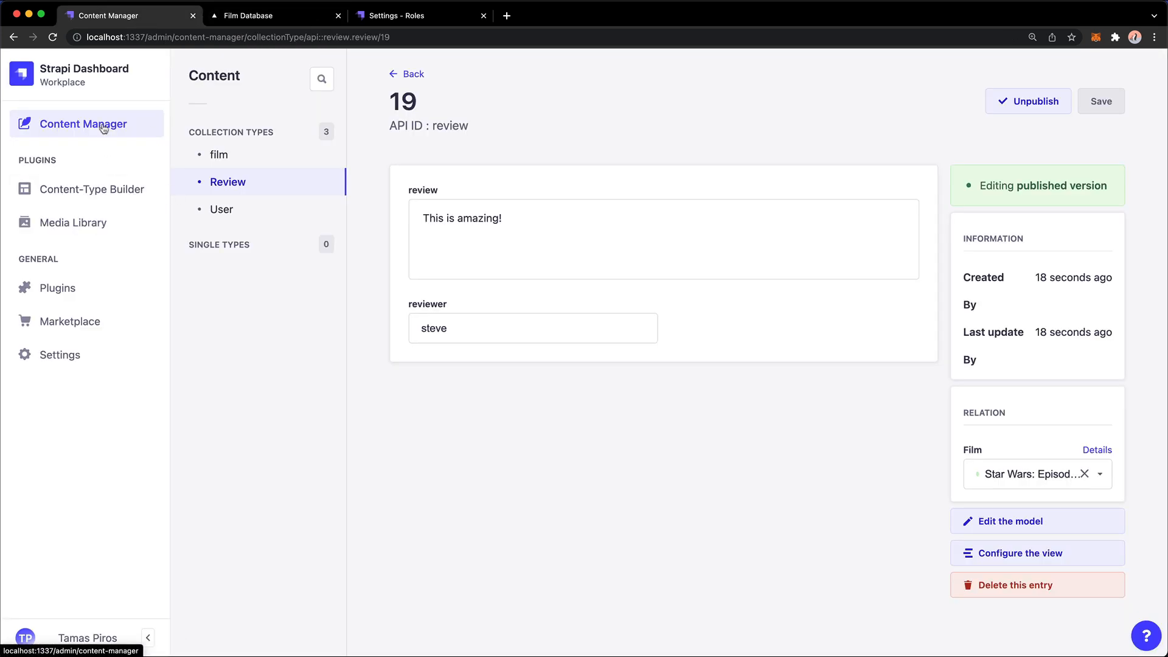
Open the Star Wars: Episode I – The Phantom Menace entry and scroll its plot field
left_click(219, 154)
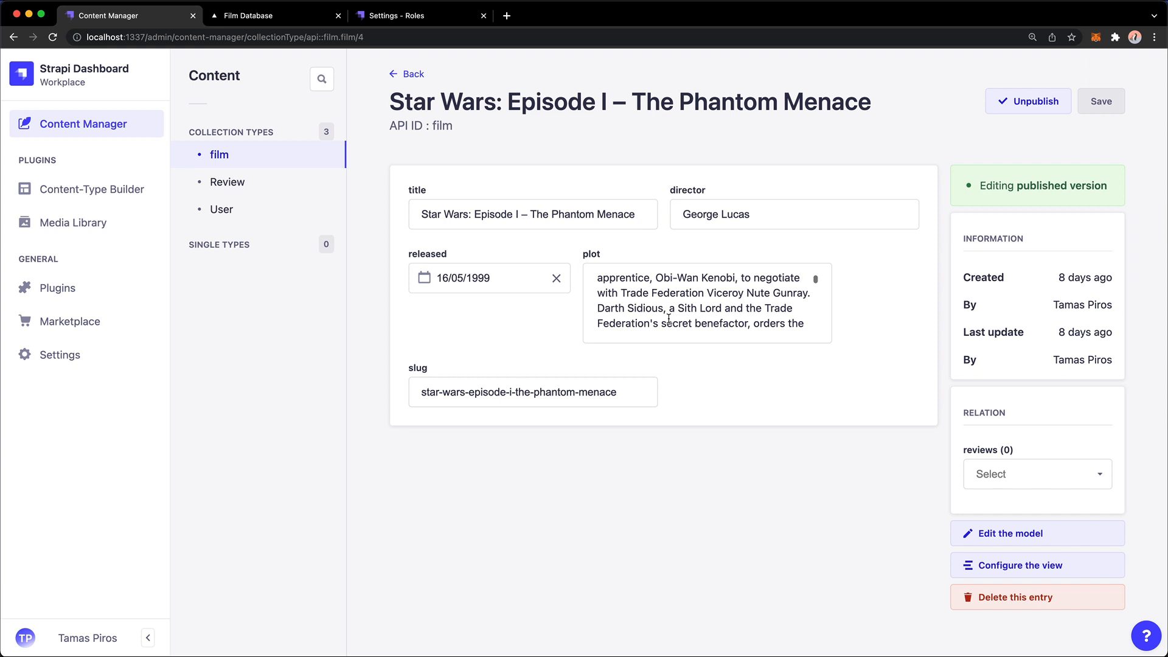
scroll("down", 3)
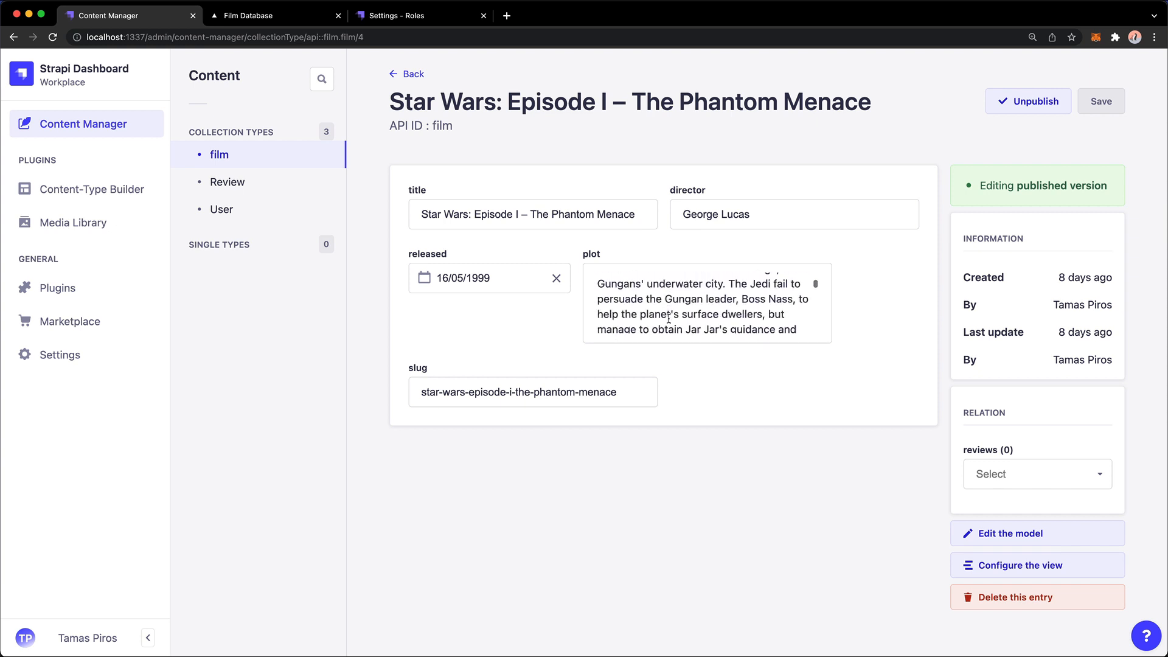
scroll("down", 3)
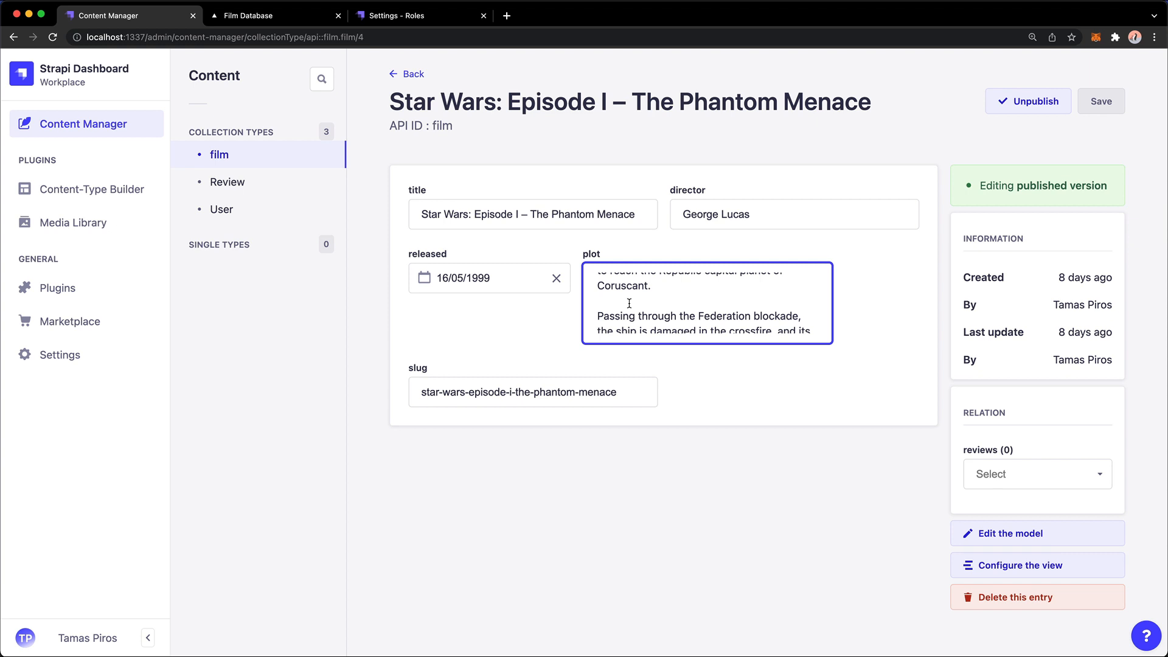
mouse_move(256, 135)
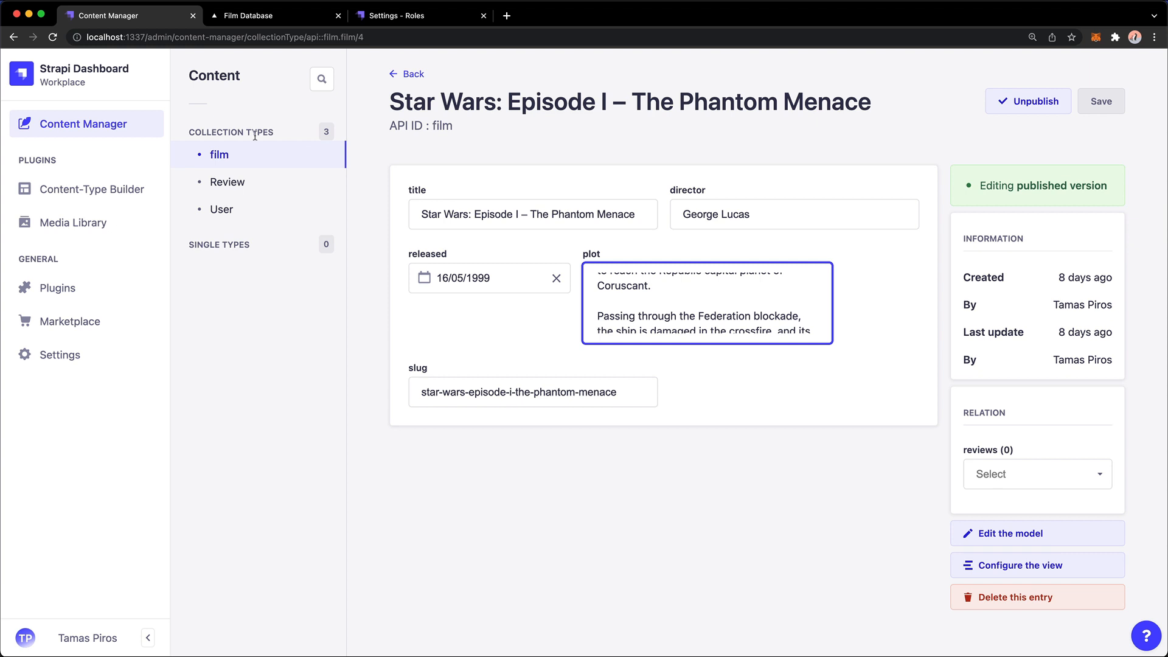